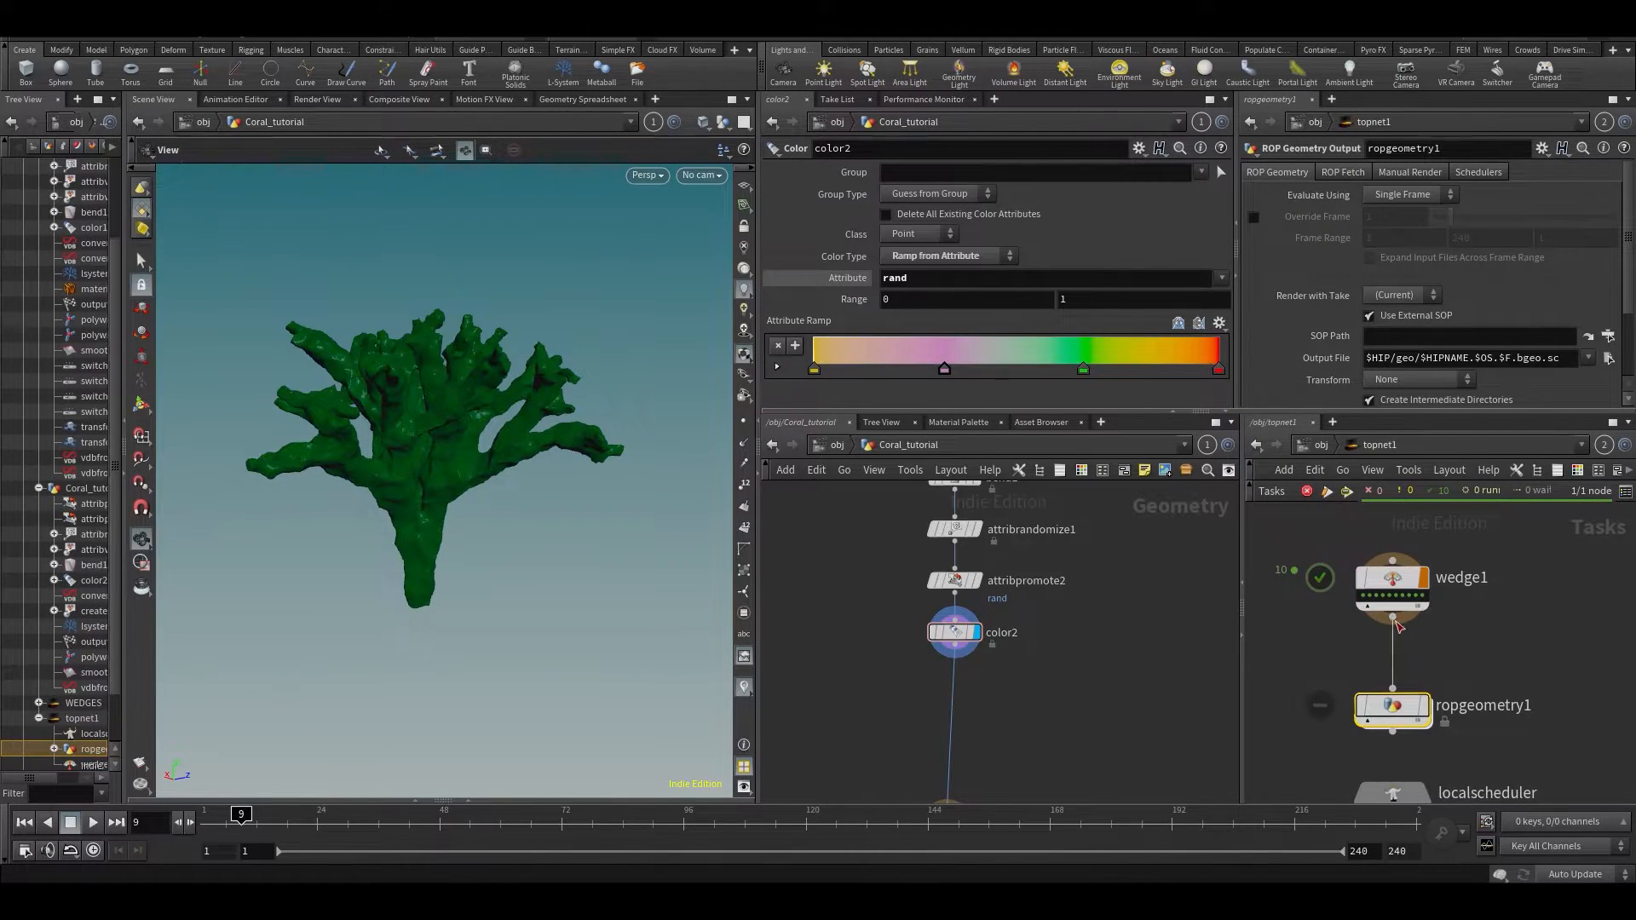
Add the Cache JOB spare parameters to ropgeometry1 from its gear menu.
{"action": "left_click", "coordinate": [1542, 147]}
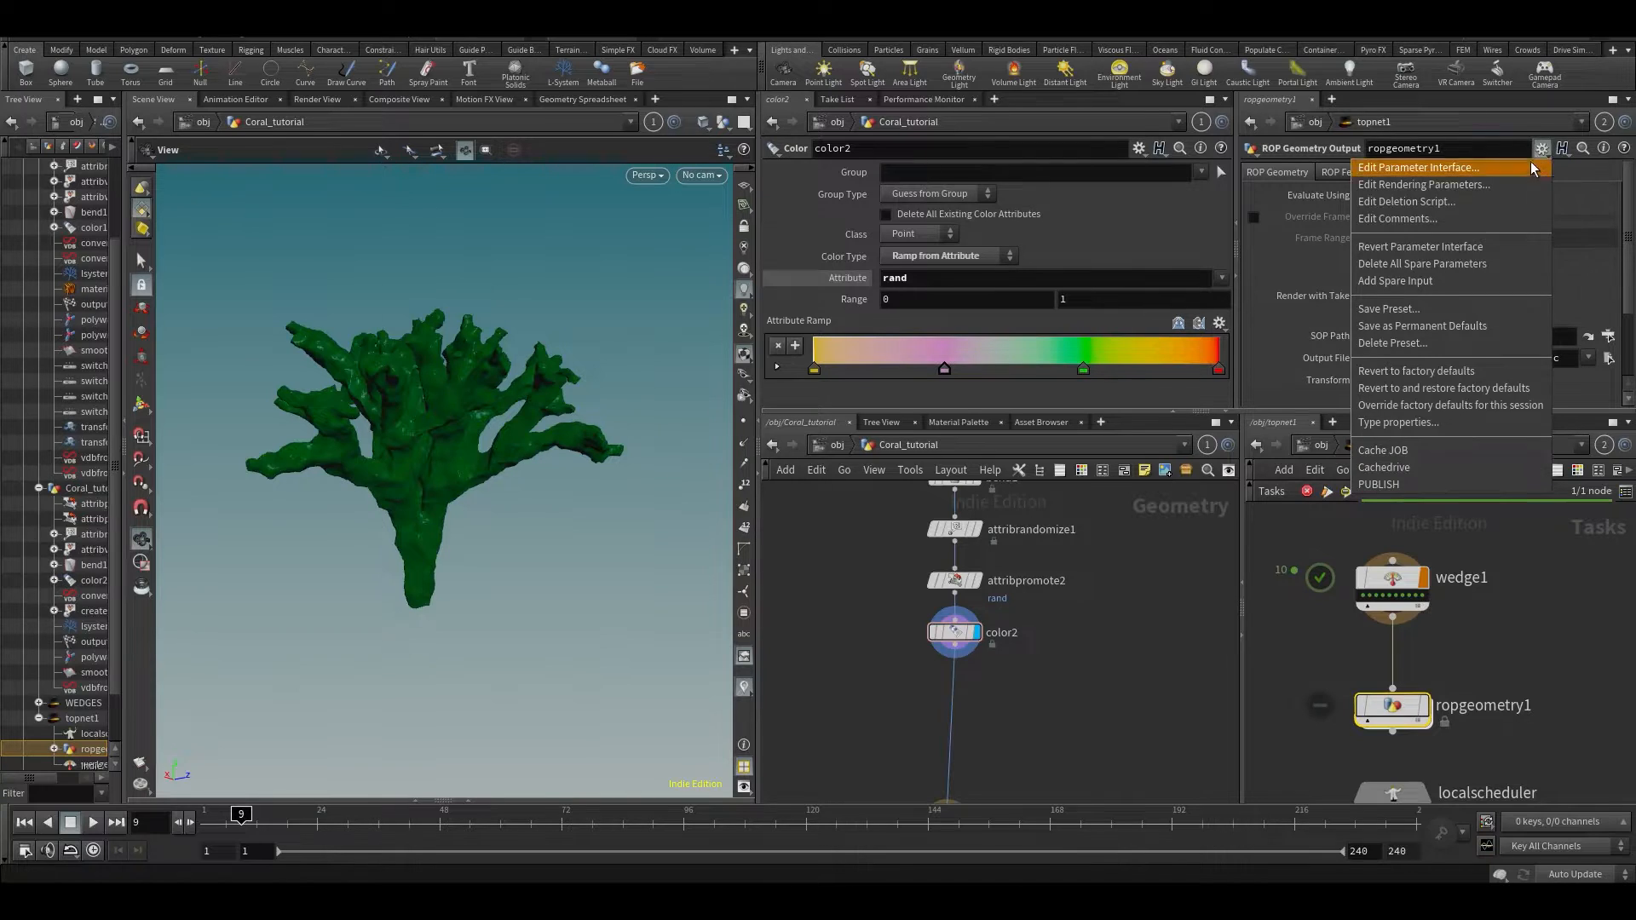
{"action": "mouse_move", "coordinate": [1415, 406]}
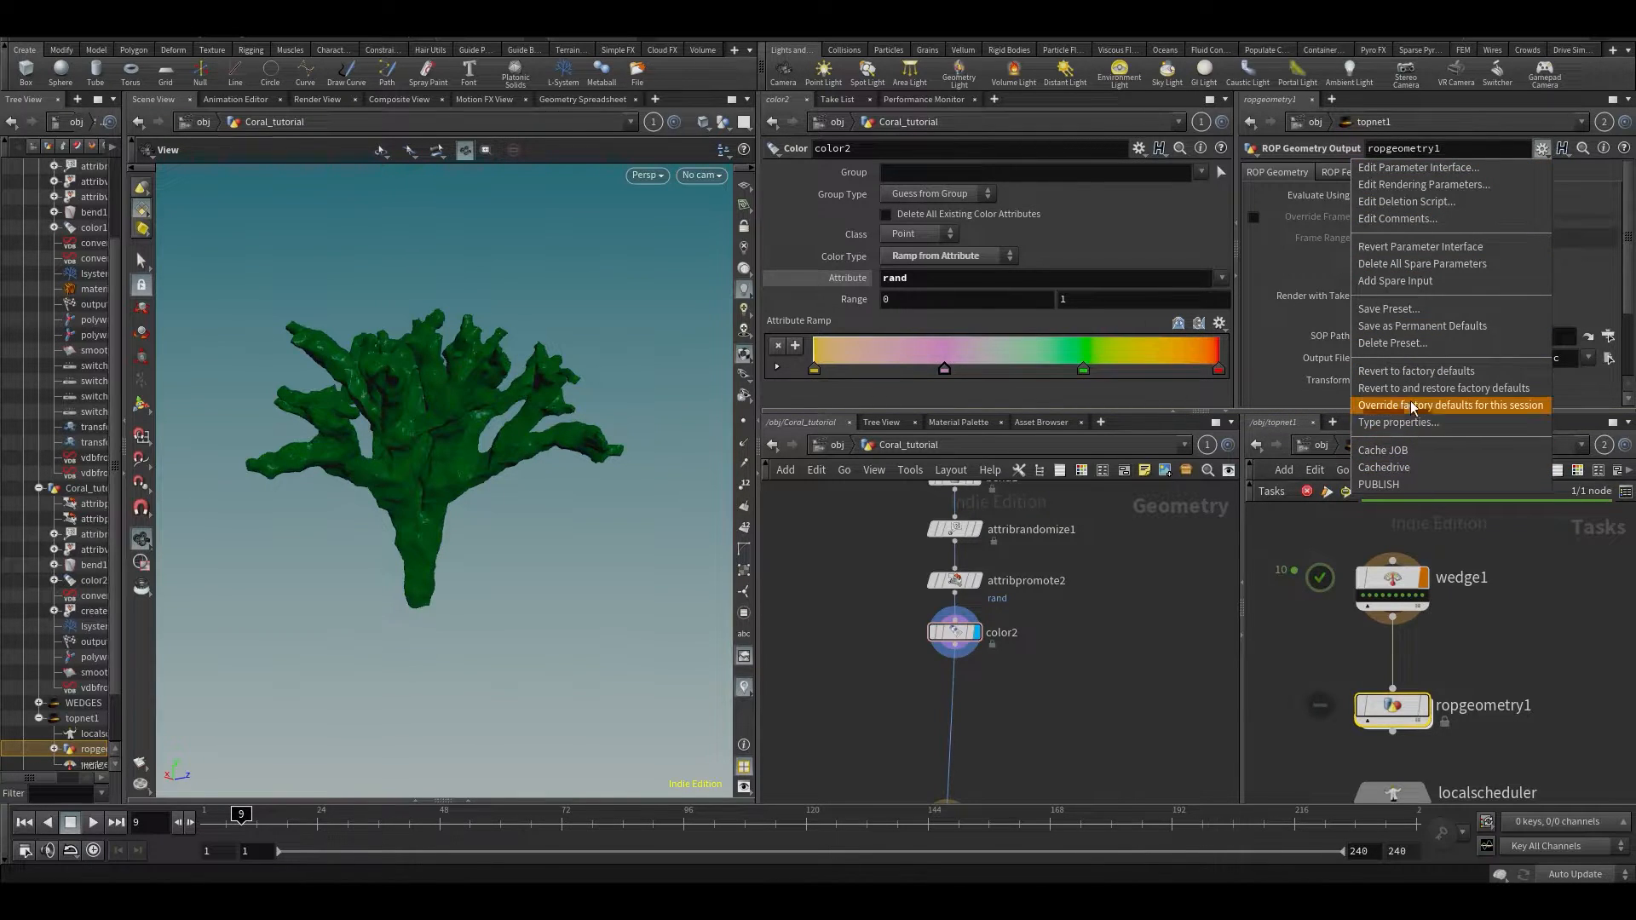
{"action": "mouse_move", "coordinate": [1393, 450]}
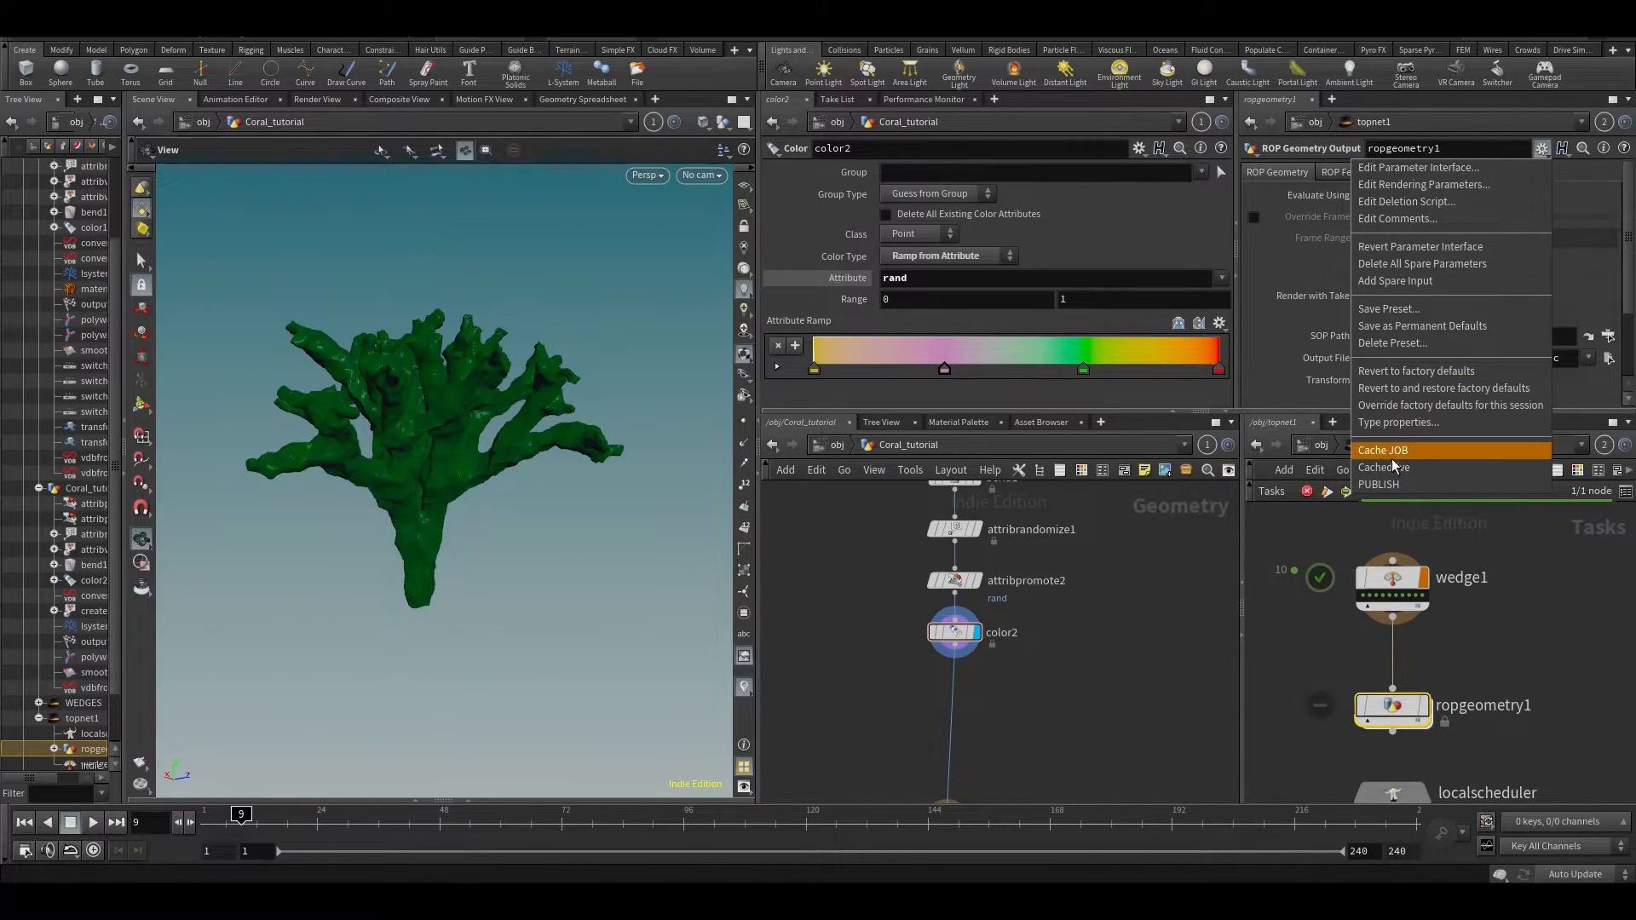
{"action": "left_click", "coordinate": [1385, 450]}
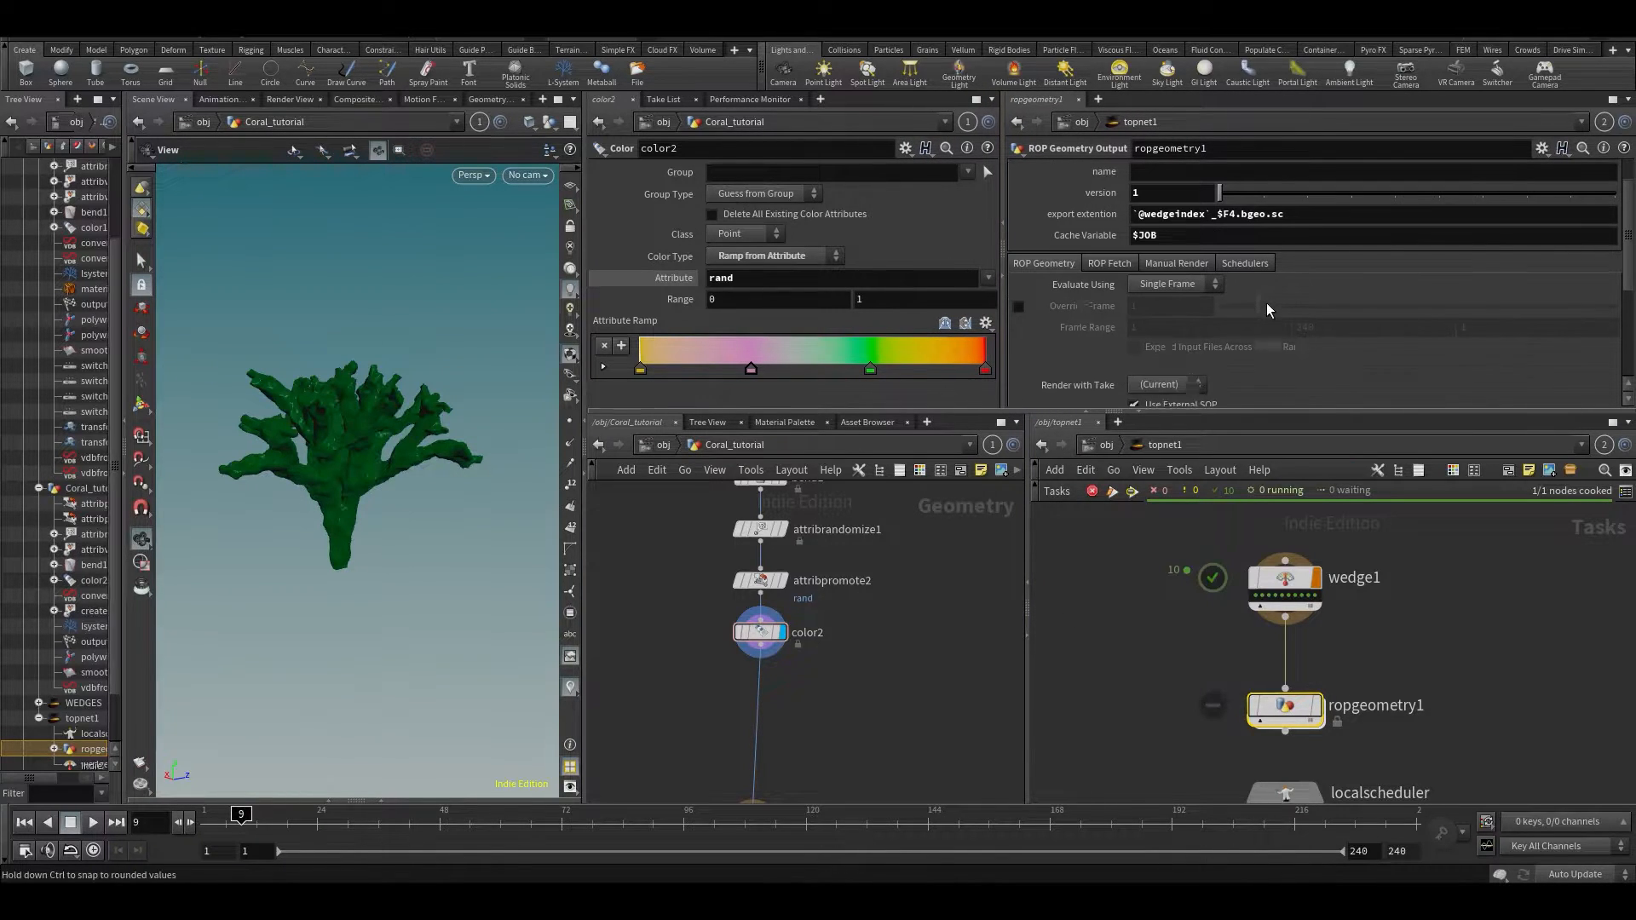
Replace ropgeometry1's Output File with a chs() path built from folder, name, version and export_extention, folder geo.
{"action": "left_click", "coordinate": [1284, 708]}
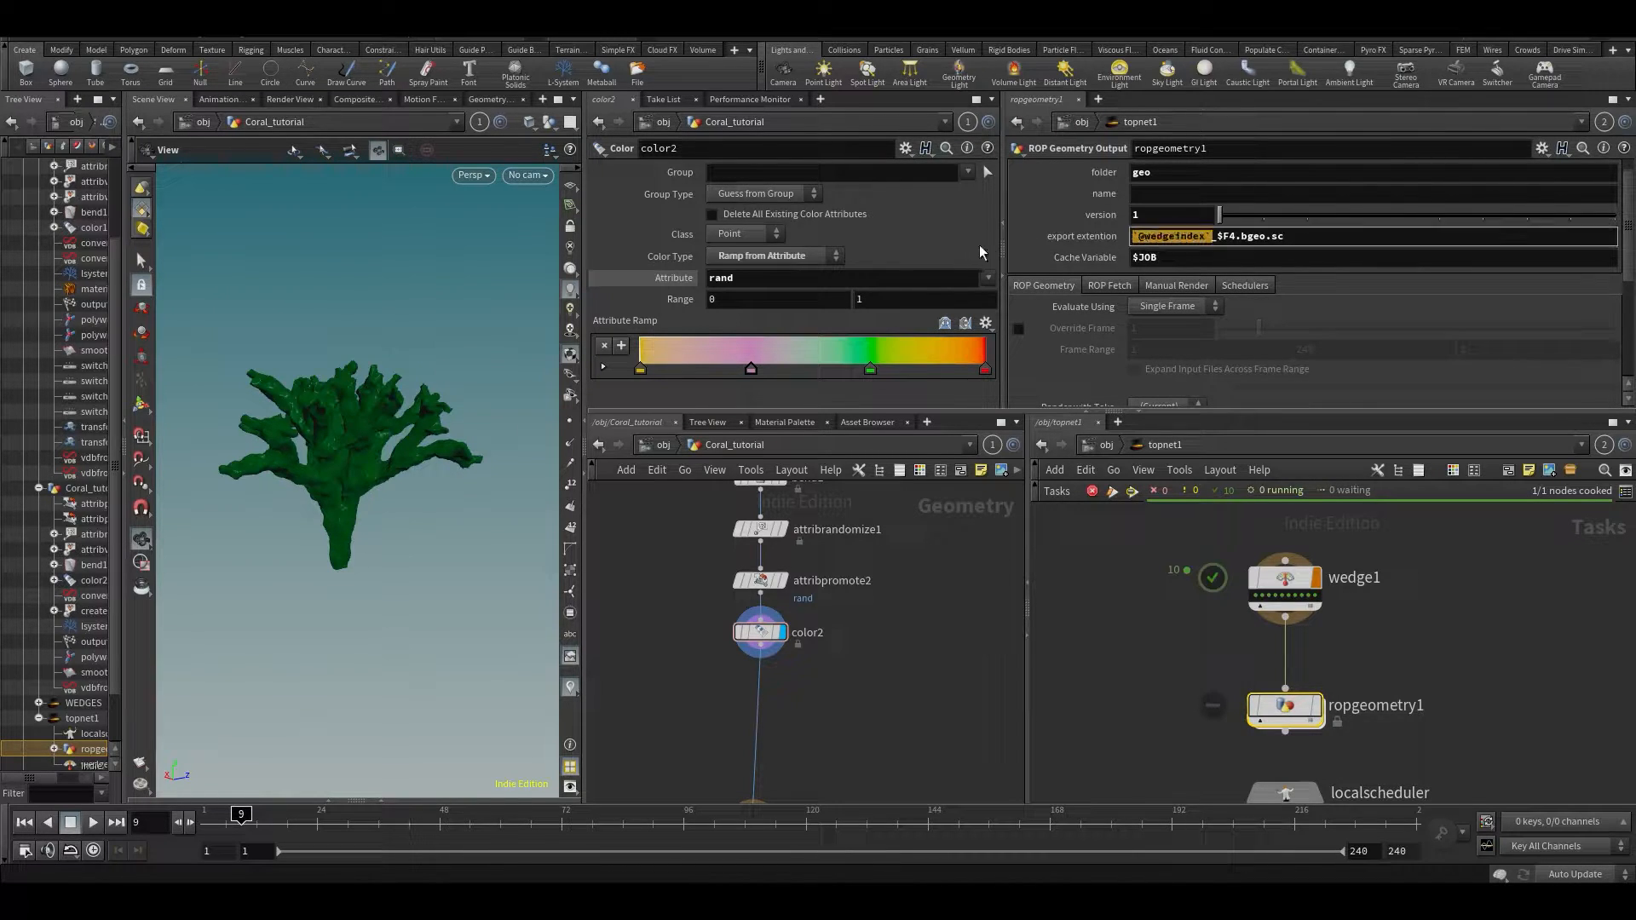
{"action": "scroll", "scroll_direction": "down", "scroll_amount": 3}
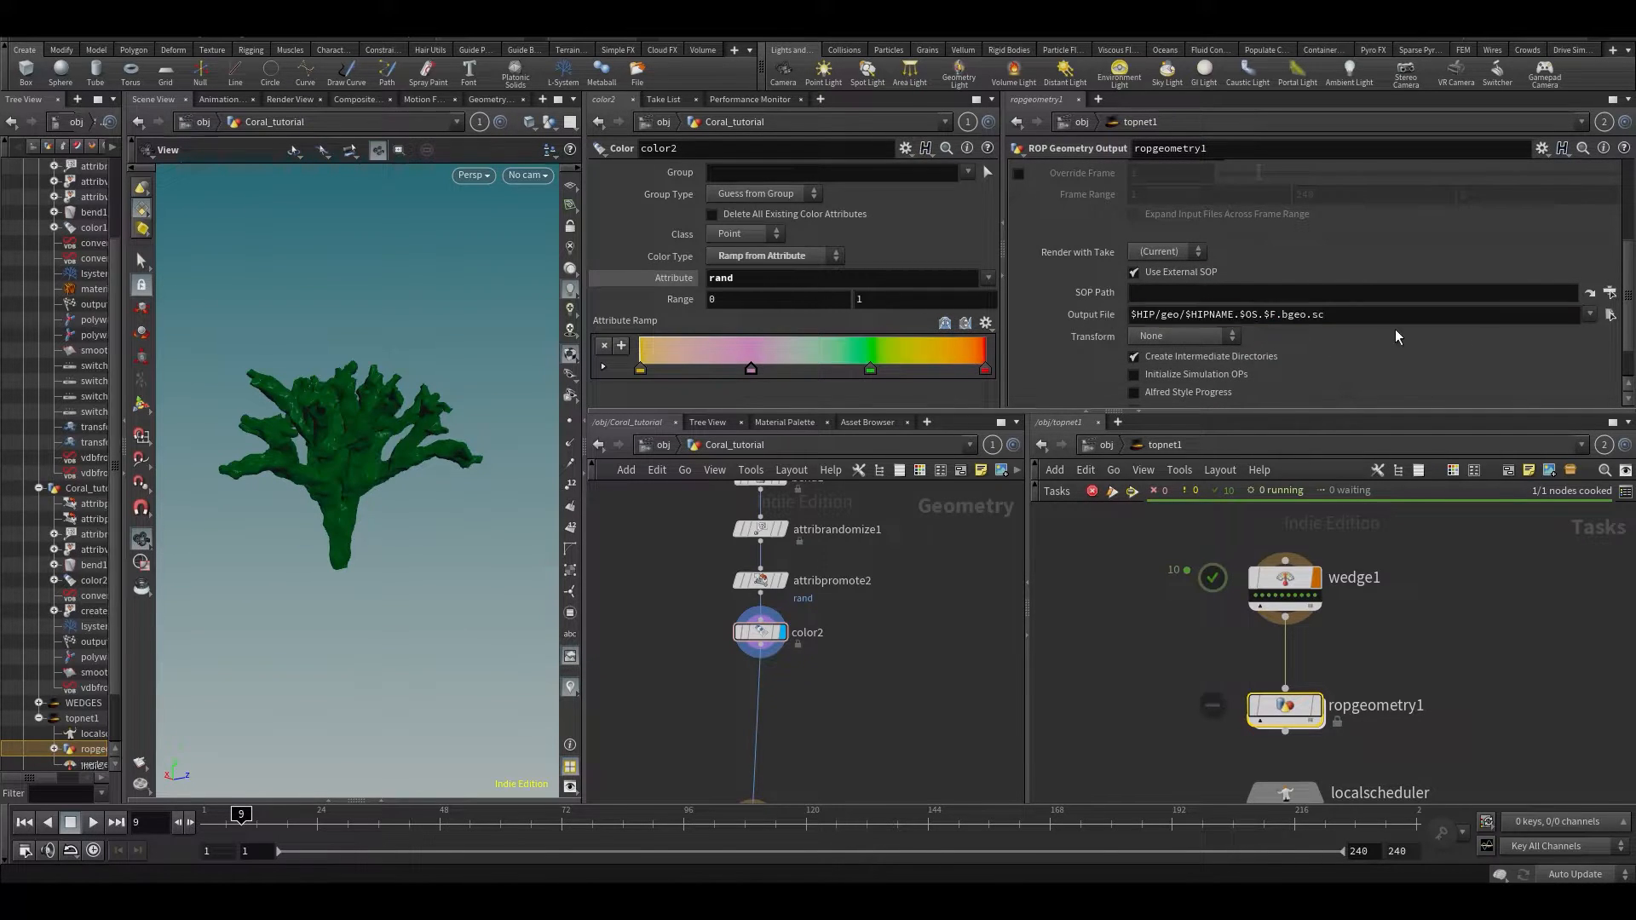
{"action": "triple_click", "coordinate": [1225, 314]}
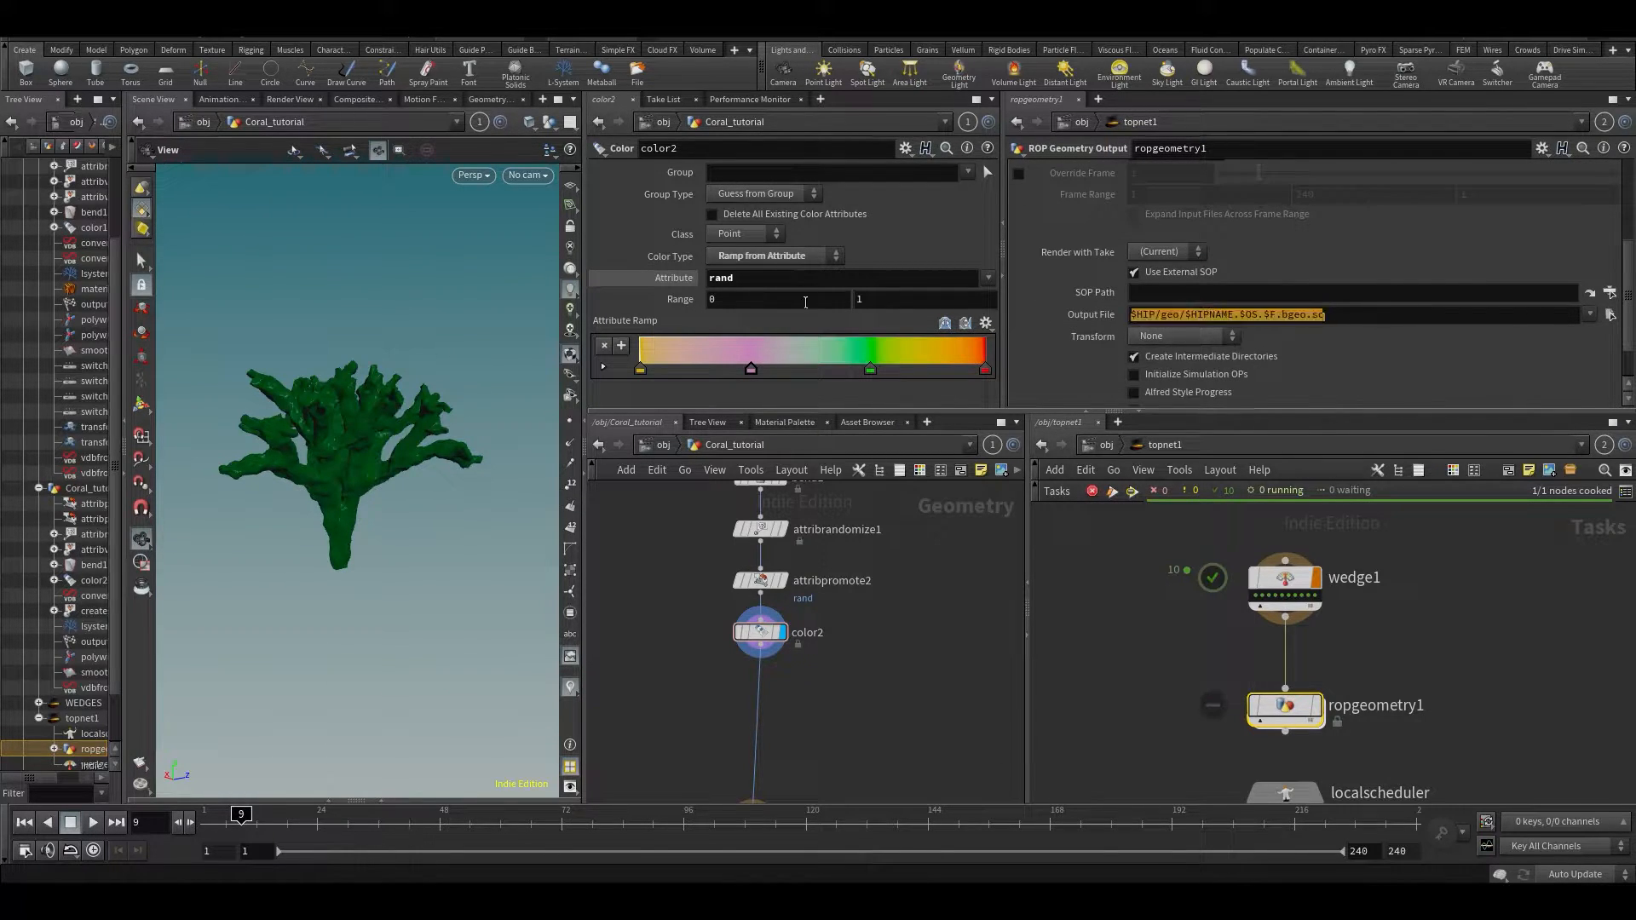
{"action": "left_click", "coordinate": [1544, 148]}
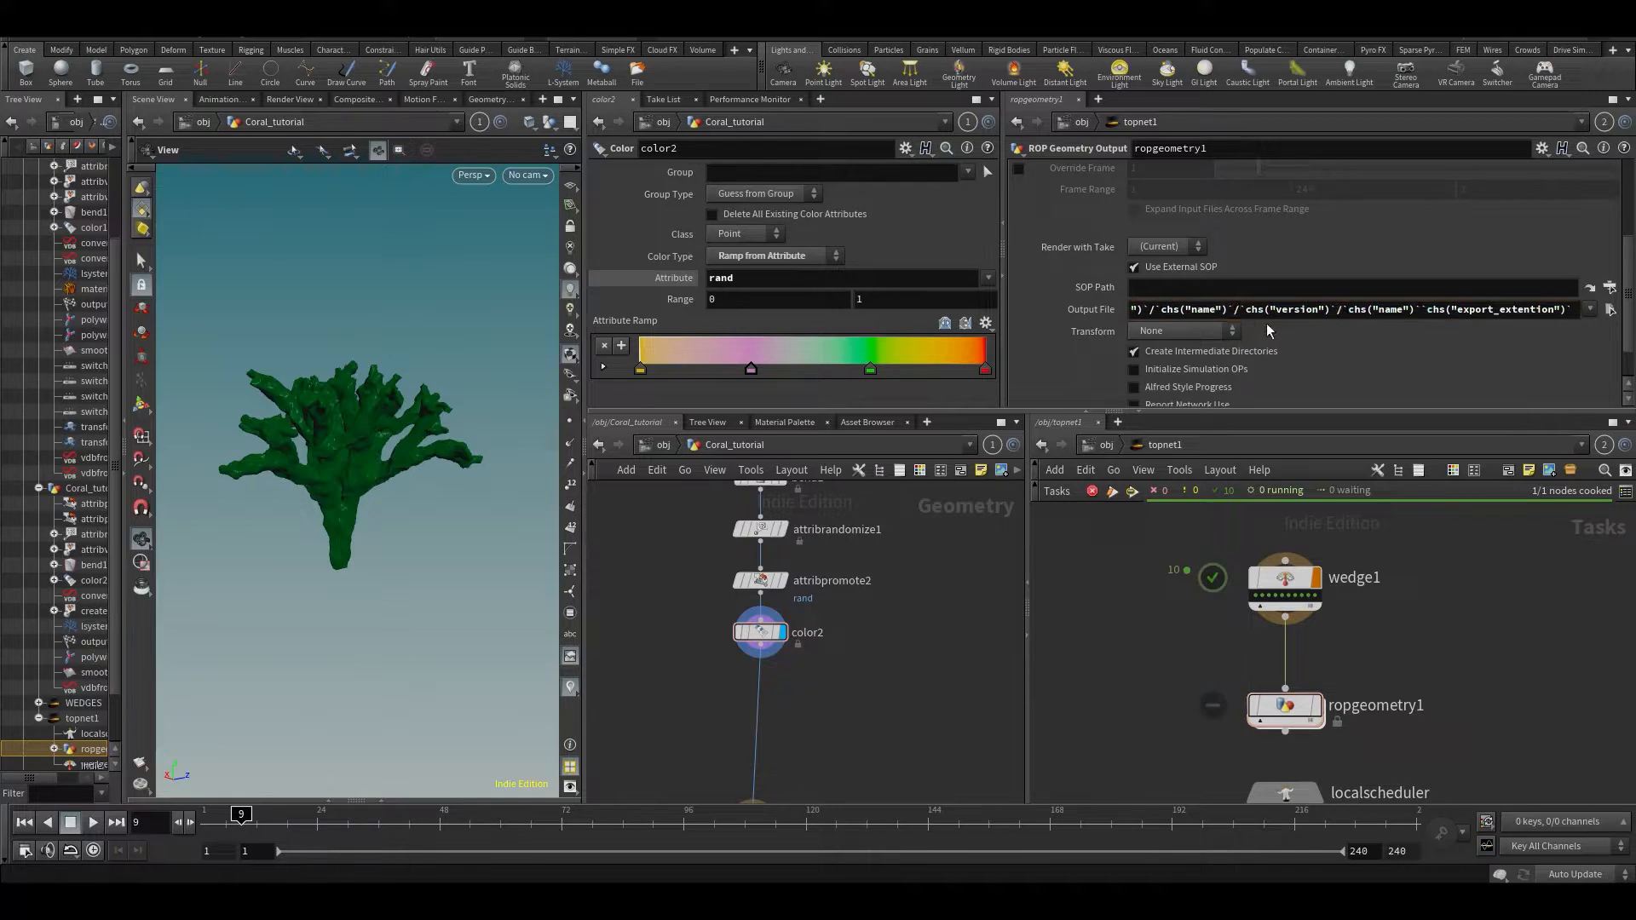
{"action": "left_click", "coordinate": [1540, 146]}
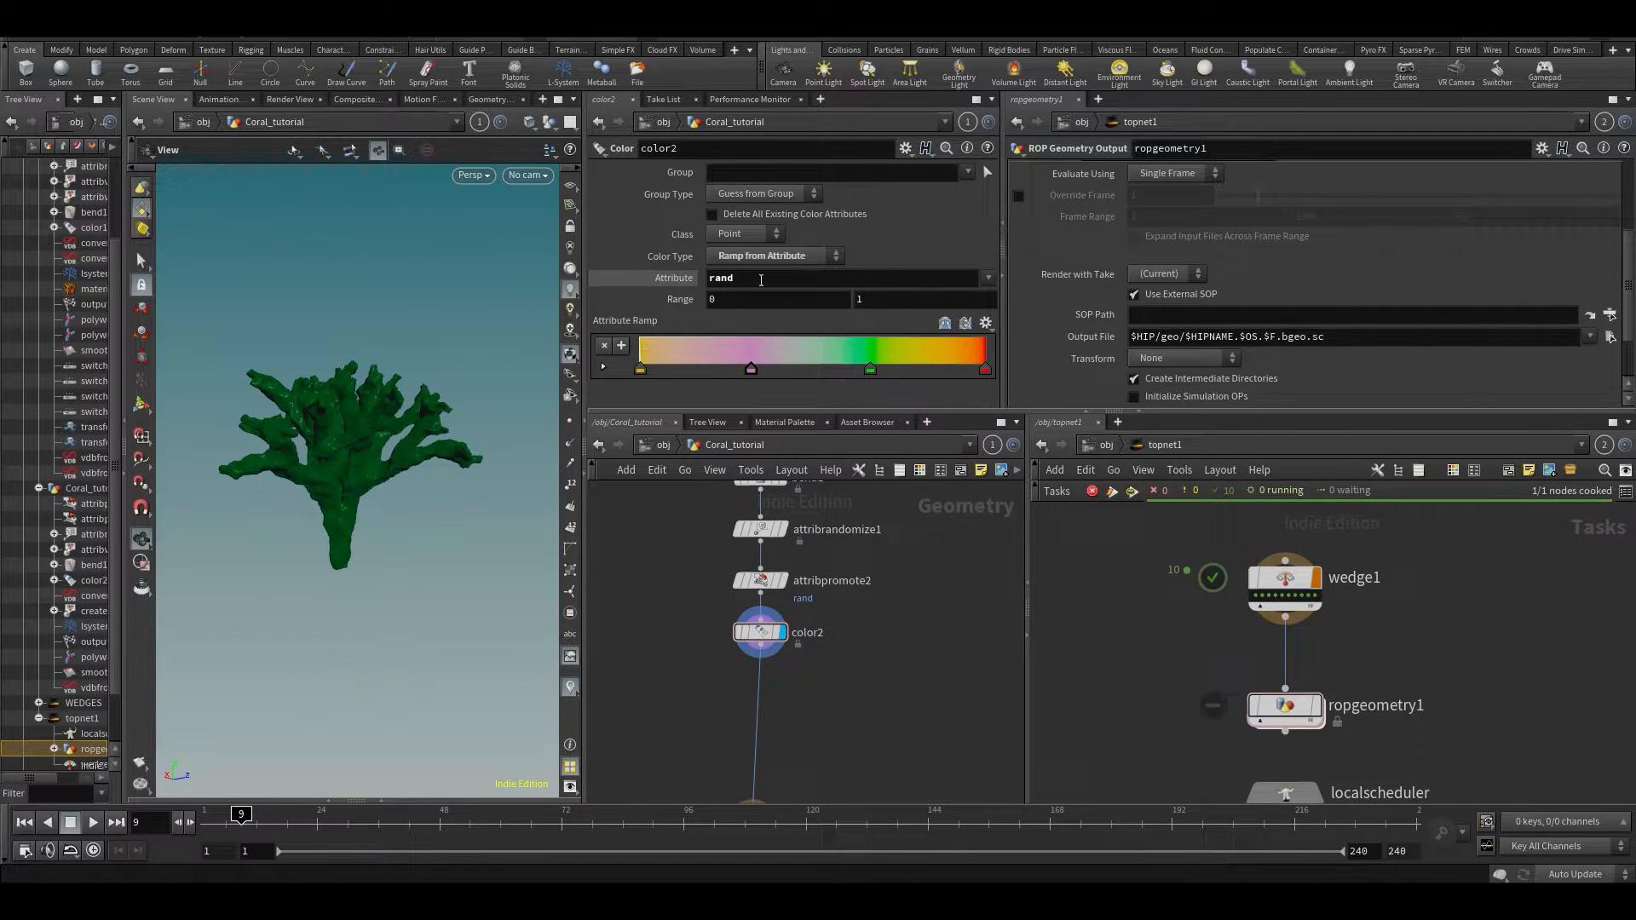
{"action": "left_click", "coordinate": [1346, 336]}
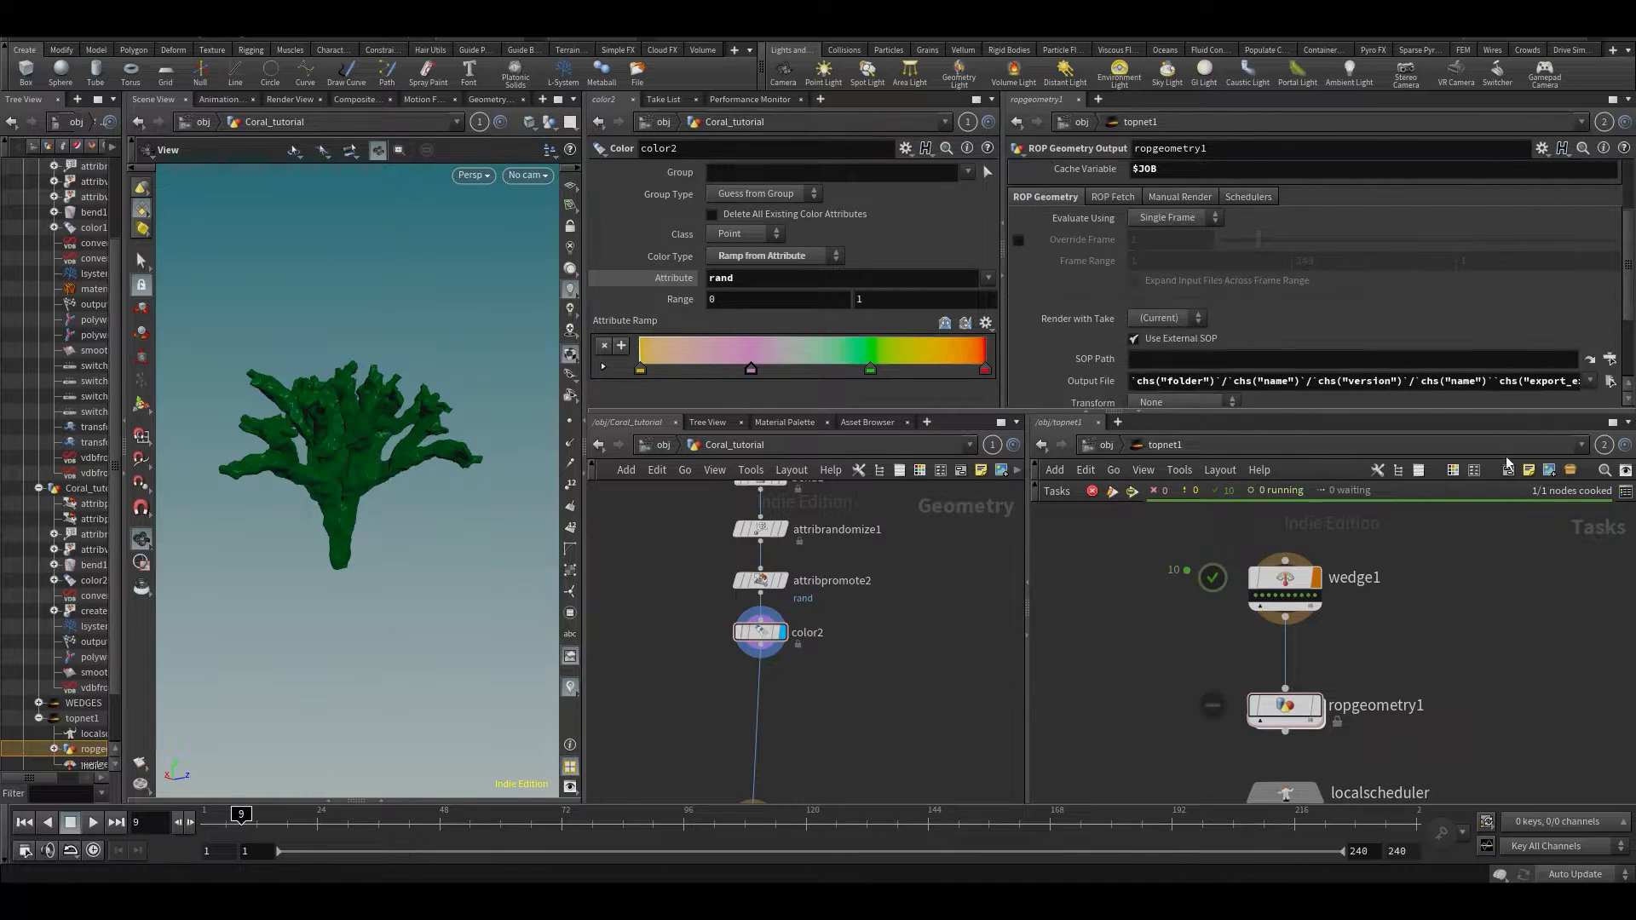
{"action": "scroll", "scroll_direction": "up", "scroll_amount": 3}
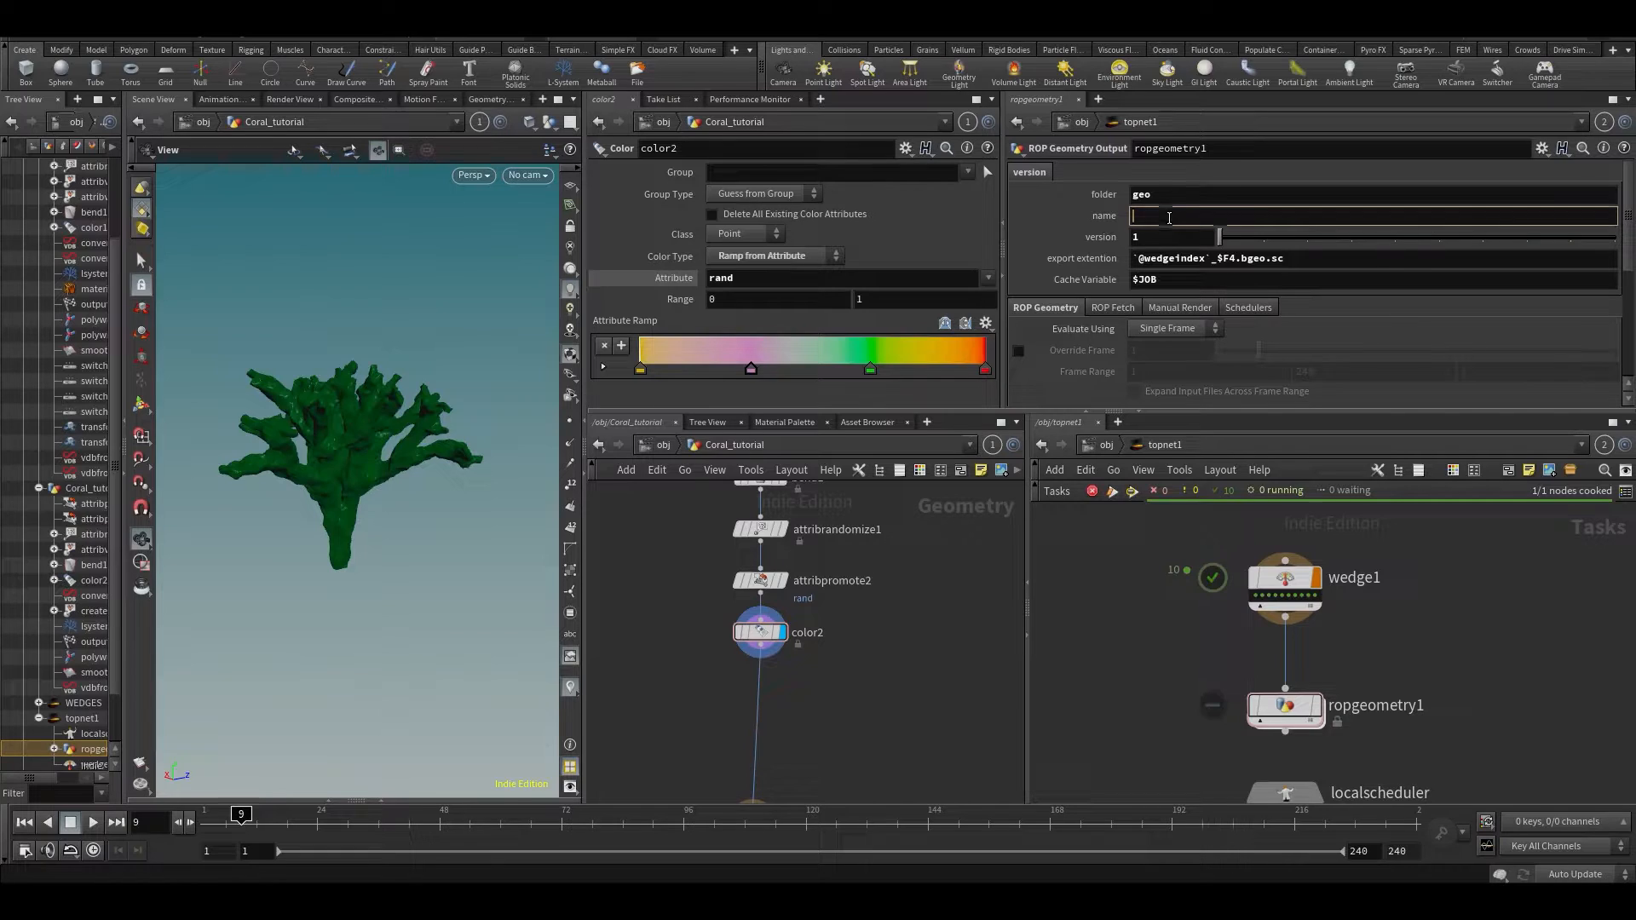
Set the cache name to Coral, check the wedgeindex export extension, and show wedge1's attributes.
{"action": "type", "text": "Coral"}
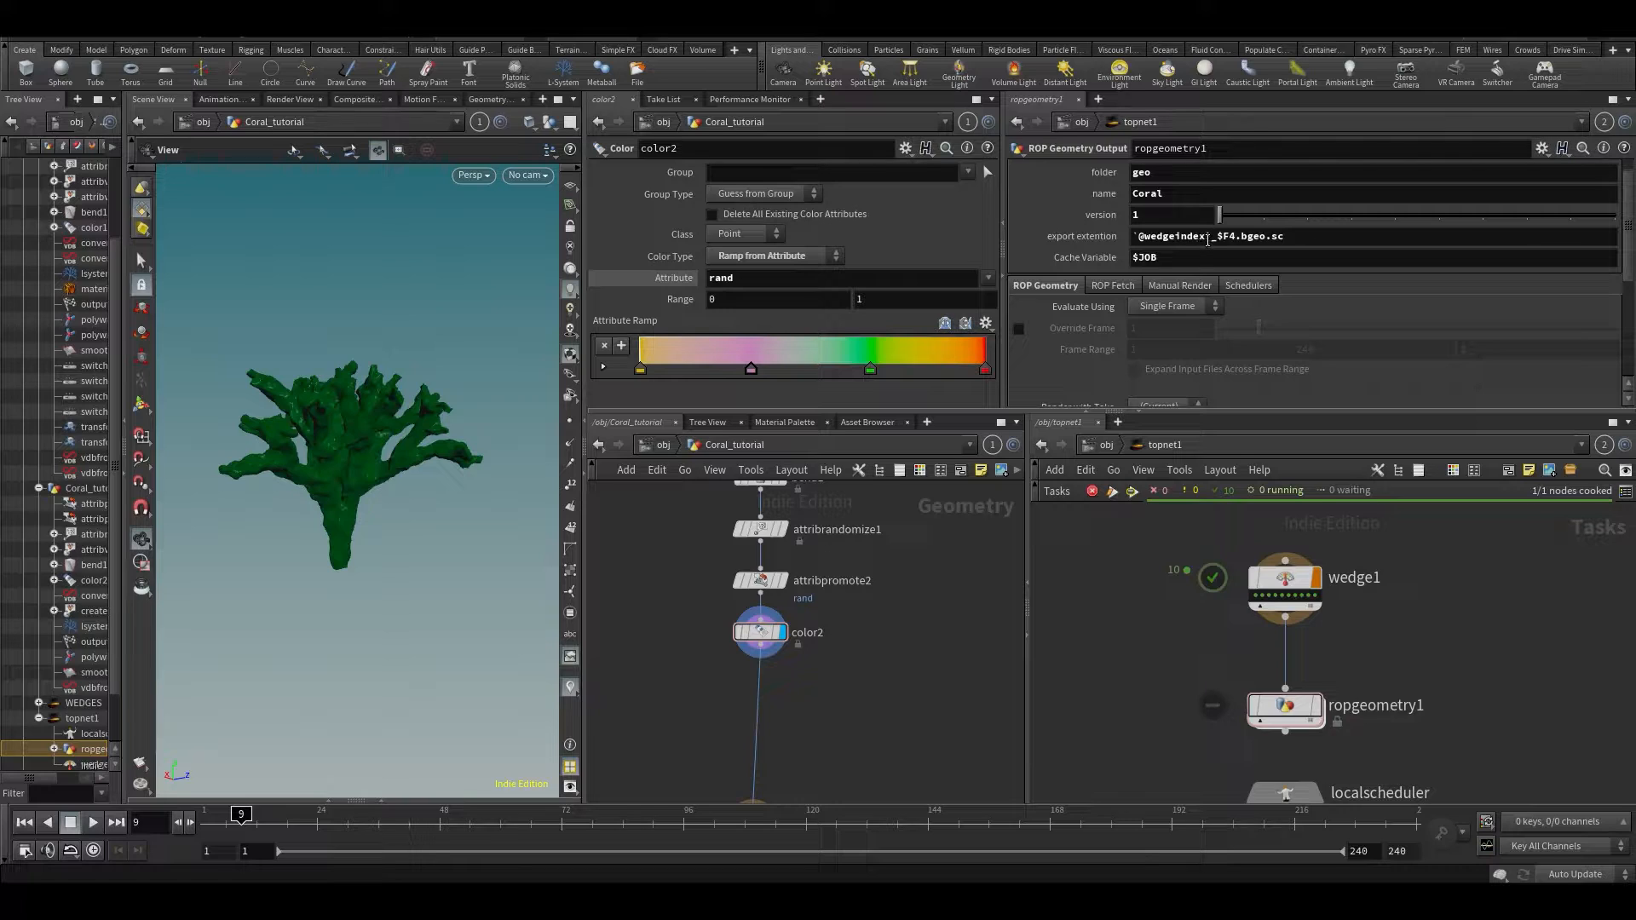
{"action": "left_click", "coordinate": [1357, 235]}
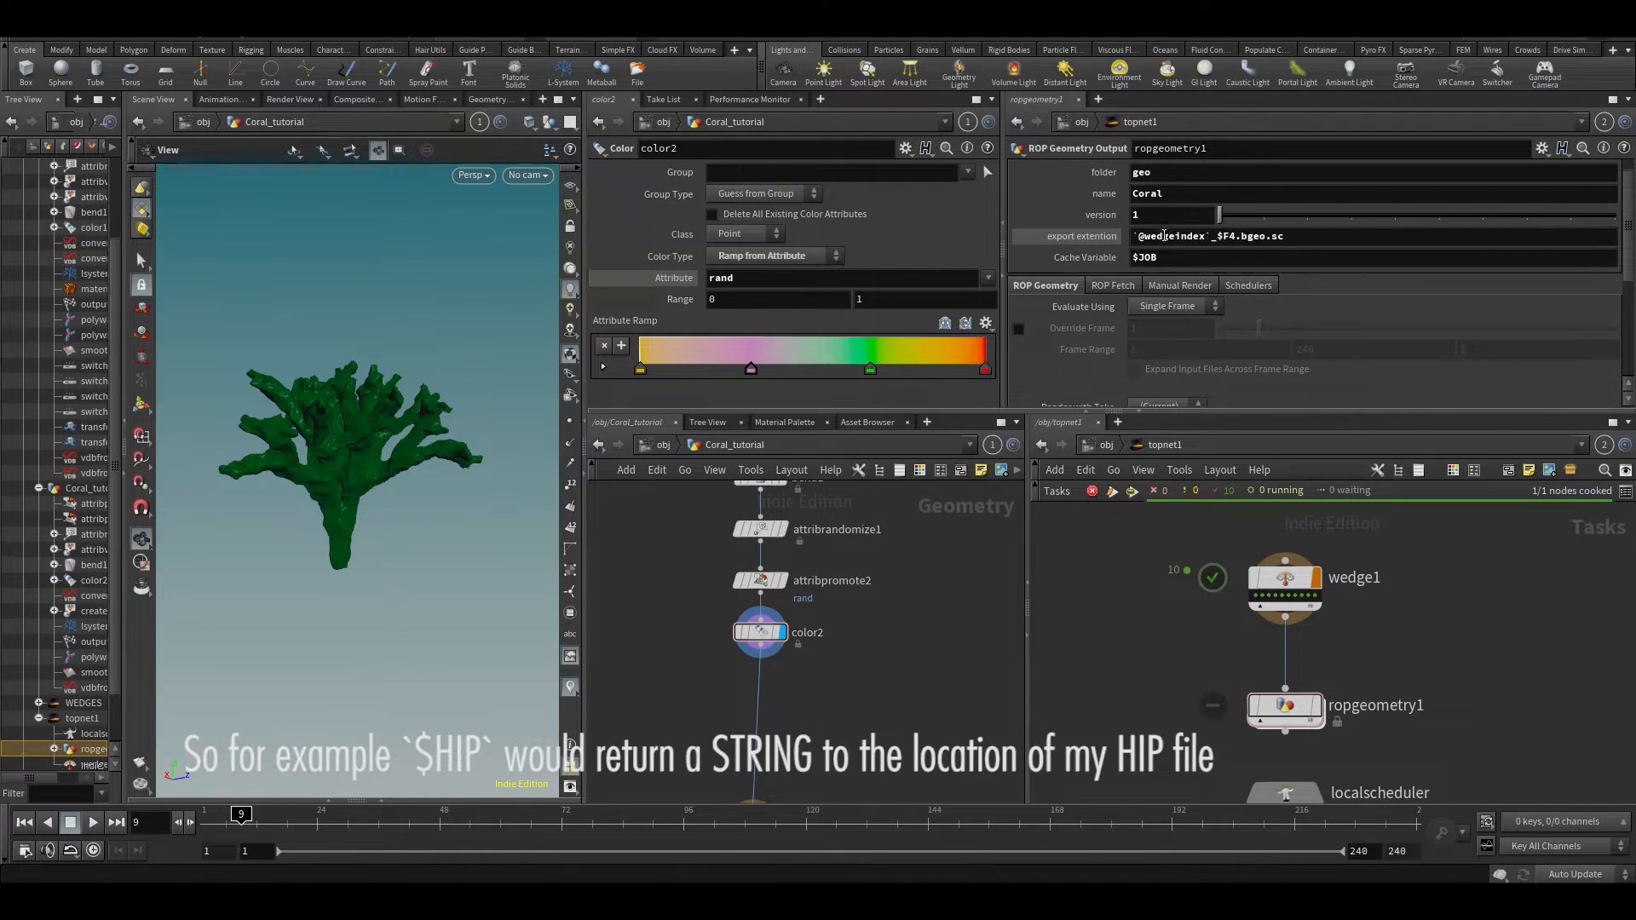
{"action": "double_click", "coordinate": [1166, 235]}
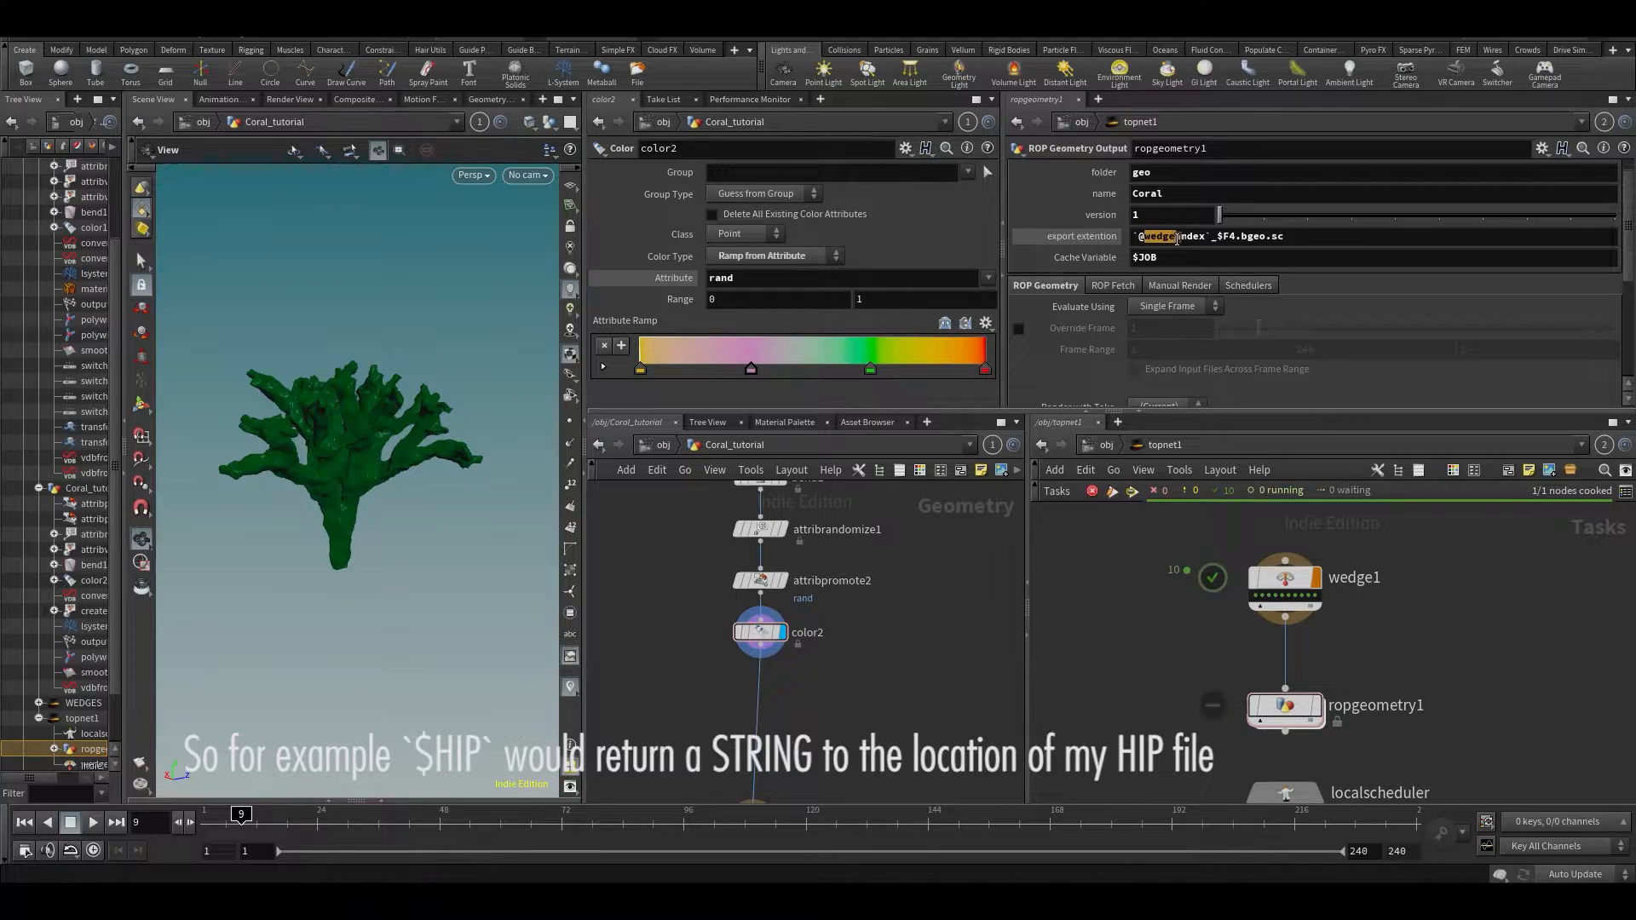
{"action": "left_click", "coordinate": [1286, 586]}
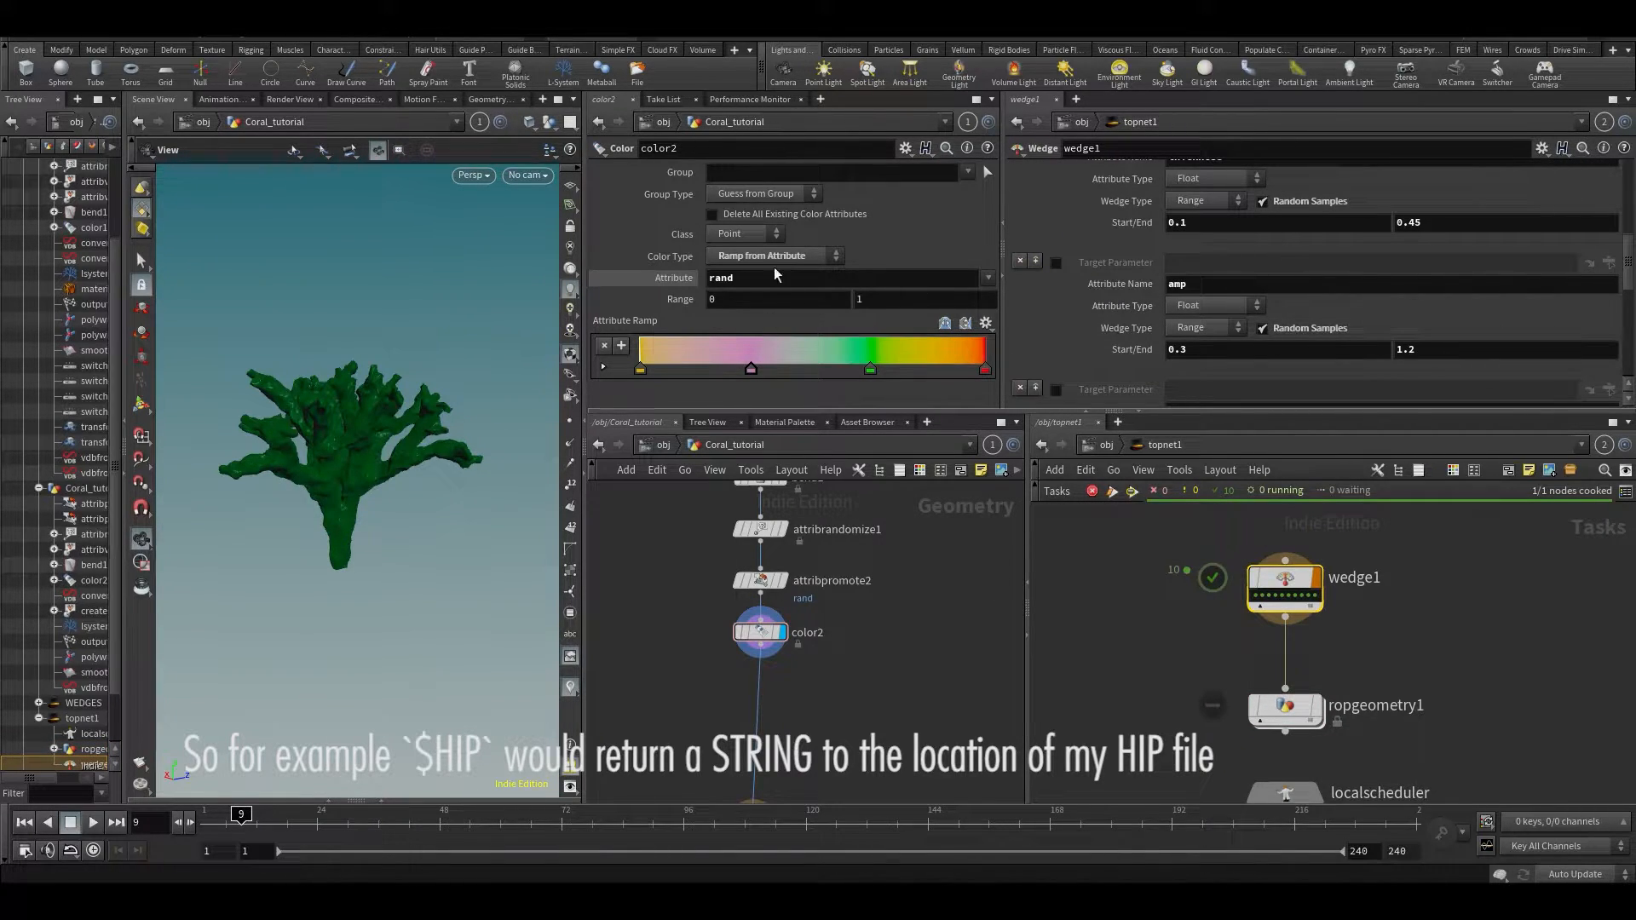
Review attribrandomize1, bend1 and ropgeometry1 settings, previewing the resolved export extension.
{"action": "left_click", "coordinate": [758, 529]}
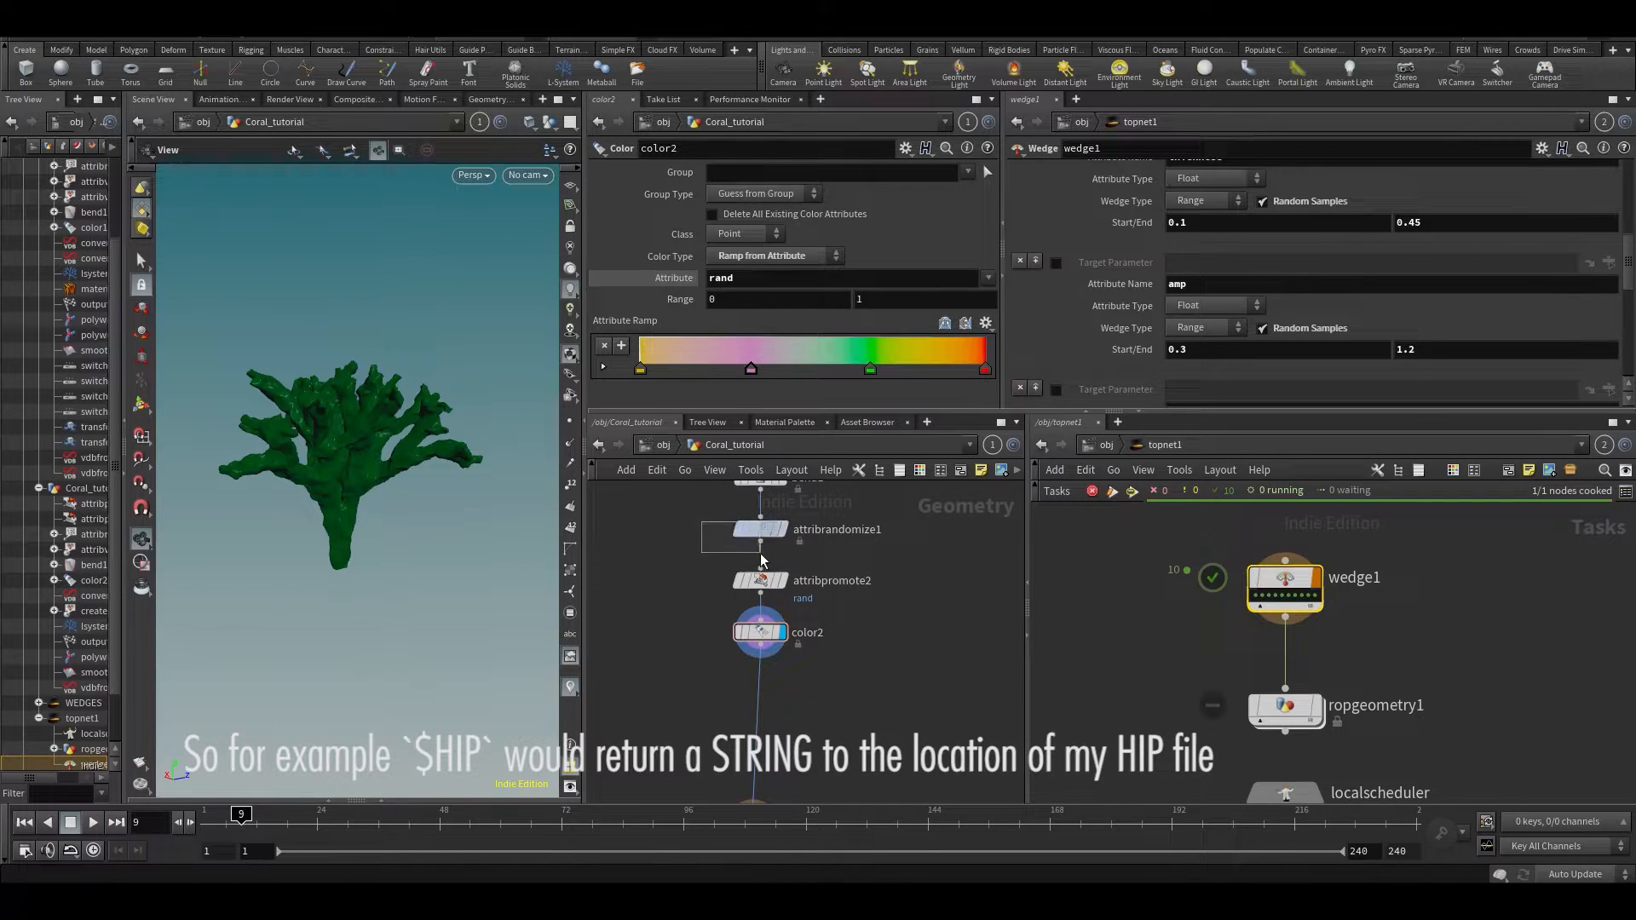
{"action": "left_click", "coordinate": [760, 534]}
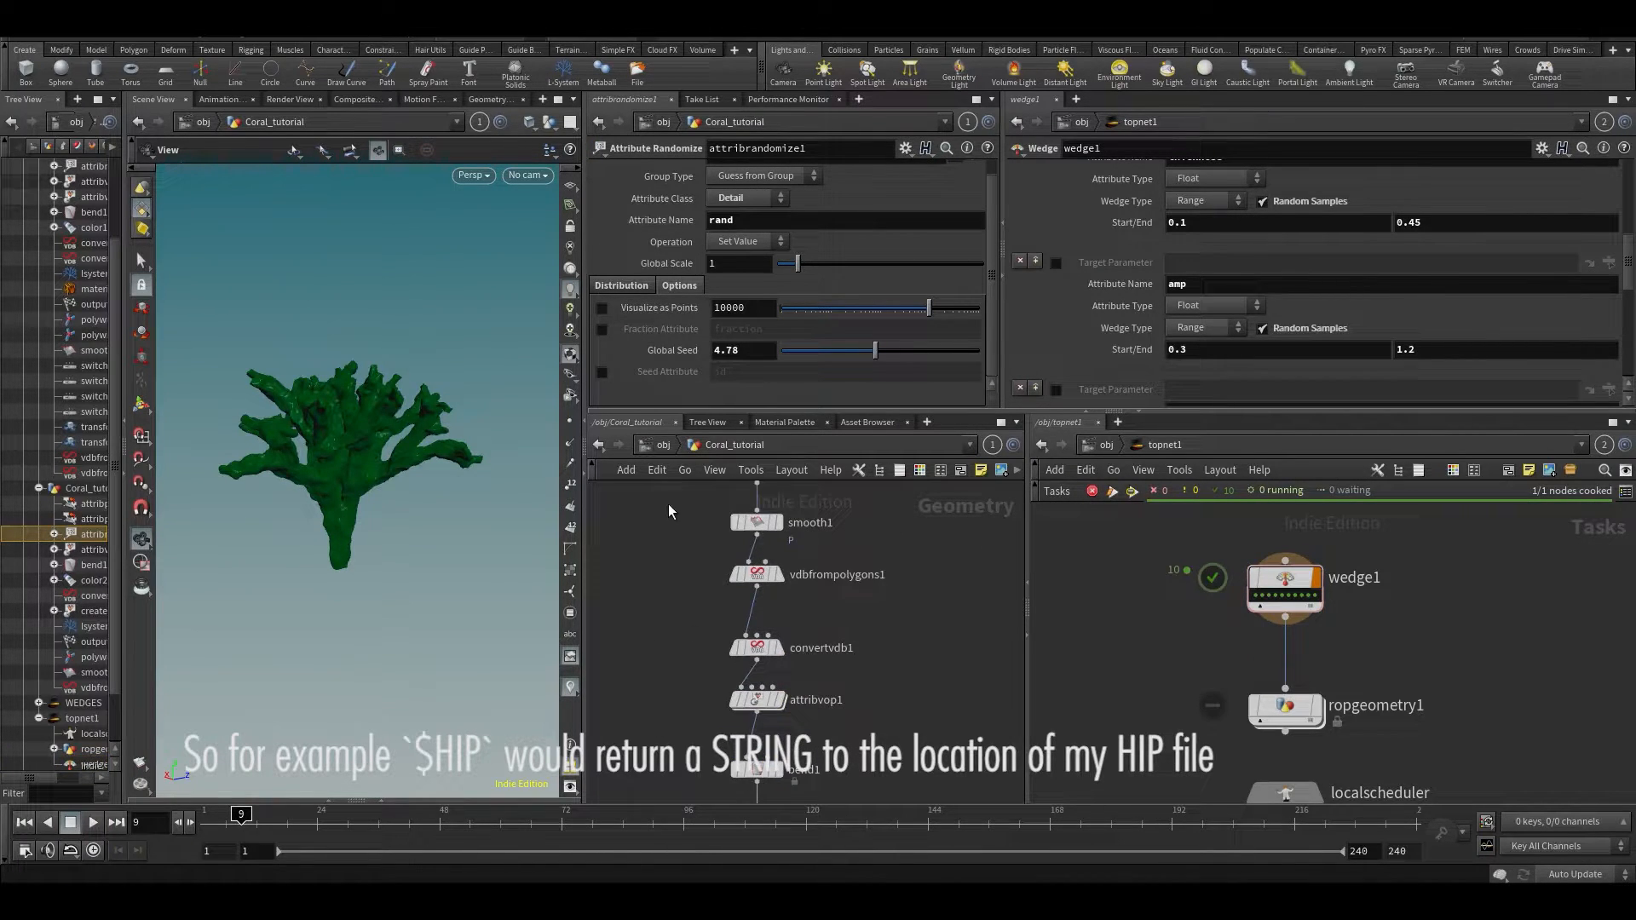
{"action": "left_click", "coordinate": [752, 717]}
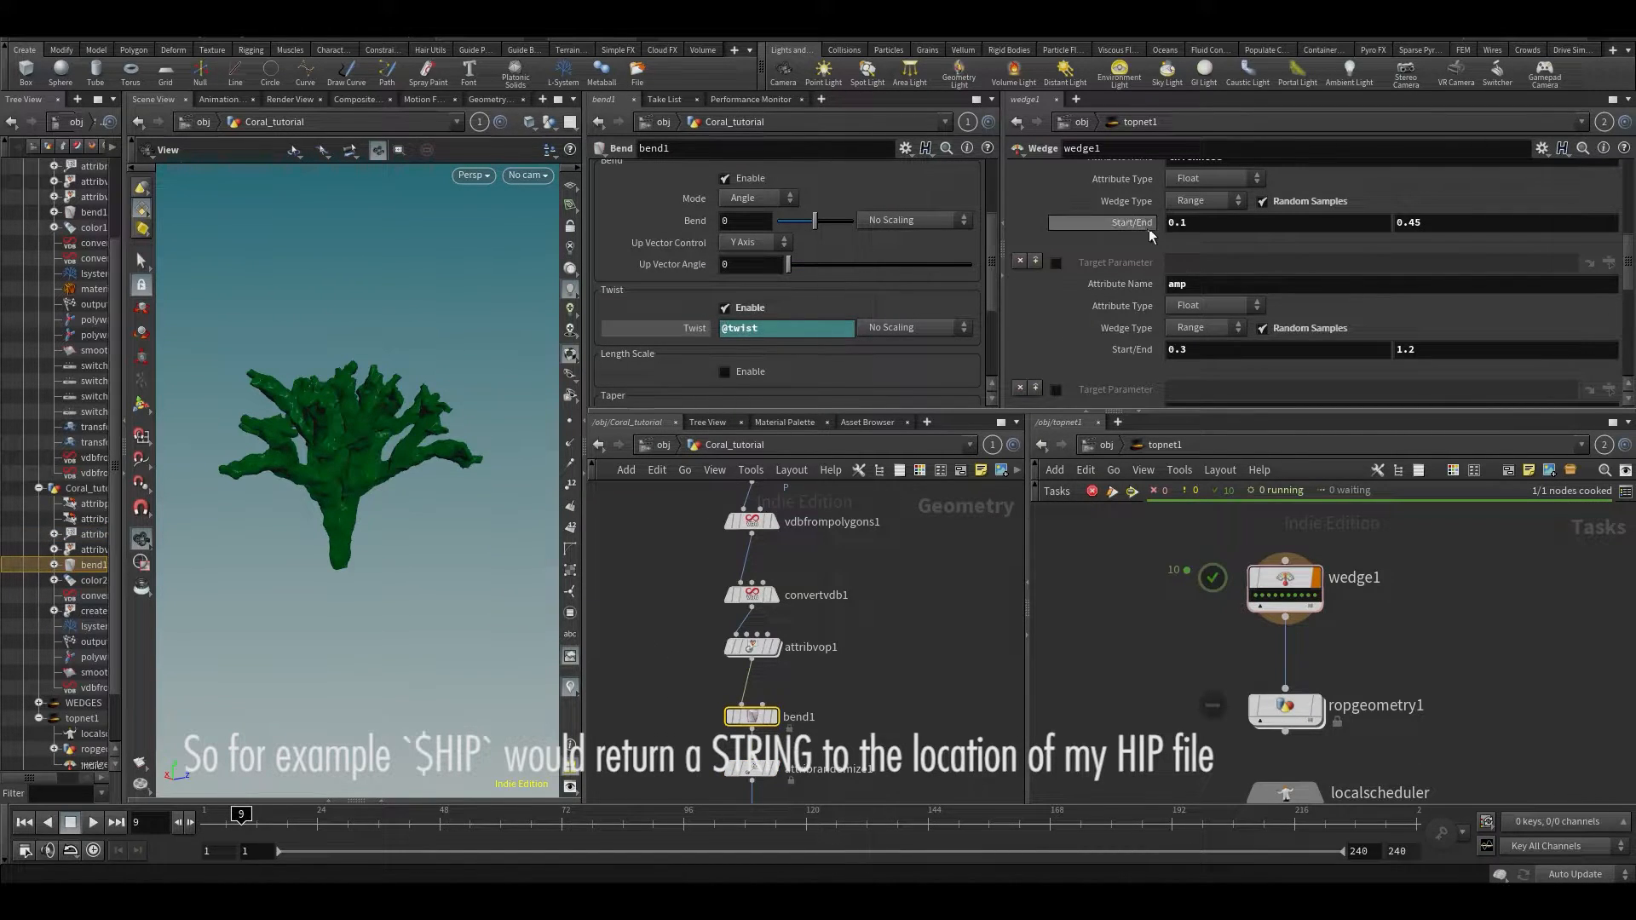
{"action": "left_click", "coordinate": [1283, 588]}
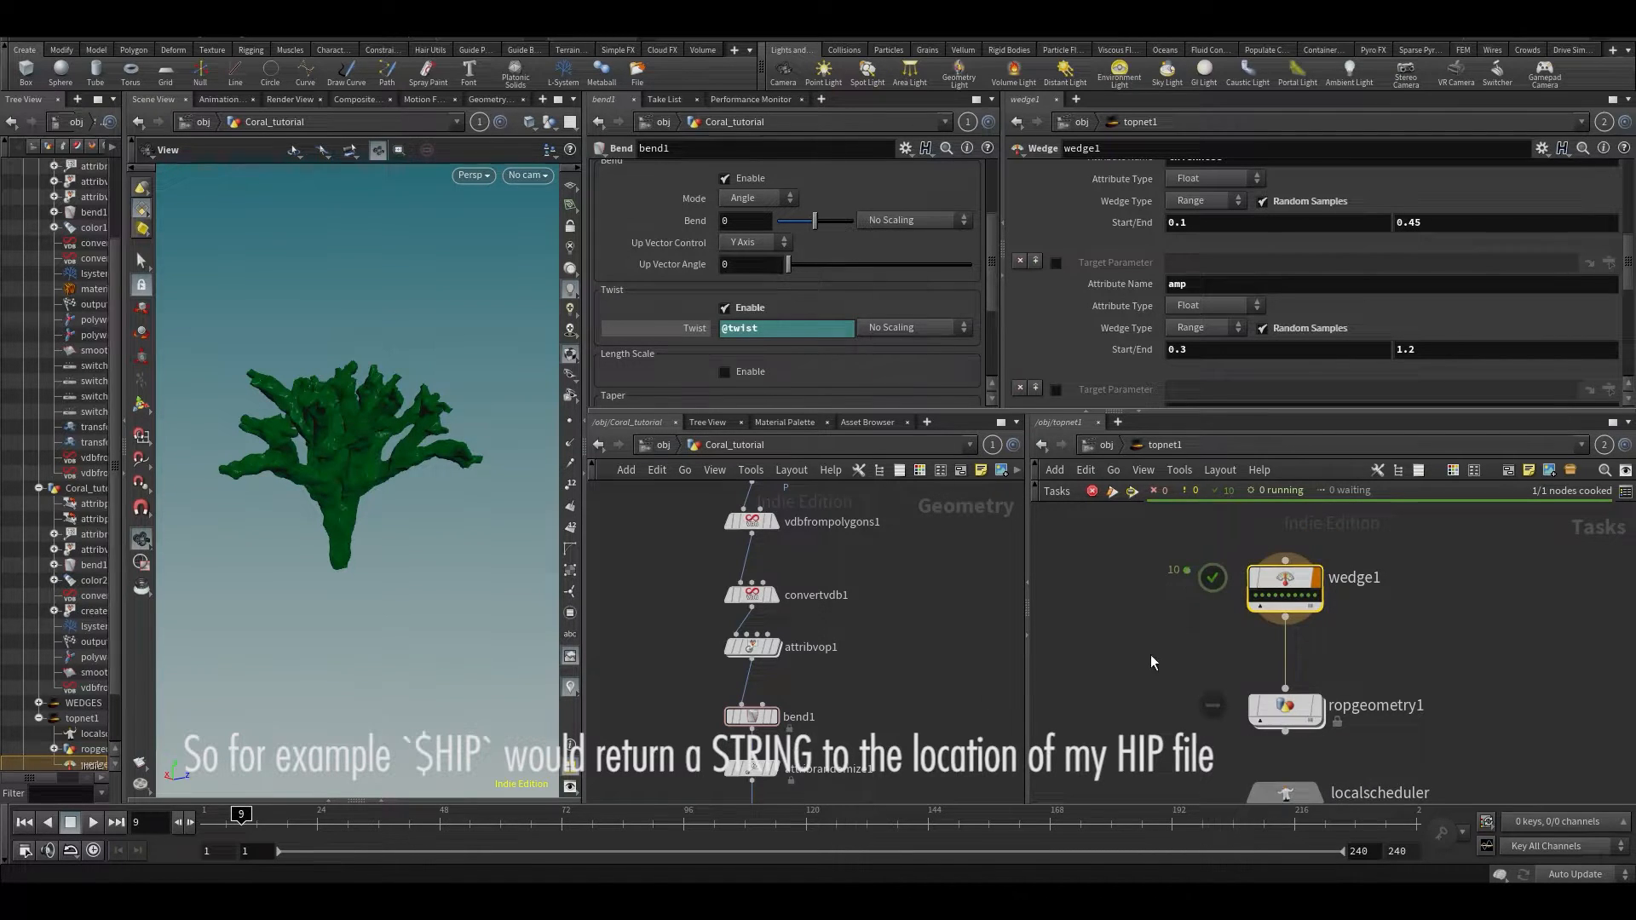
{"action": "left_click", "coordinate": [1283, 707]}
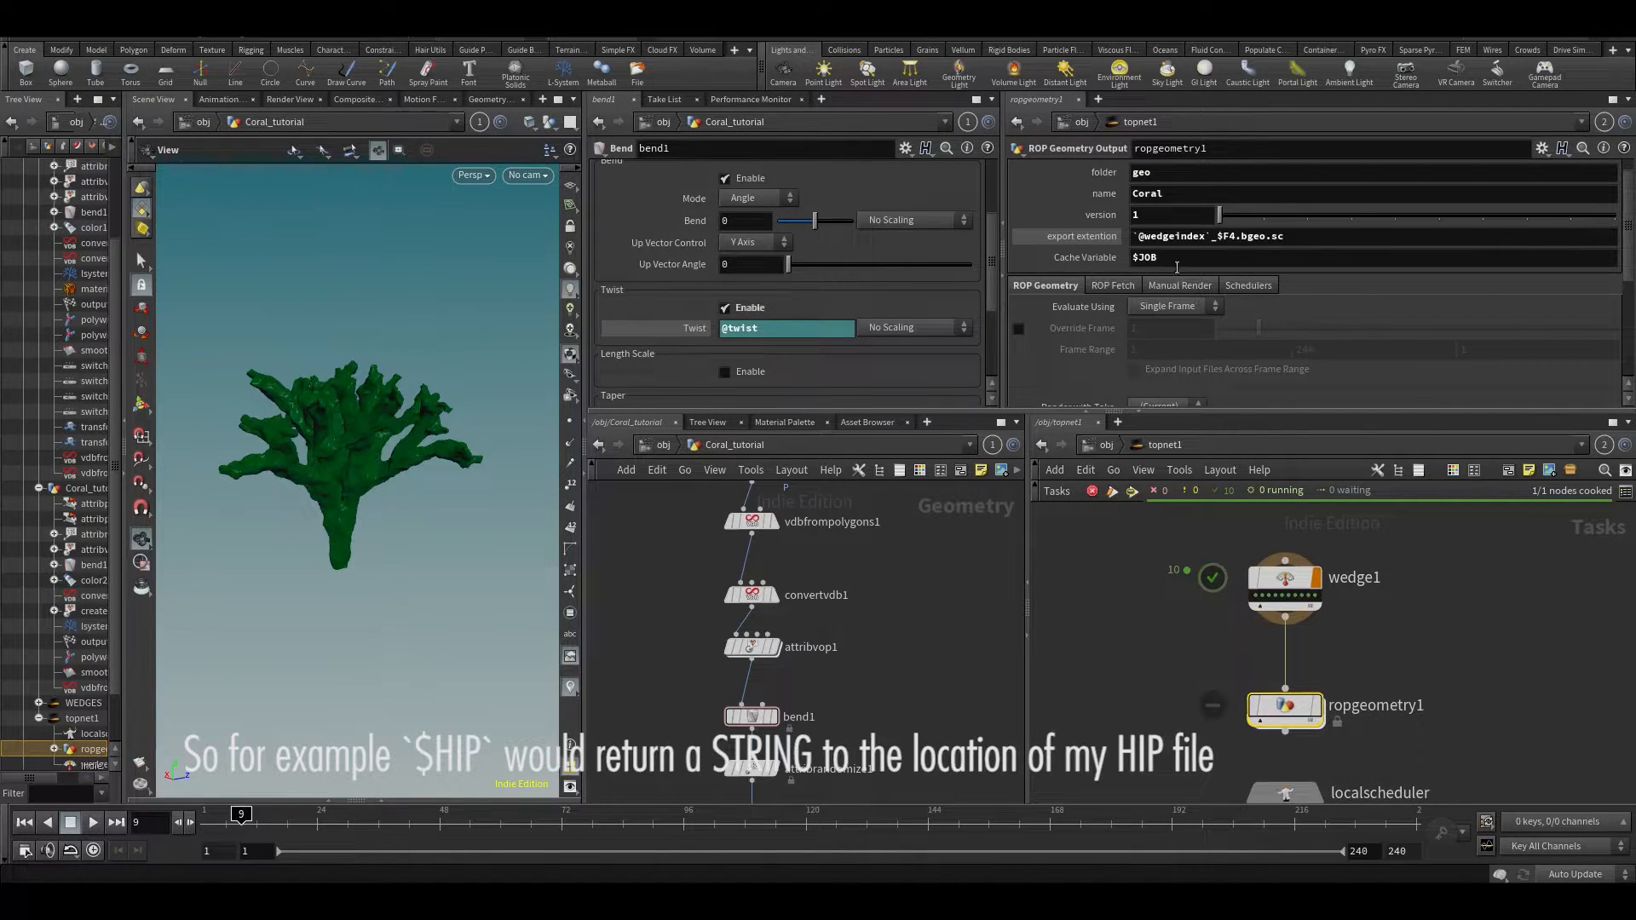
{"action": "double_click", "coordinate": [1180, 235]}
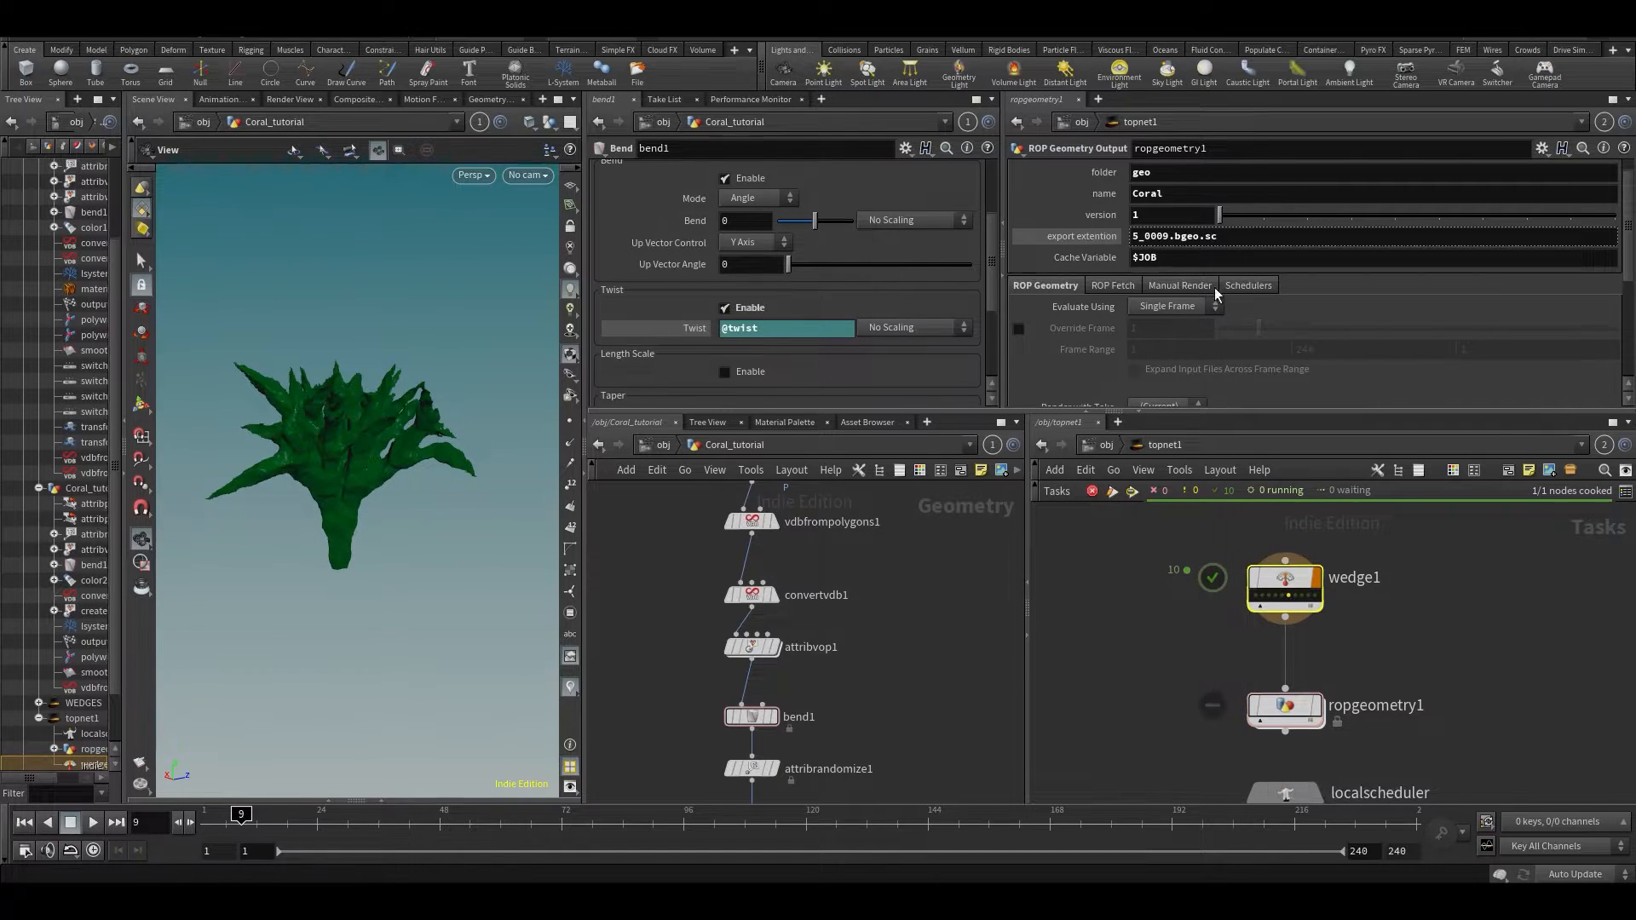
{"action": "mouse_move", "coordinate": [1286, 590]}
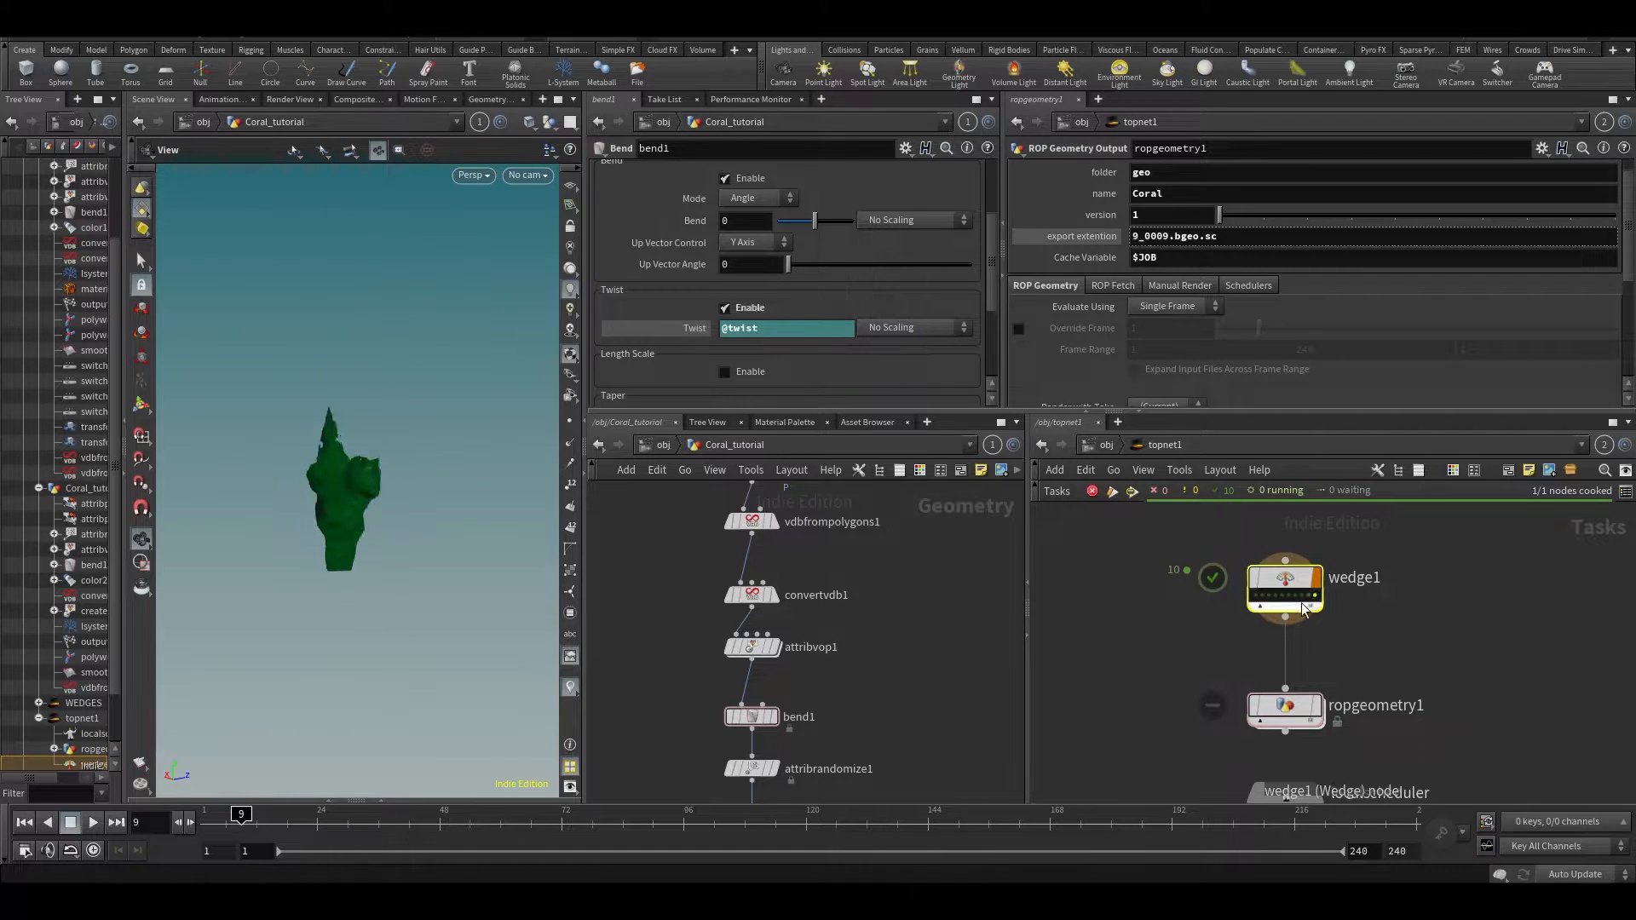
Load a different wedge1 work item so the viewport shows another coral variation.
{"action": "left_click", "coordinate": [1286, 586]}
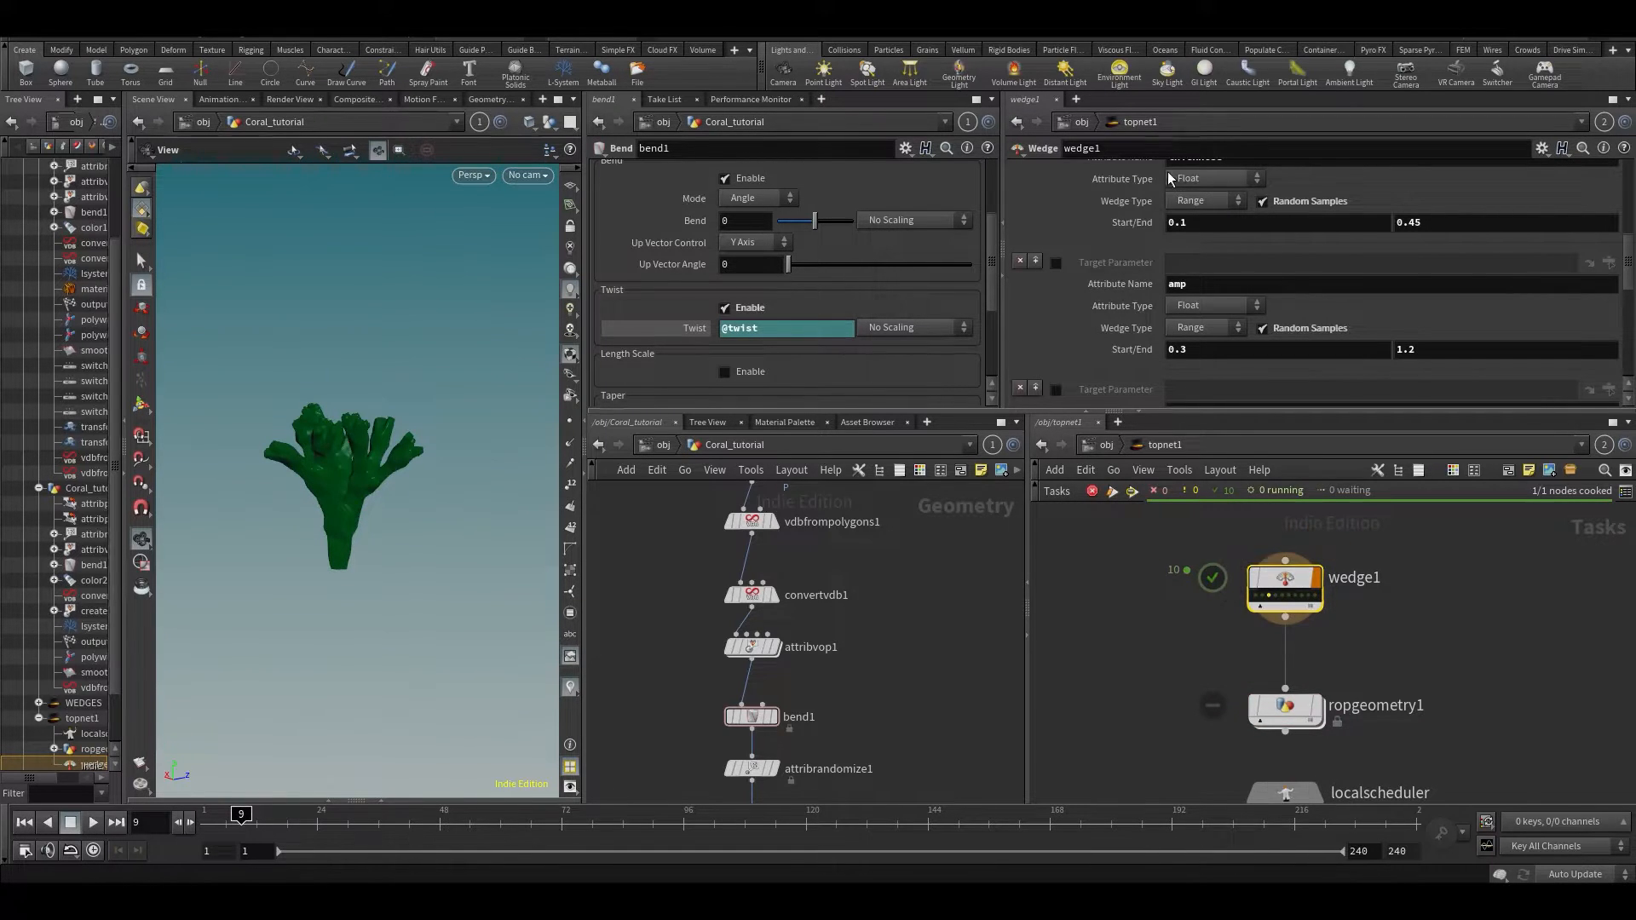
{"action": "left_click", "coordinate": [1285, 707]}
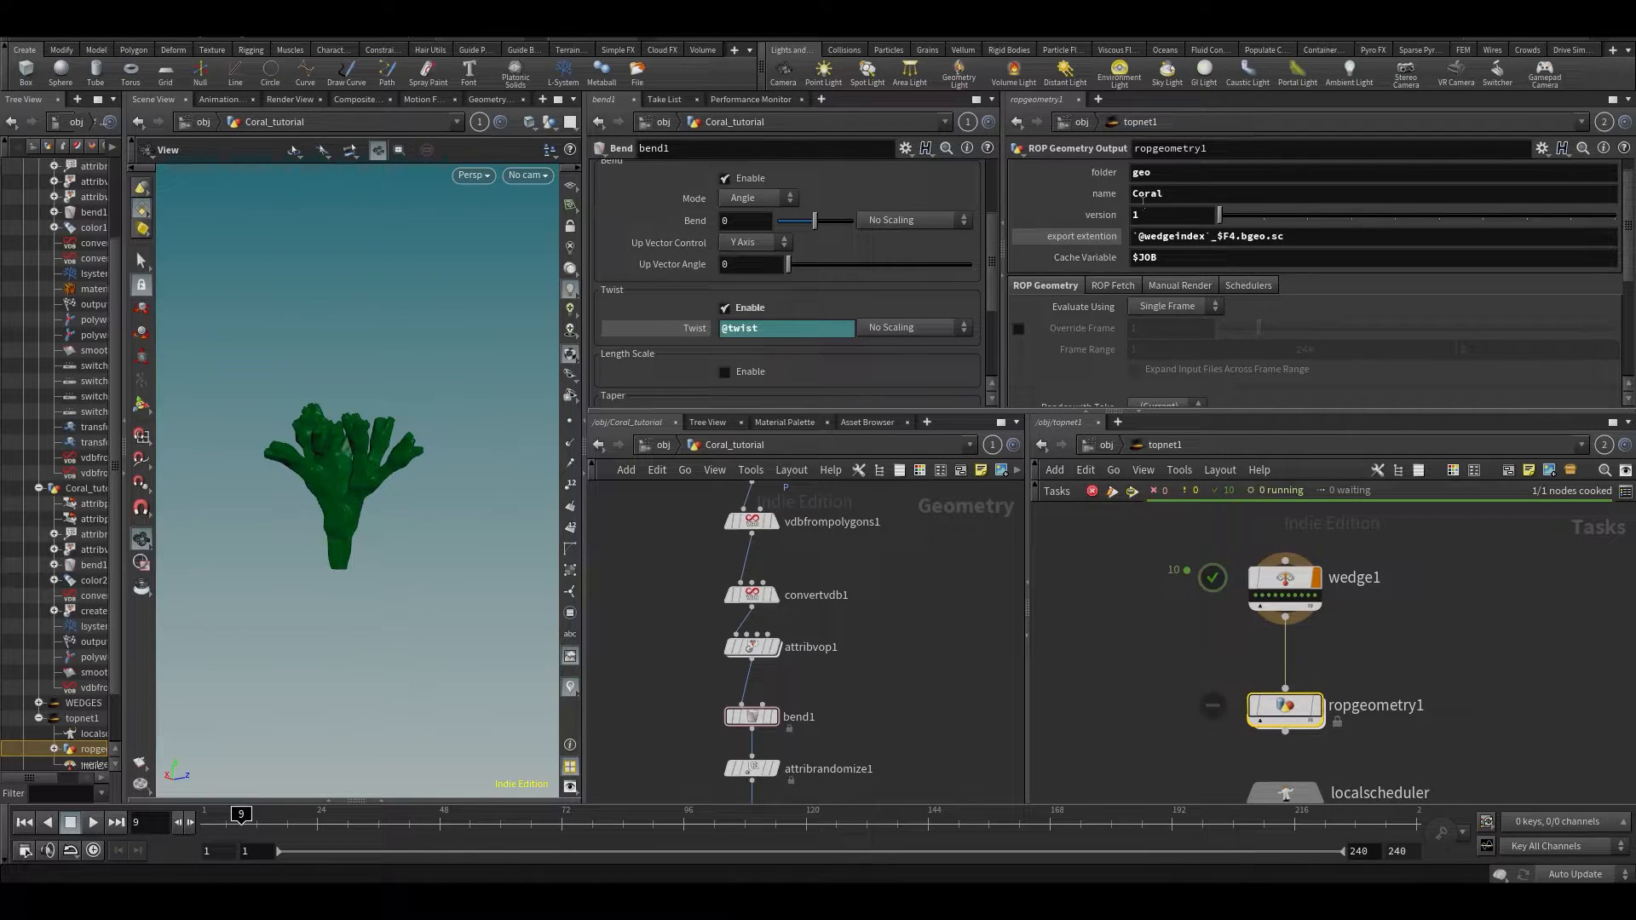
{"action": "left_click", "coordinate": [1144, 172]}
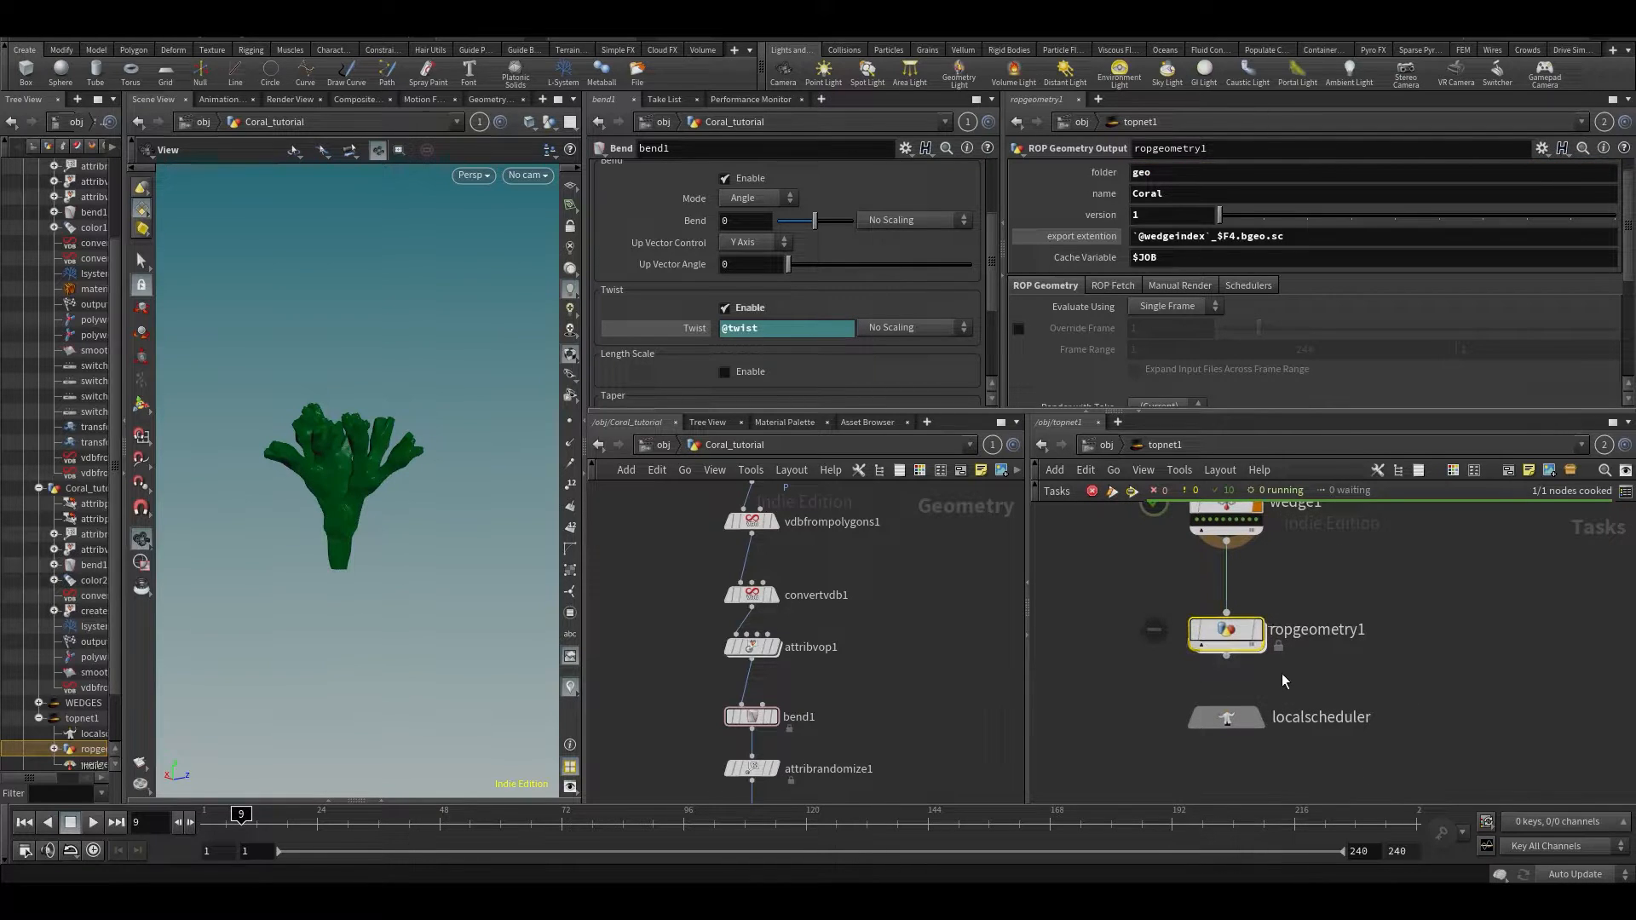
{"action": "mouse_move", "coordinate": [1315, 636]}
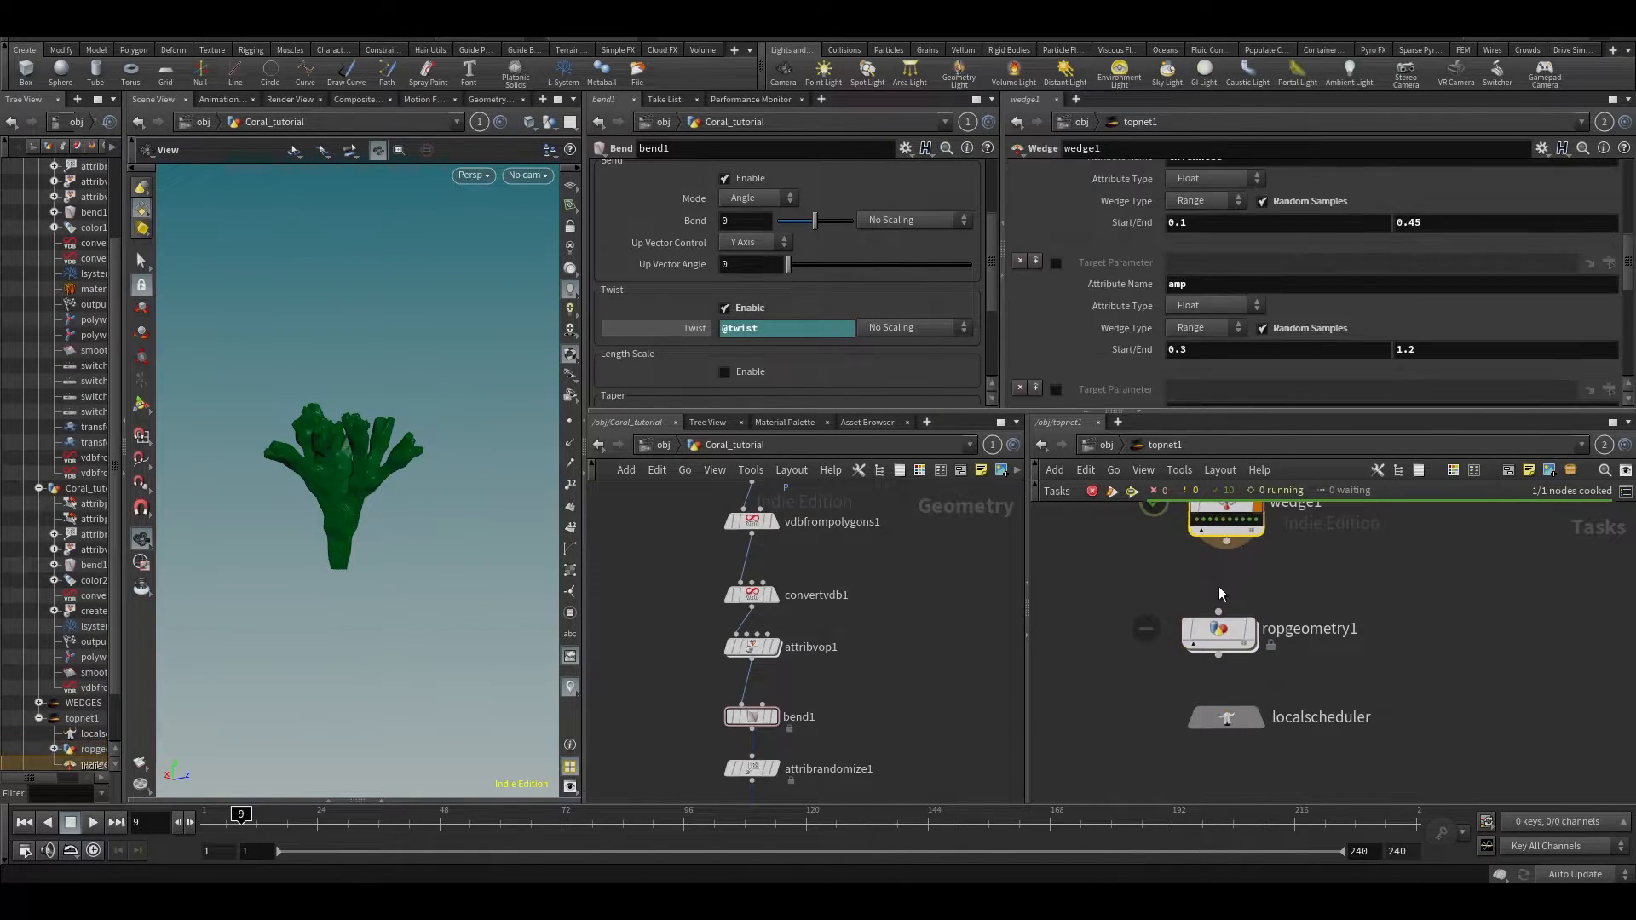
Point ropgeometry1's external SOP path at ../../Coral_tutorial/output0 and save the scene.
{"action": "left_click", "coordinate": [1217, 631]}
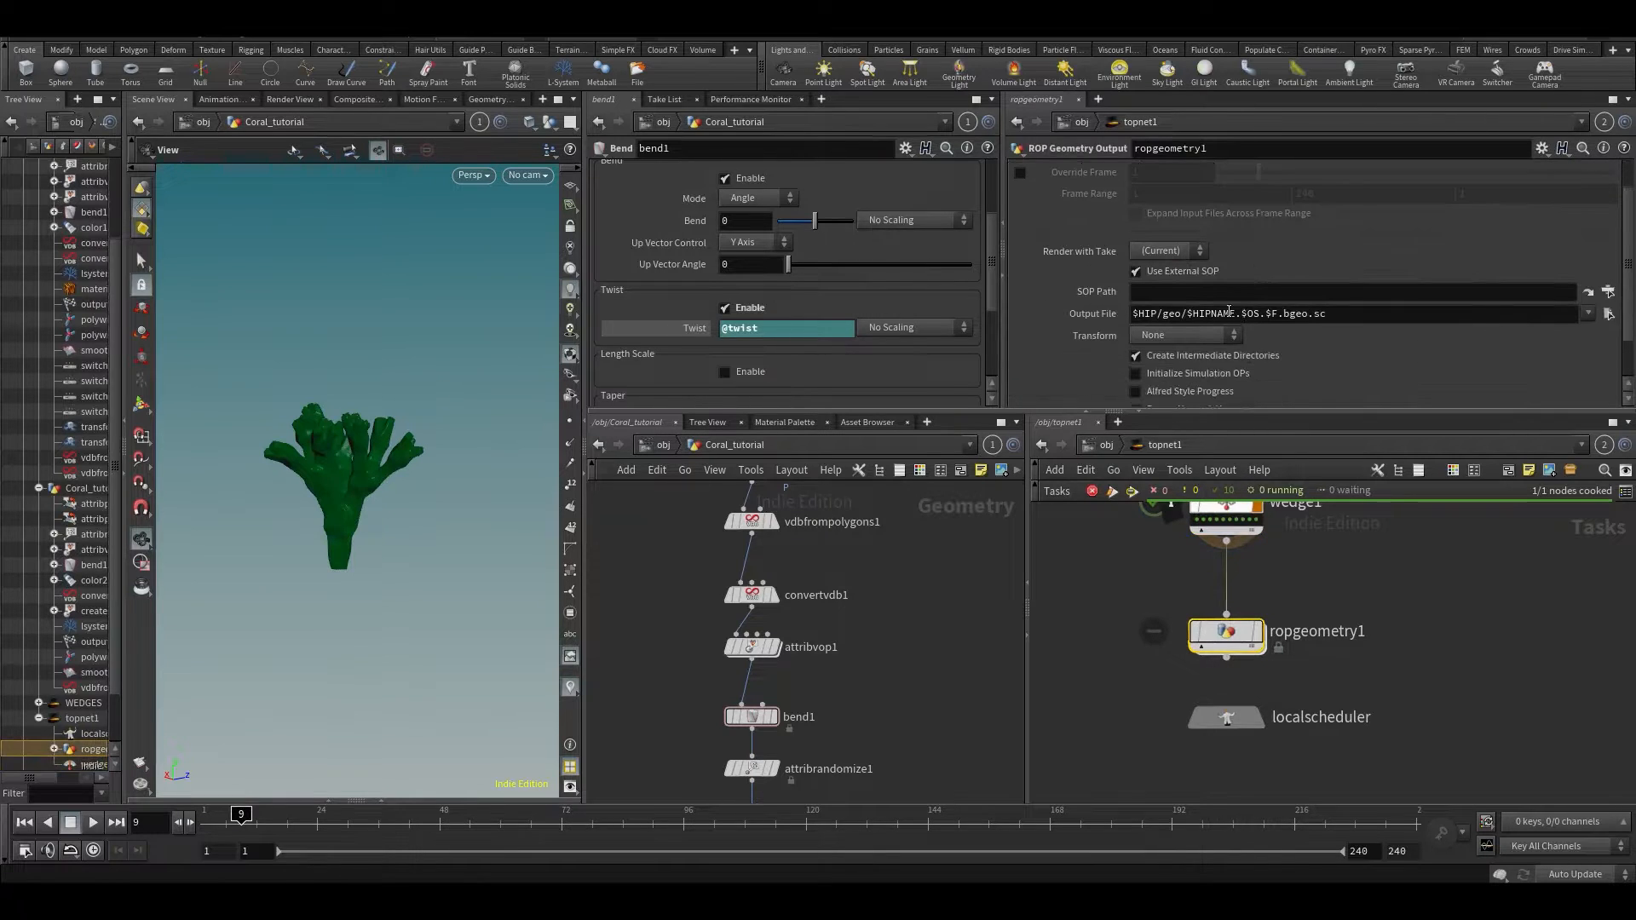
{"action": "key", "text": "ctrl+s"}
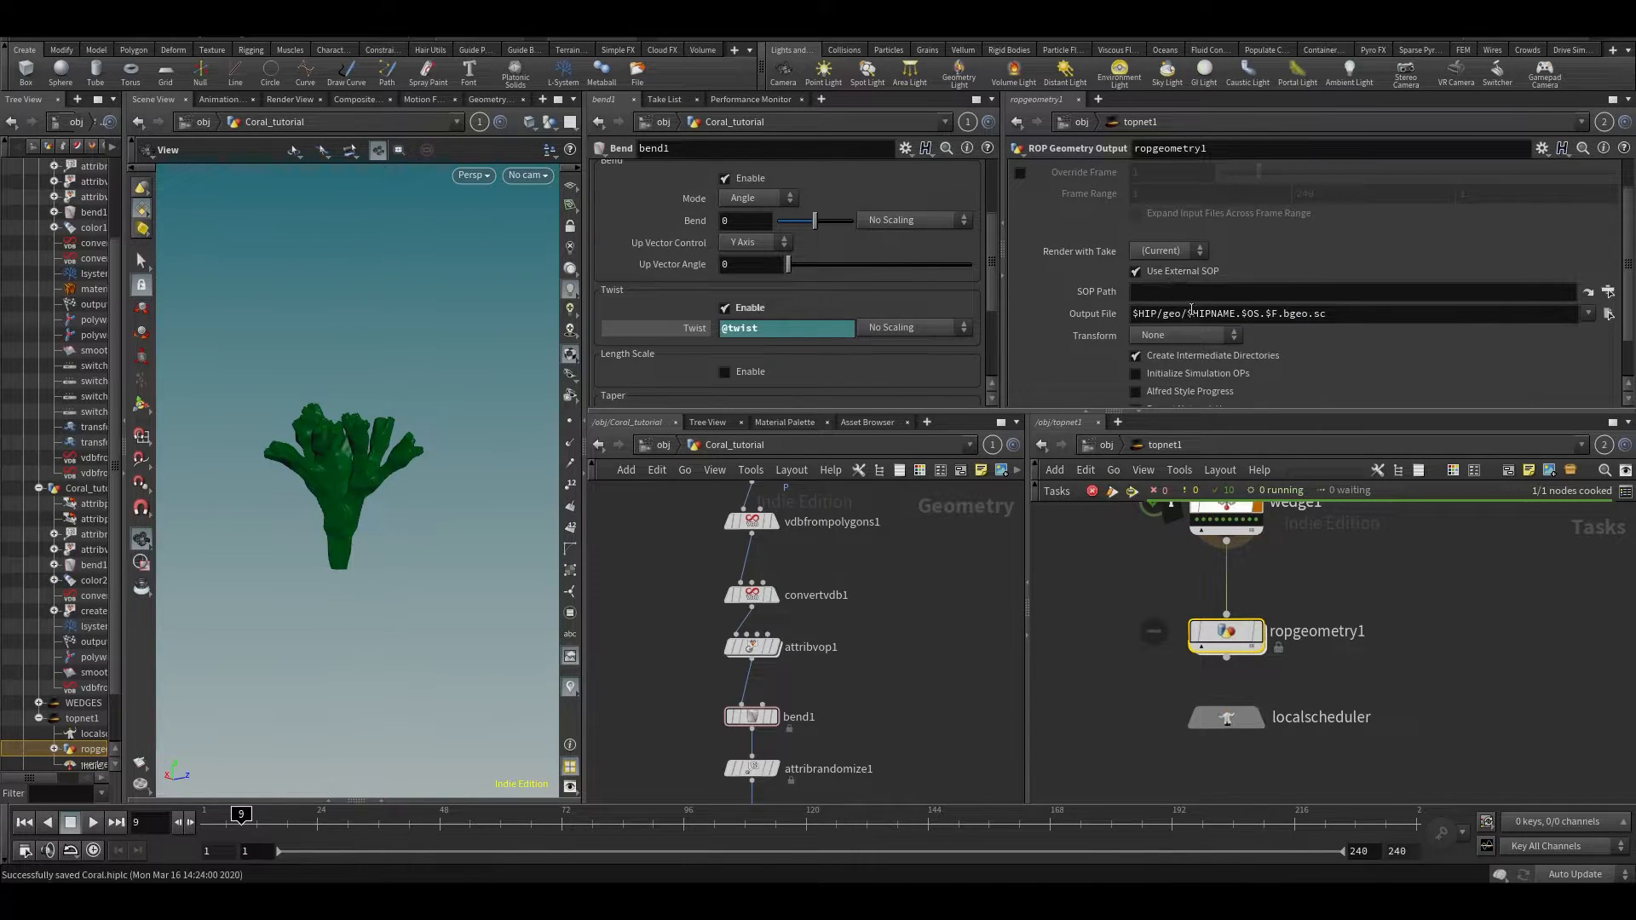
{"action": "scroll", "scroll_direction": "down", "scroll_amount": 3}
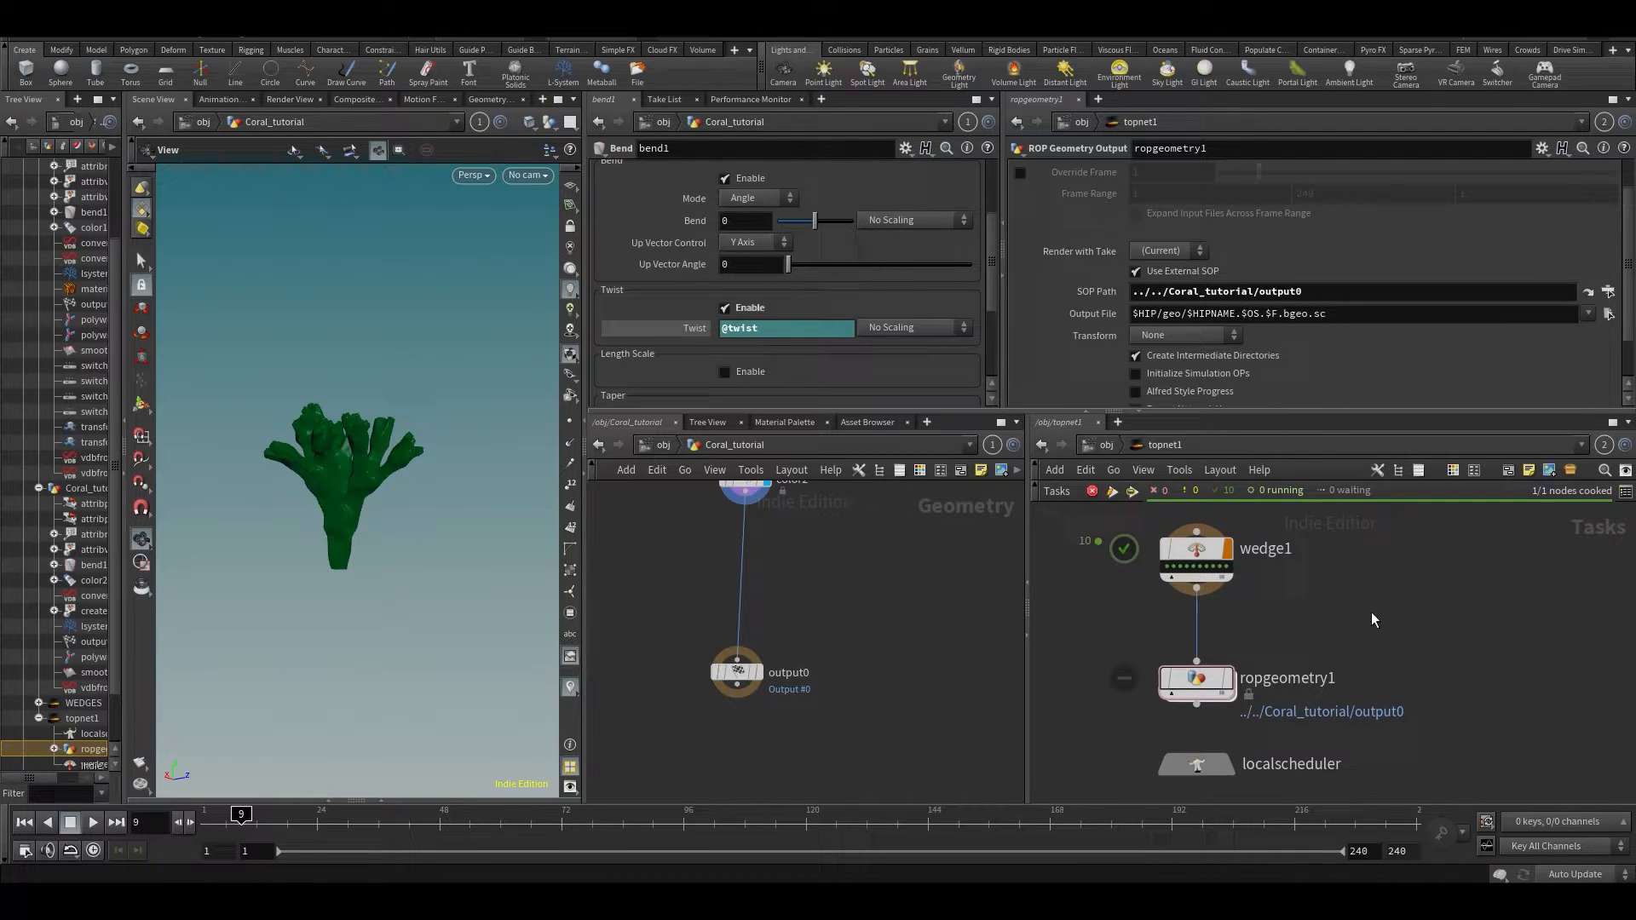
{"action": "mouse_move", "coordinate": [1194, 569]}
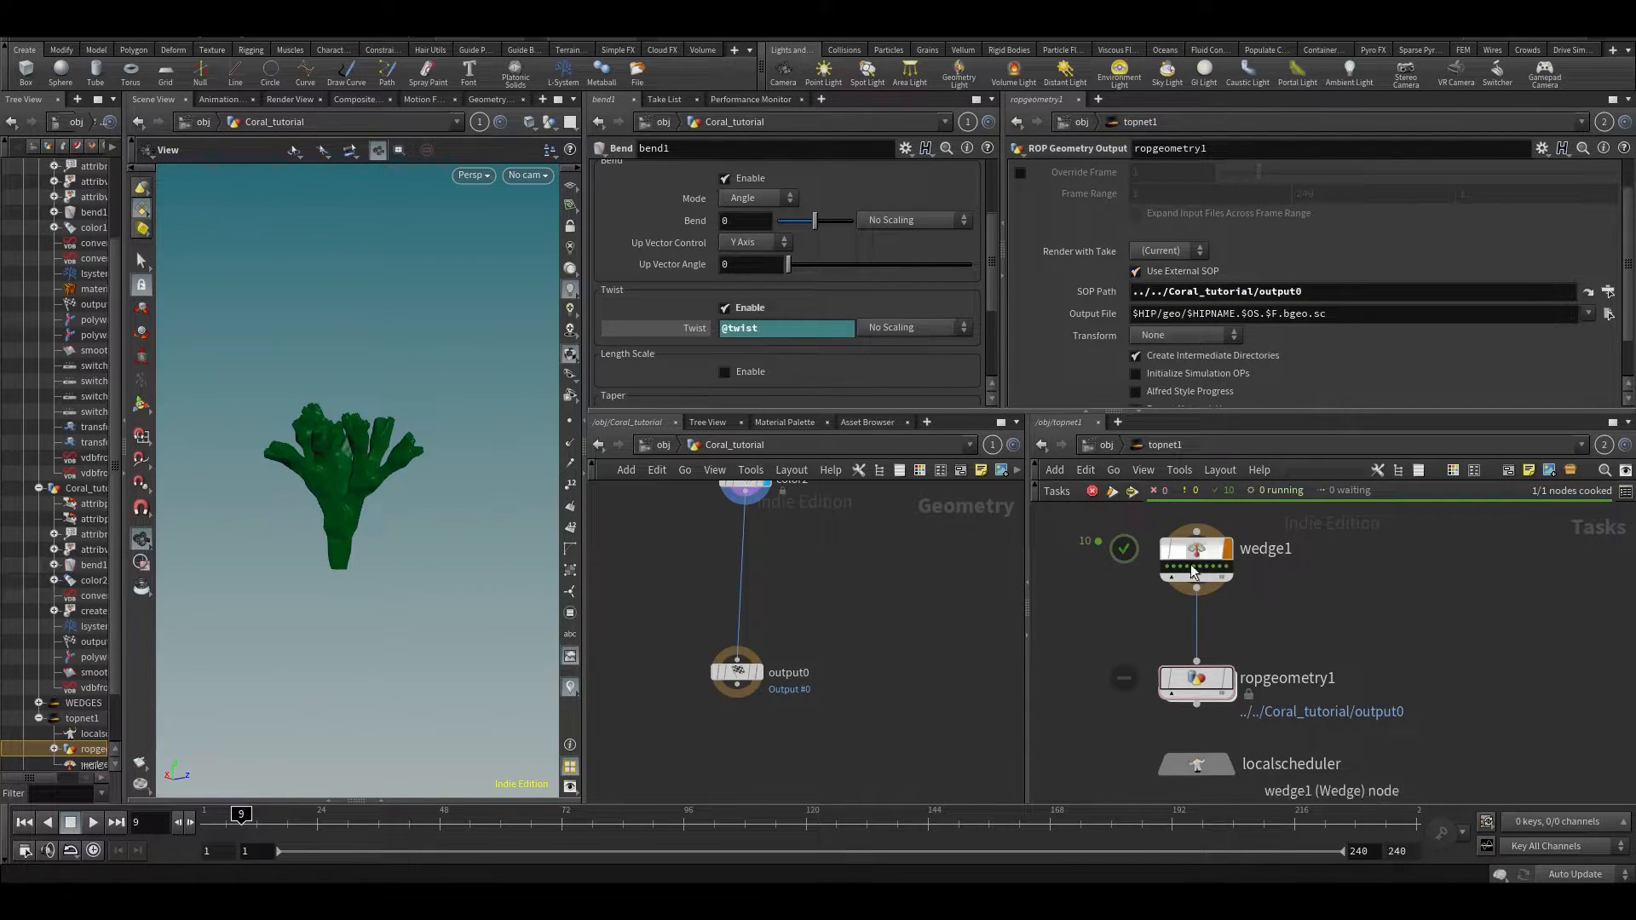
{"action": "mouse_move", "coordinate": [699, 676]}
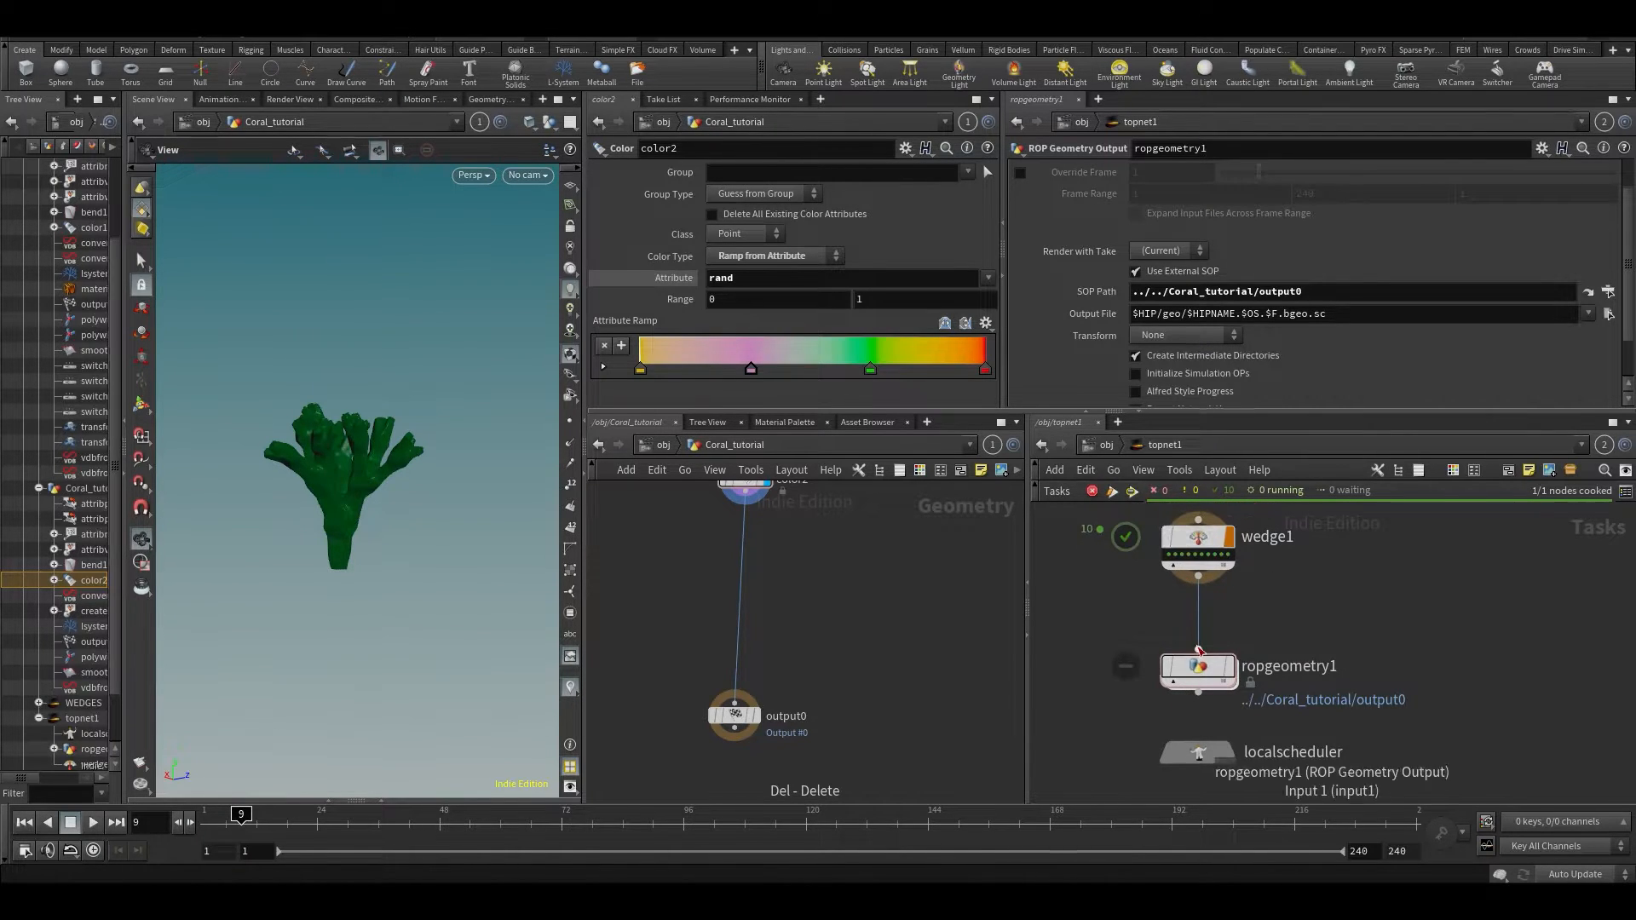
Start the Output File path as $JOB/geo/Coral.
{"action": "scroll", "scroll_direction": "down", "scroll_amount": 3}
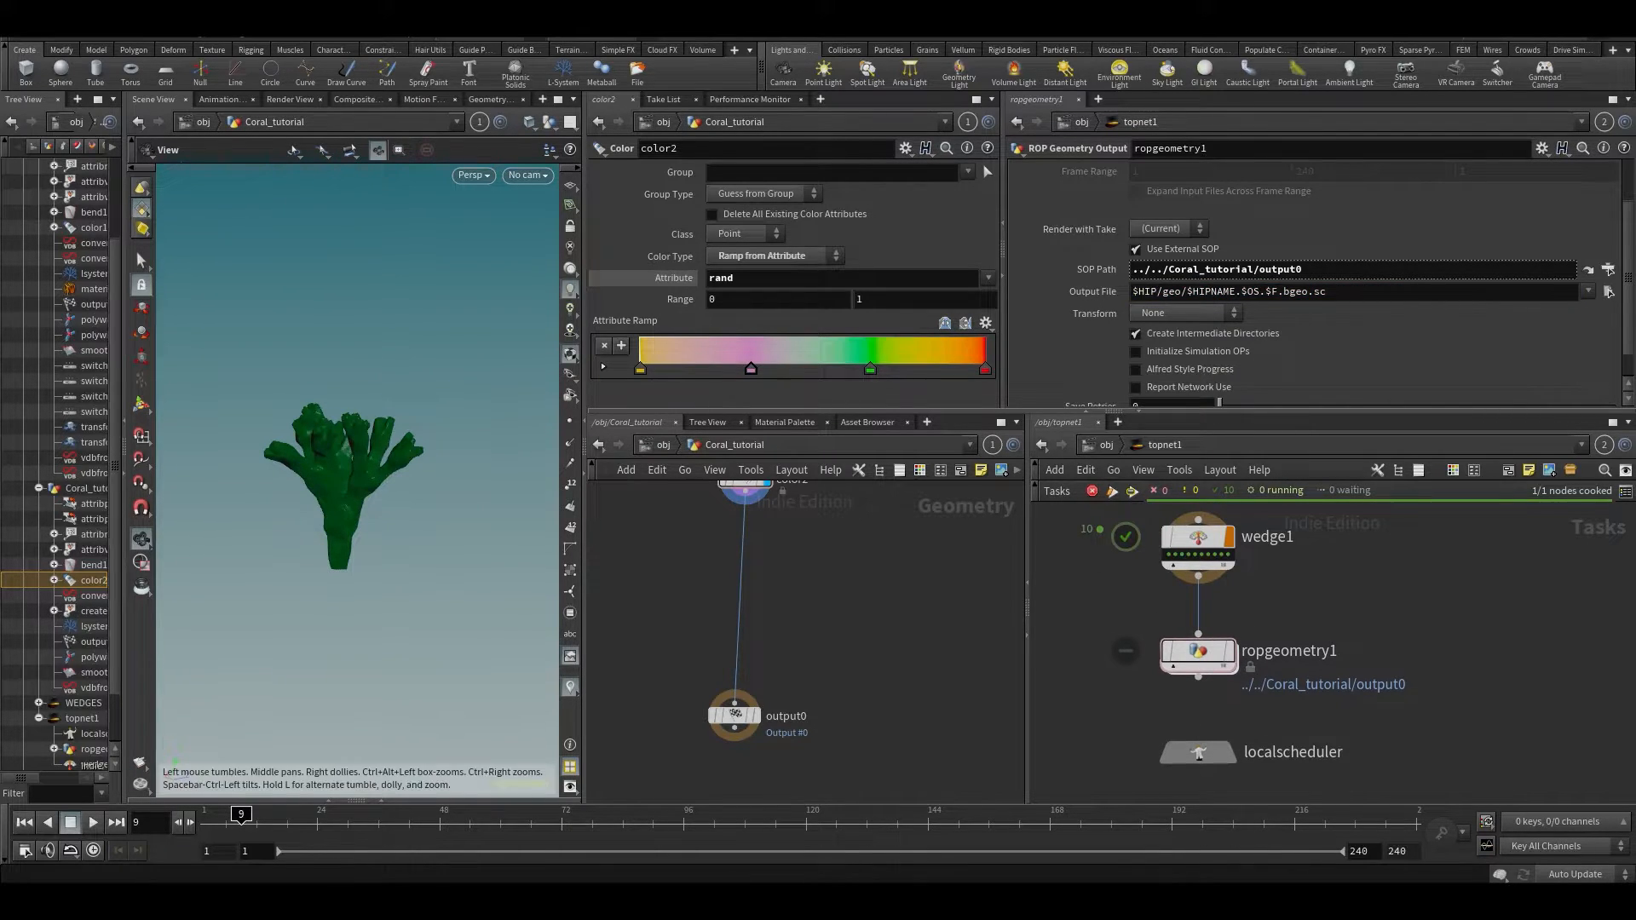
{"action": "mouse_move", "coordinate": [895, 459]}
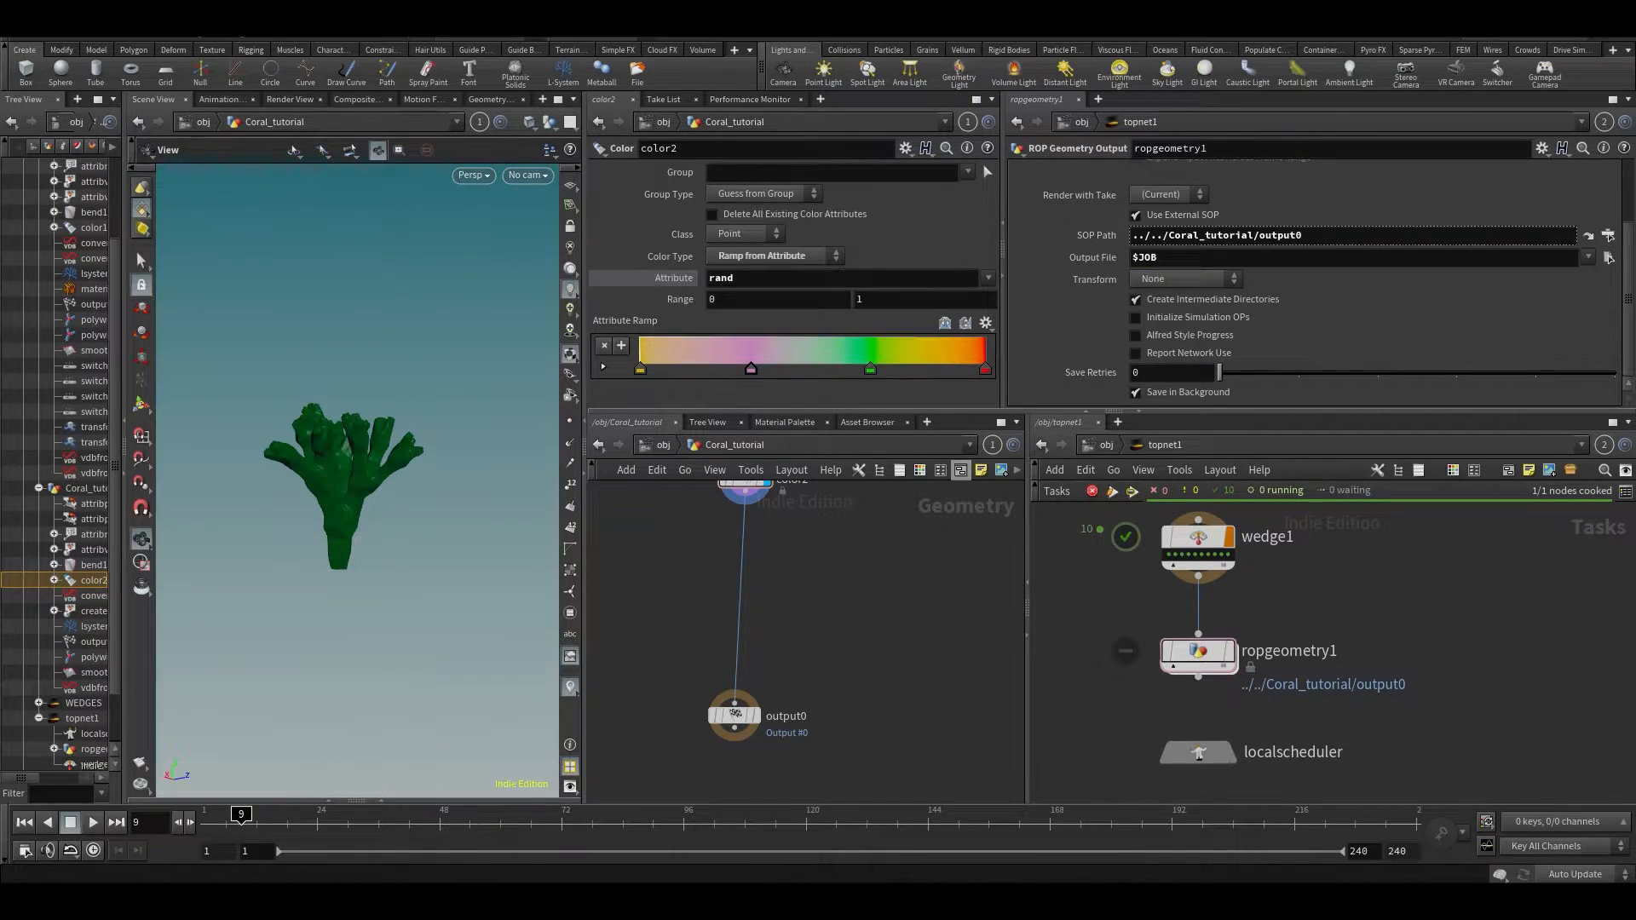
{"action": "left_click", "coordinate": [22, 49]}
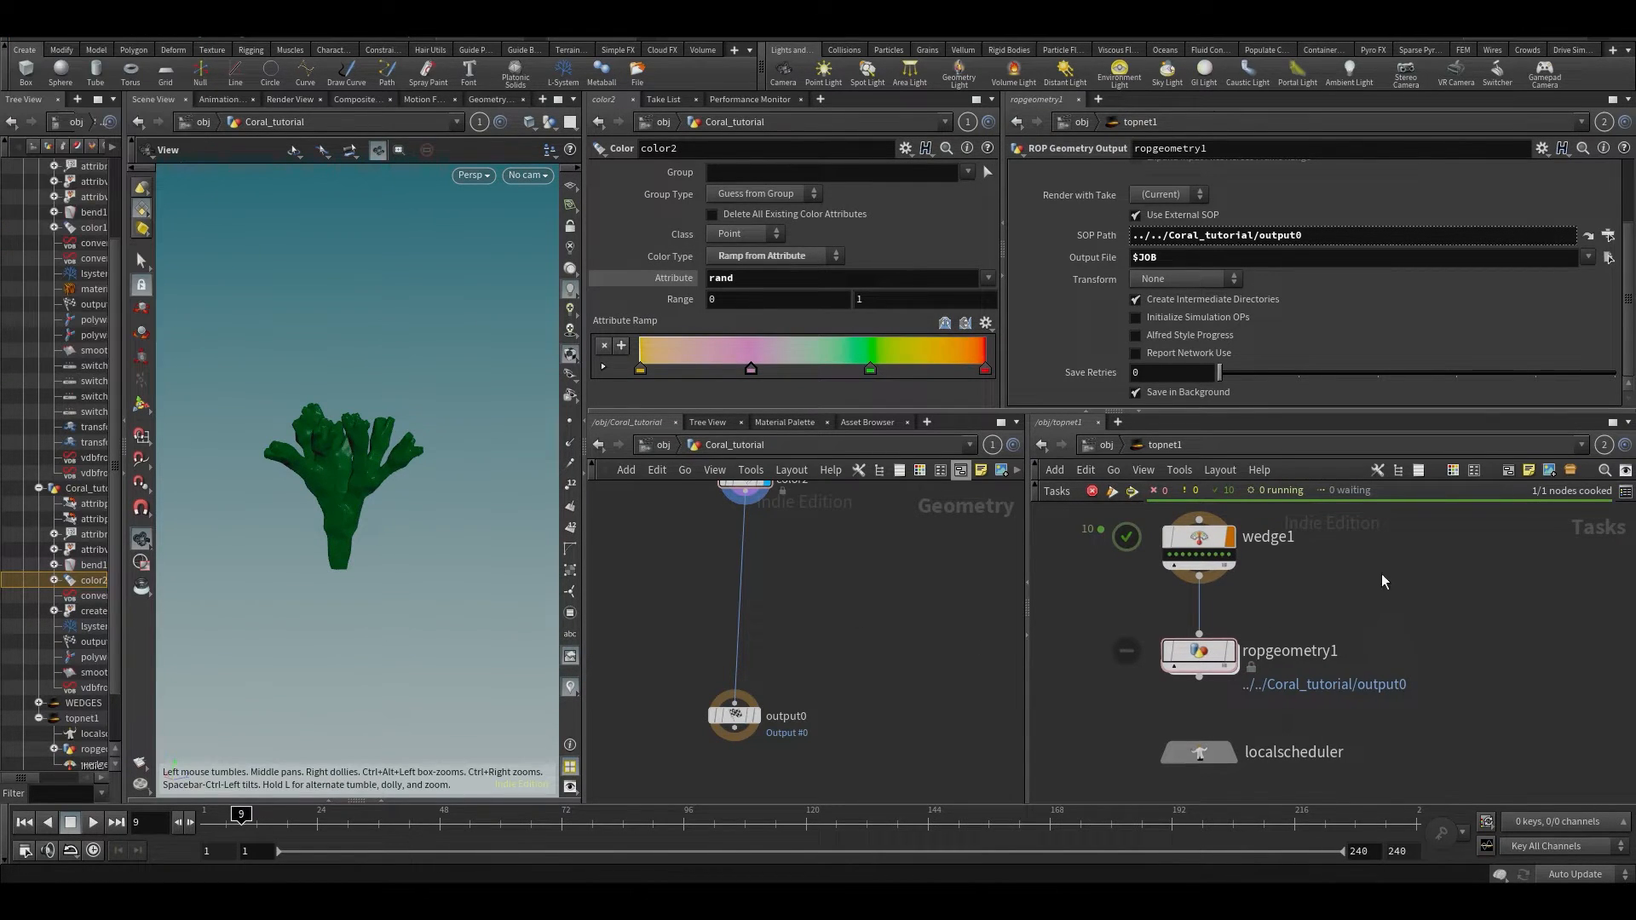
{"action": "left_click", "coordinate": [1351, 257]}
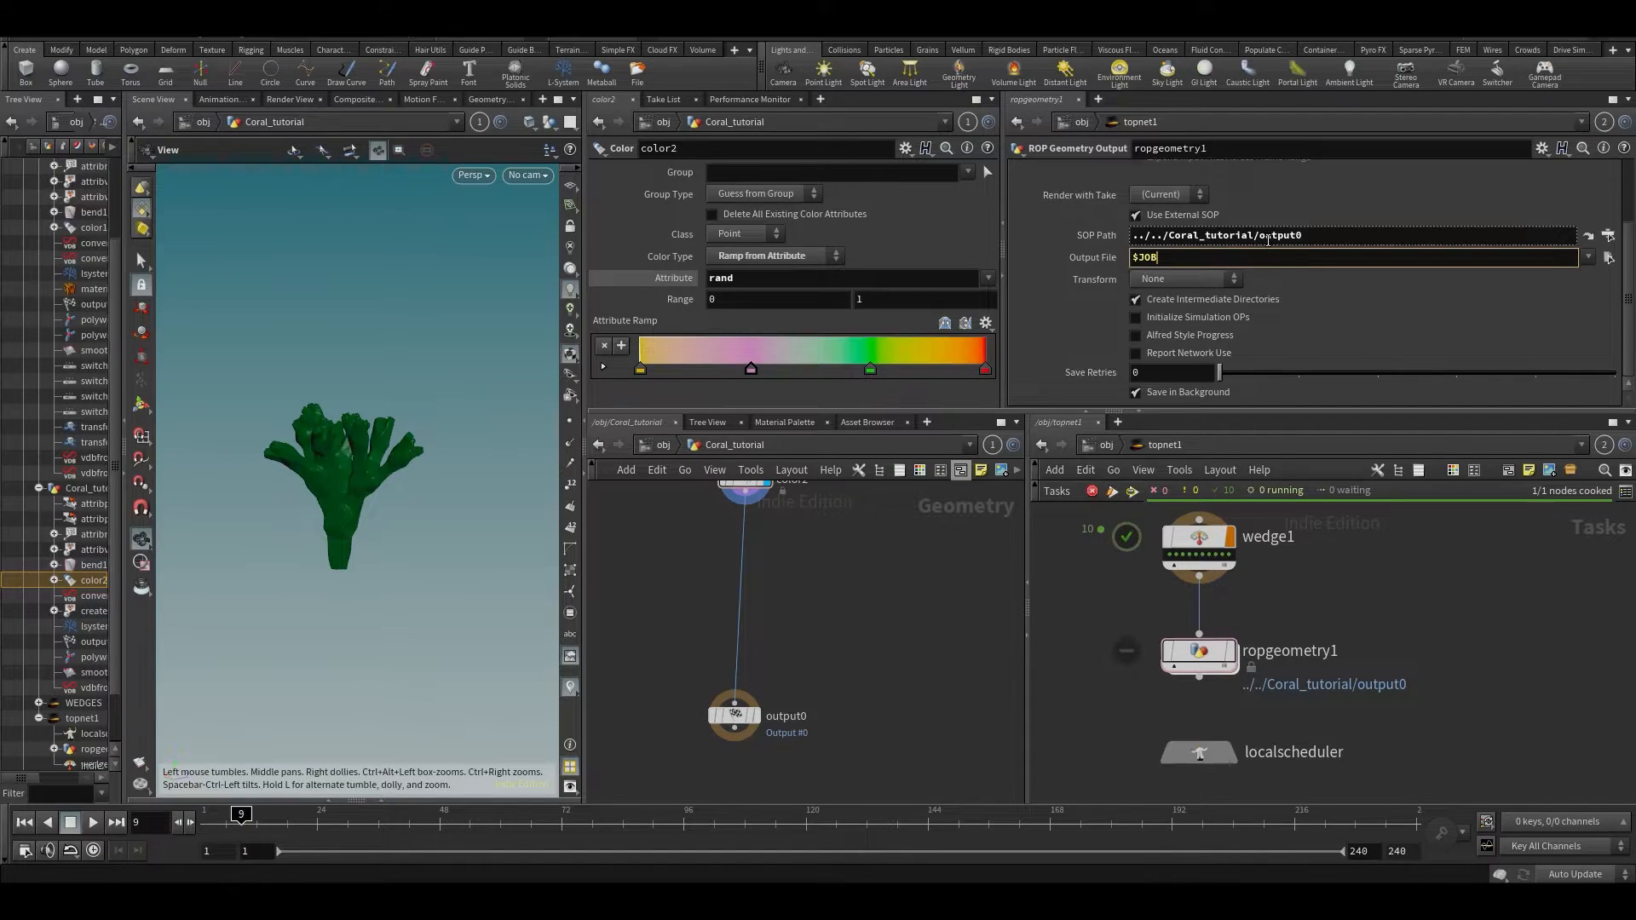
{"action": "type", "text": "/"}
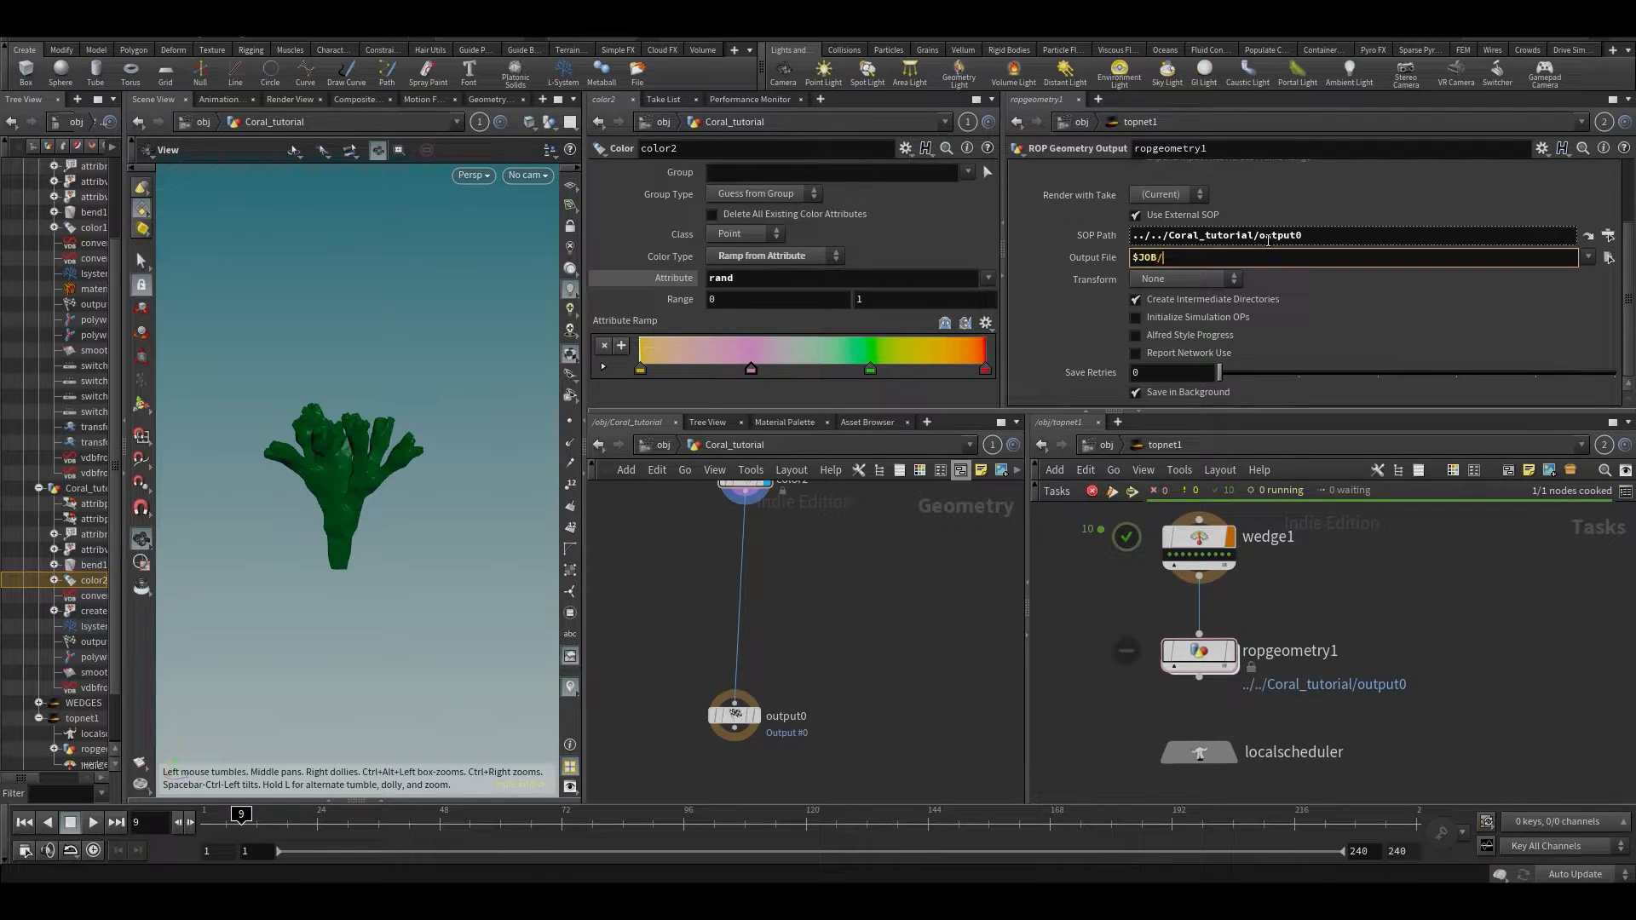
{"action": "type", "text": "geo"}
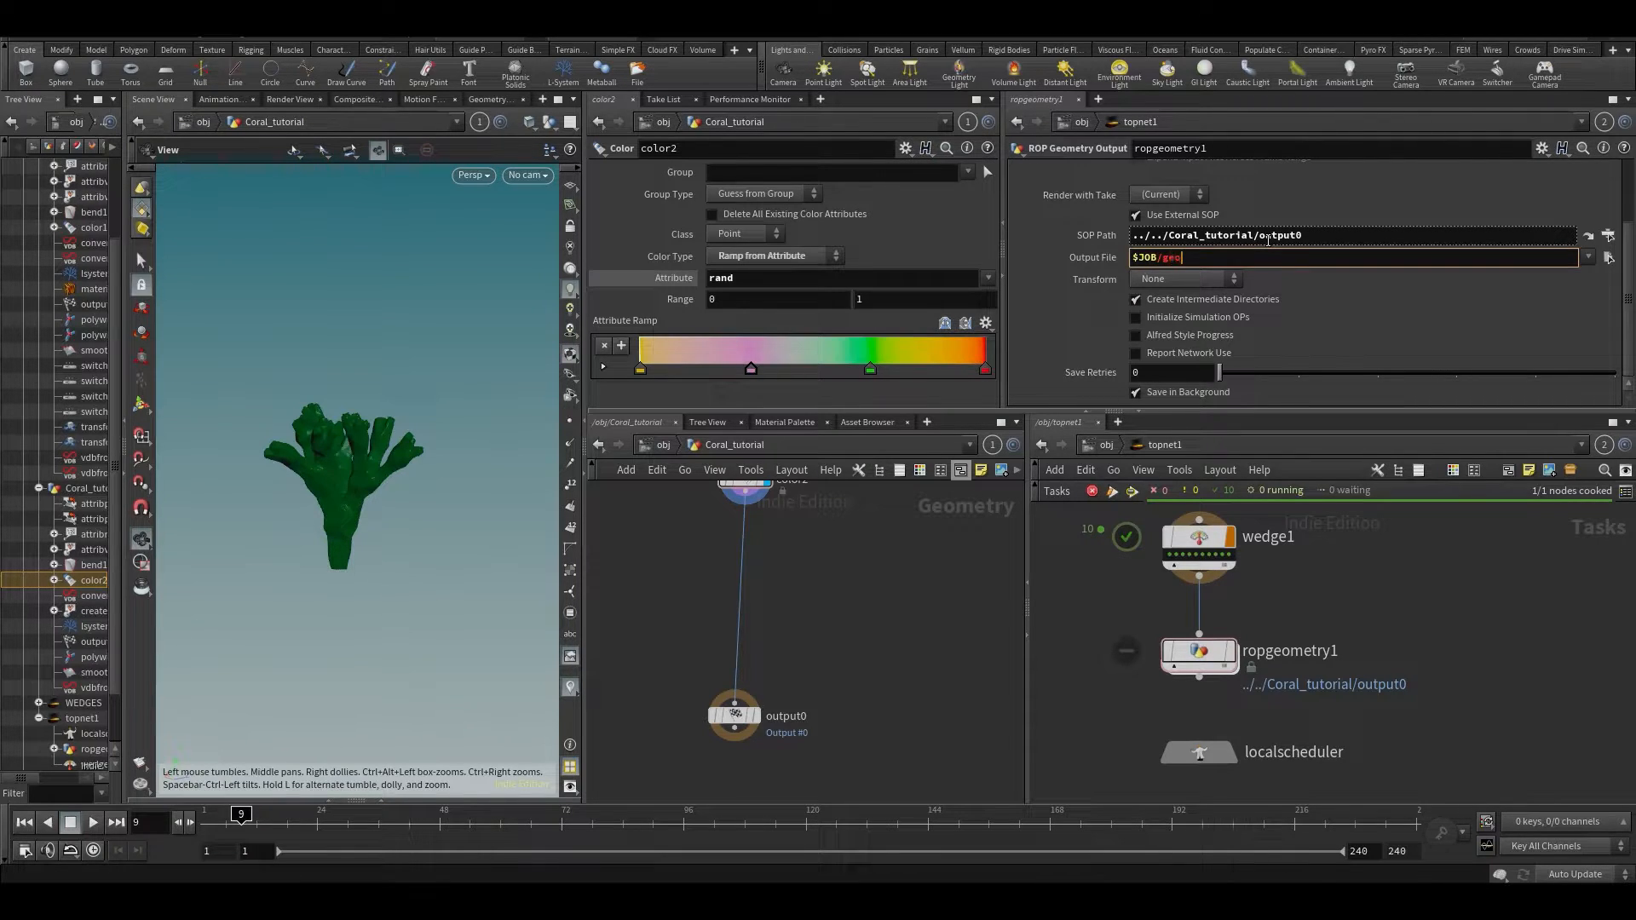
{"action": "type", "text": "/Coral"}
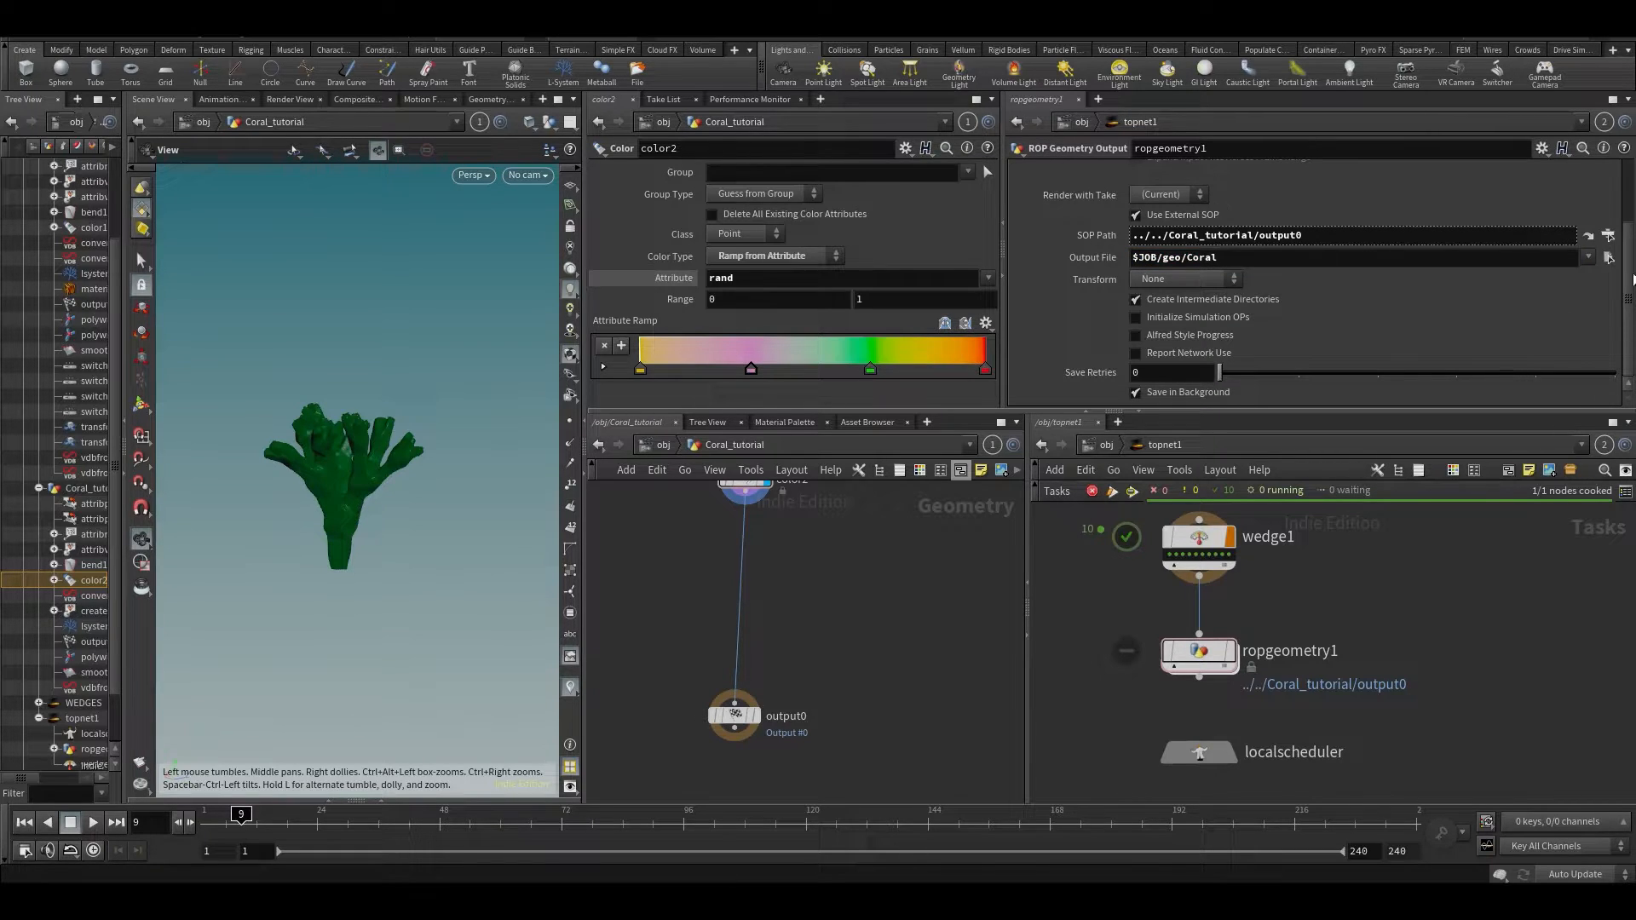
Browse the geo folder on disk, then continue the file name as CoralModel_1_.
{"action": "left_click", "coordinate": [1608, 258]}
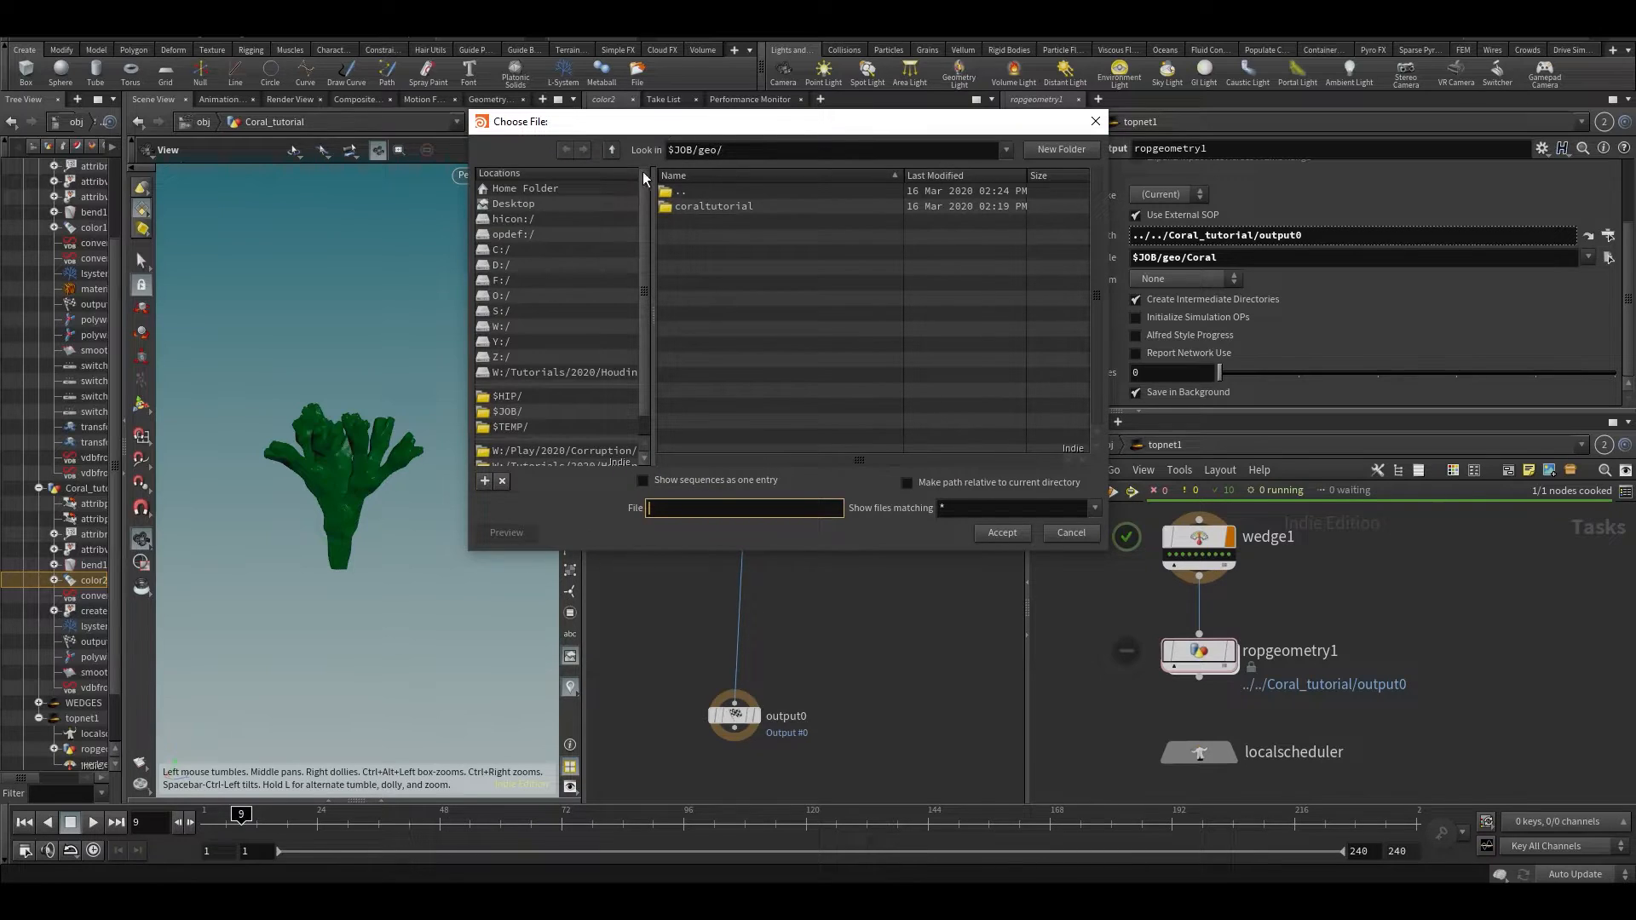
{"action": "left_click", "coordinate": [1071, 532]}
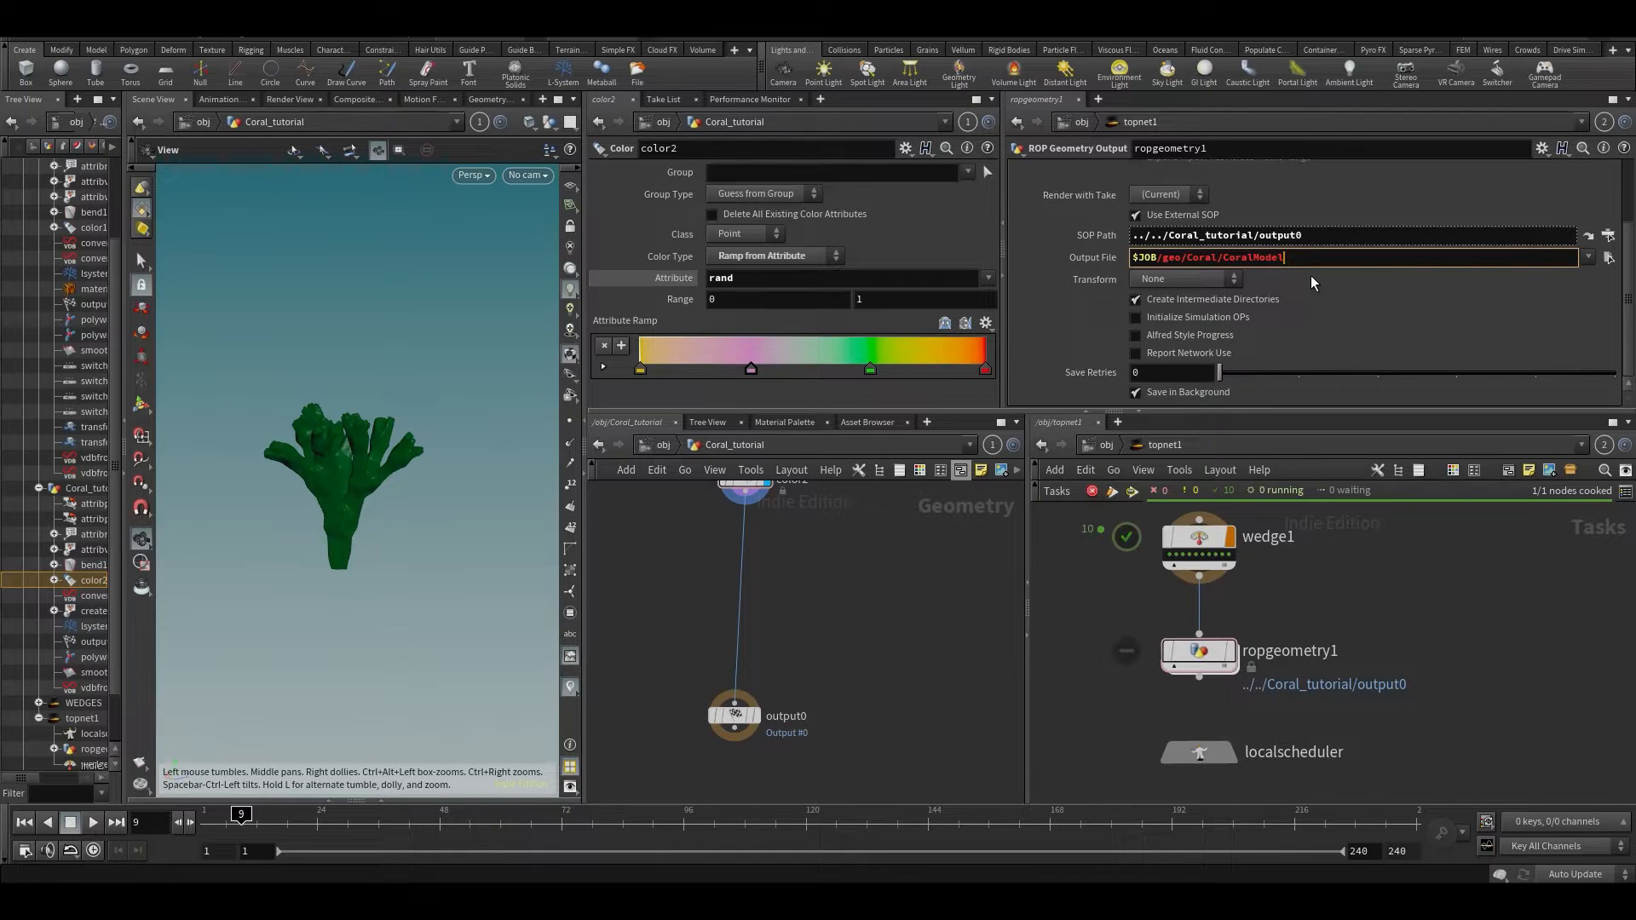
{"action": "mouse_move", "coordinate": [1440, 289]}
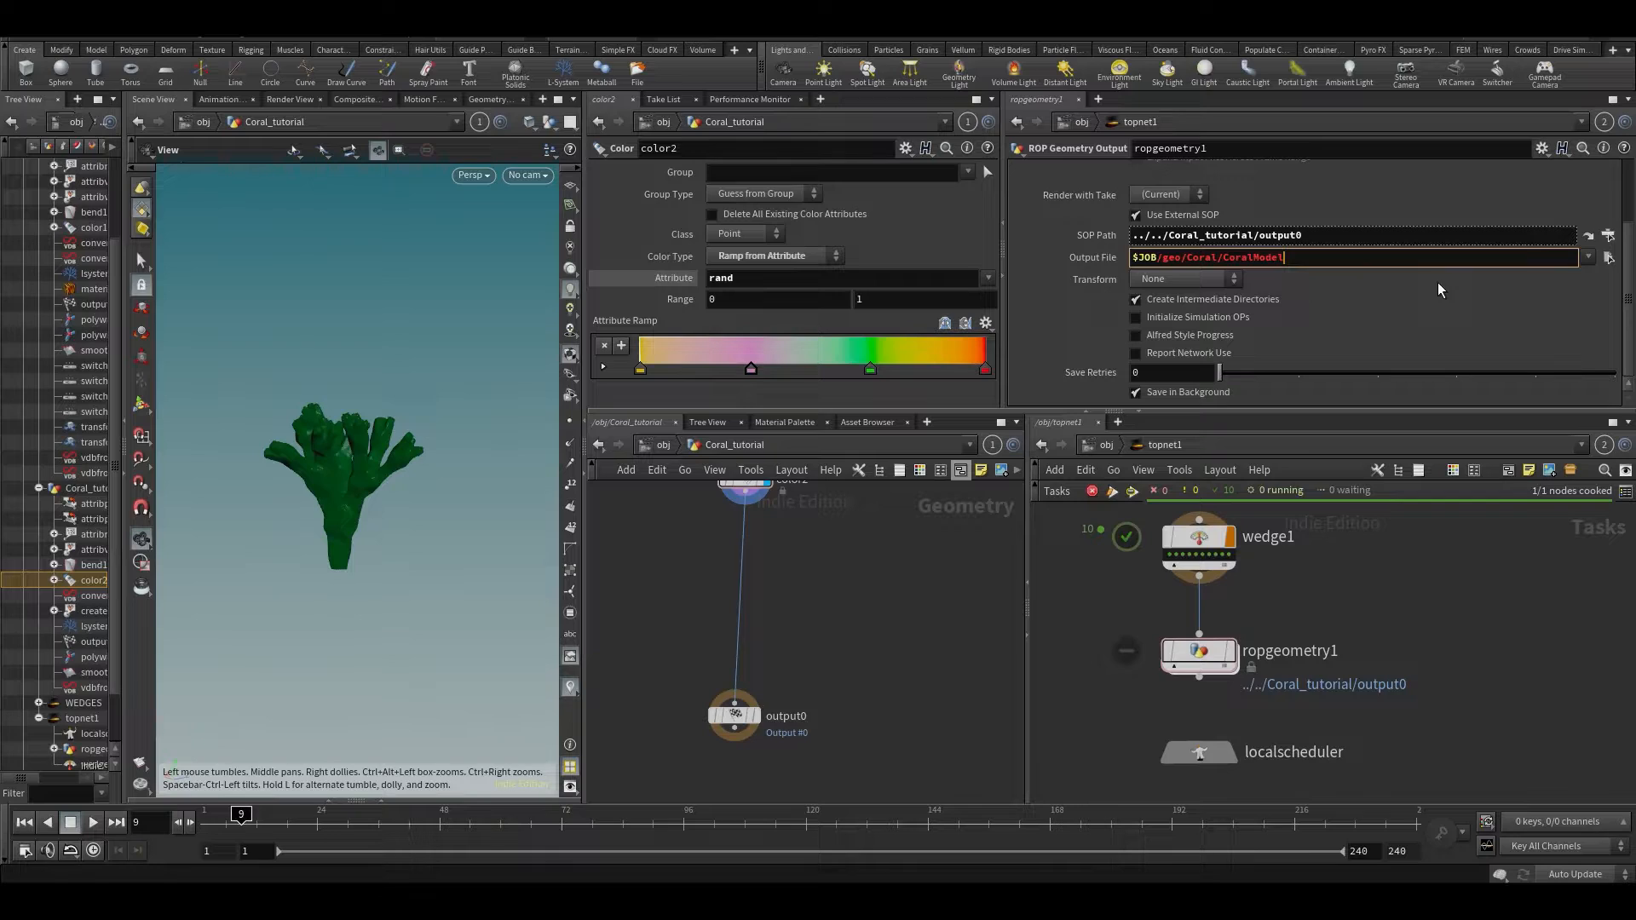
{"action": "type", "text": "_"}
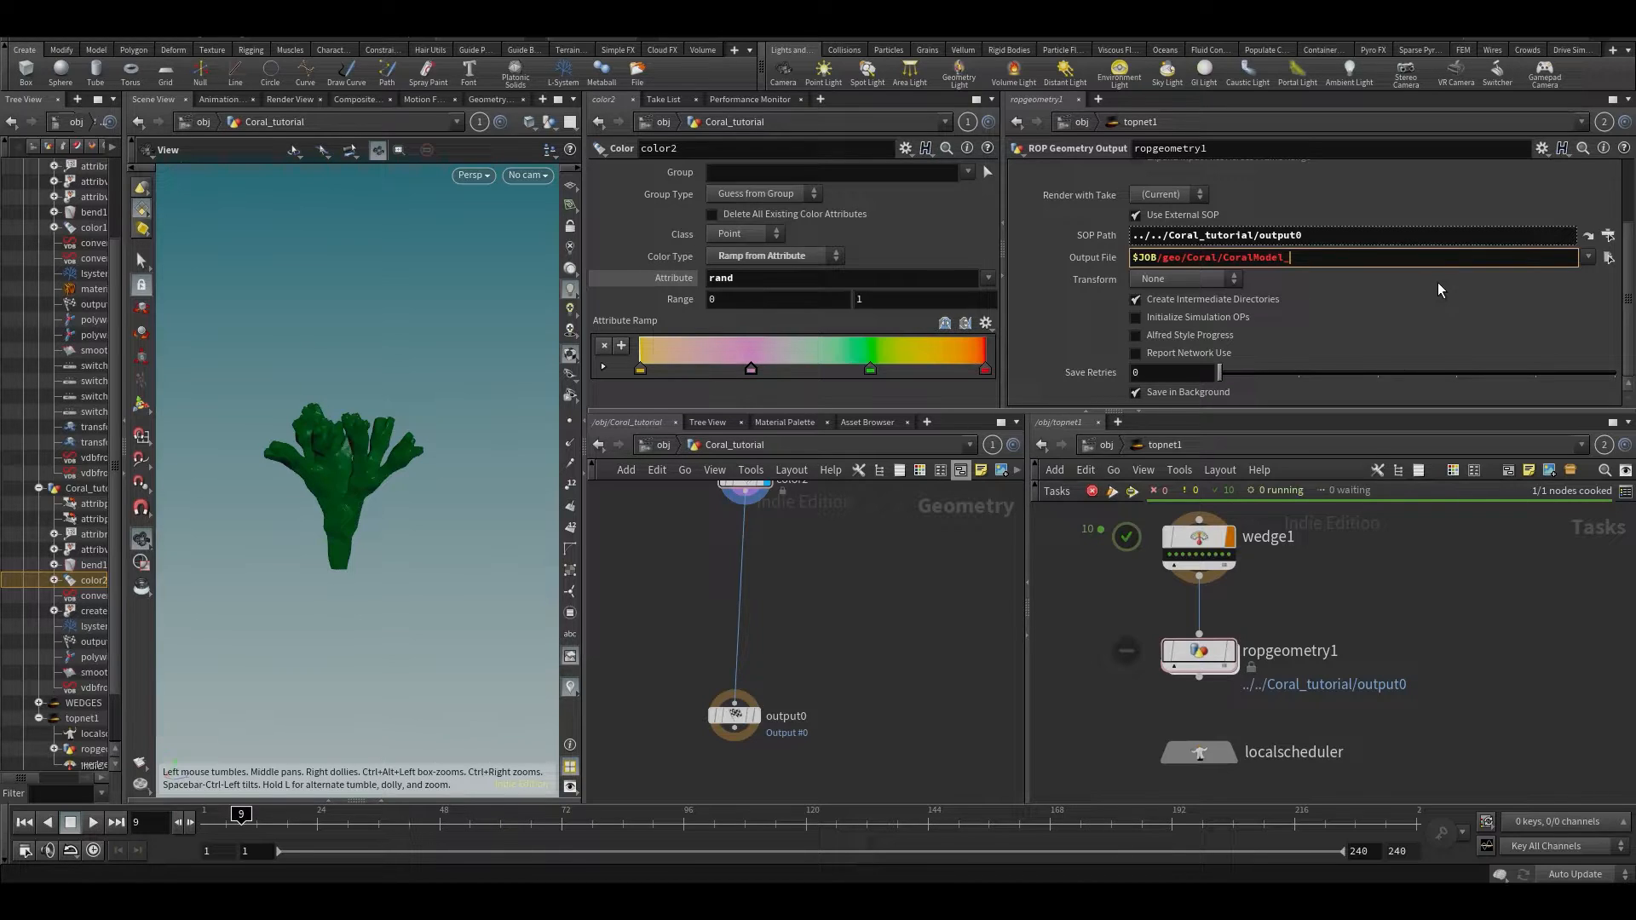
{"action": "type", "text": "v"}
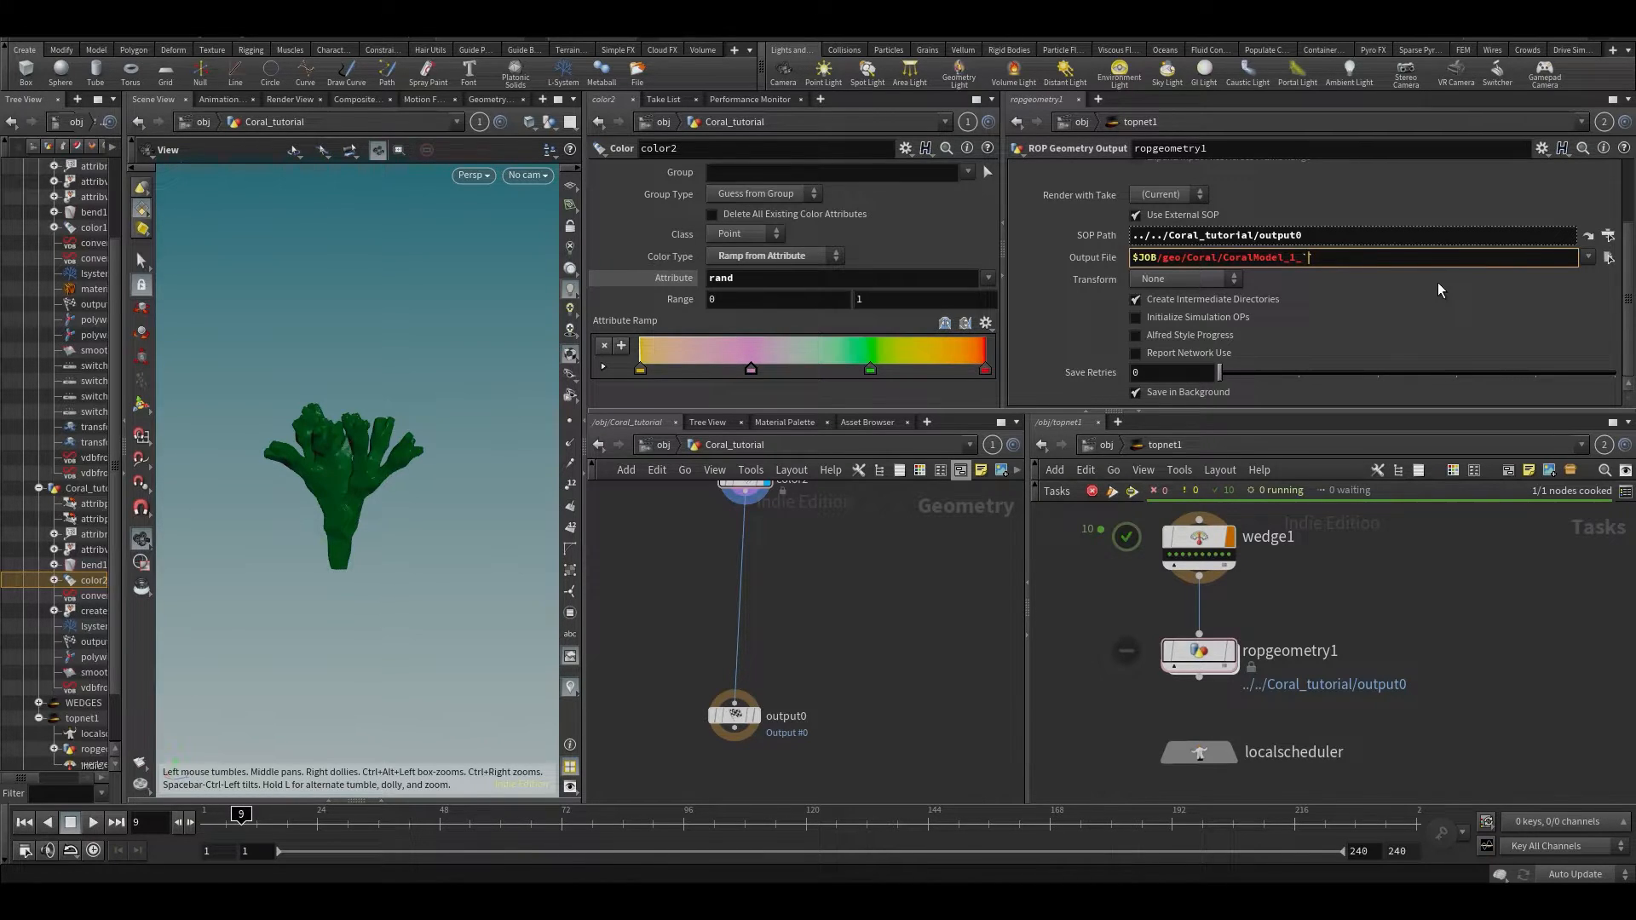
{"action": "type", "text": "@wedge"}
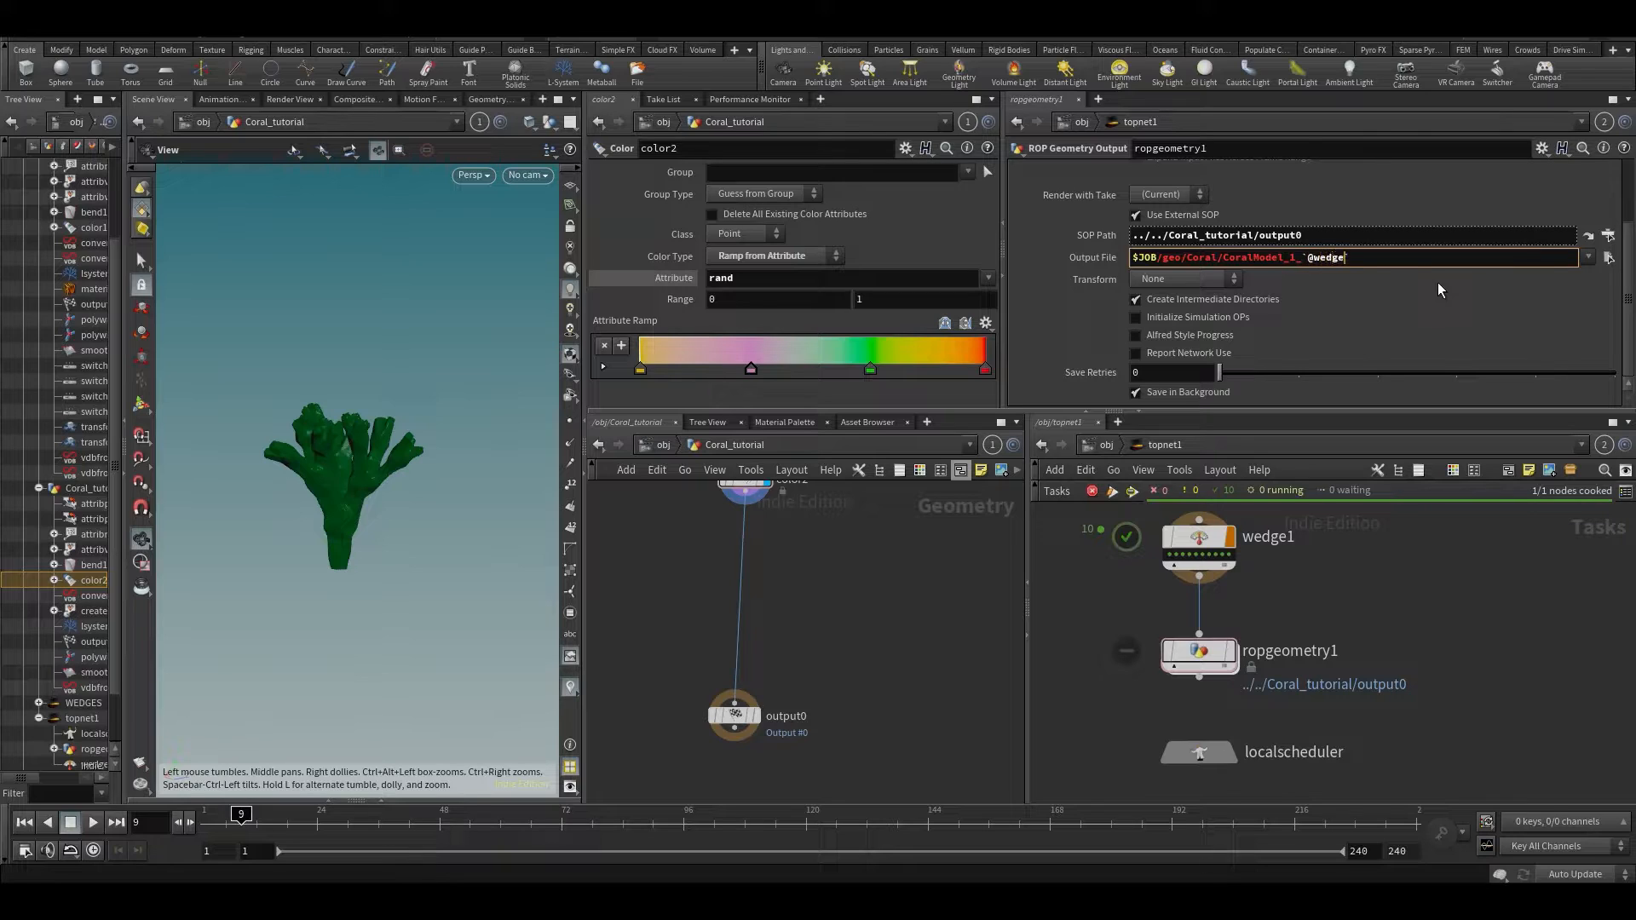
{"action": "type", "text": "ind"}
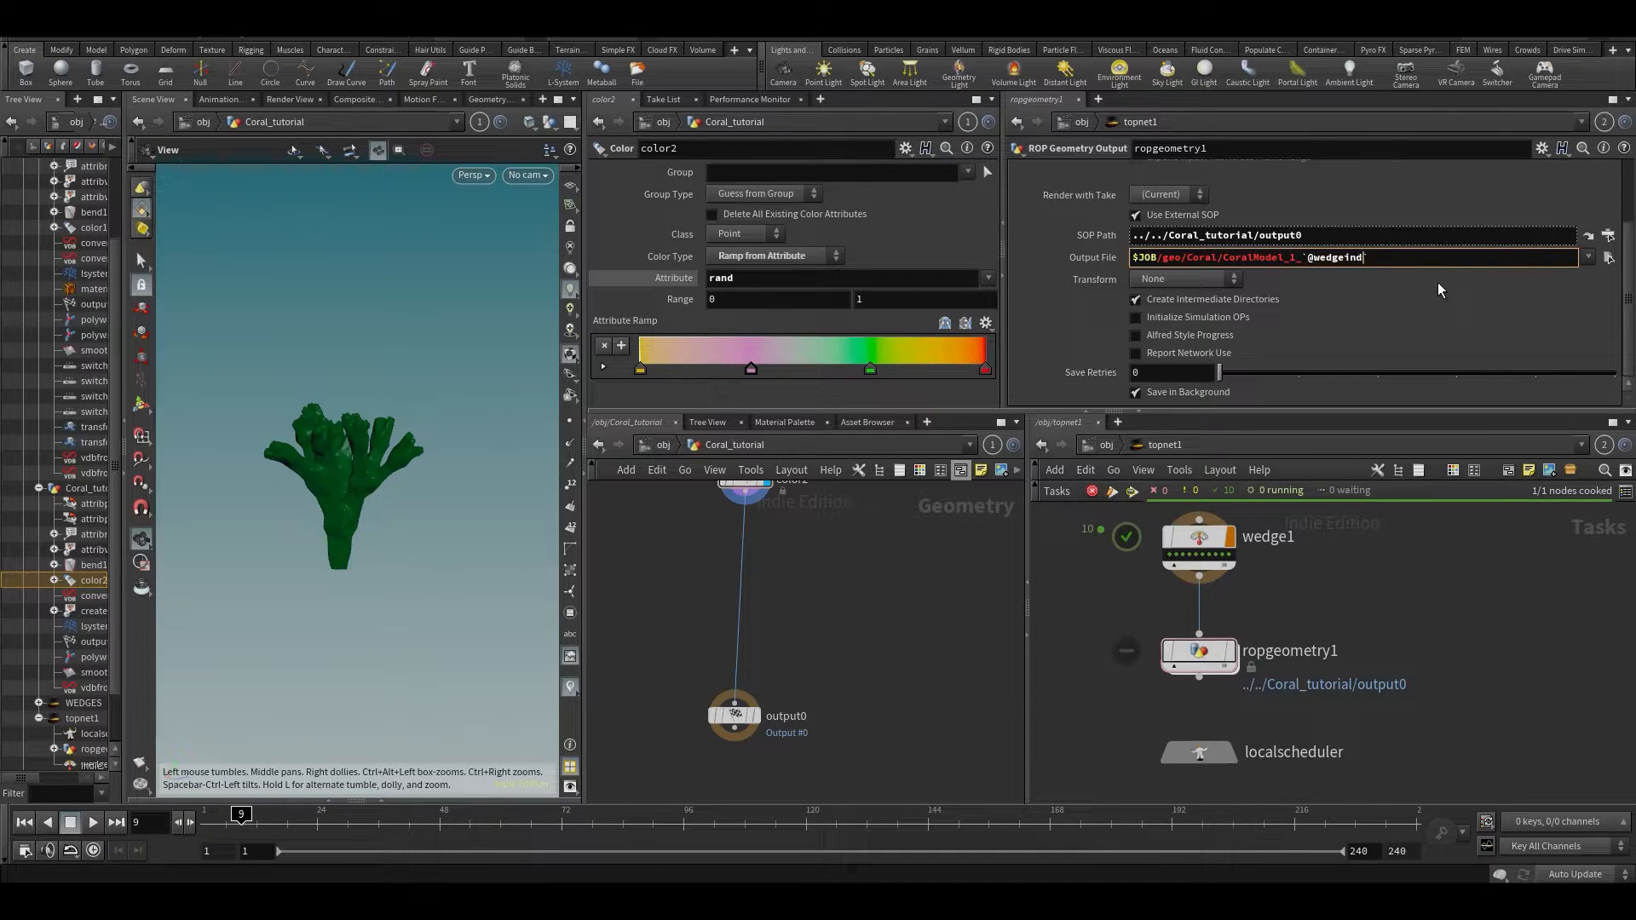
{"action": "type", "text": "ex"}
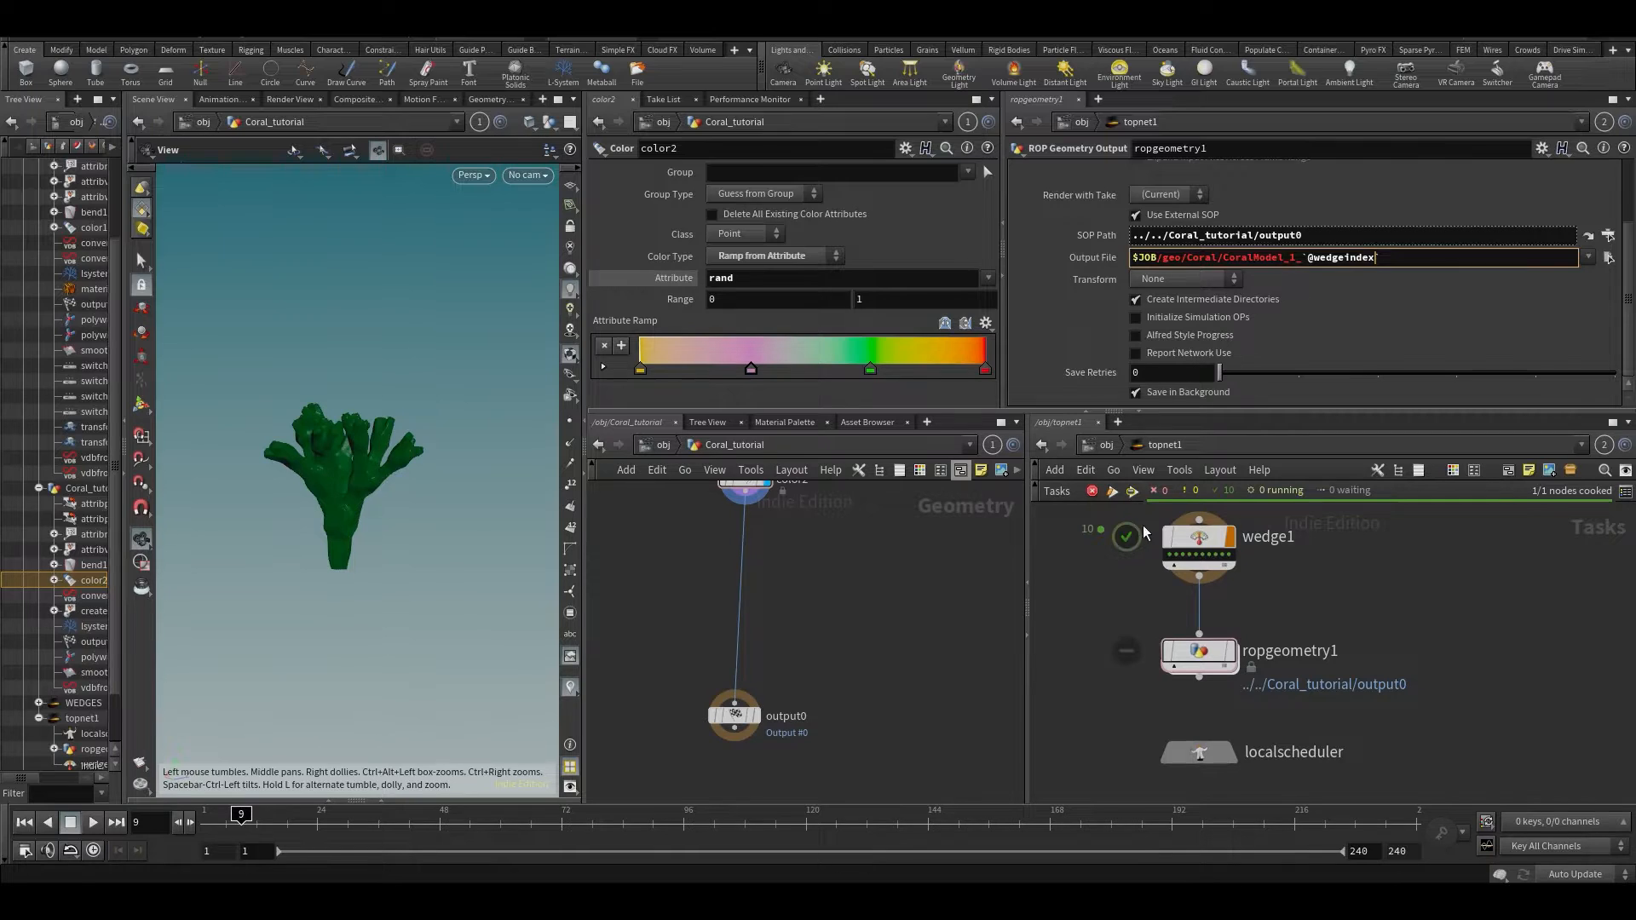
{"action": "mouse_move", "coordinate": [1198, 547]}
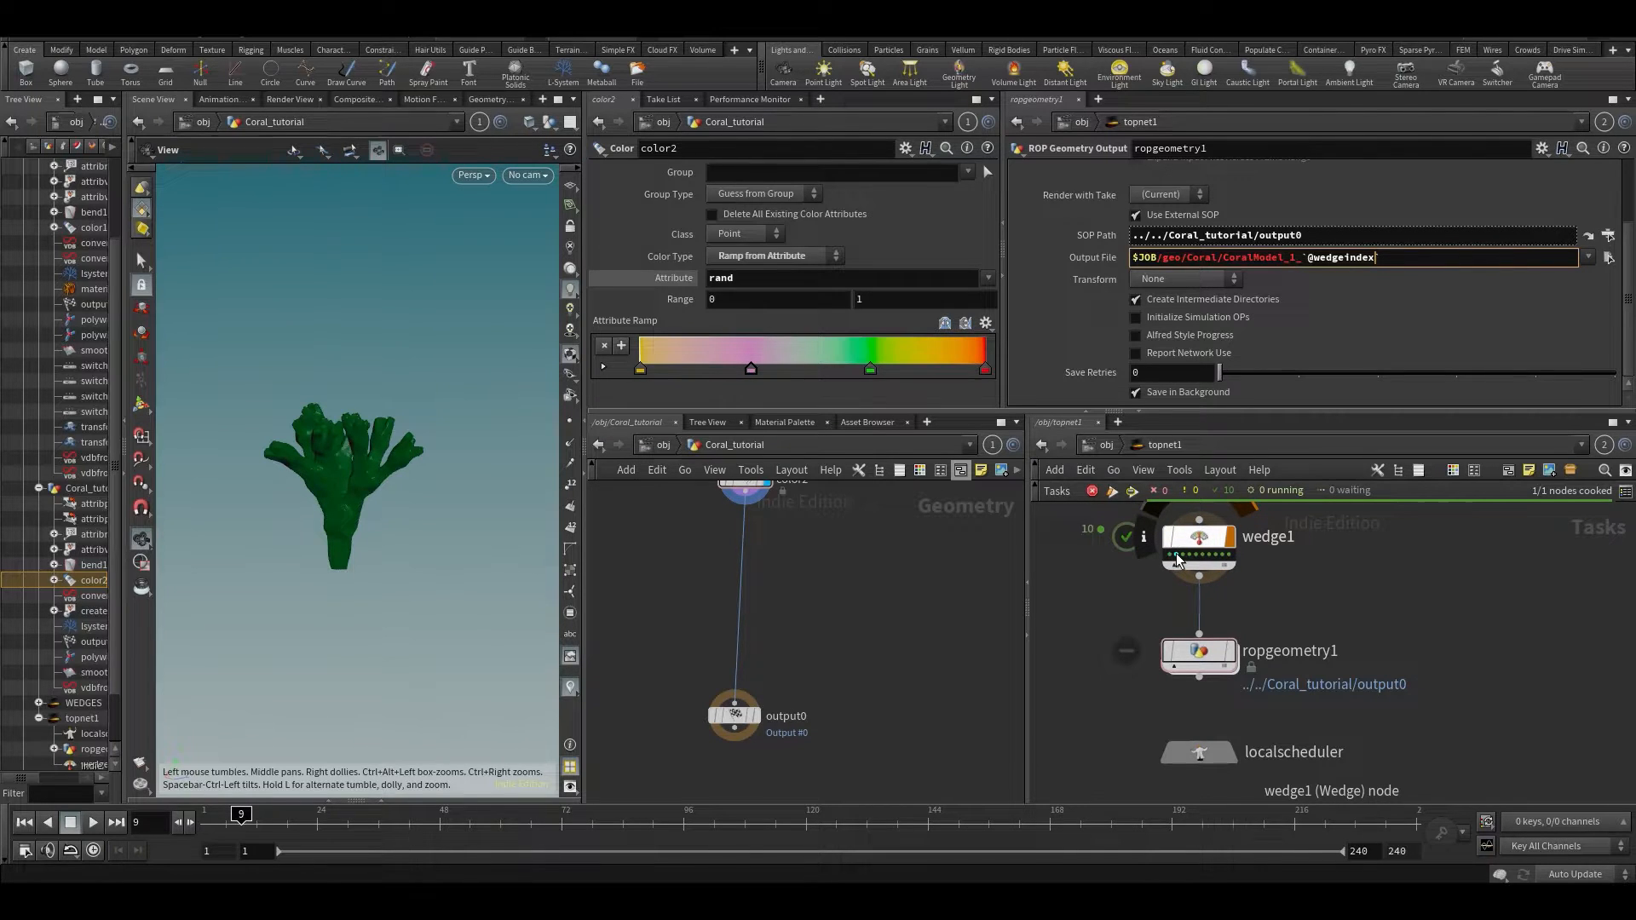
{"action": "mouse_move", "coordinate": [1239, 564]}
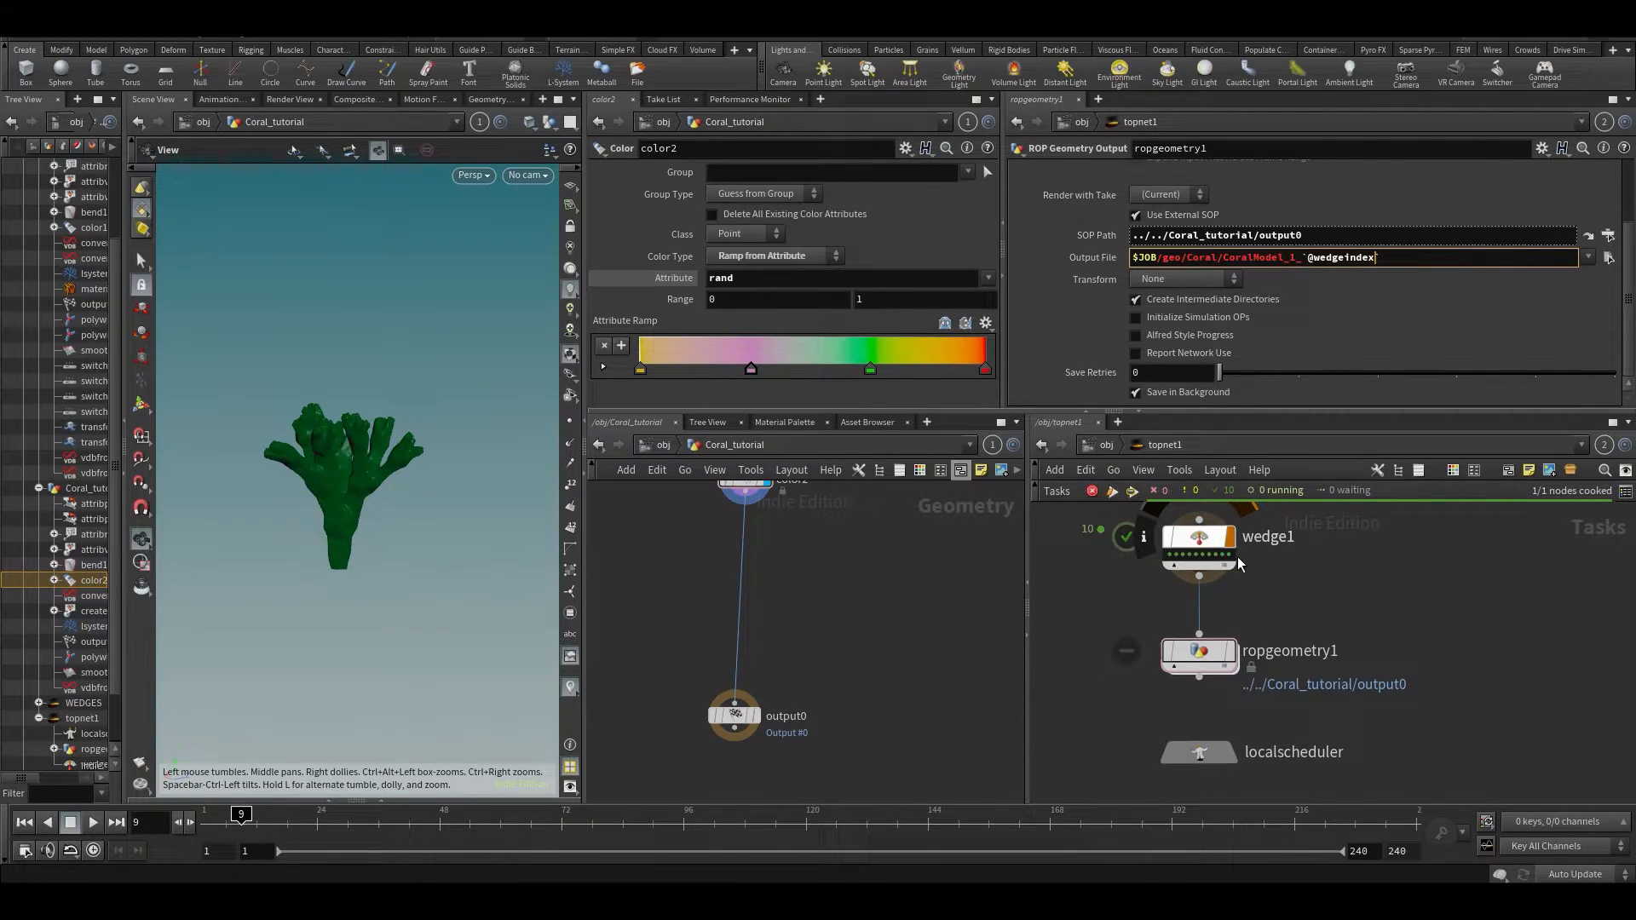
{"action": "left_click", "coordinate": [1199, 537]}
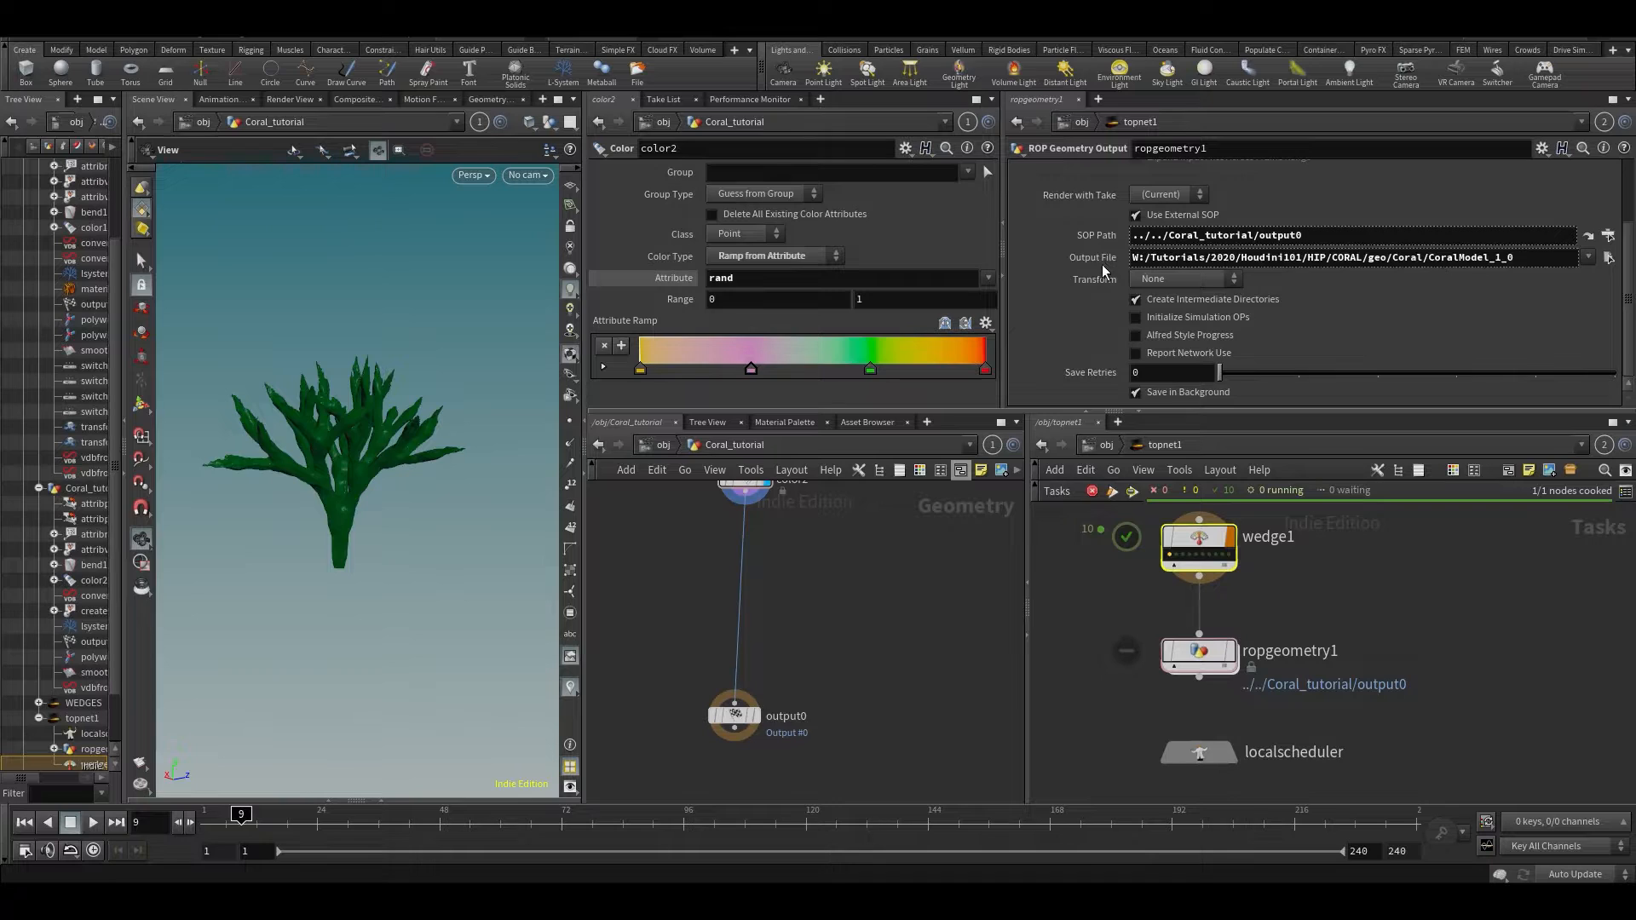
{"action": "mouse_move", "coordinate": [1101, 287]}
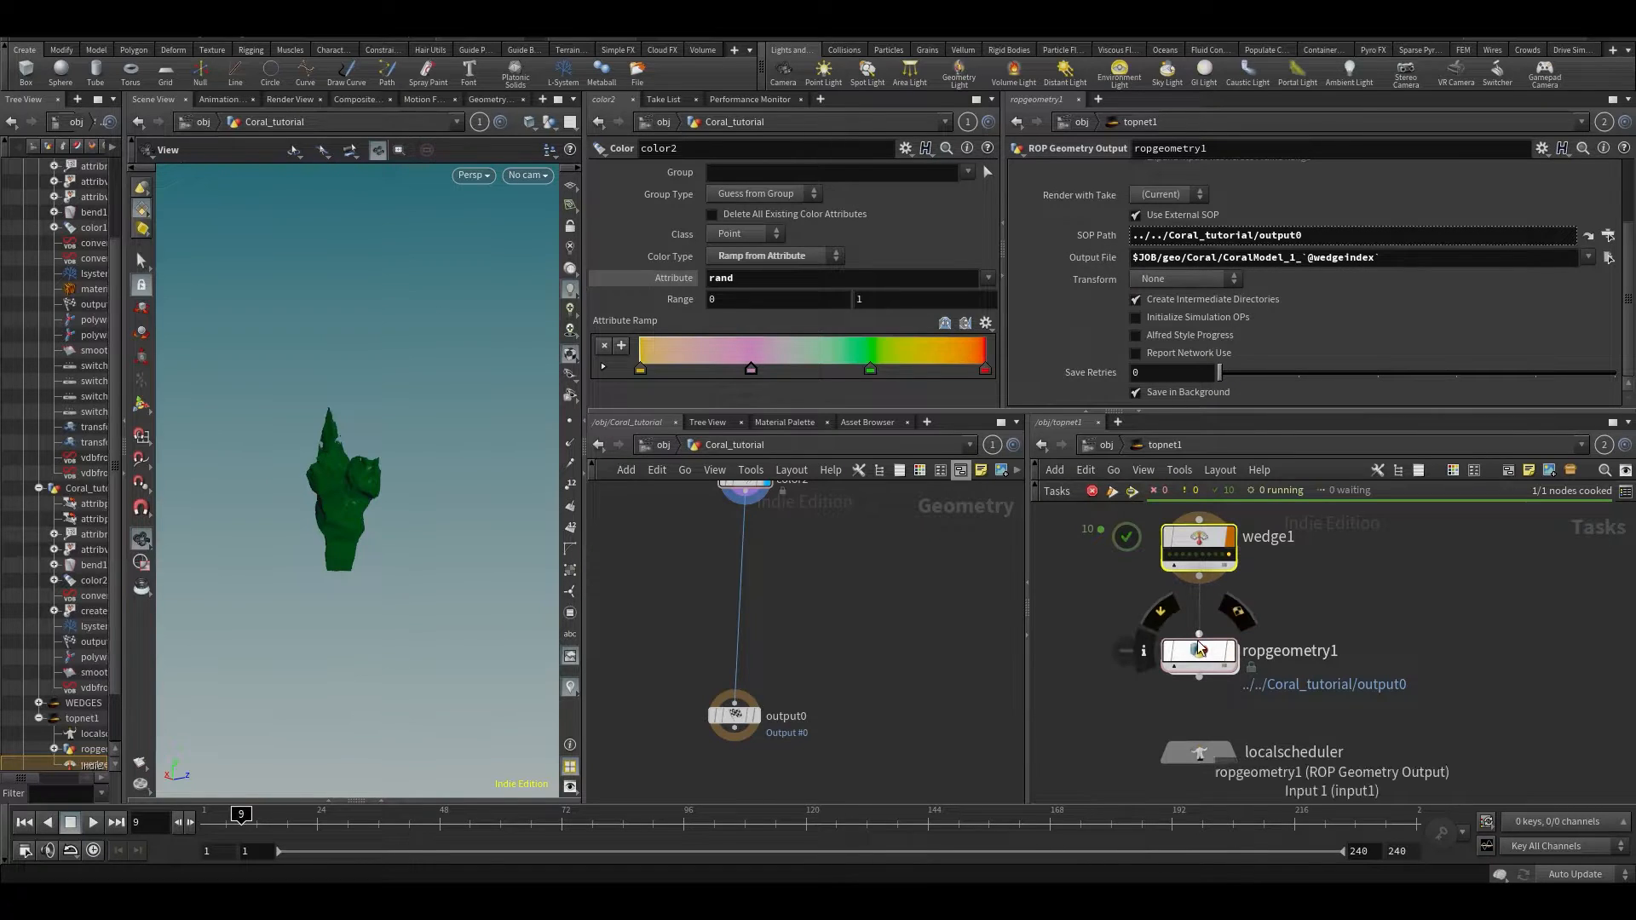
{"action": "mouse_move", "coordinate": [1297, 295]}
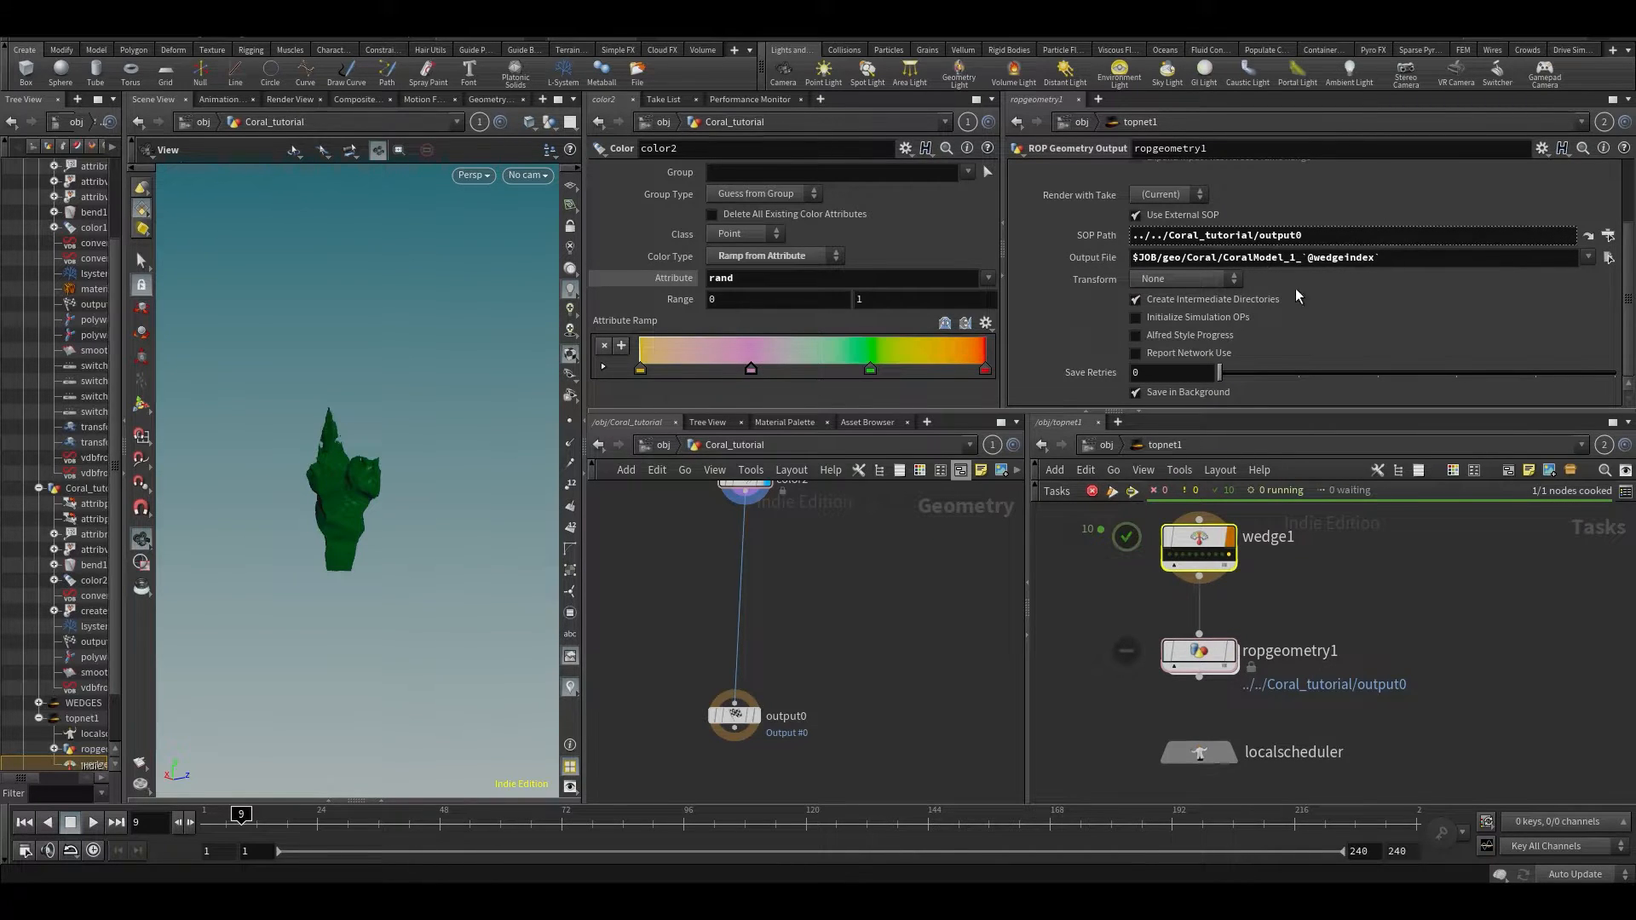
{"action": "left_click", "coordinate": [1357, 258]}
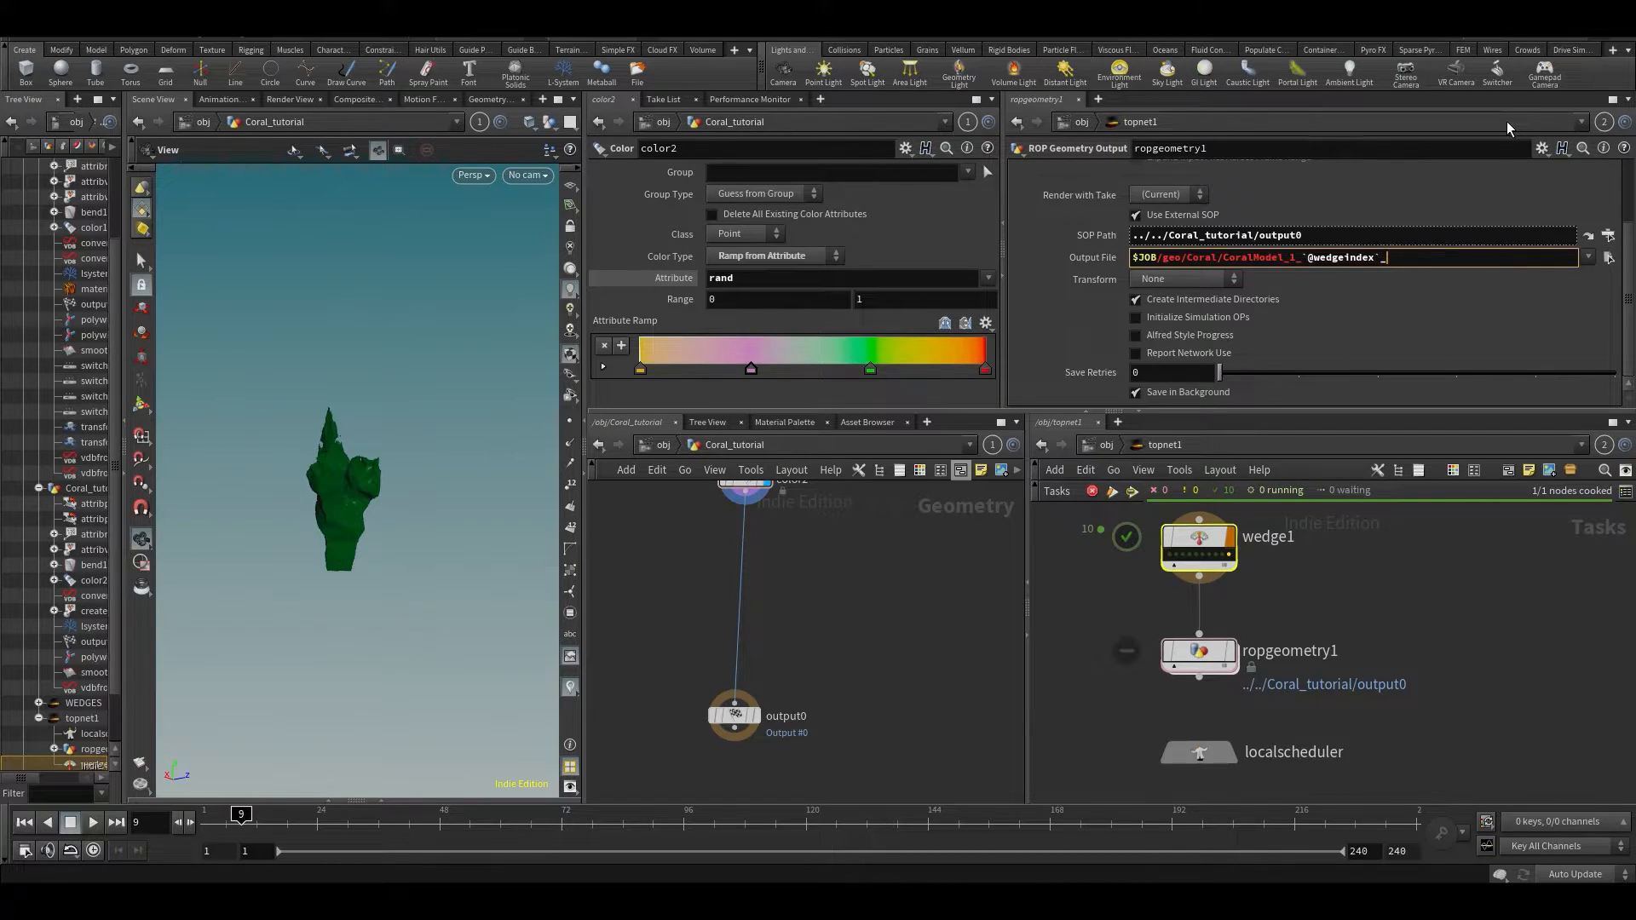
End the output path with the .bgeo.sc extension for compressed geometry.
{"action": "key", "text": "Backspace"}
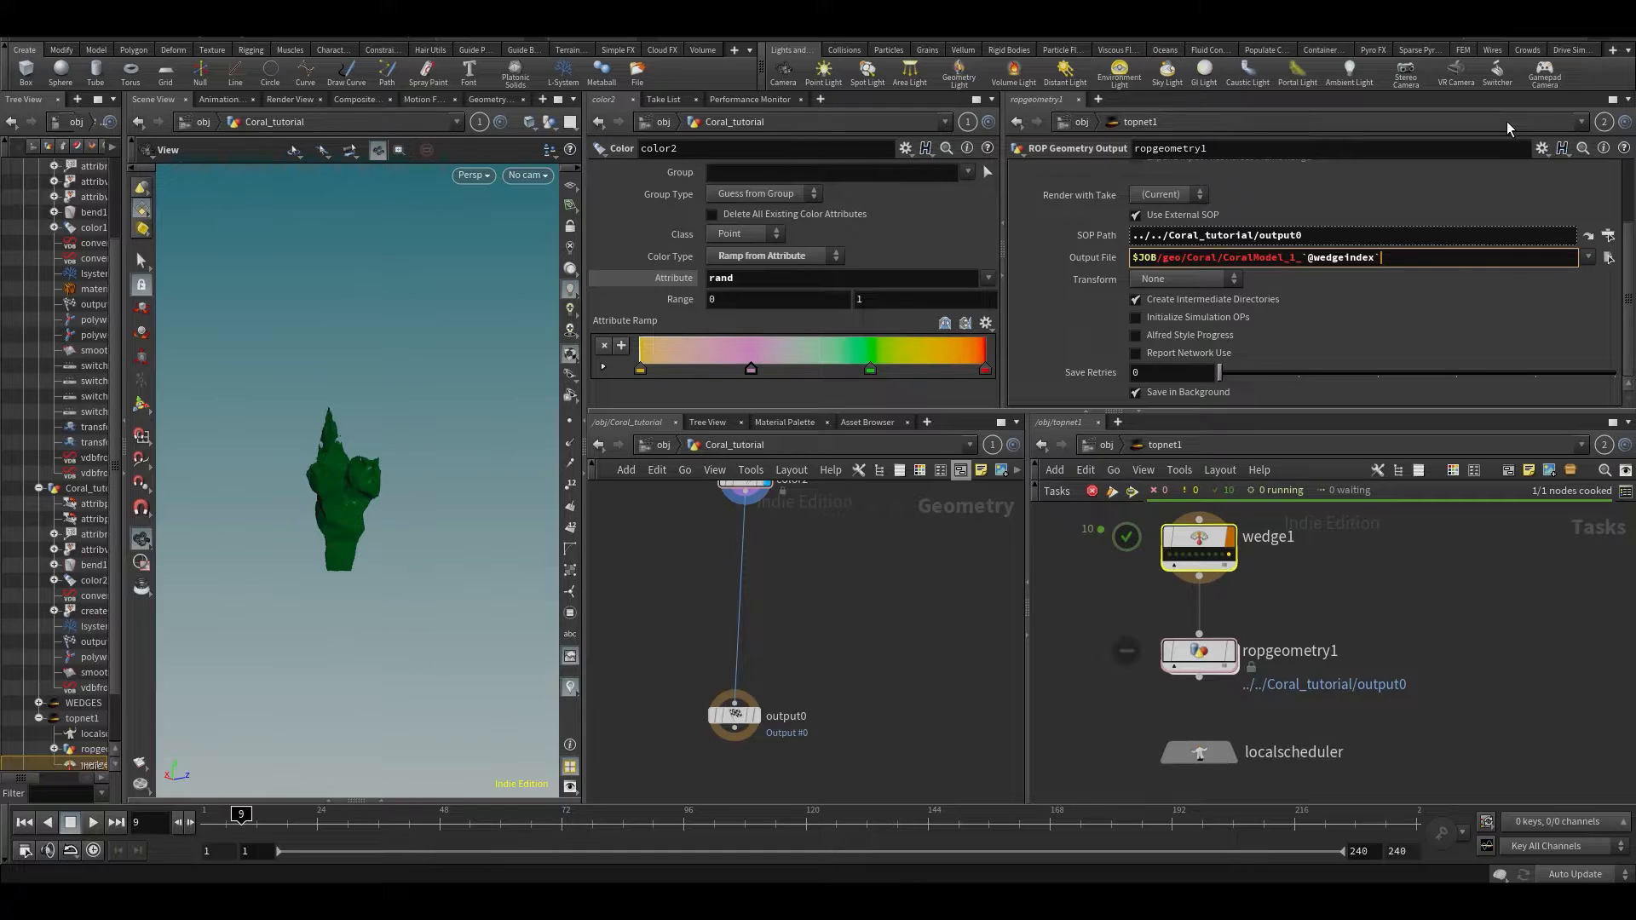
{"action": "type", "text": ".b"}
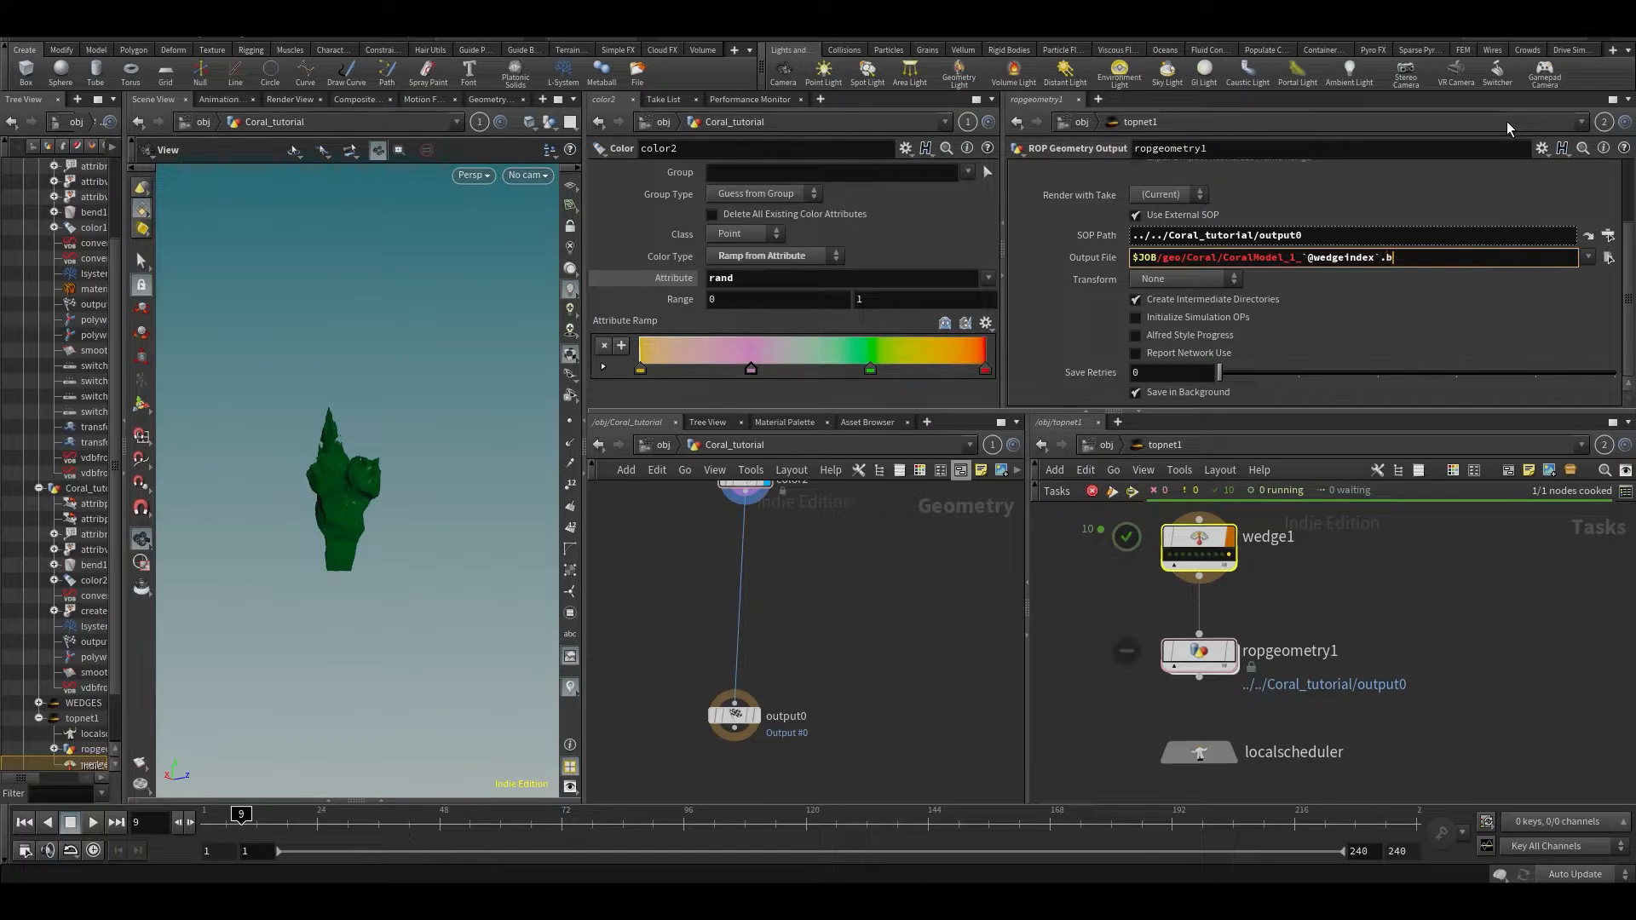
{"action": "type", "text": "geo.sc"}
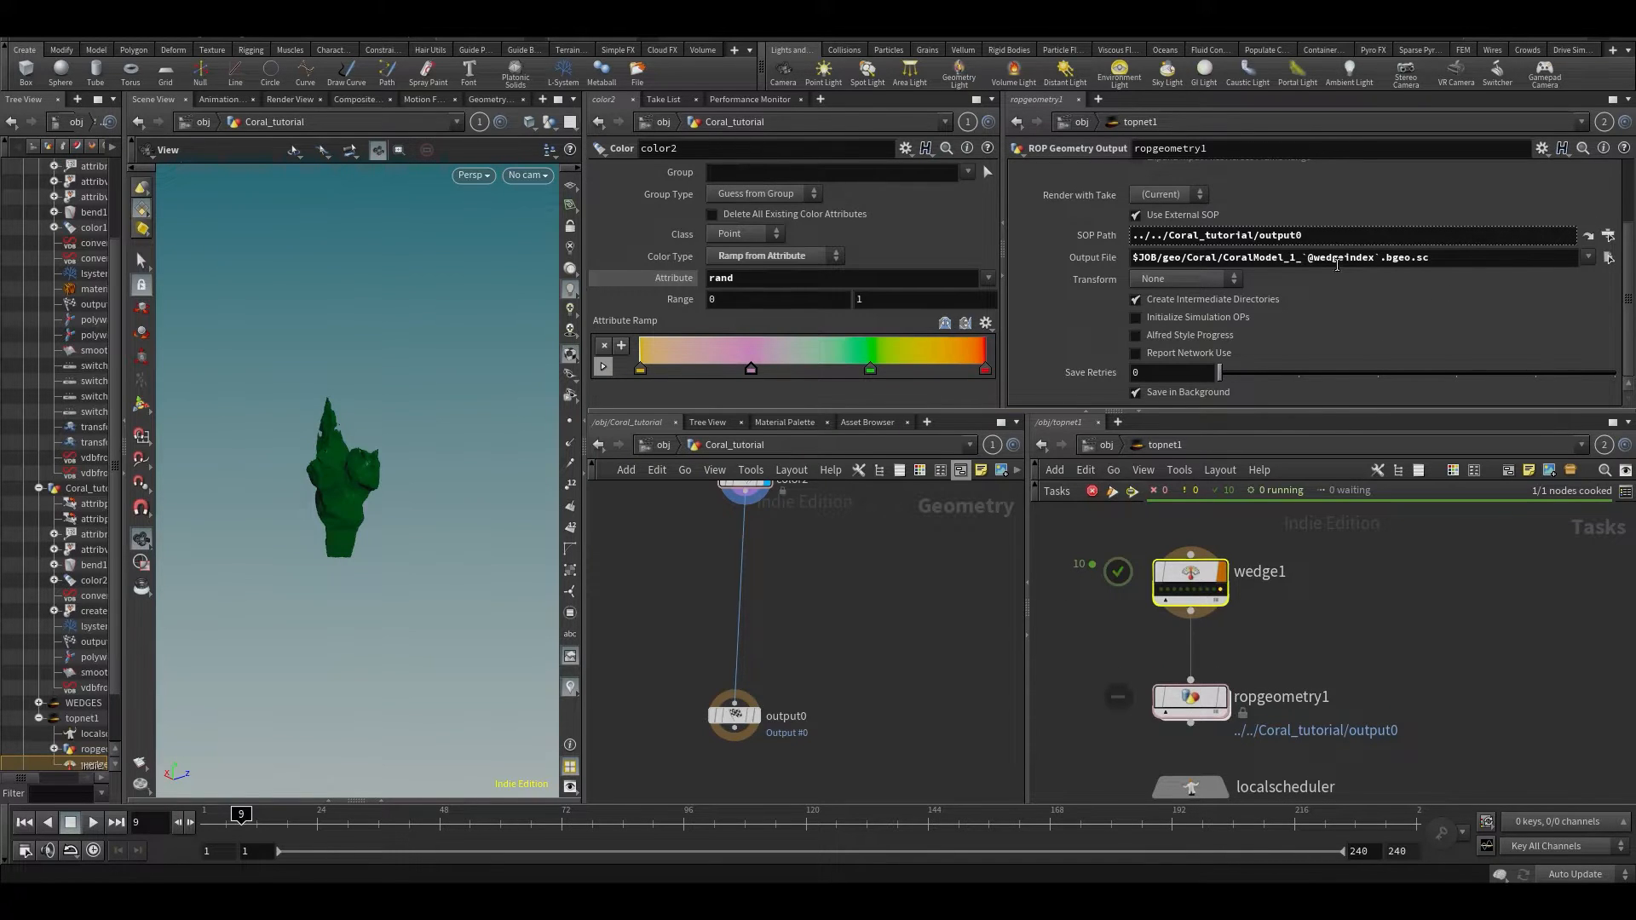
{"action": "scroll", "scroll_direction": "up", "scroll_amount": 3}
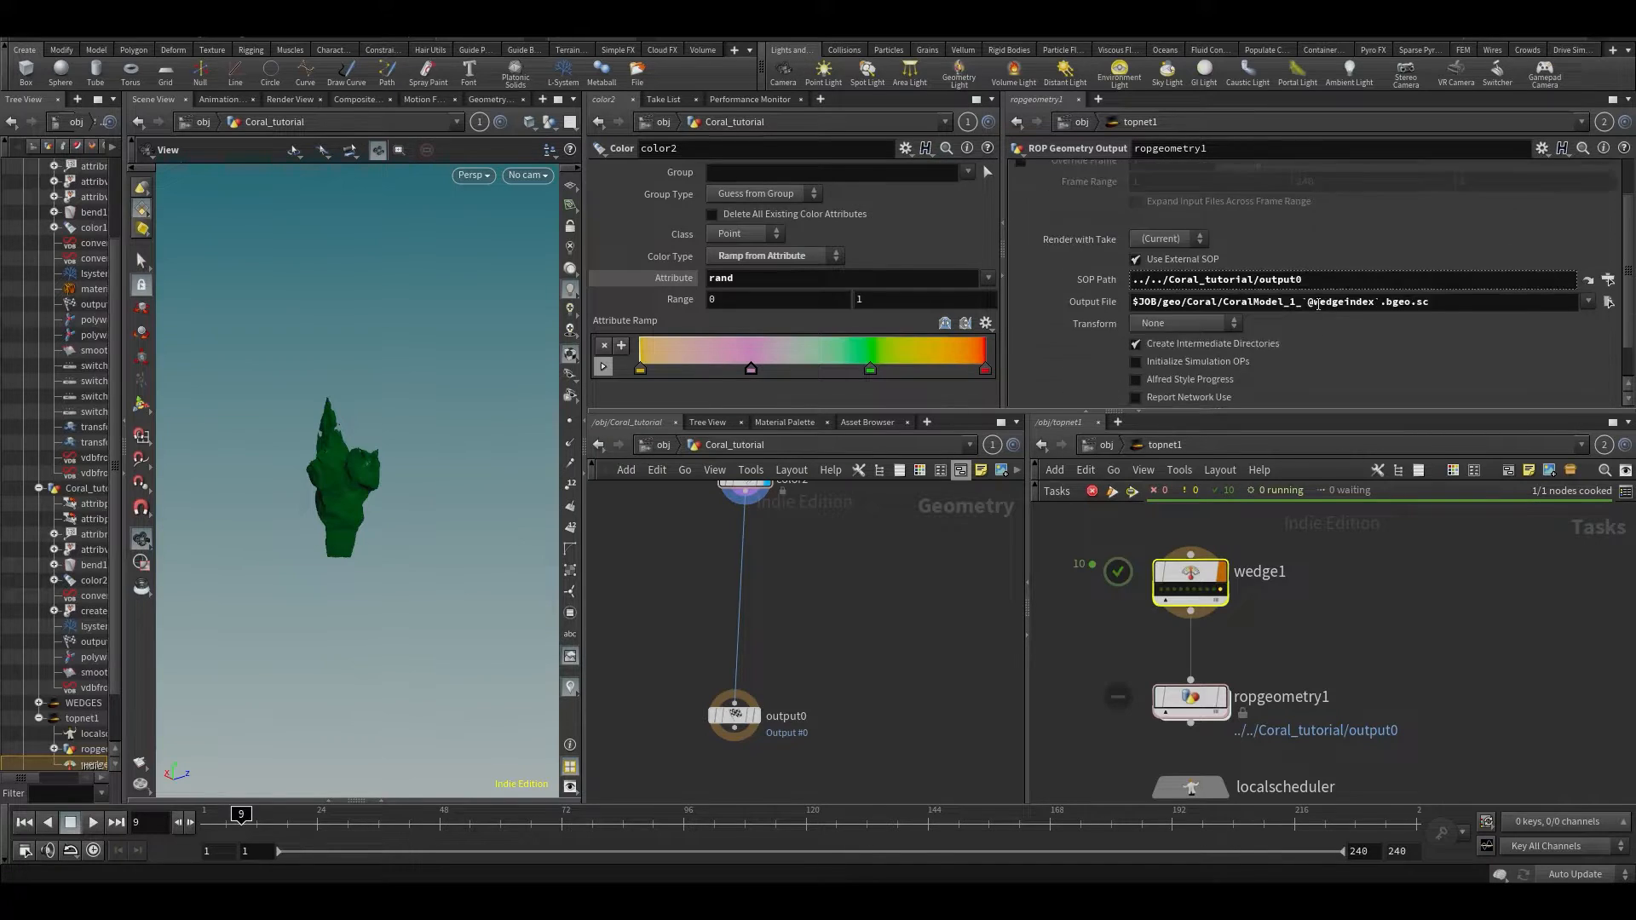
Review ropgeometry1's Schedulers settings, return to ROP Geometry, and select wedge1 before saving.
{"action": "left_click", "coordinate": [1043, 171]}
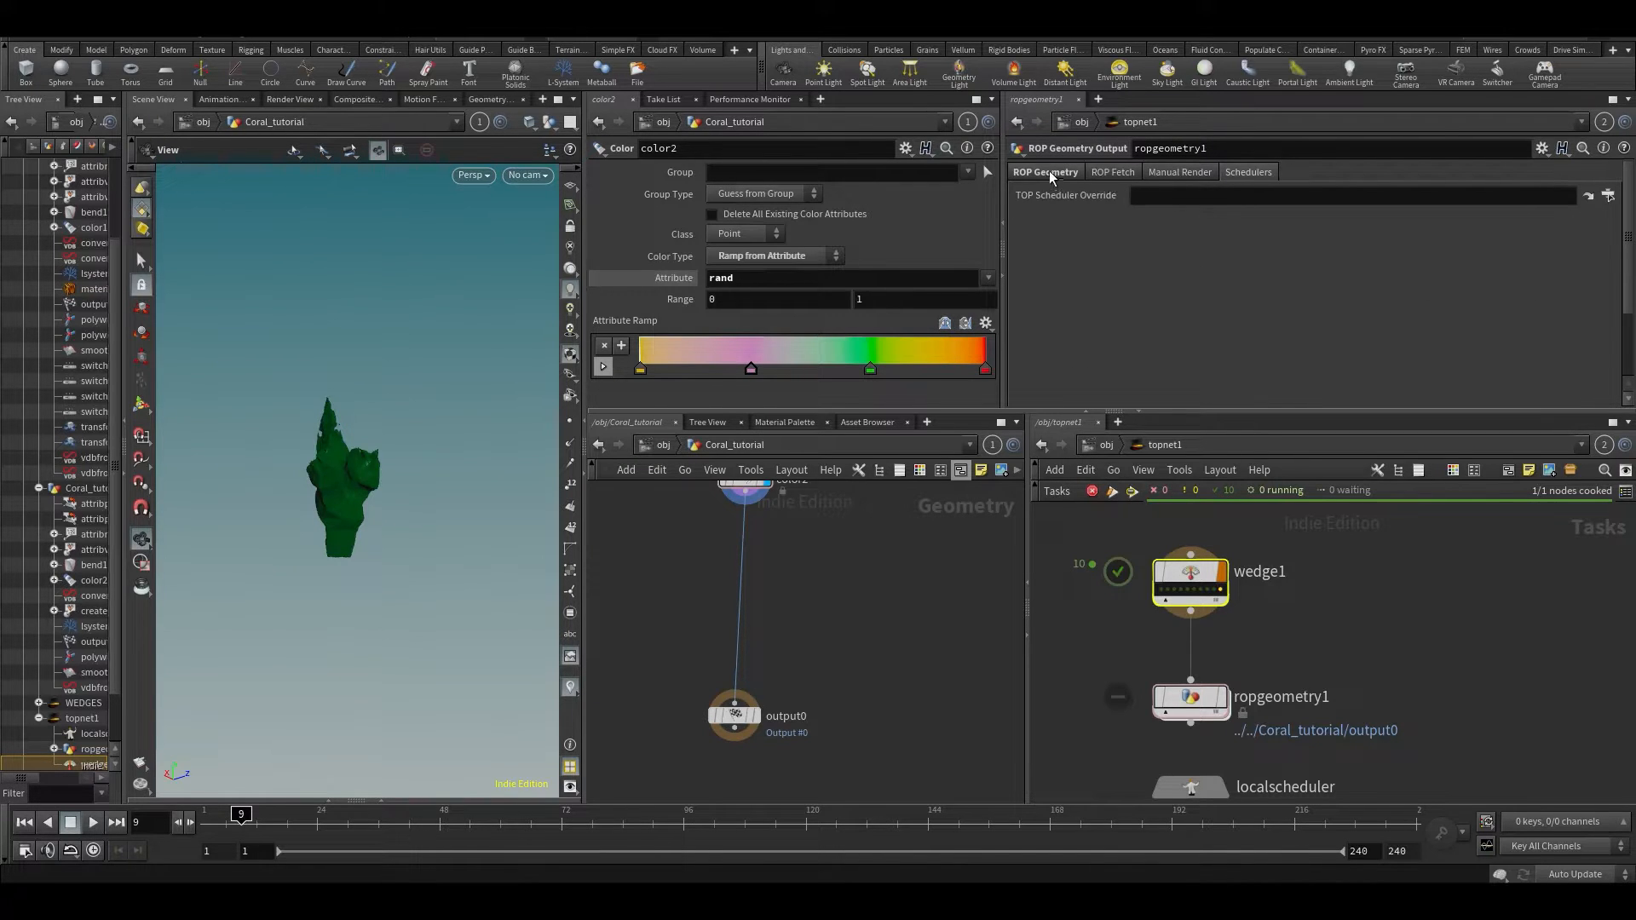
{"action": "left_click", "coordinate": [1045, 170]}
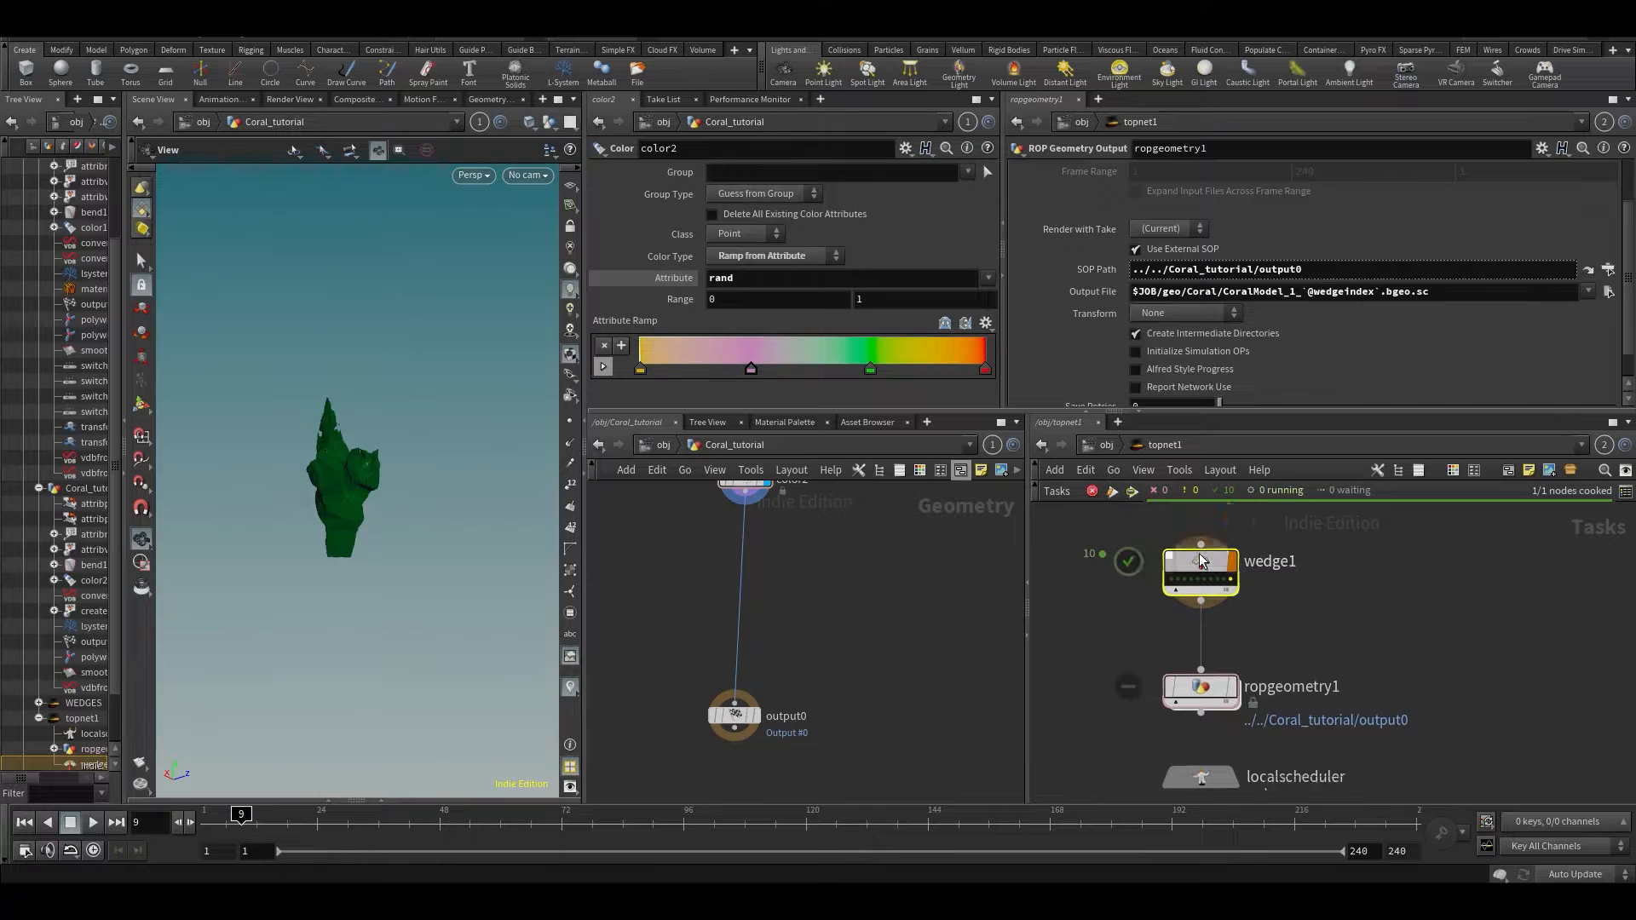
{"action": "left_click", "coordinate": [1200, 564]}
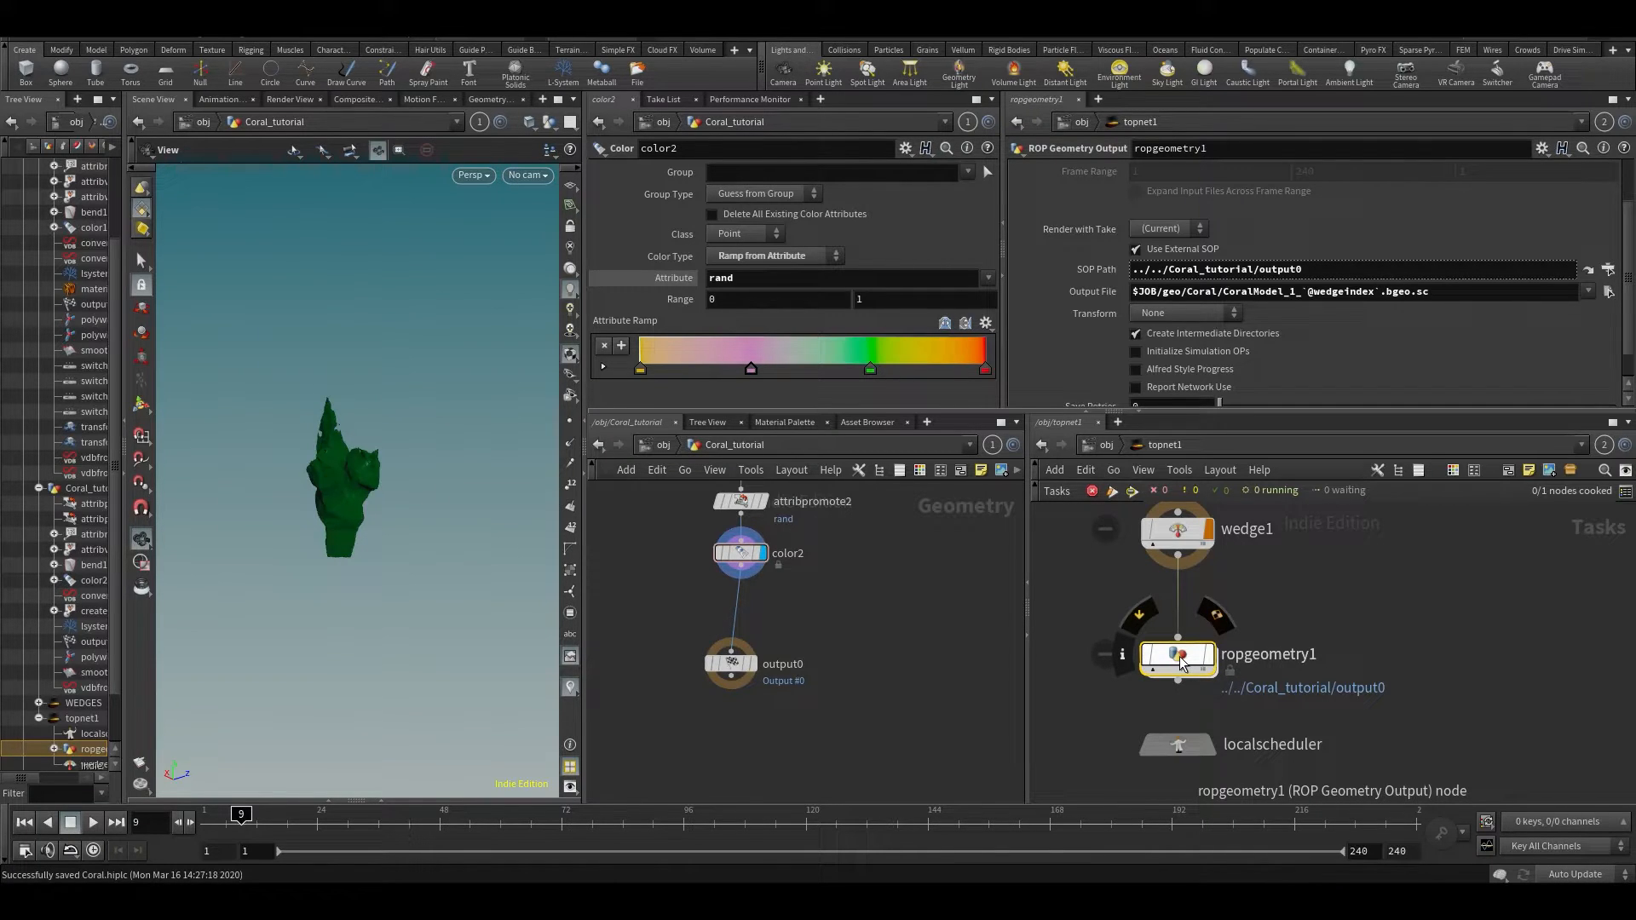
Cook ropgeometry1, accepting the Unsaved Changes dialog so all 16 wedges write to disk.
{"action": "left_click", "coordinate": [1178, 660]}
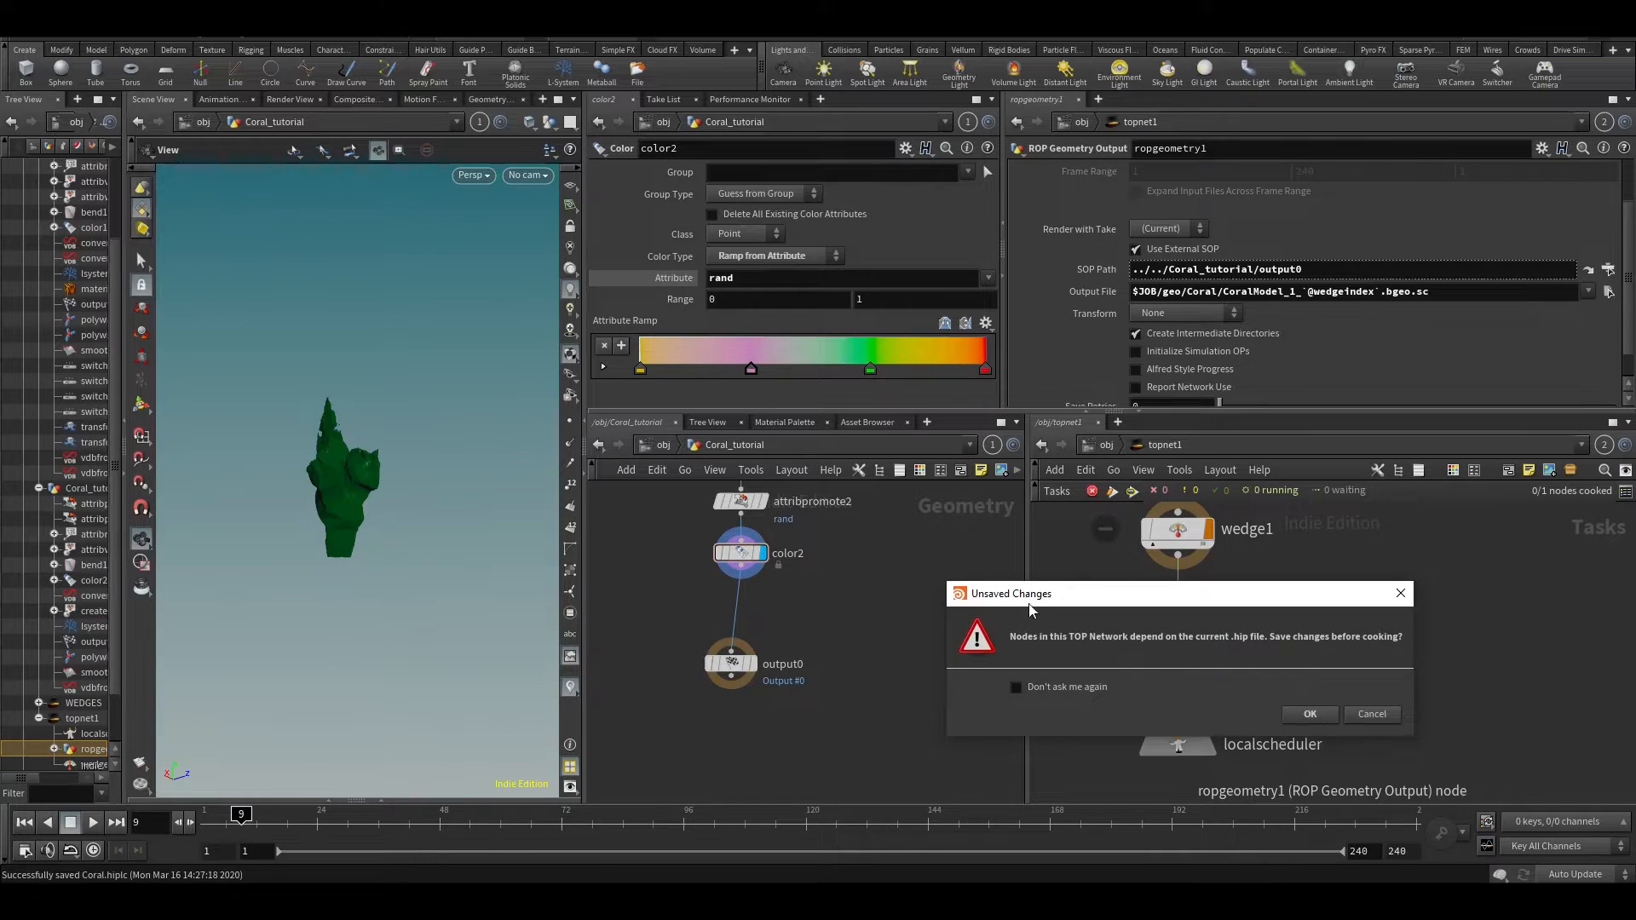
{"action": "mouse_move", "coordinate": [1222, 648]}
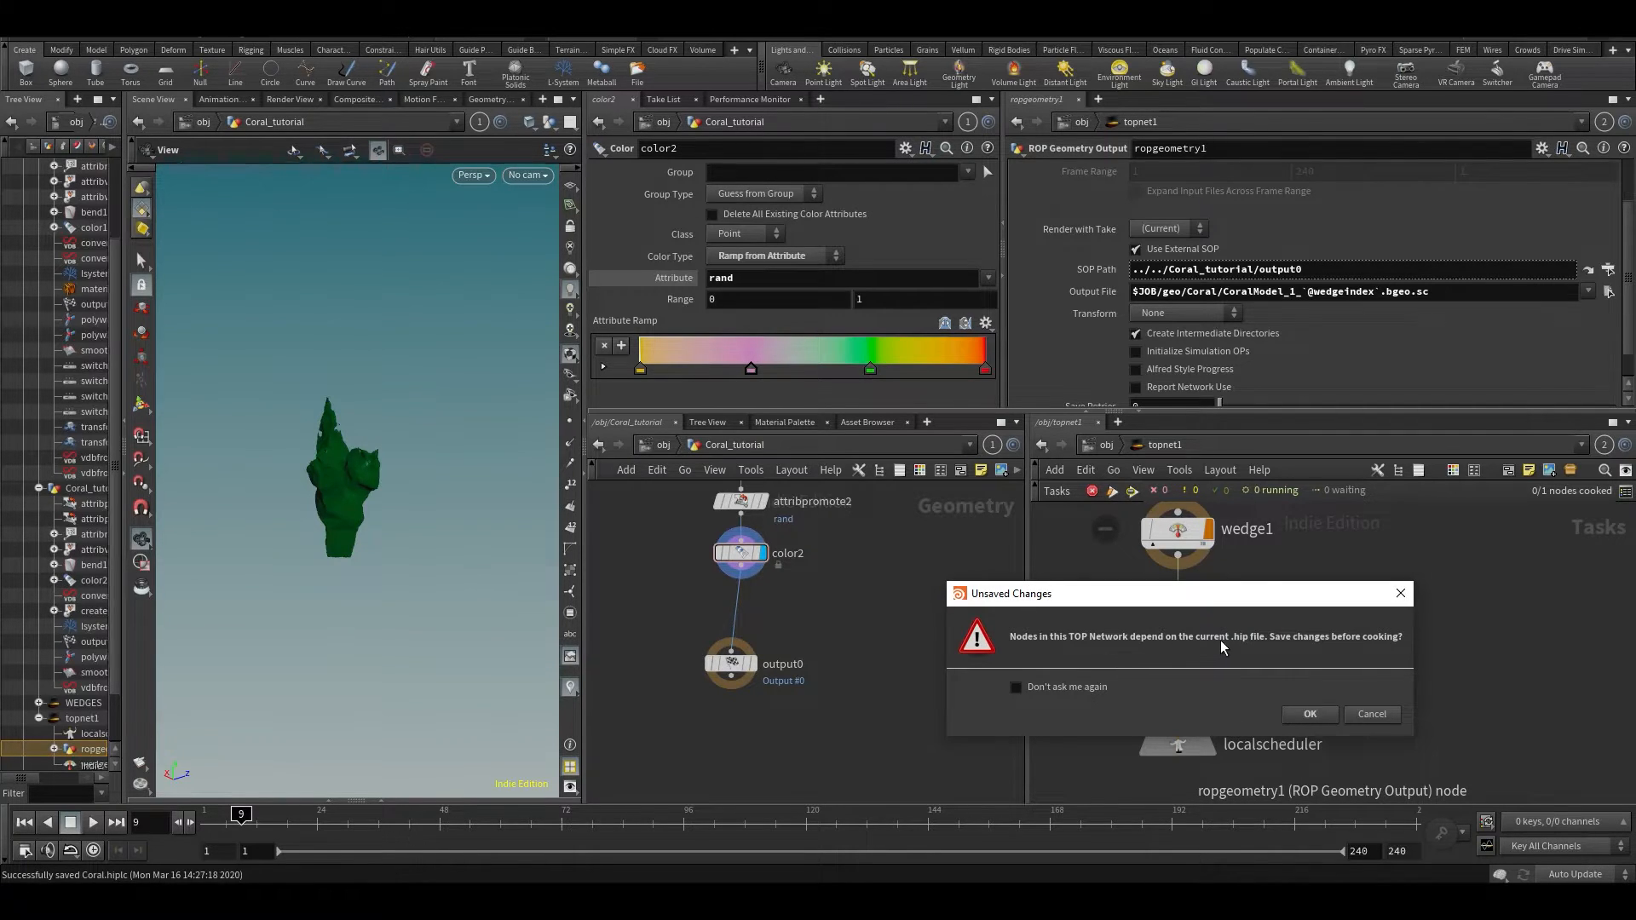
{"action": "mouse_move", "coordinate": [1293, 654]}
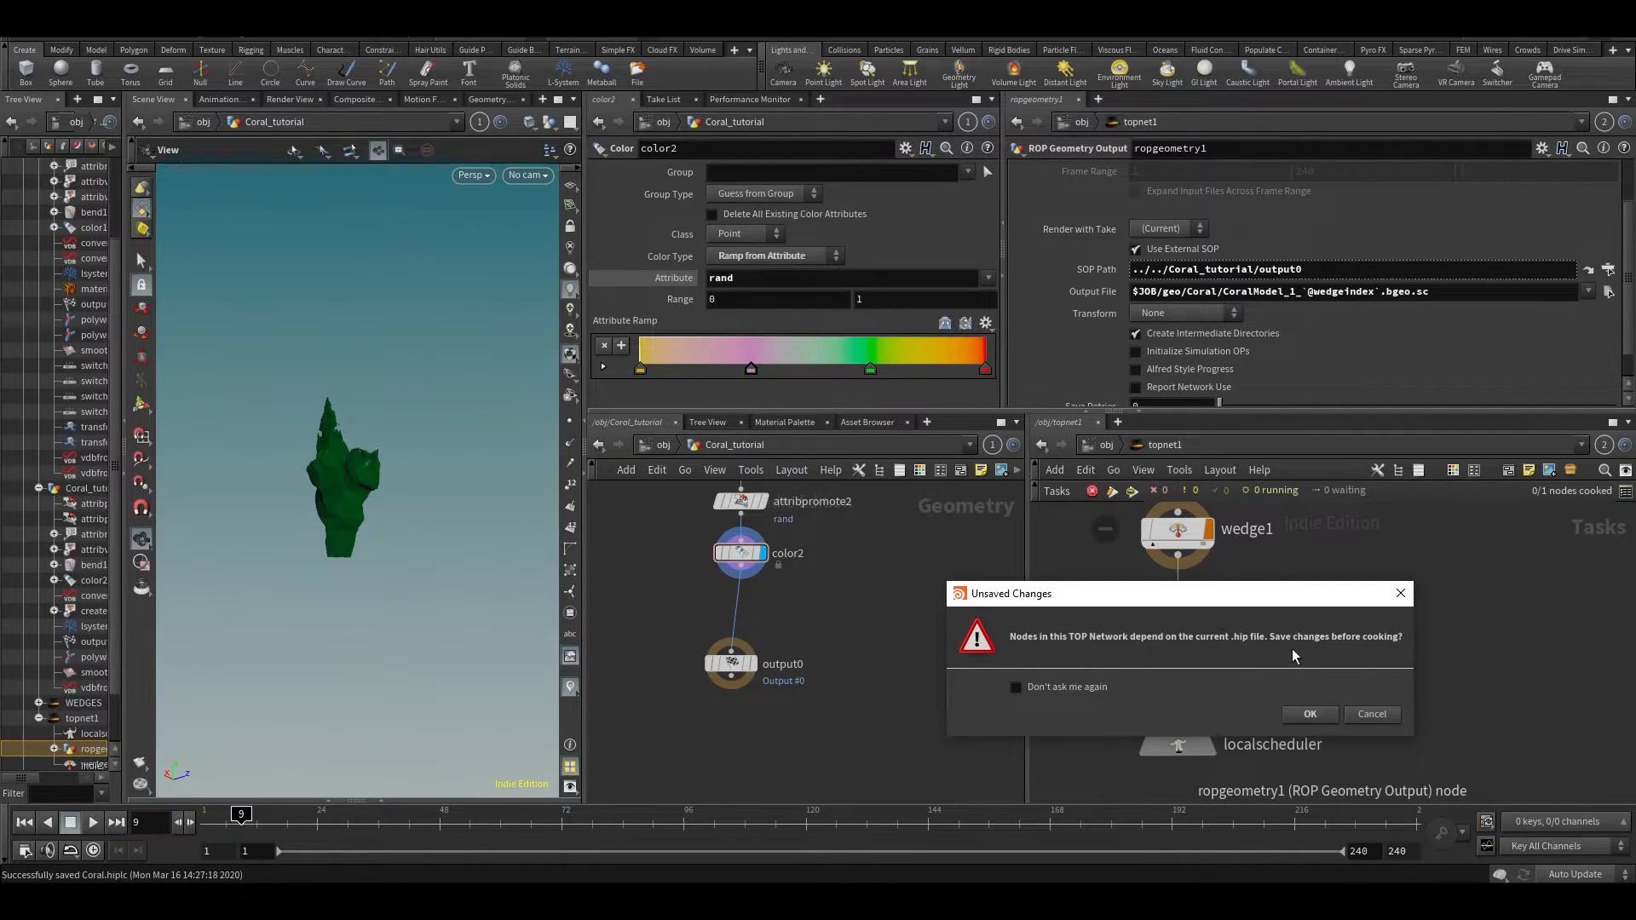
{"action": "mouse_move", "coordinate": [1214, 564]}
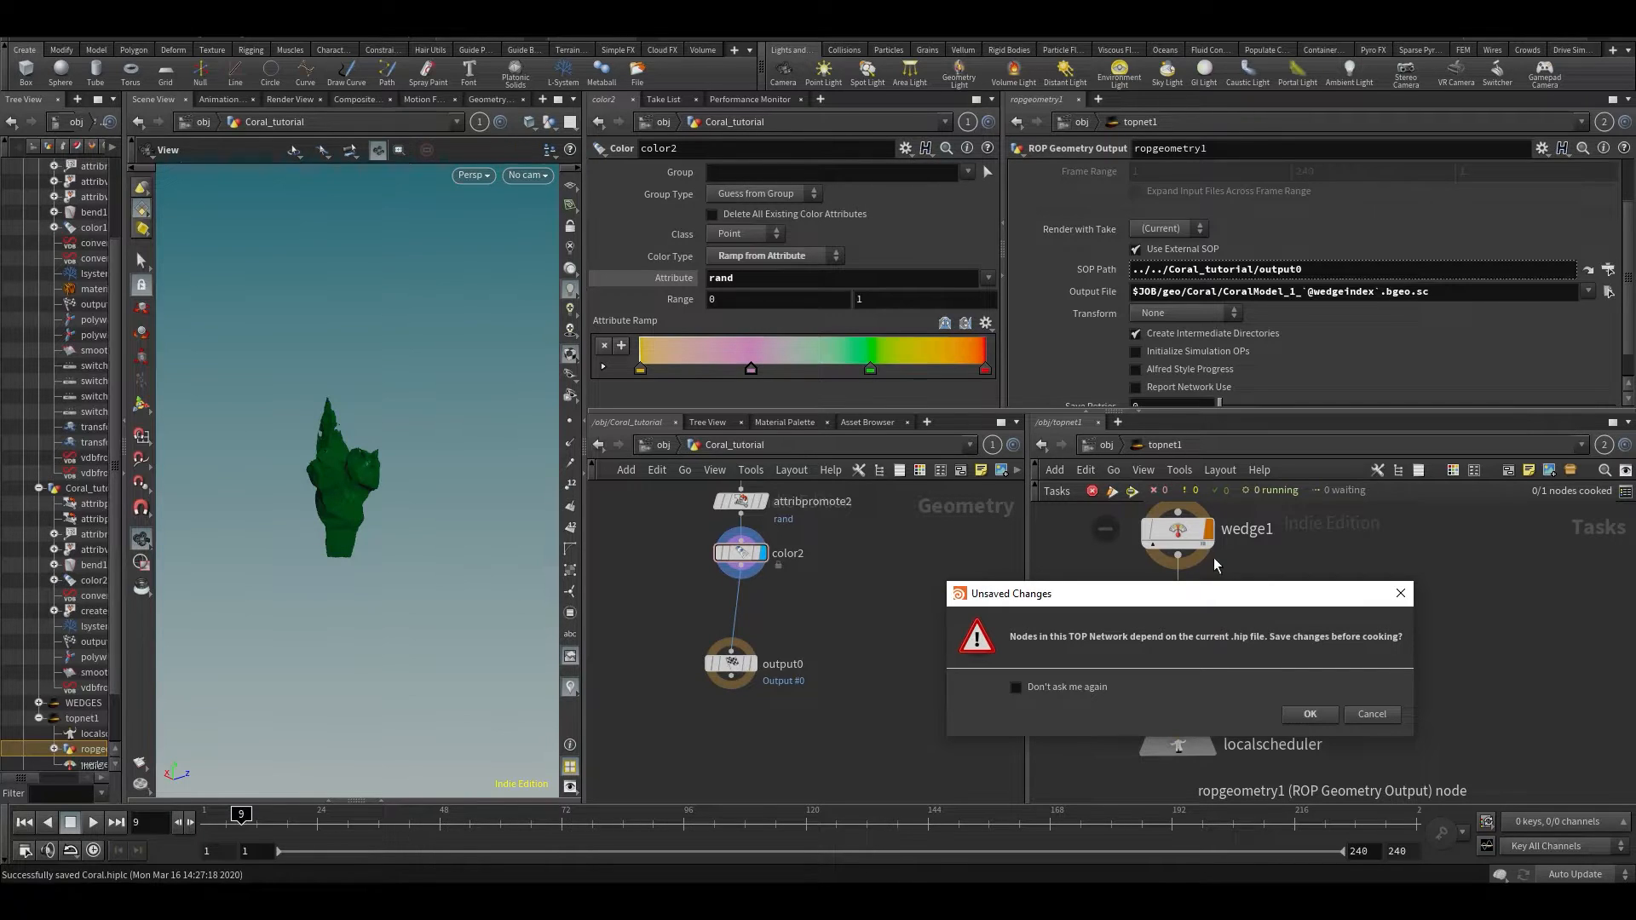
{"action": "mouse_move", "coordinate": [1352, 612]}
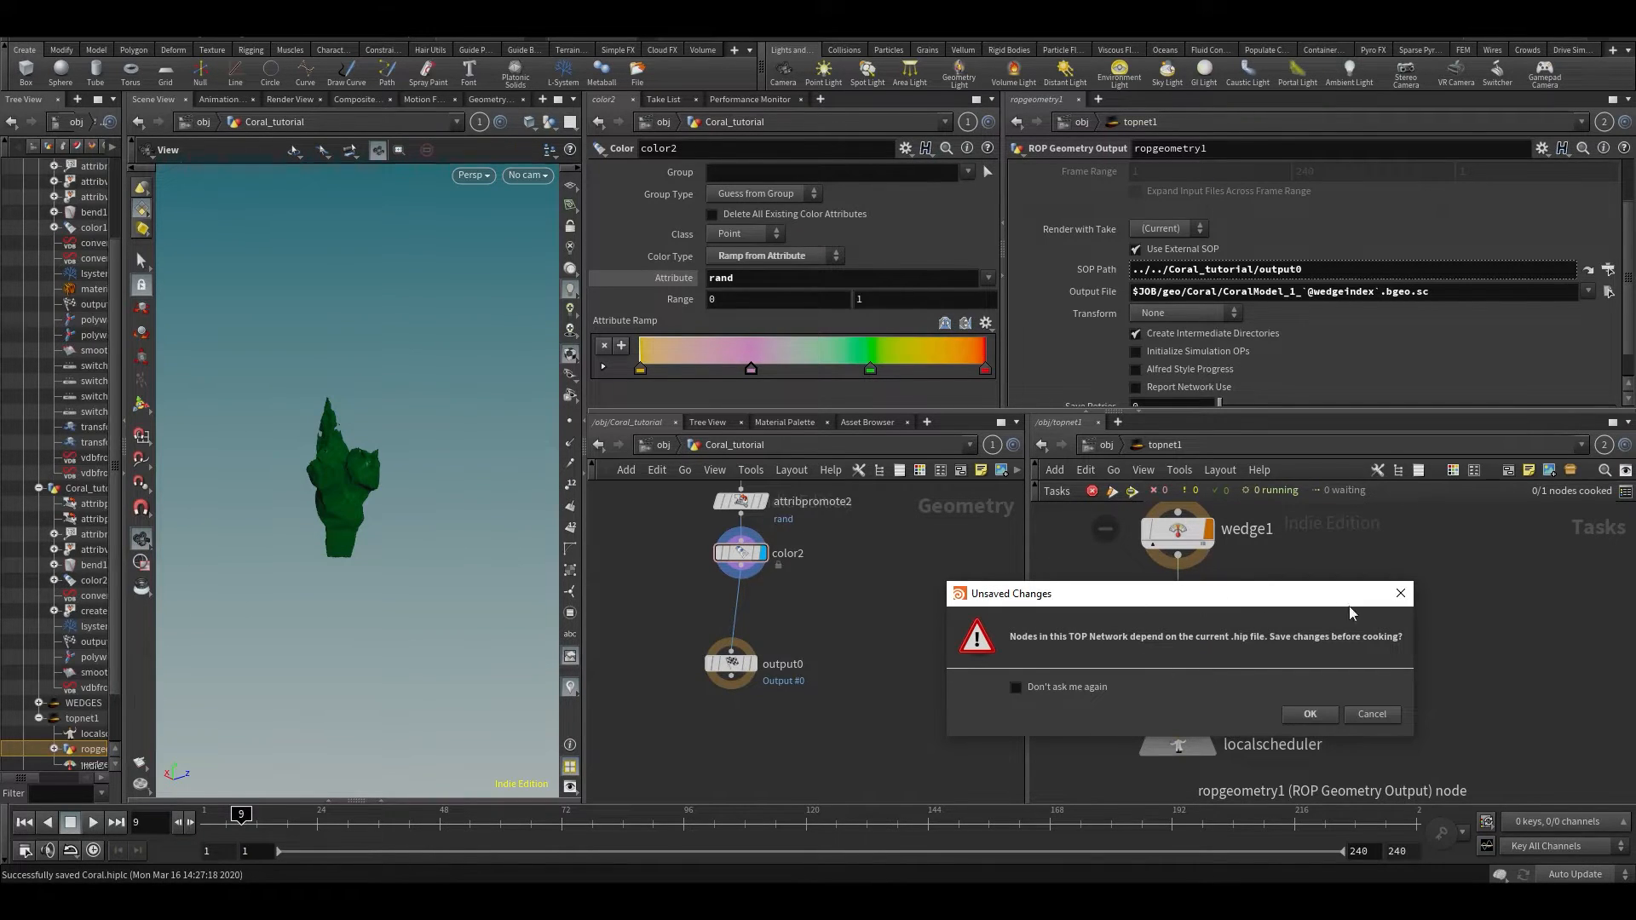
{"action": "mouse_move", "coordinate": [958, 527]}
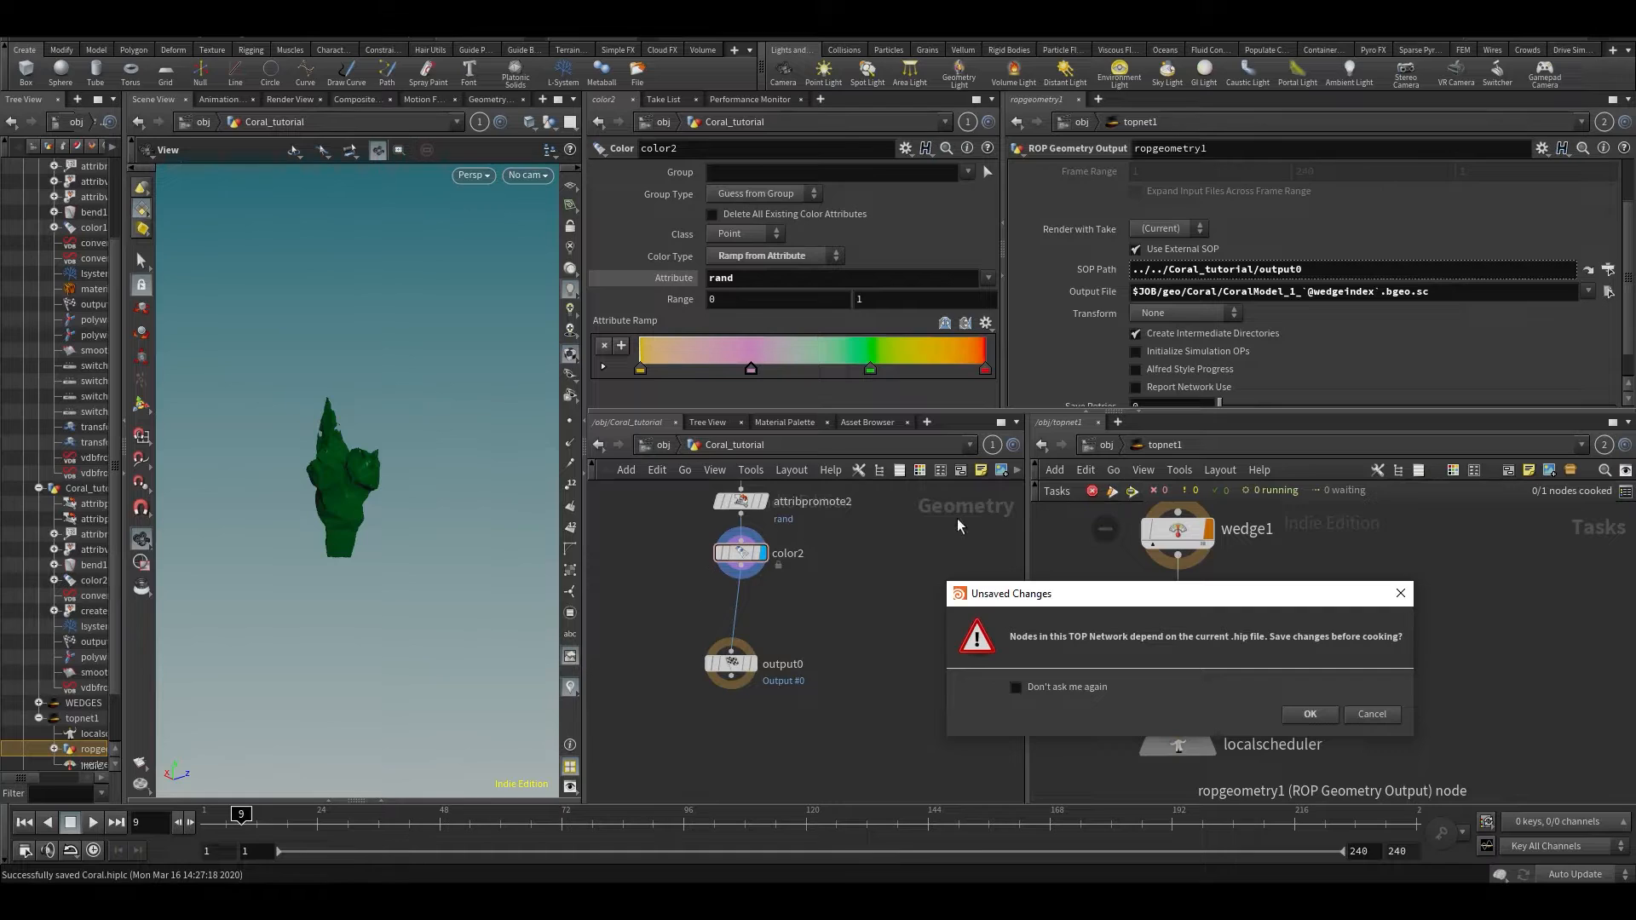
{"action": "mouse_move", "coordinate": [726, 303]}
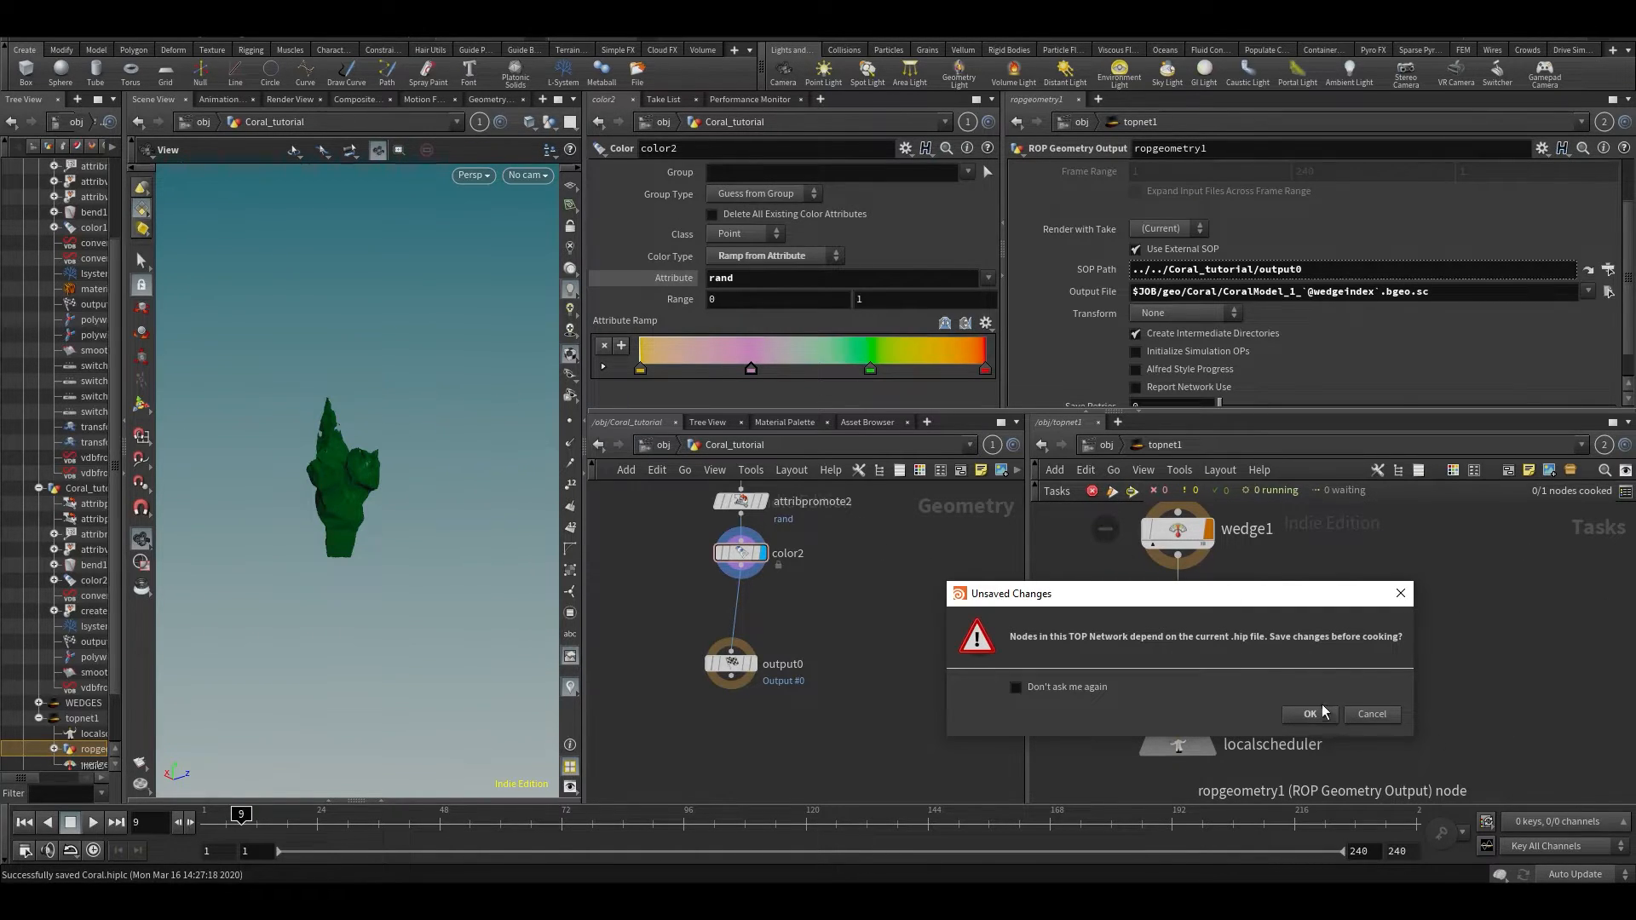
{"action": "mouse_move", "coordinate": [1009, 631]}
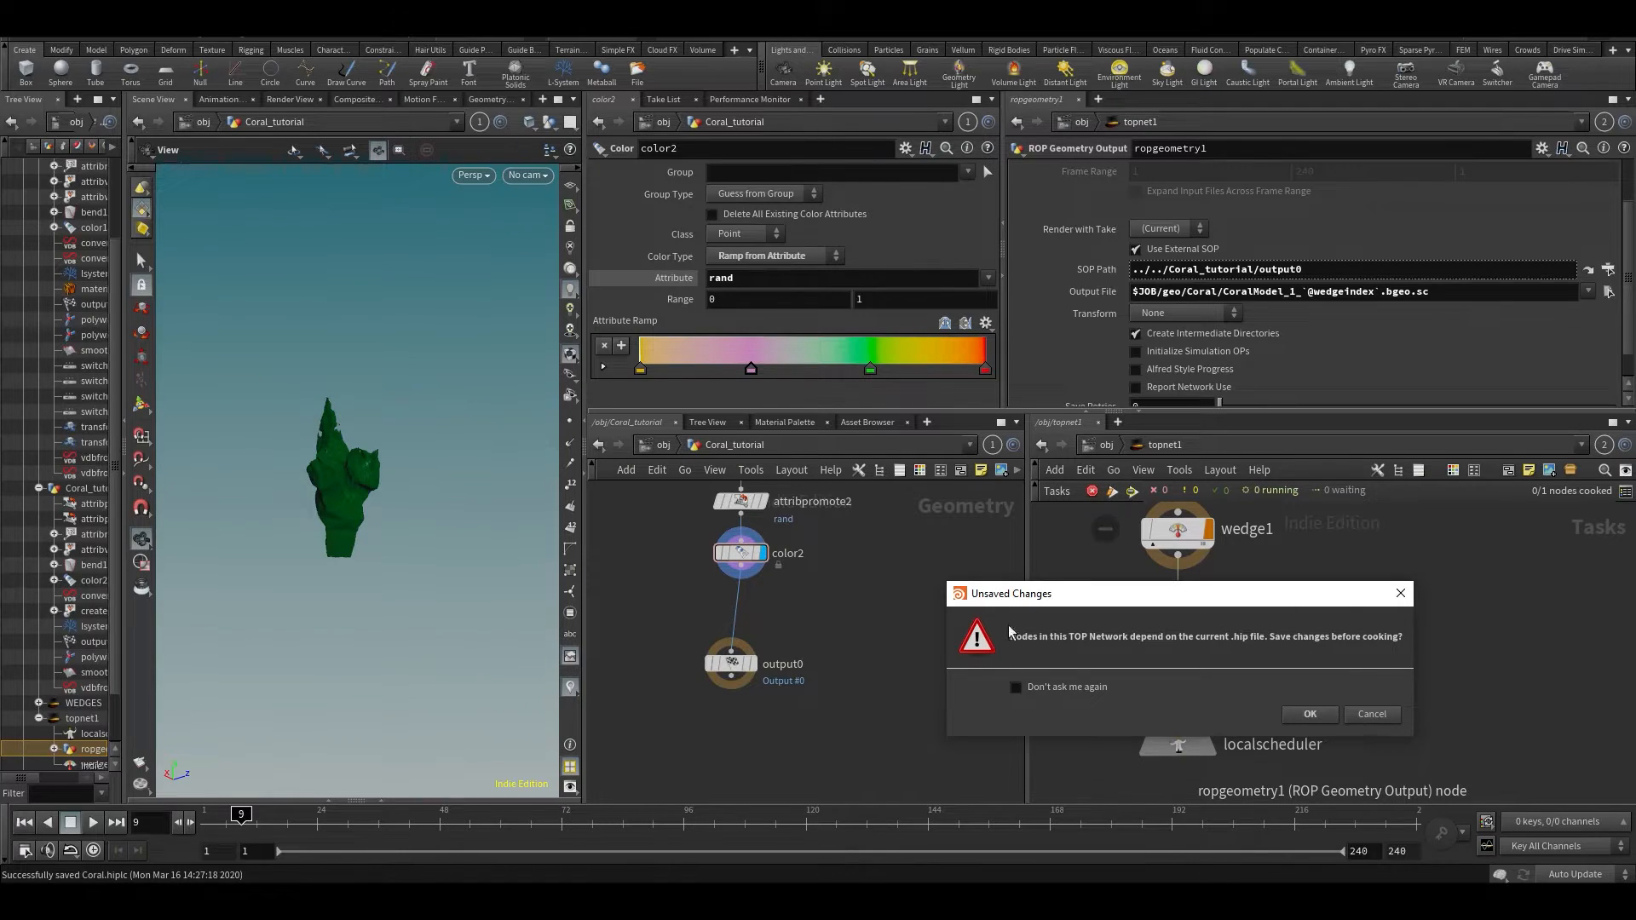
{"action": "mouse_move", "coordinate": [1307, 732]}
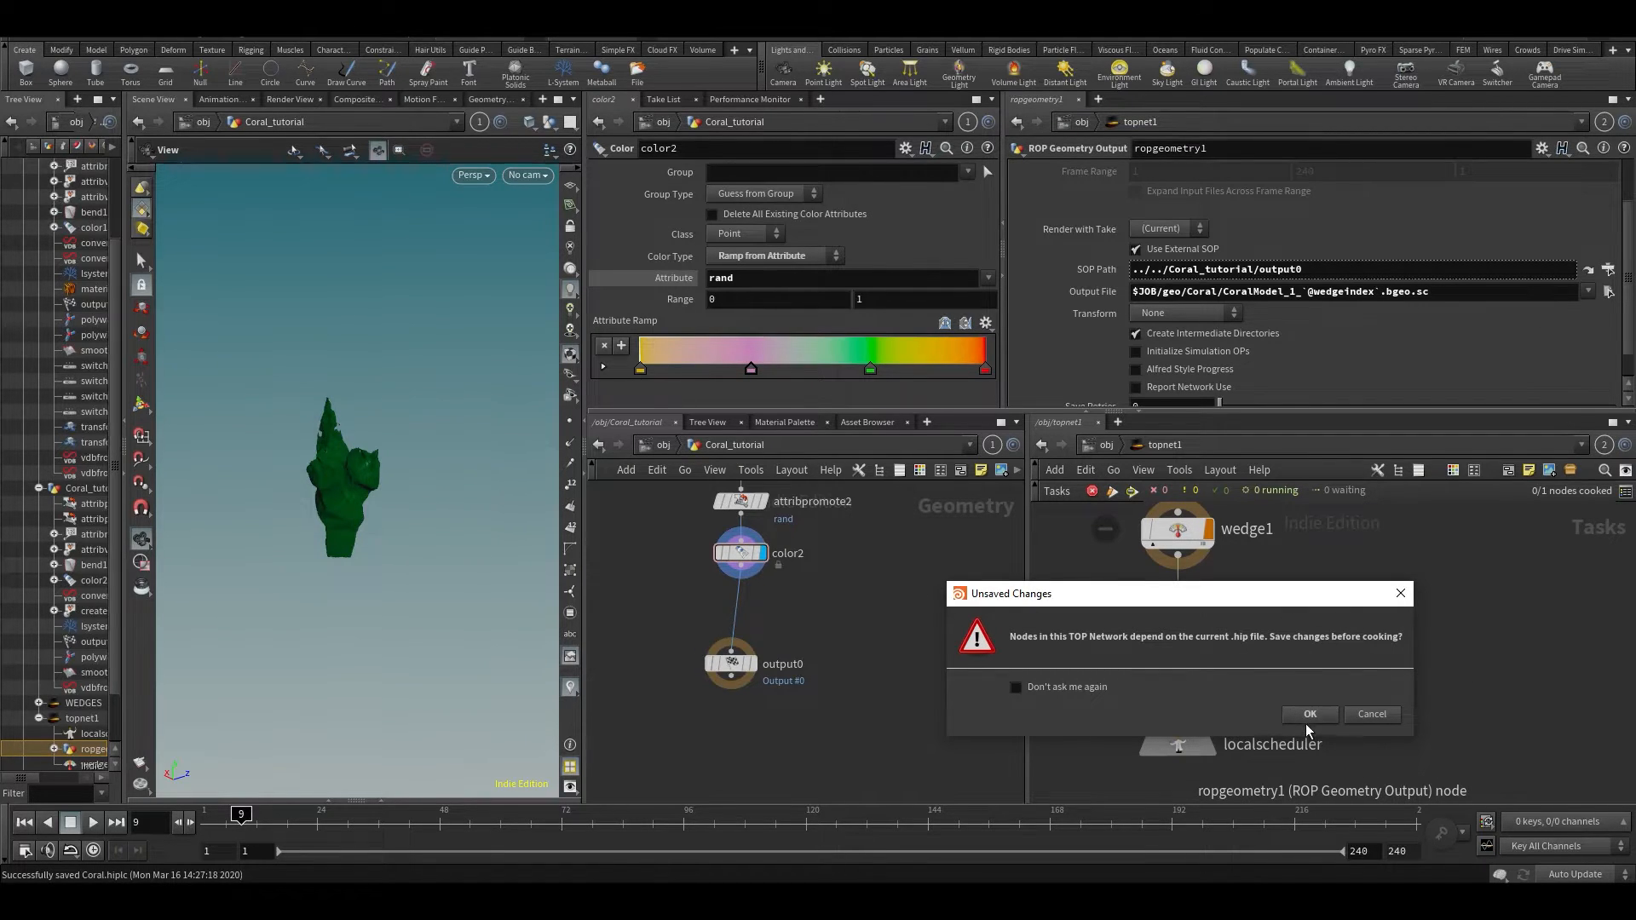
{"action": "left_click", "coordinate": [1309, 714]}
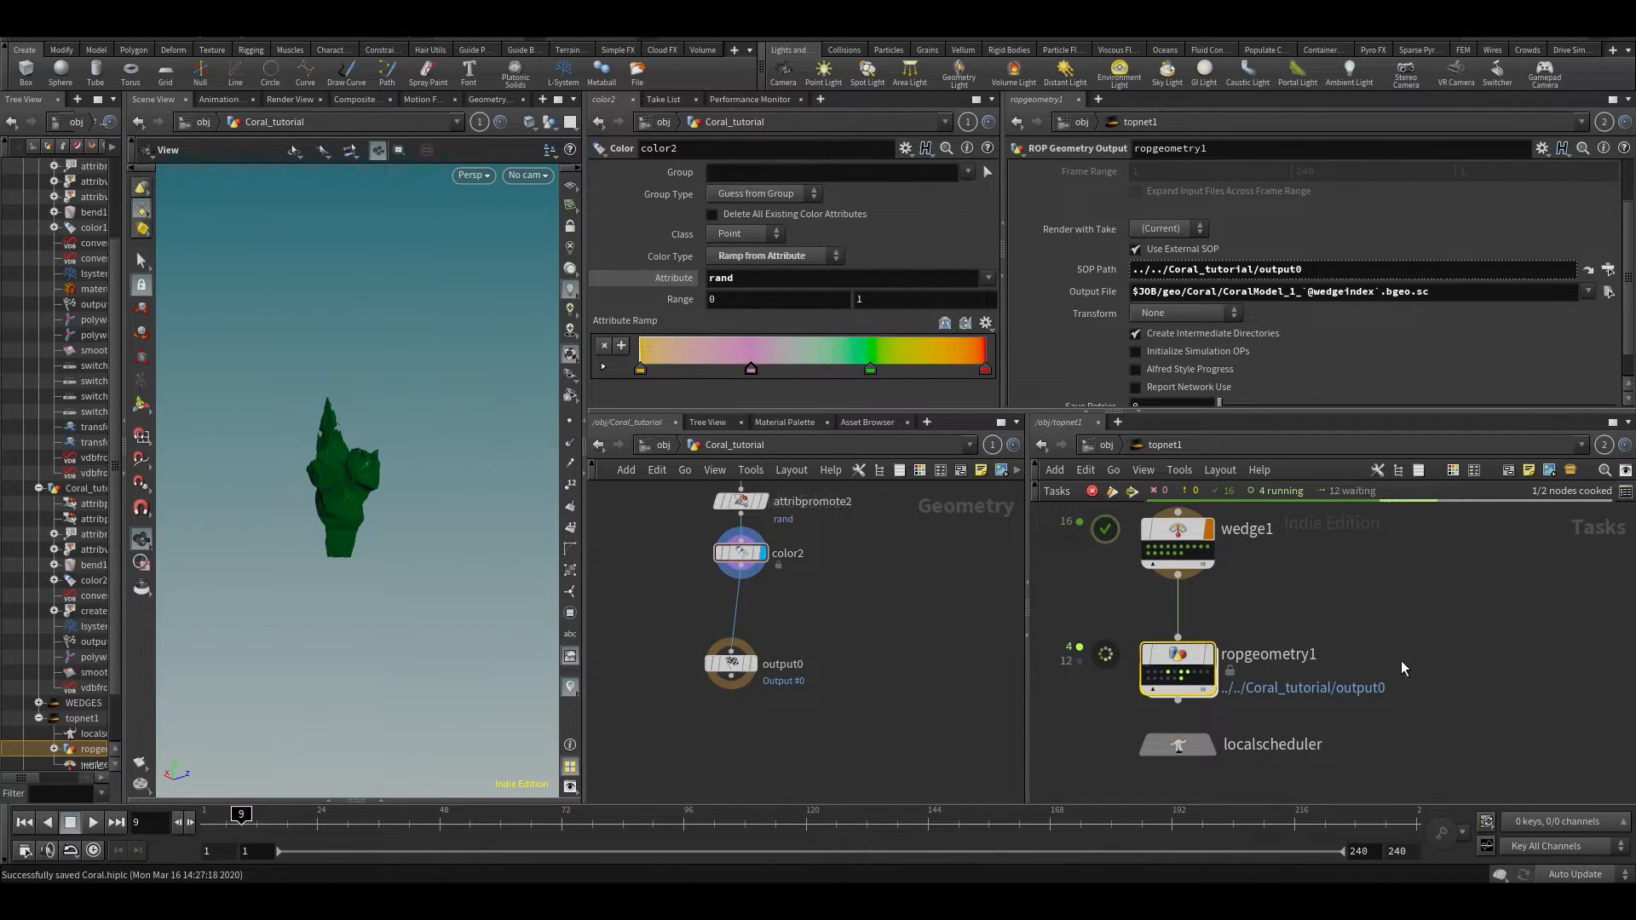
{"action": "mouse_move", "coordinate": [1177, 673]}
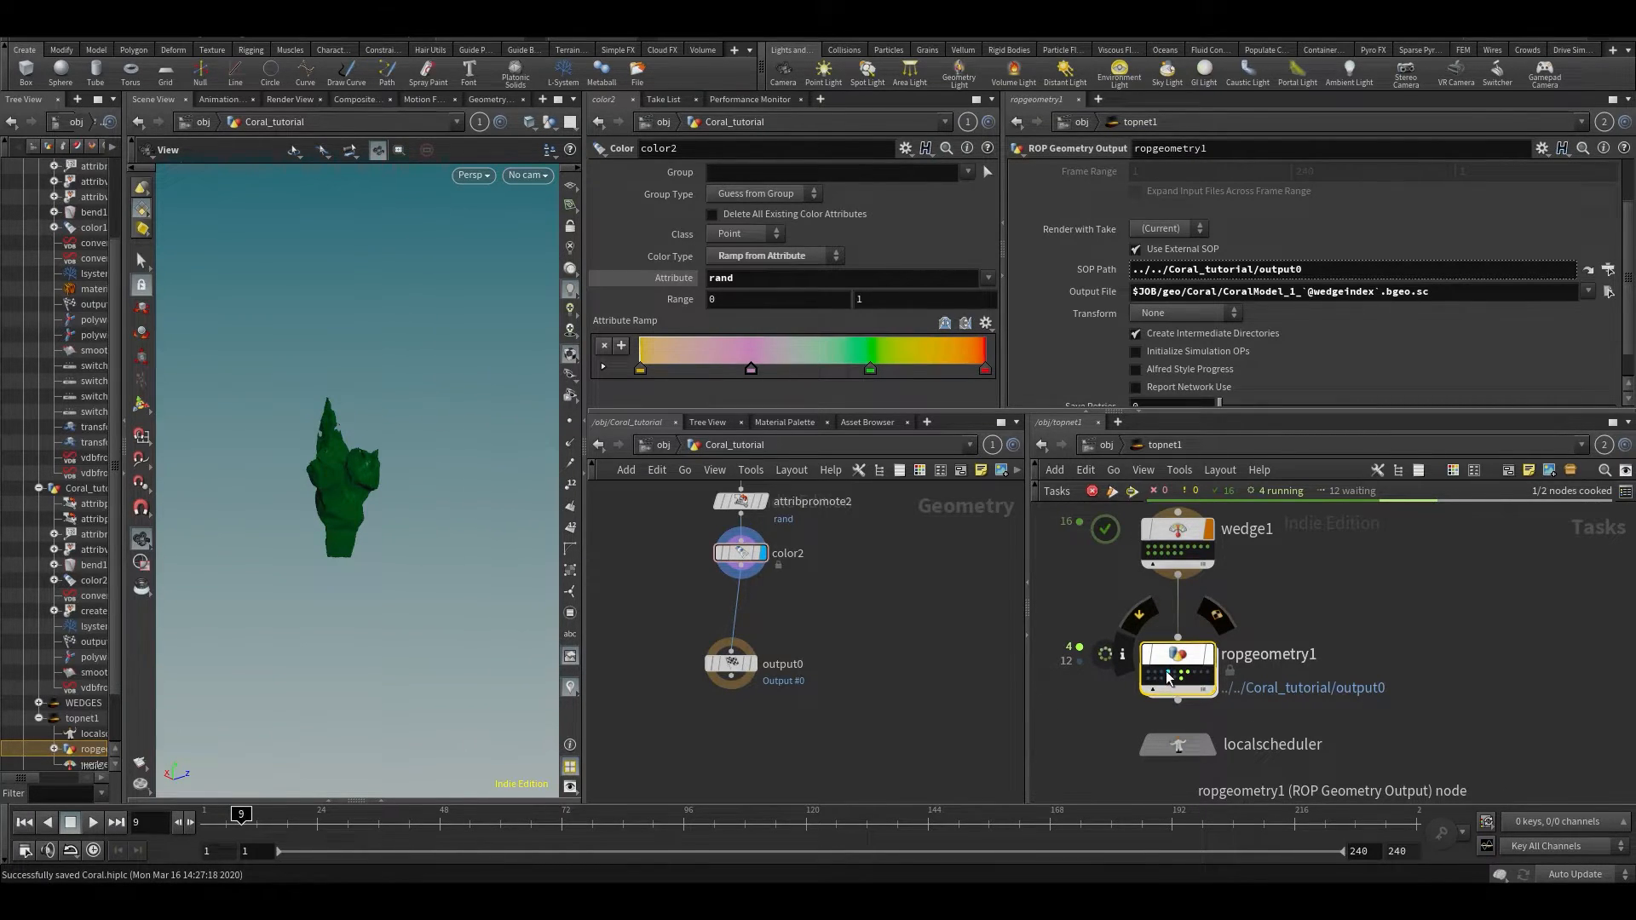
{"action": "mouse_move", "coordinate": [1430, 784]}
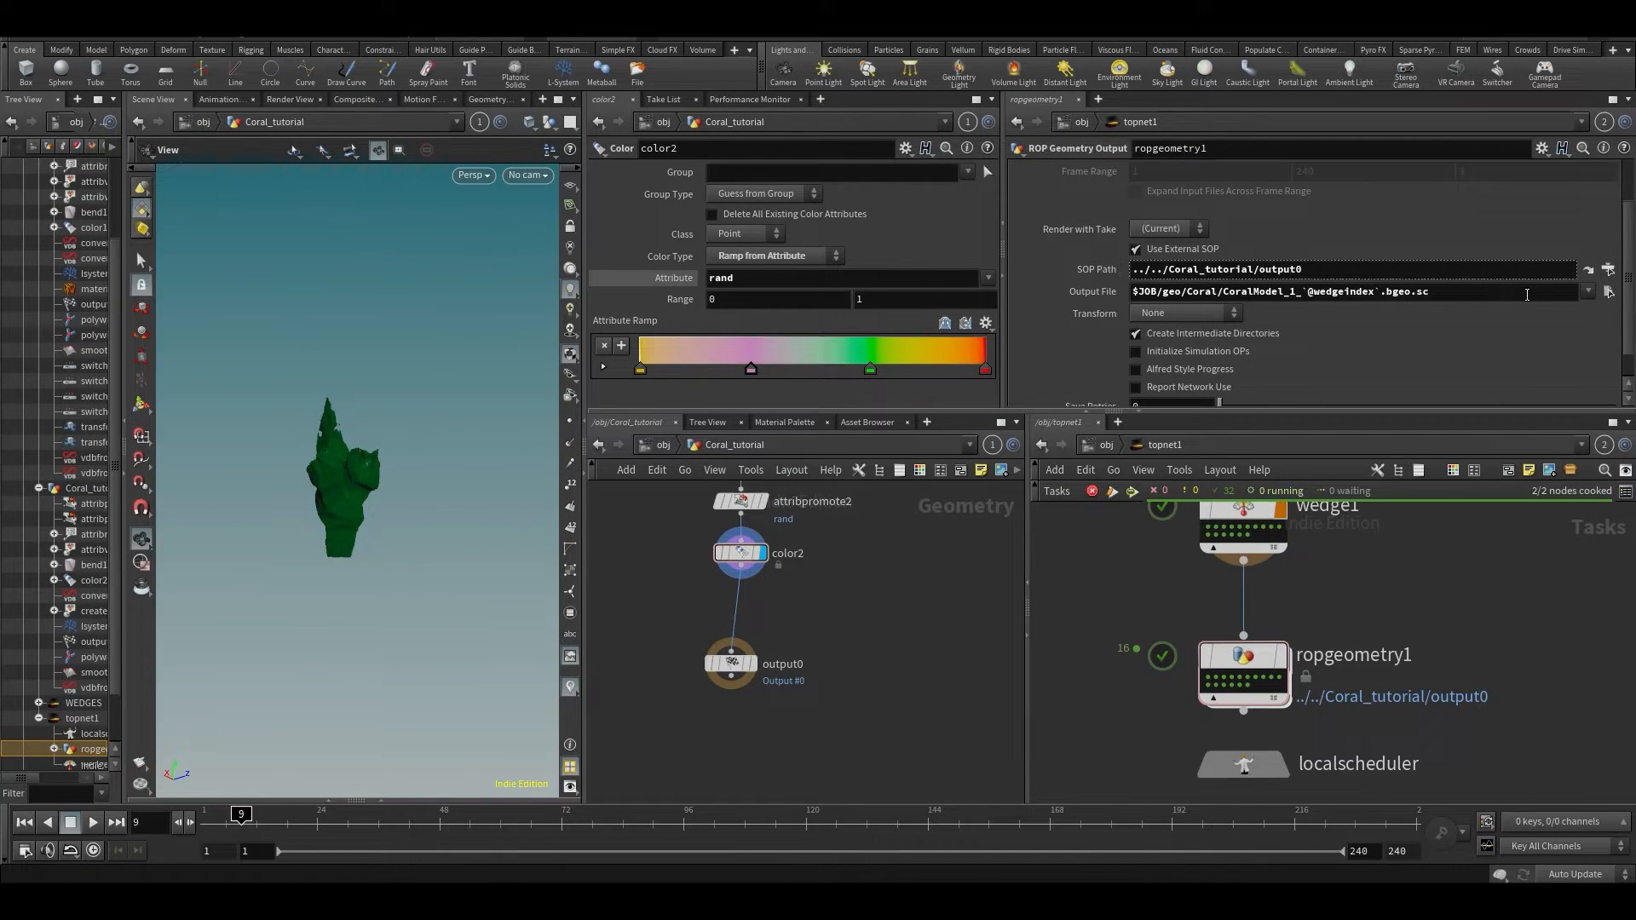
Browse the written coral model files, then add a File SOP to load geometry.
{"action": "left_click", "coordinate": [1607, 291]}
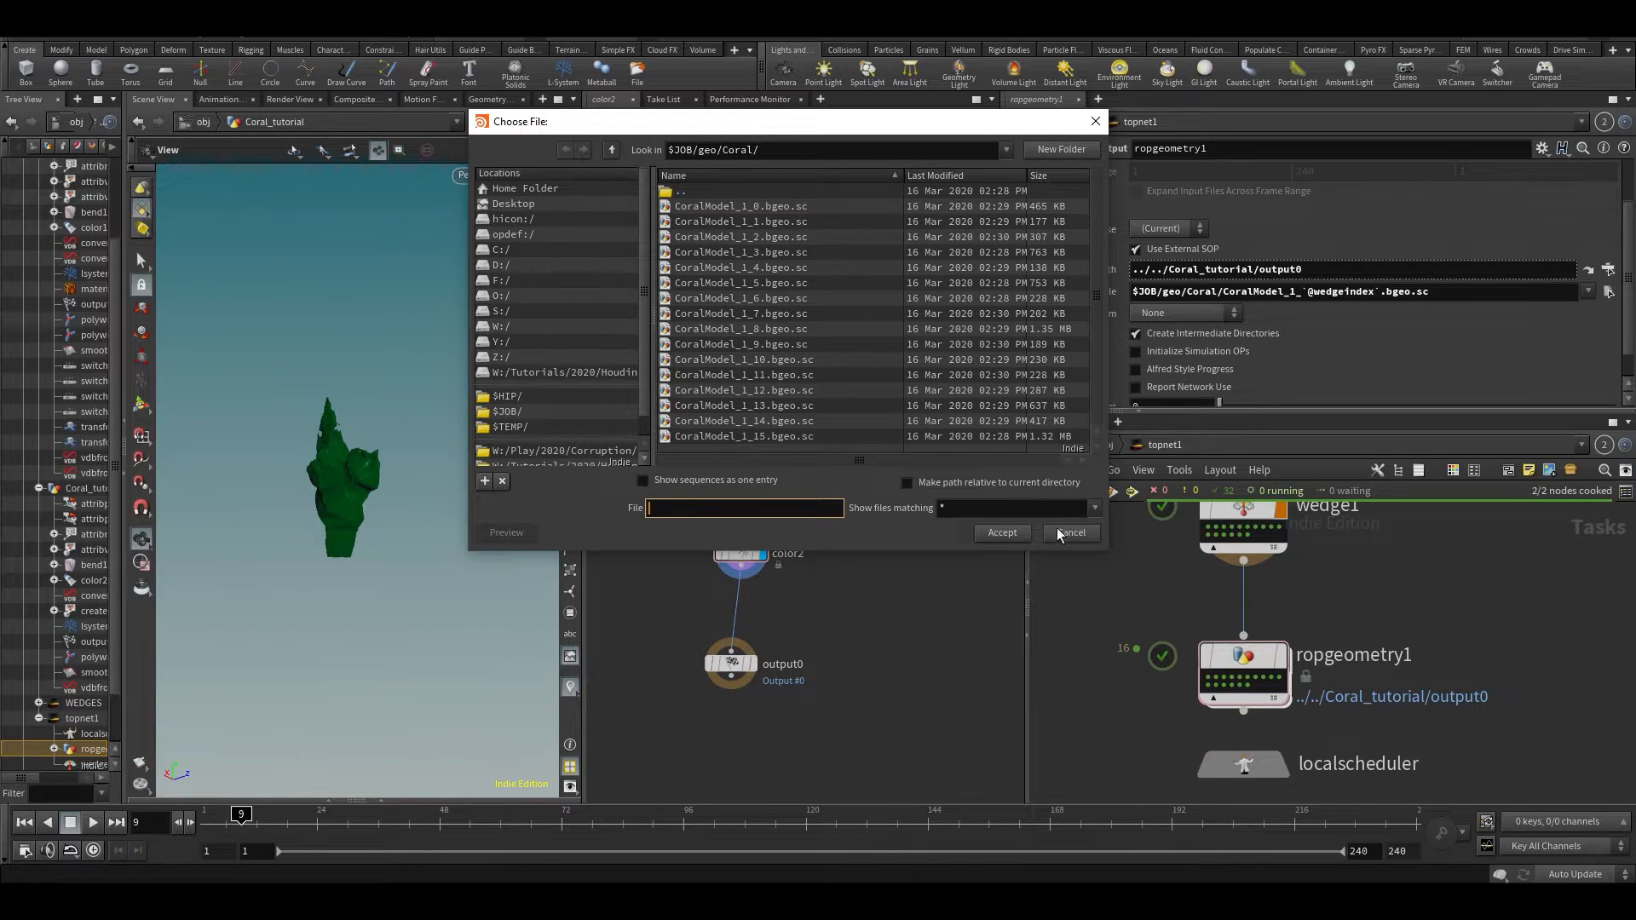
{"action": "left_click", "coordinate": [1071, 532]}
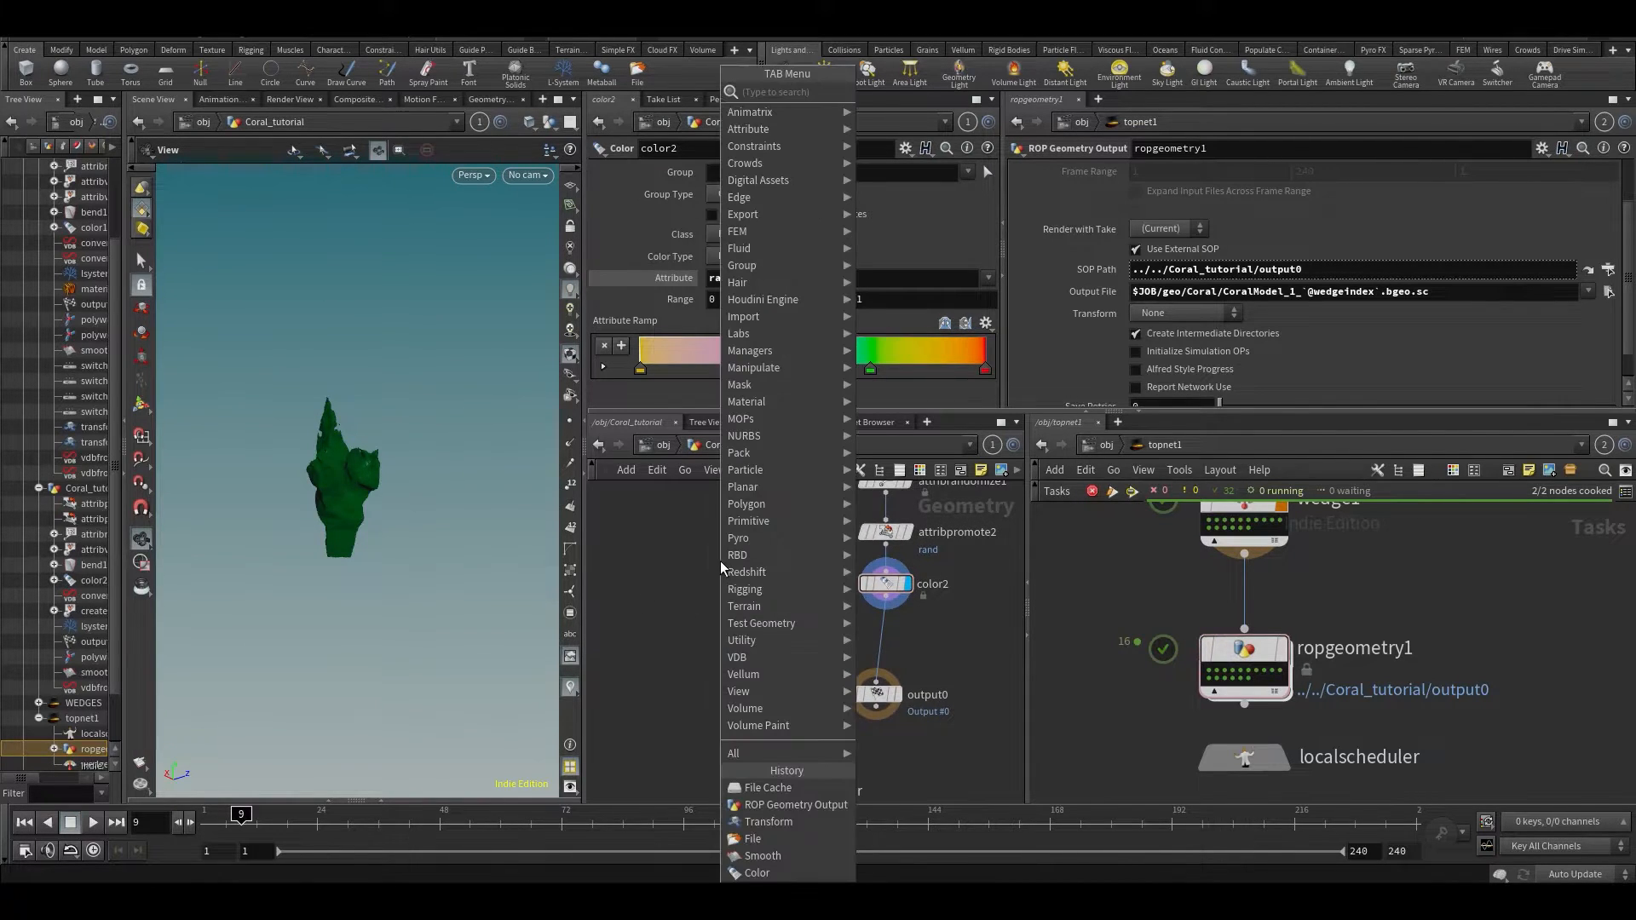
{"action": "left_click", "coordinate": [751, 839]}
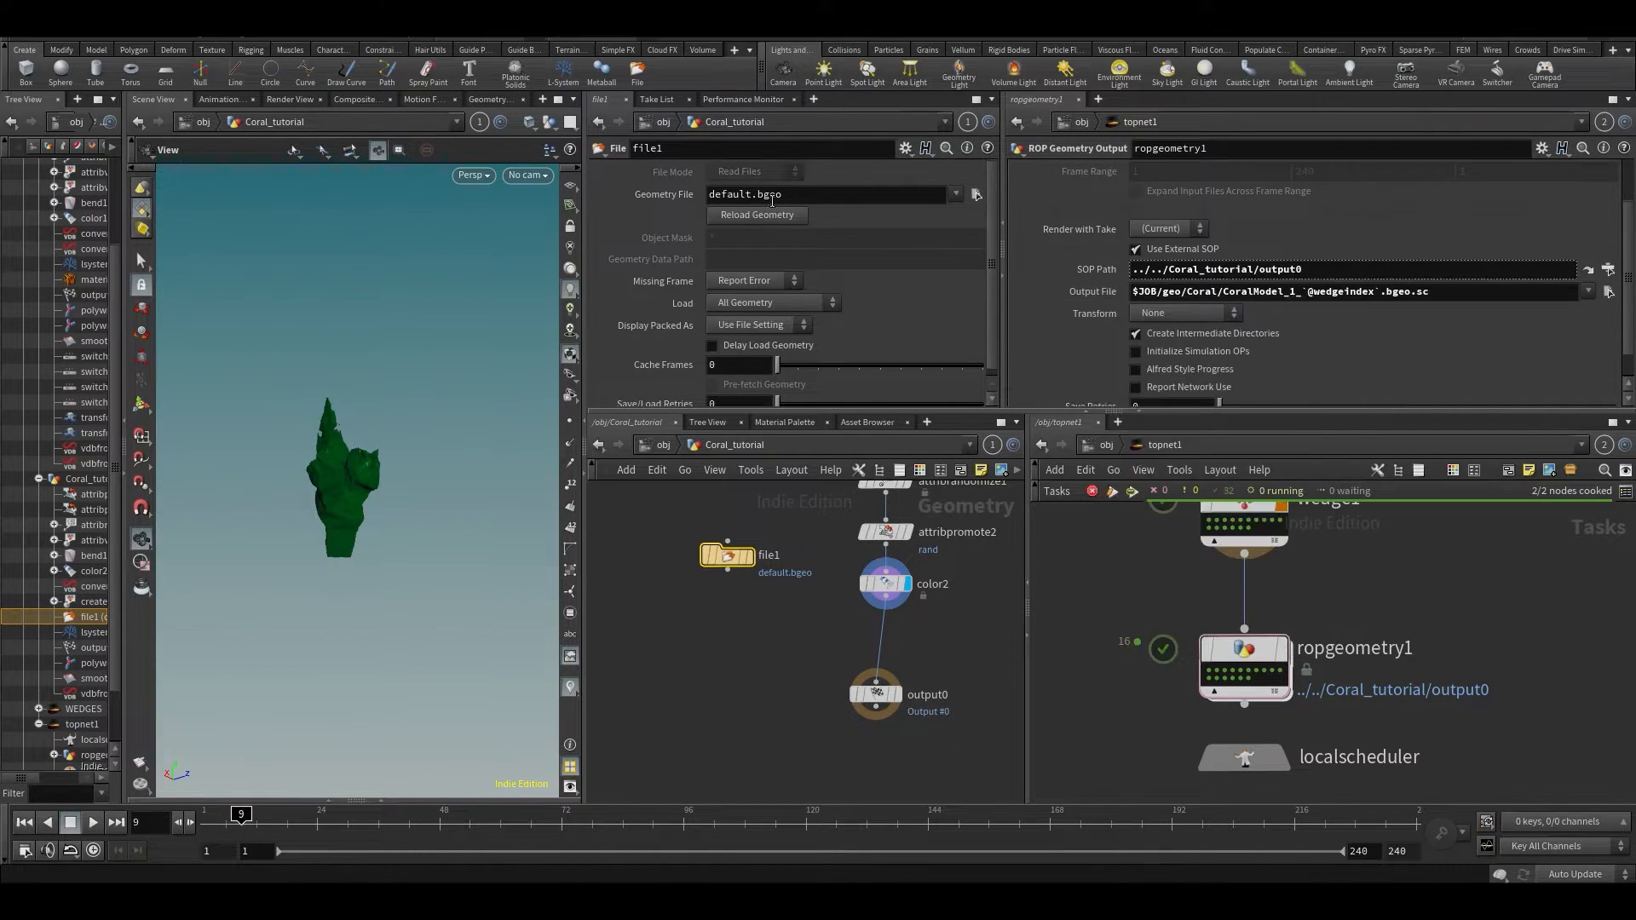
Paste ropgeometry1's output file path into file1's Geometry File as a relative reference.
{"action": "right_click", "coordinate": [825, 195]}
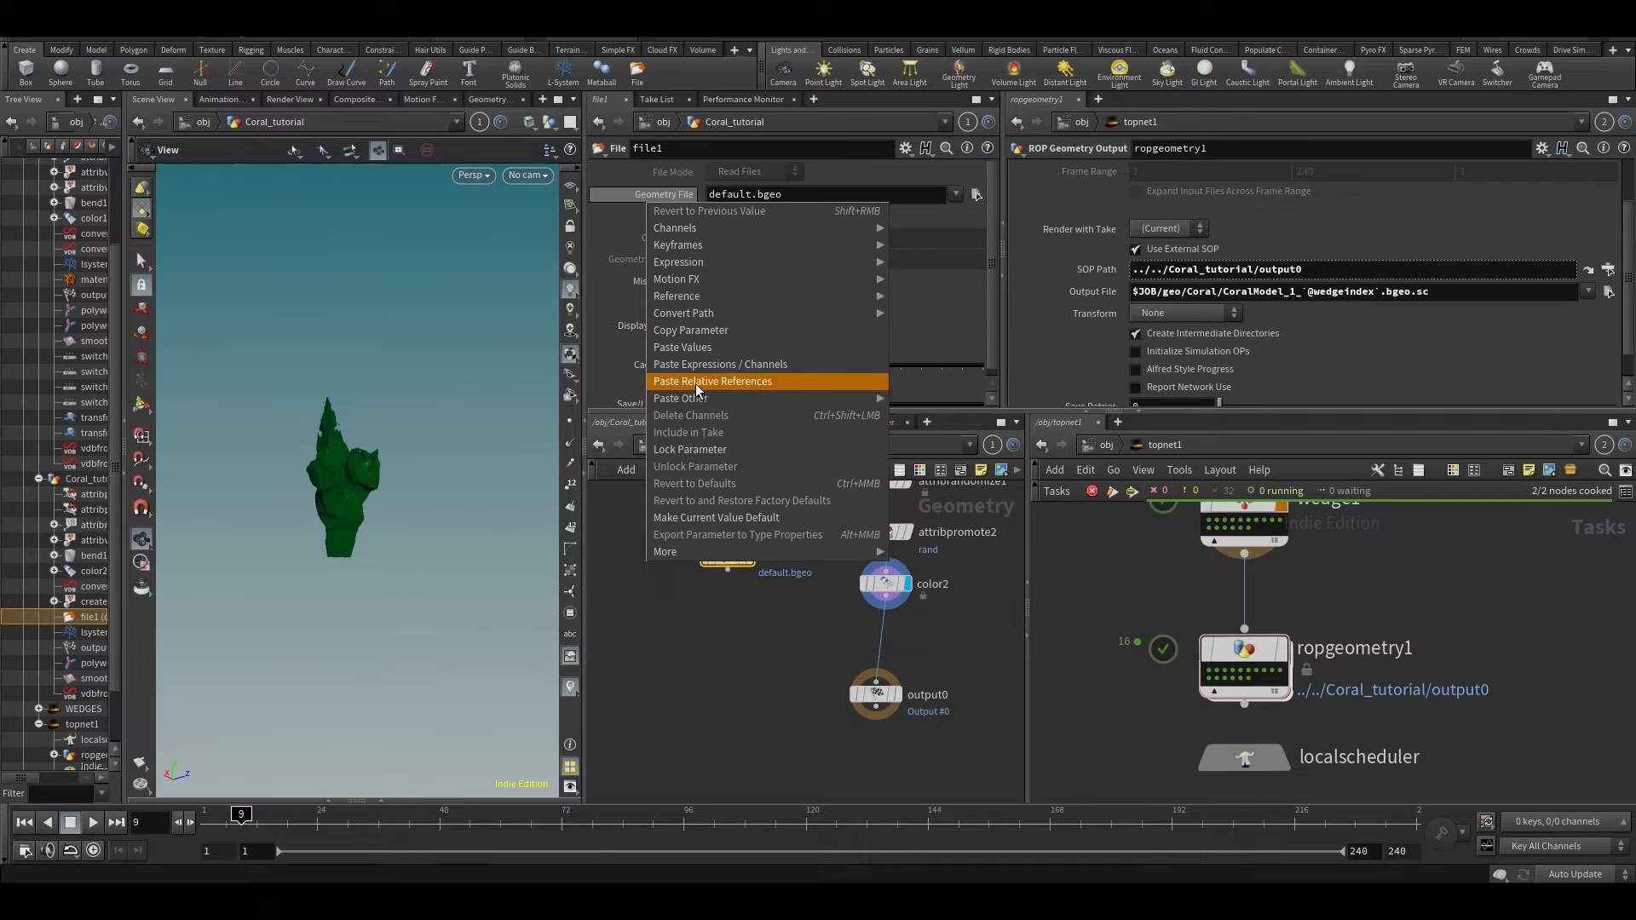
{"action": "left_click", "coordinate": [713, 380]}
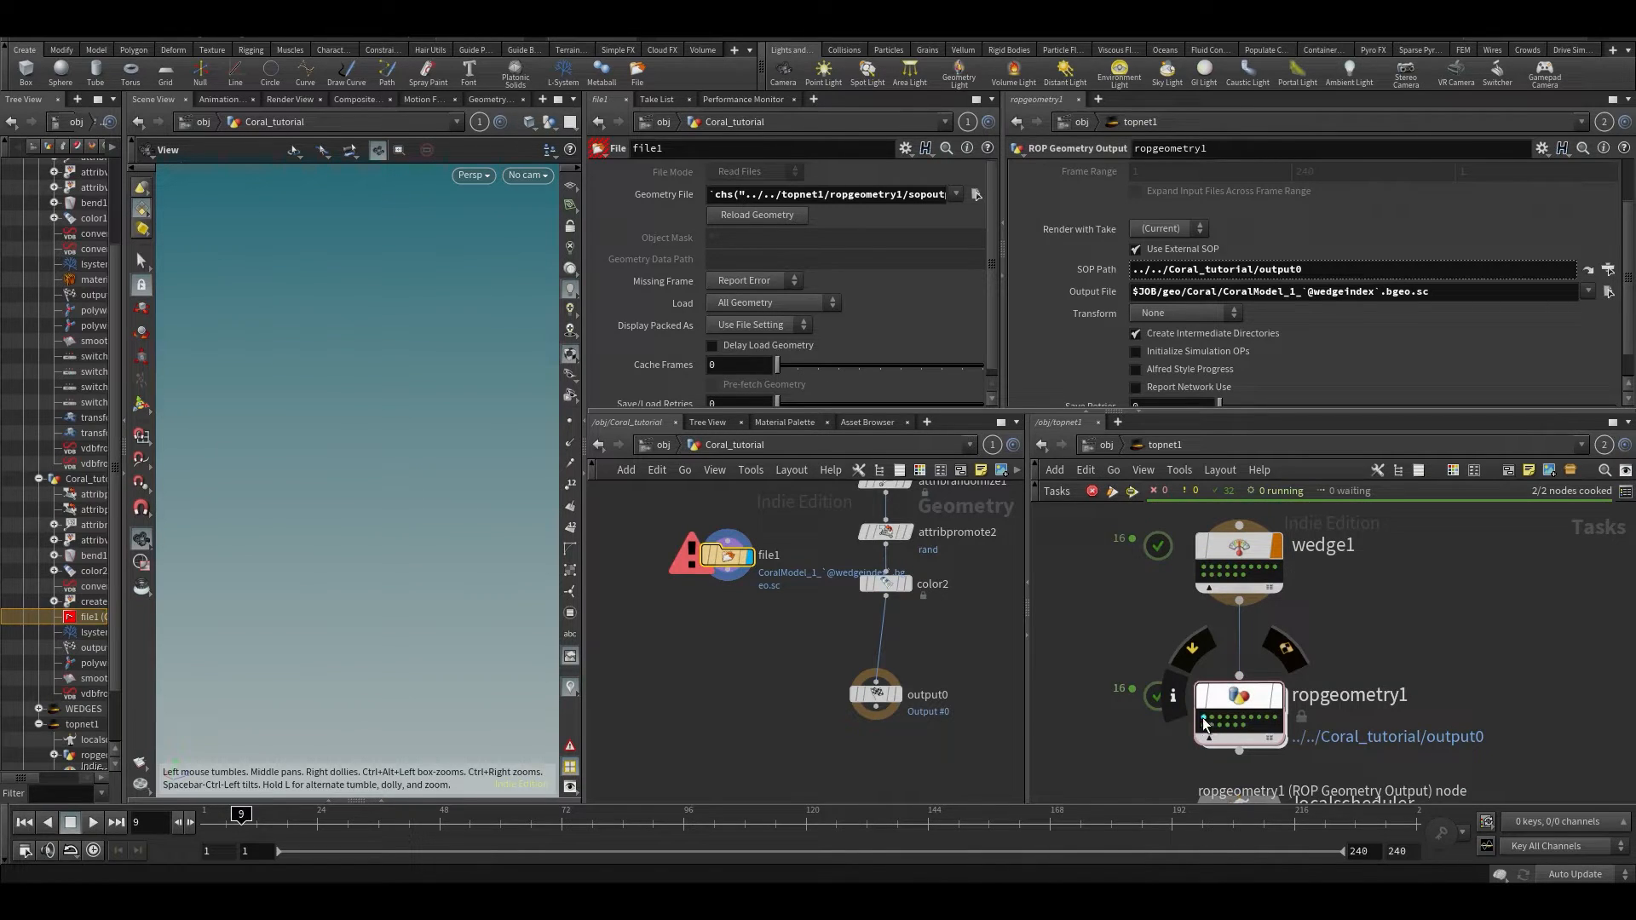
Add a second wedge attribute named seed on wedge1, ranging 0 to 1000.
{"action": "left_click", "coordinate": [1237, 714]}
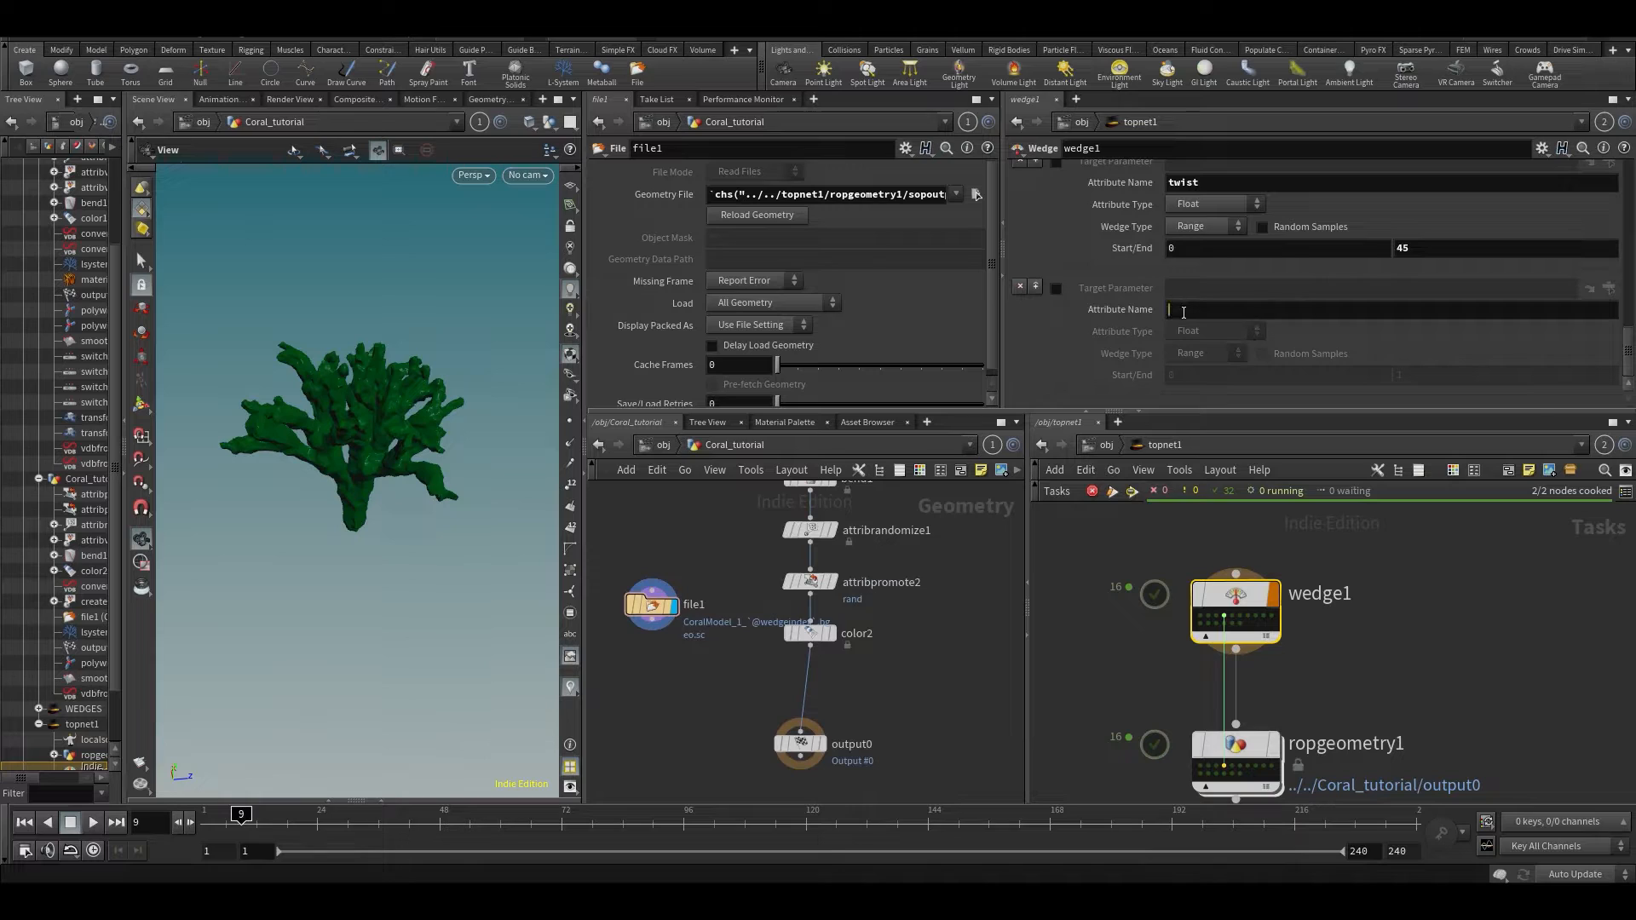
{"action": "type", "text": "seed"}
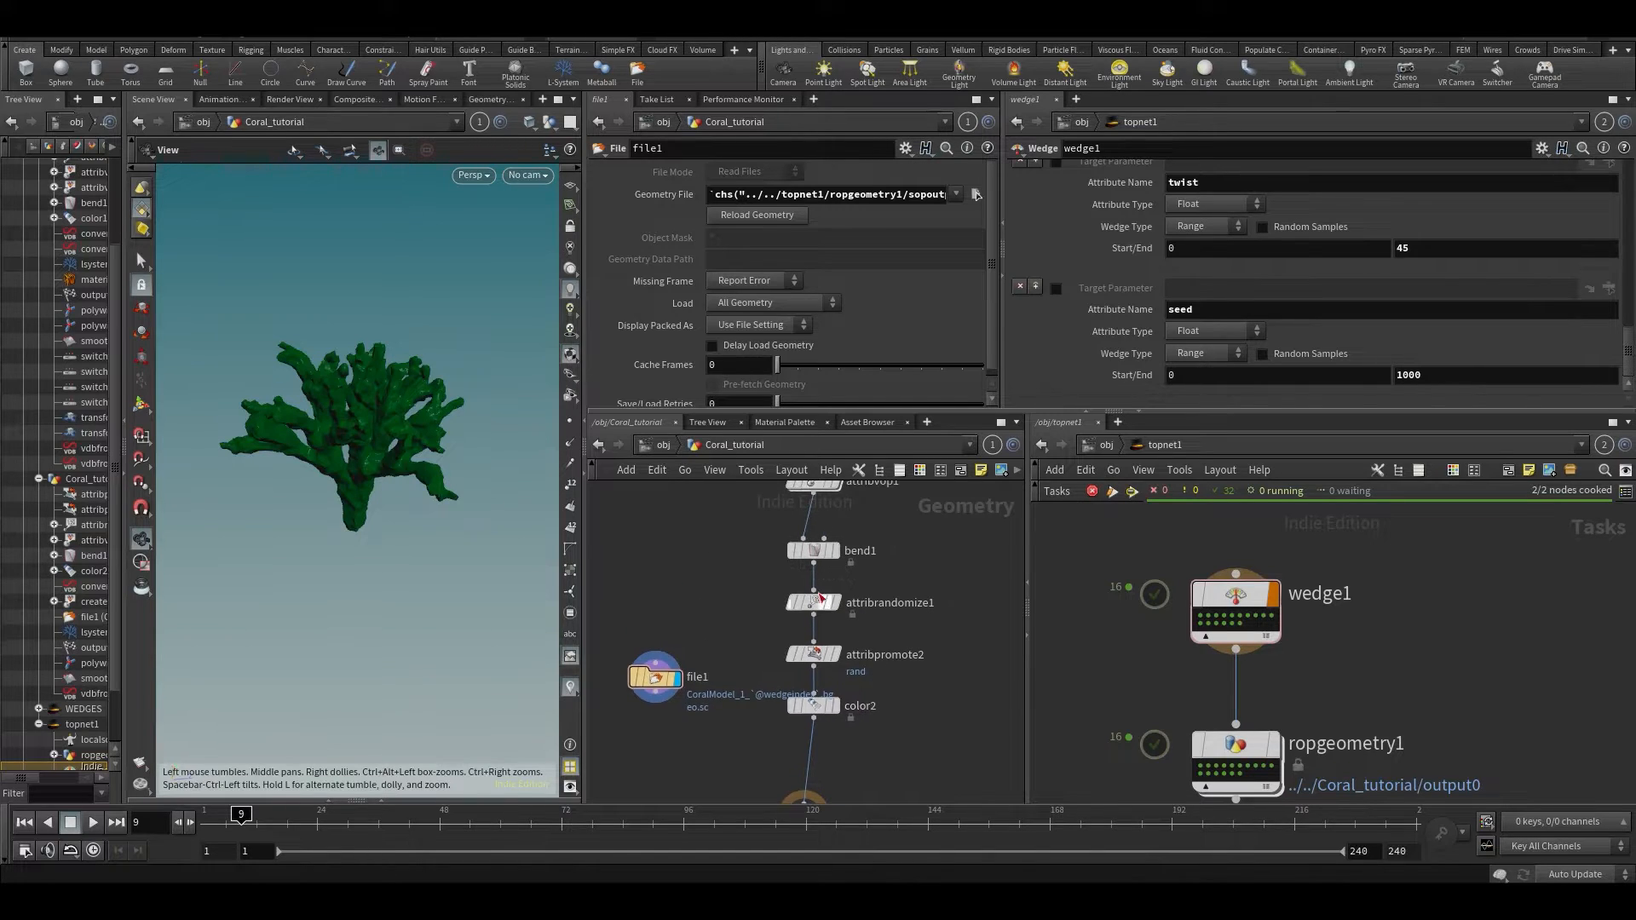
{"action": "left_click", "coordinate": [813, 601]}
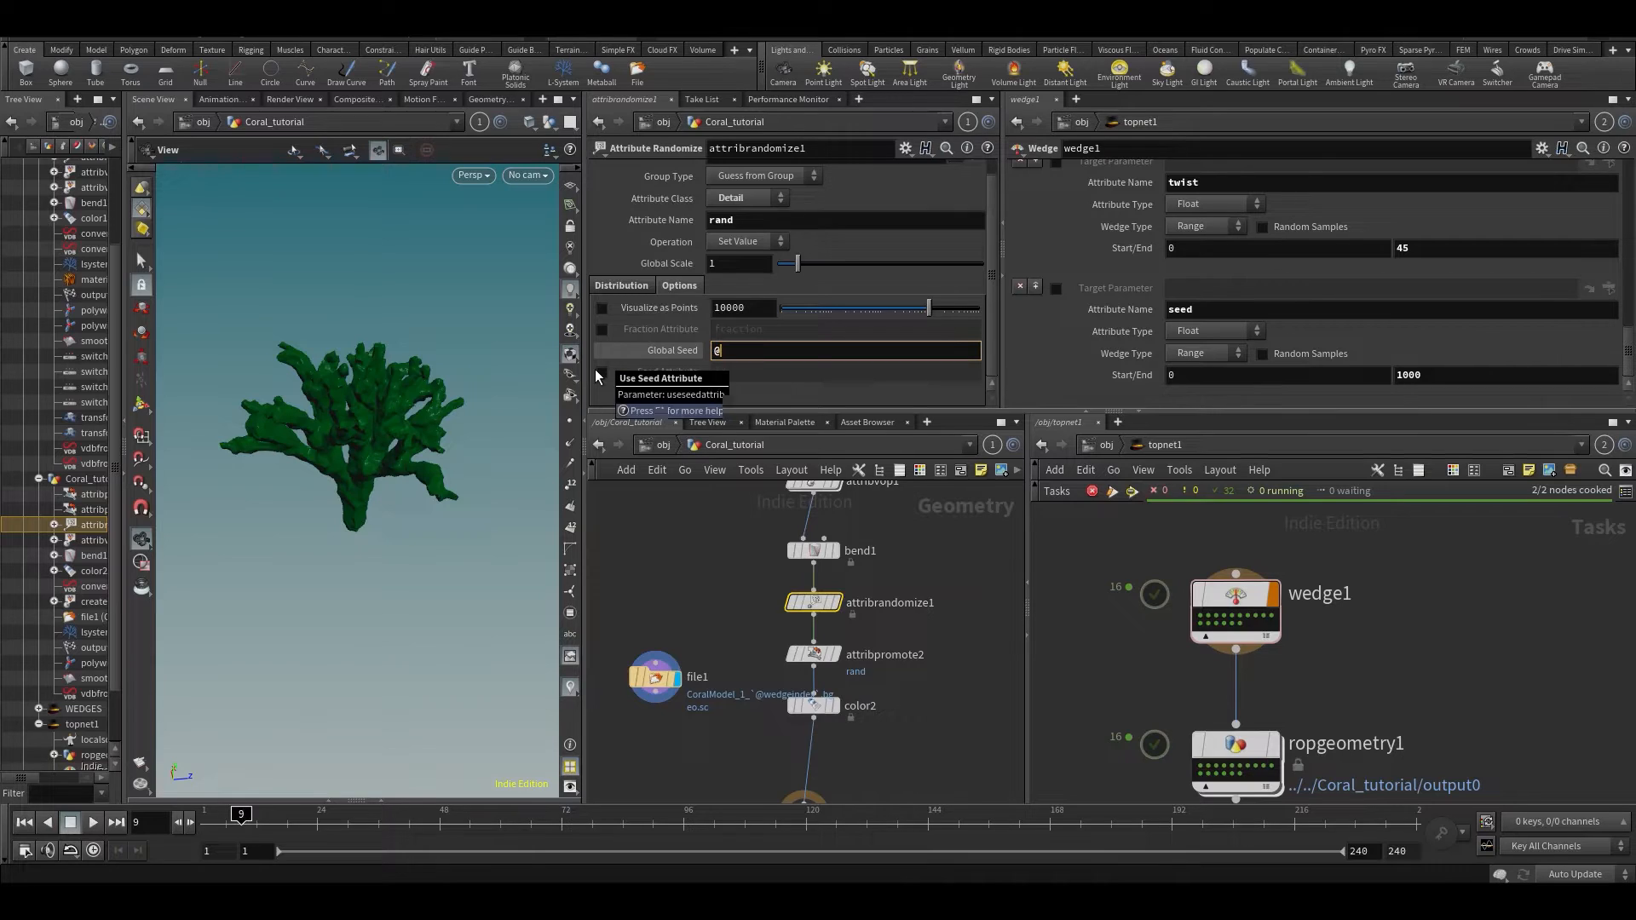
{"action": "triple_click", "coordinate": [845, 349]}
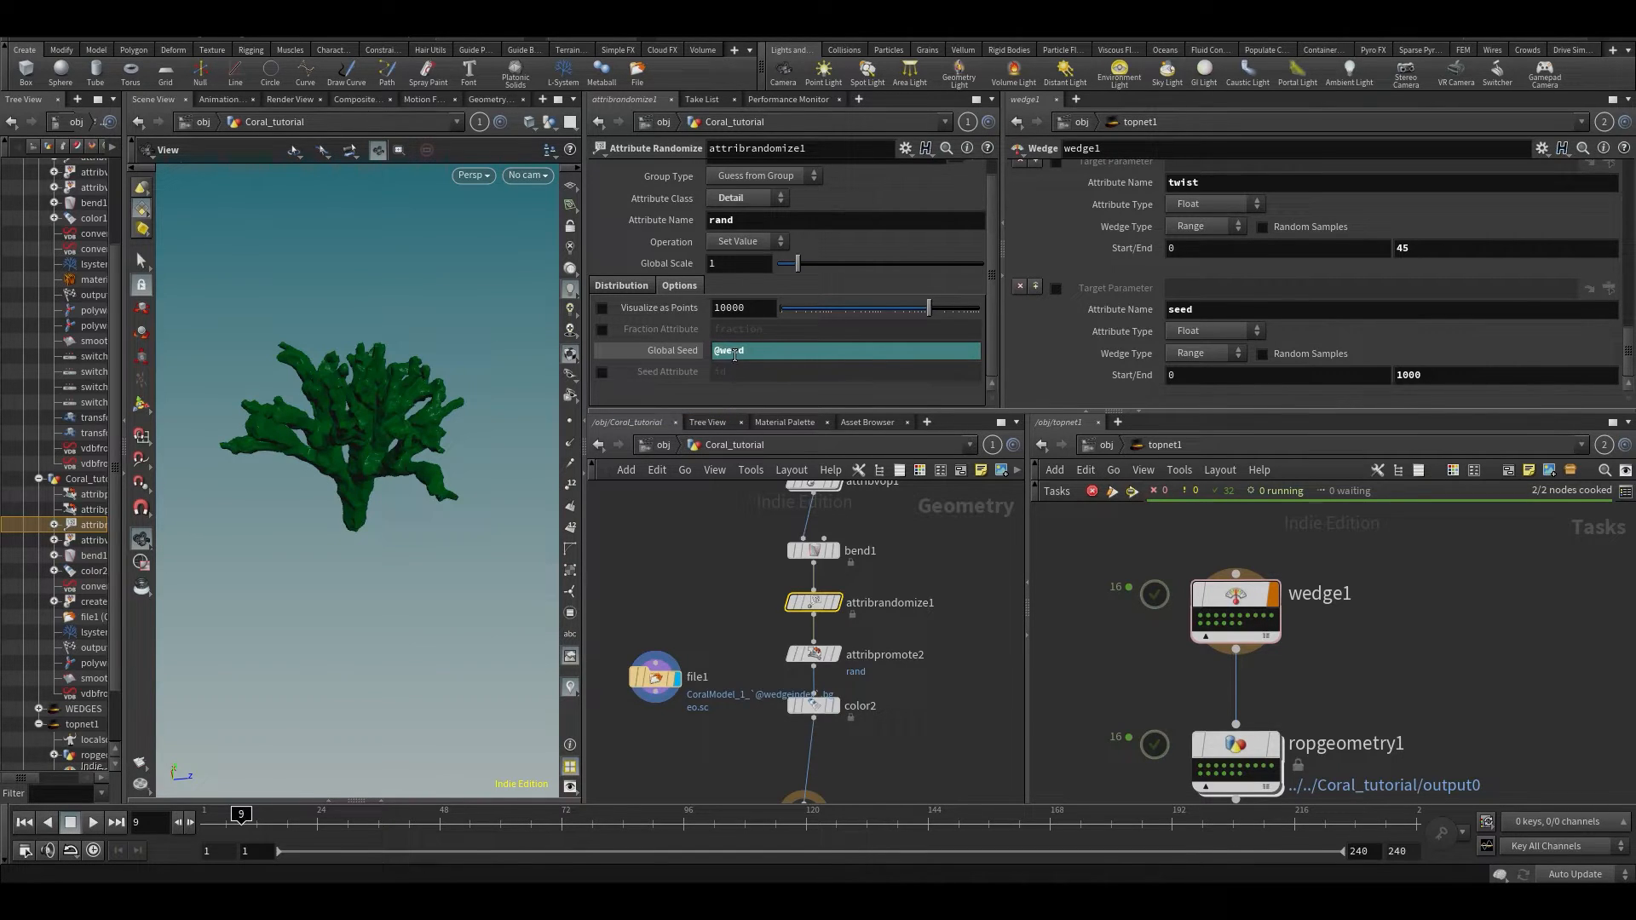
{"action": "type", "text": "@seed"}
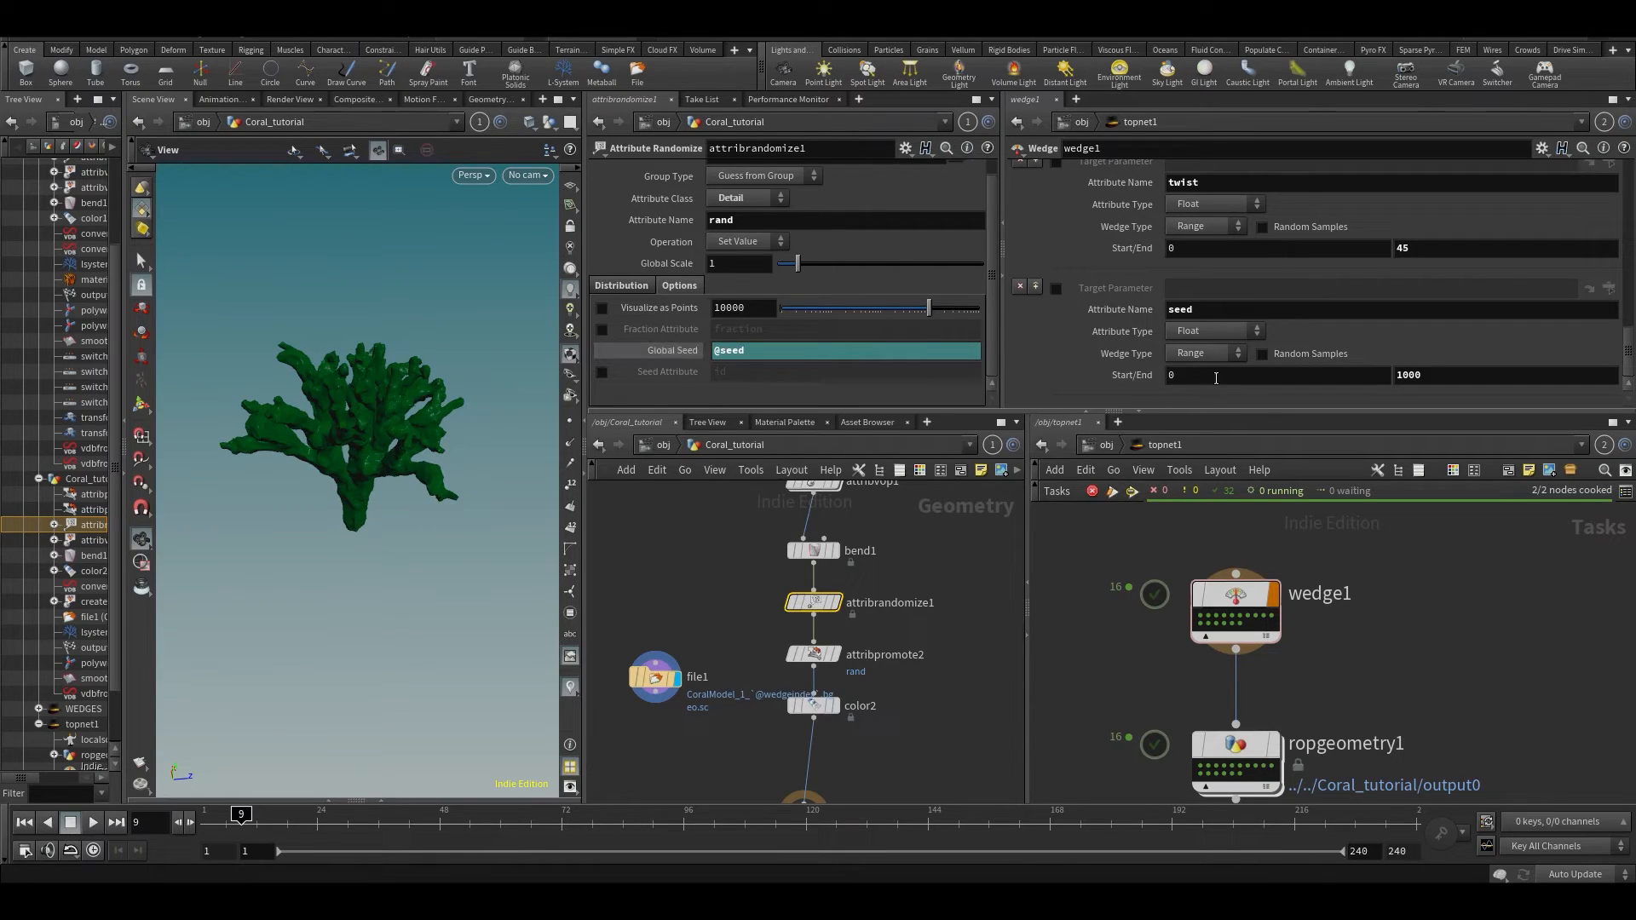
{"action": "left_click", "coordinate": [1263, 353]}
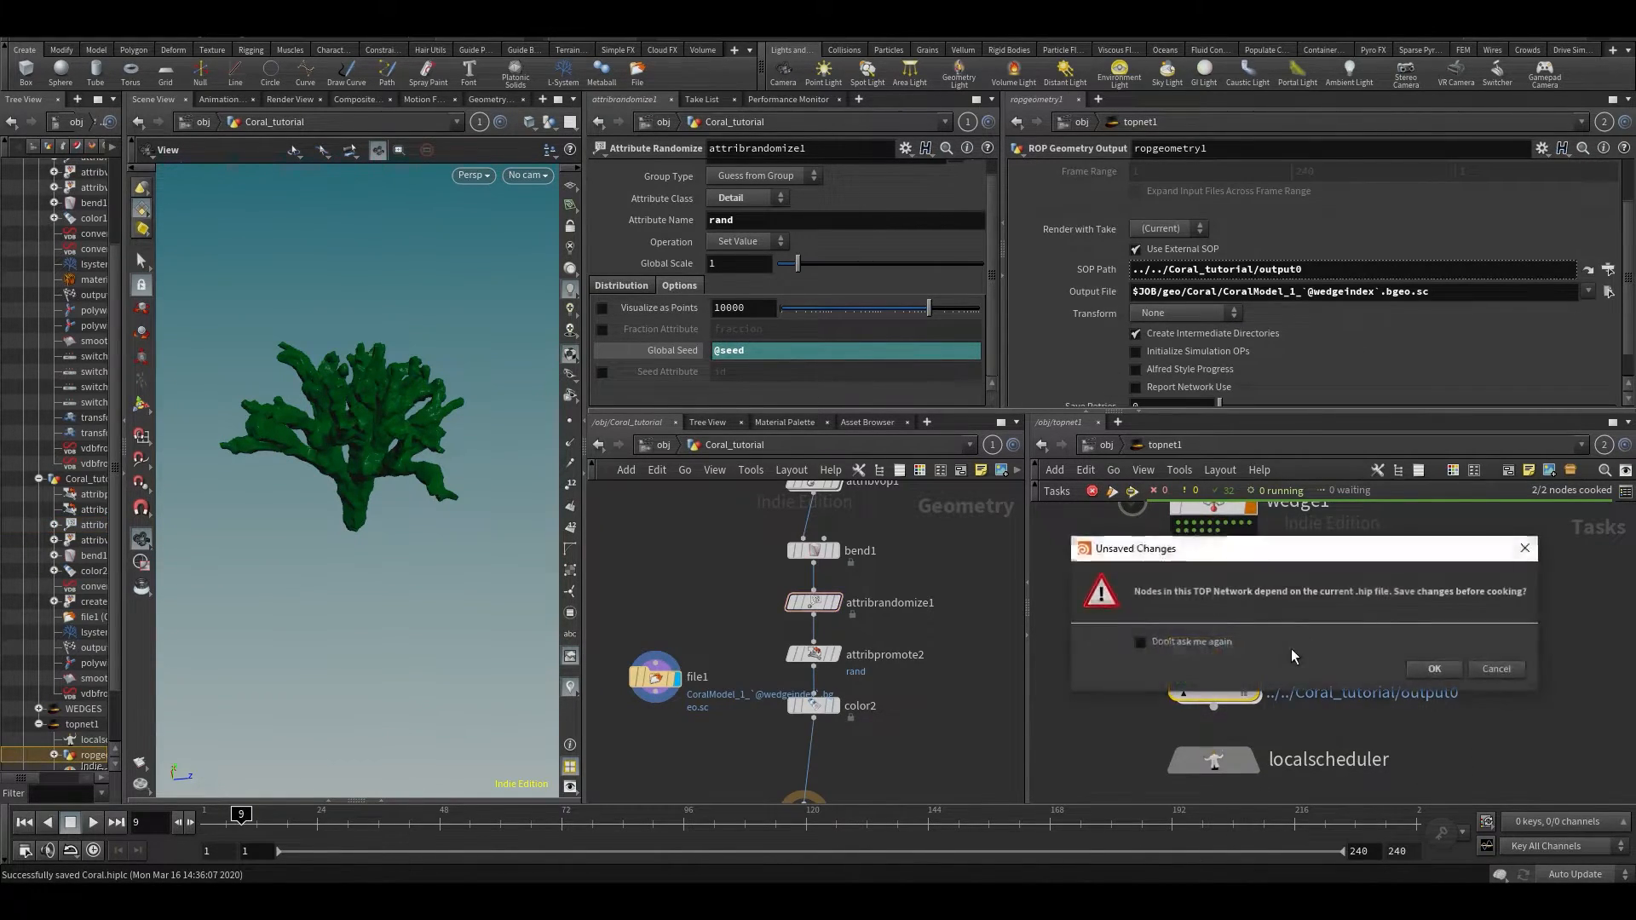
Confirm the scene save and choose Dirty and Cook on ropgeometry1.
{"action": "left_click", "coordinate": [1433, 668]}
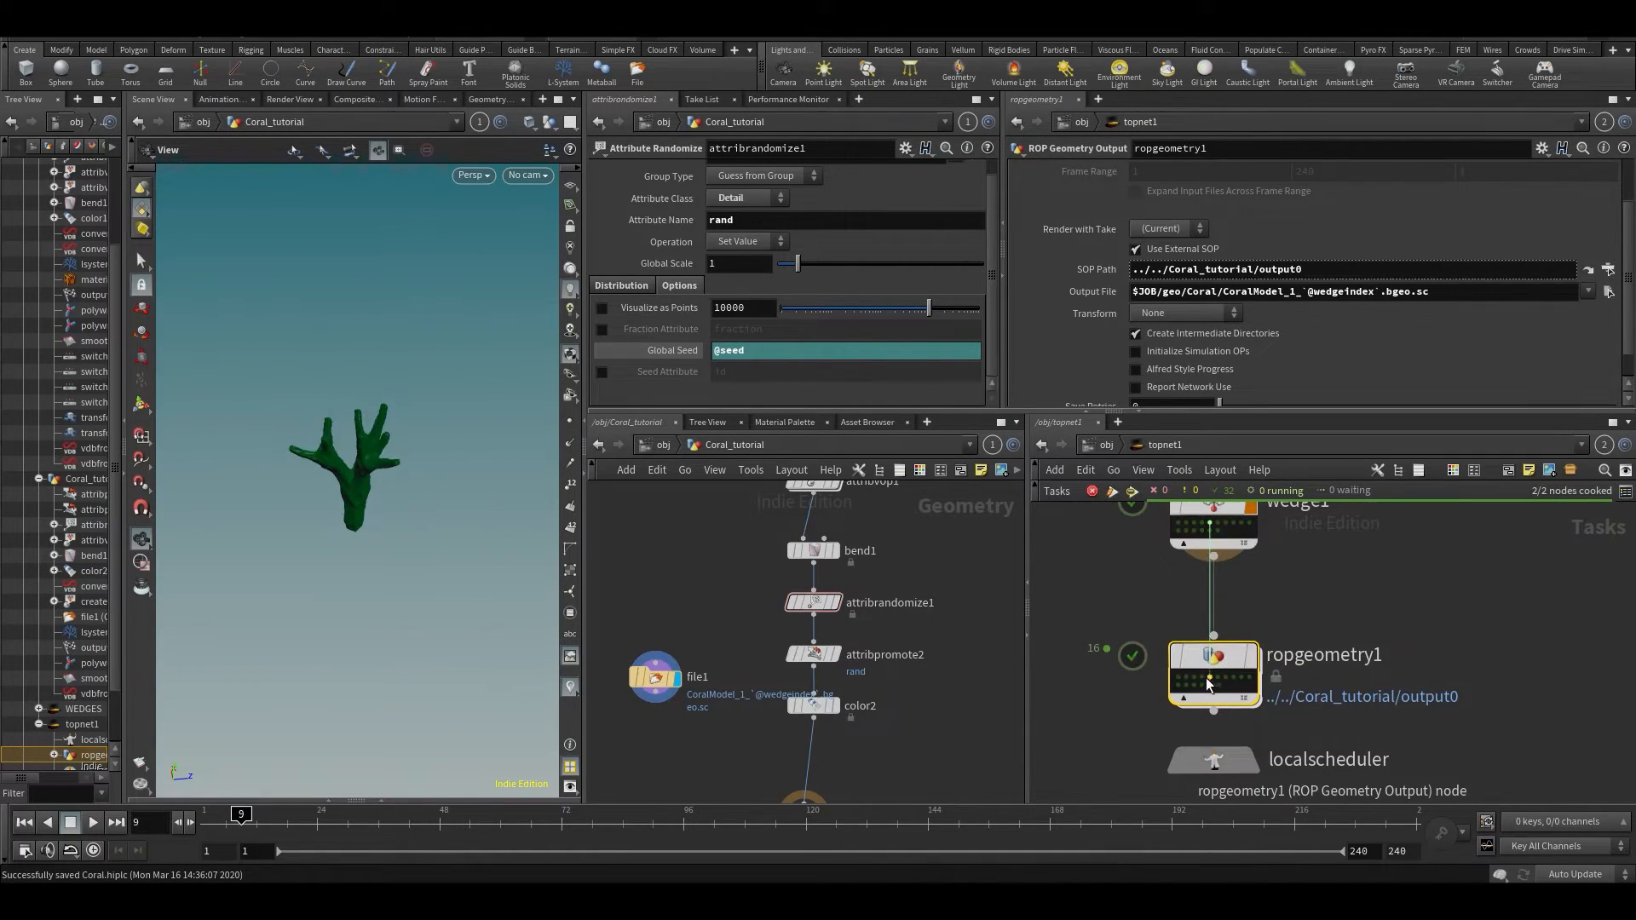
{"action": "left_click", "coordinate": [1212, 673]}
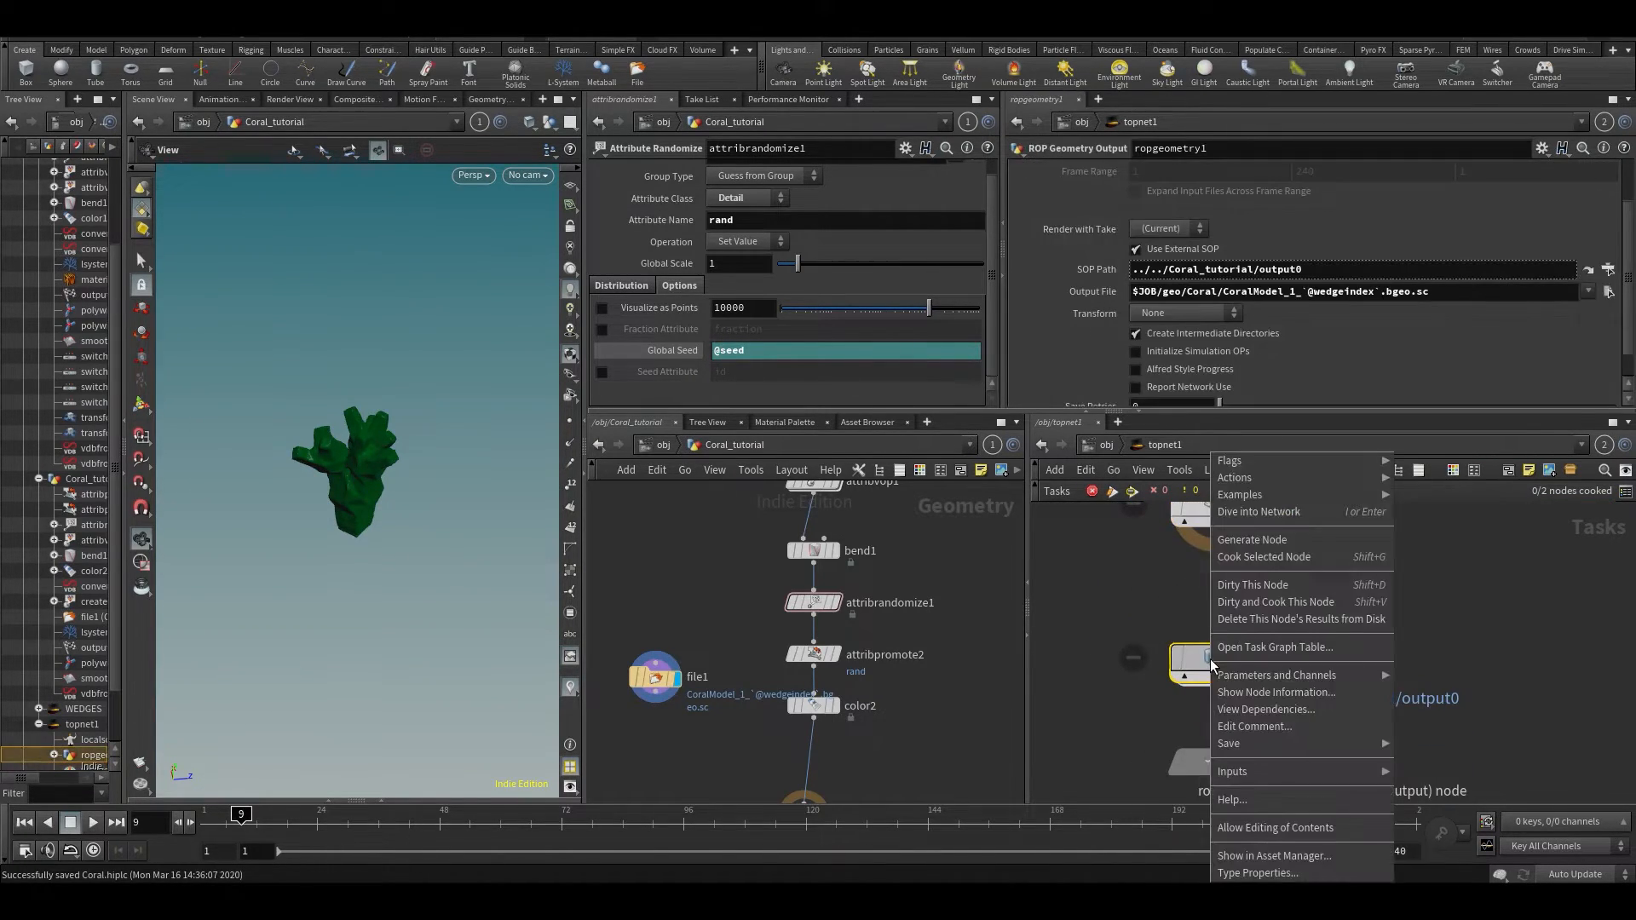
{"action": "left_click", "coordinate": [1301, 617]}
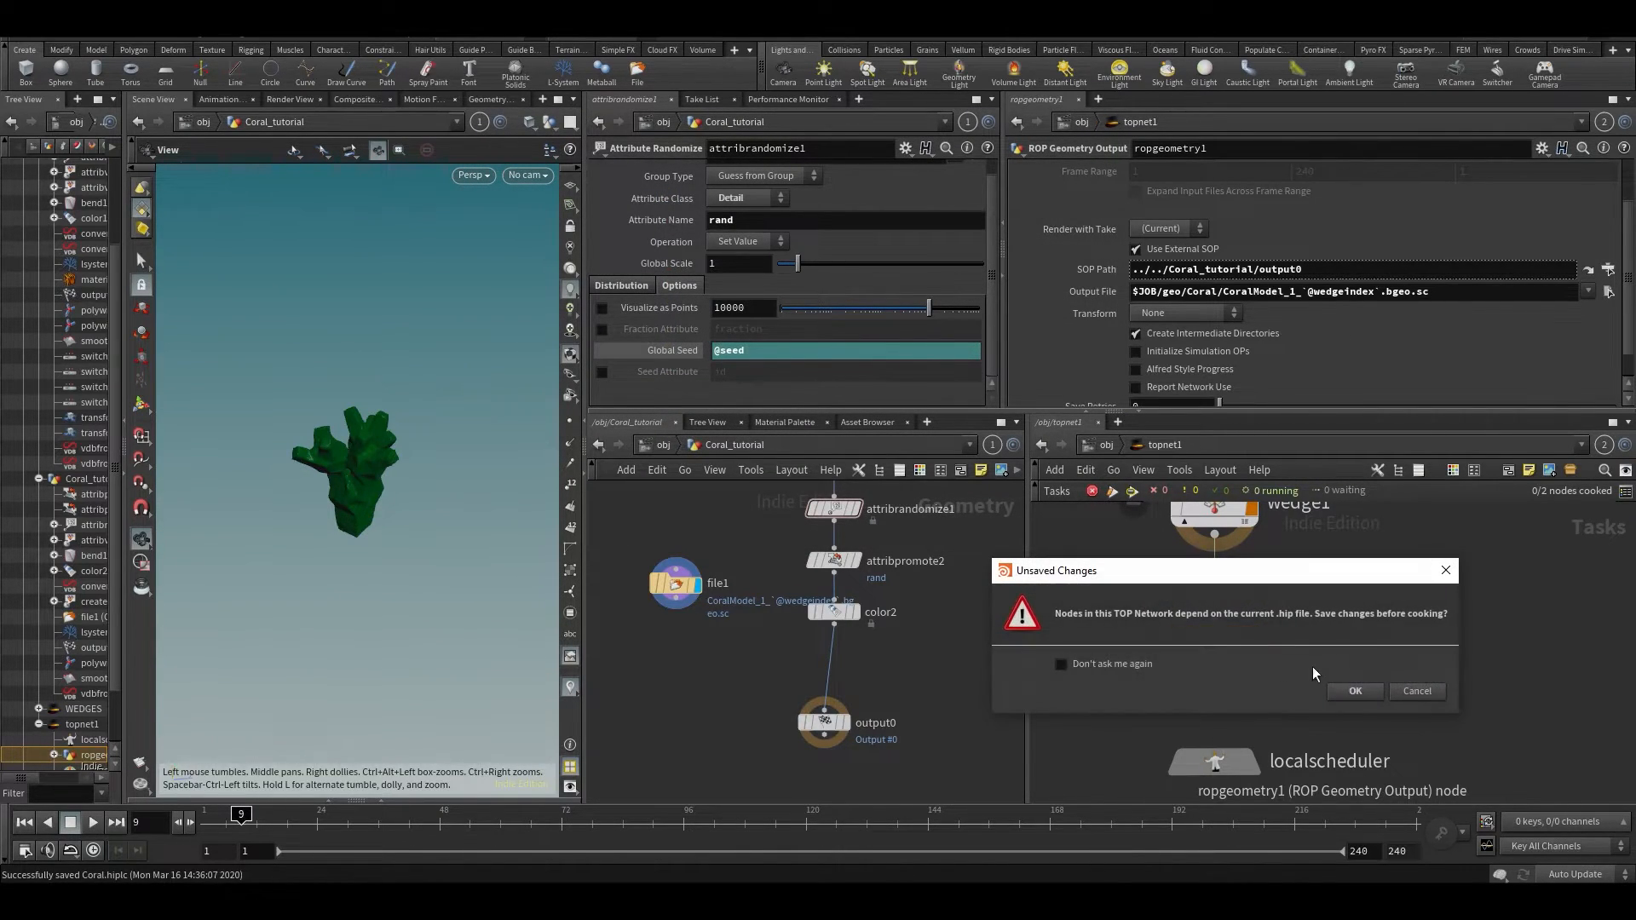
Agree to save the scene and delete the previous result files so the recook starts.
{"action": "left_click", "coordinate": [1355, 690]}
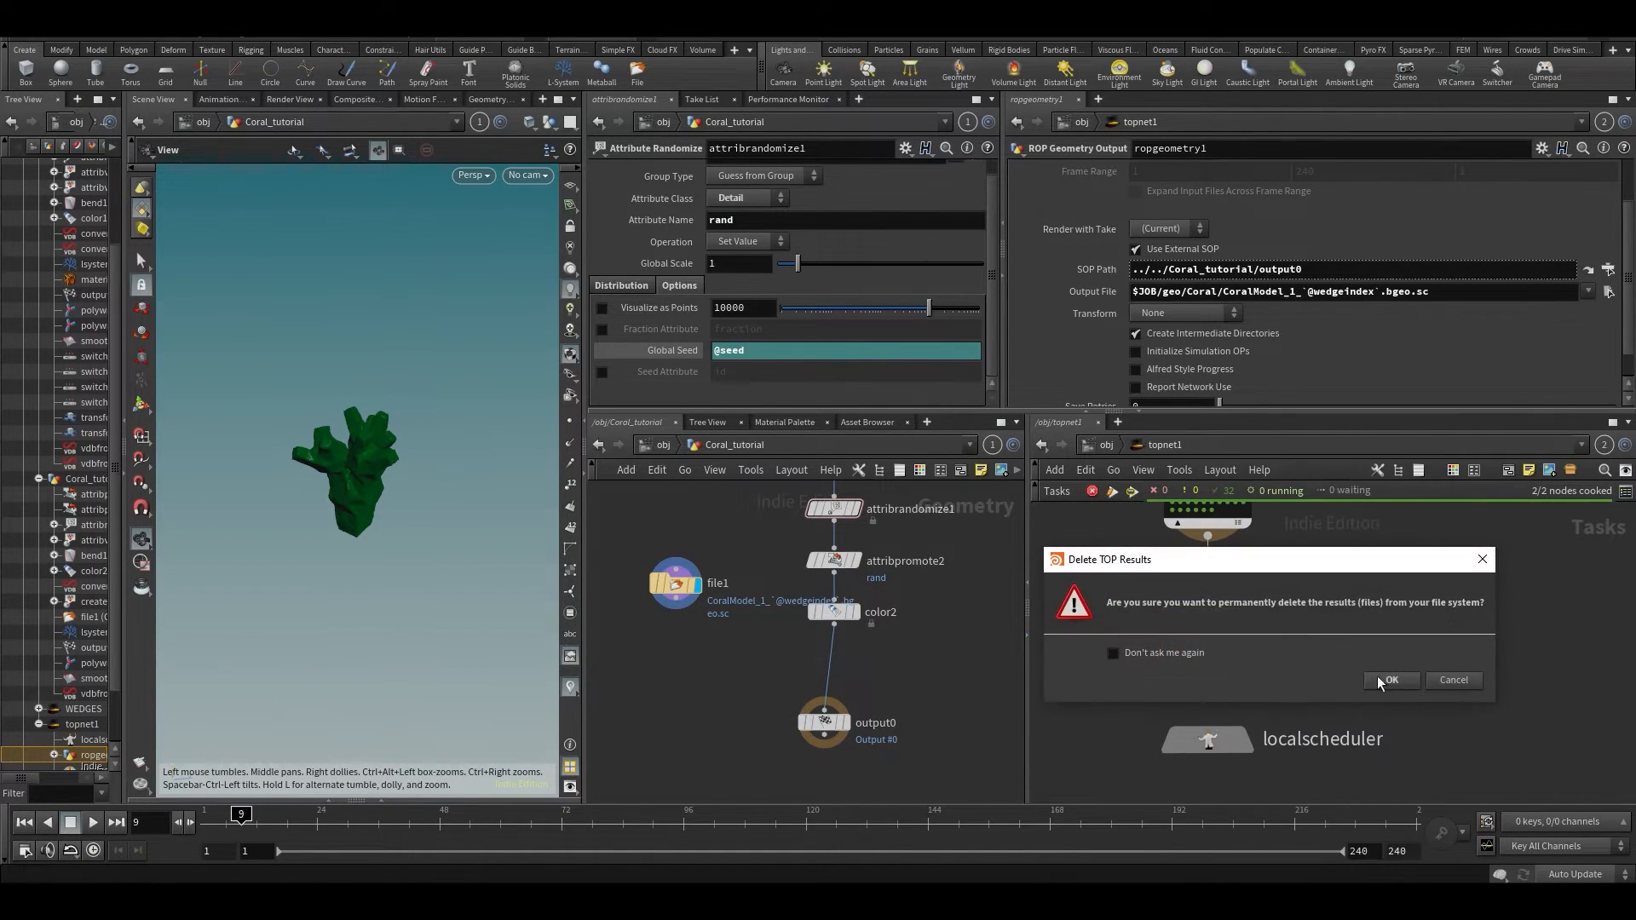
{"action": "left_click", "coordinate": [1391, 680]}
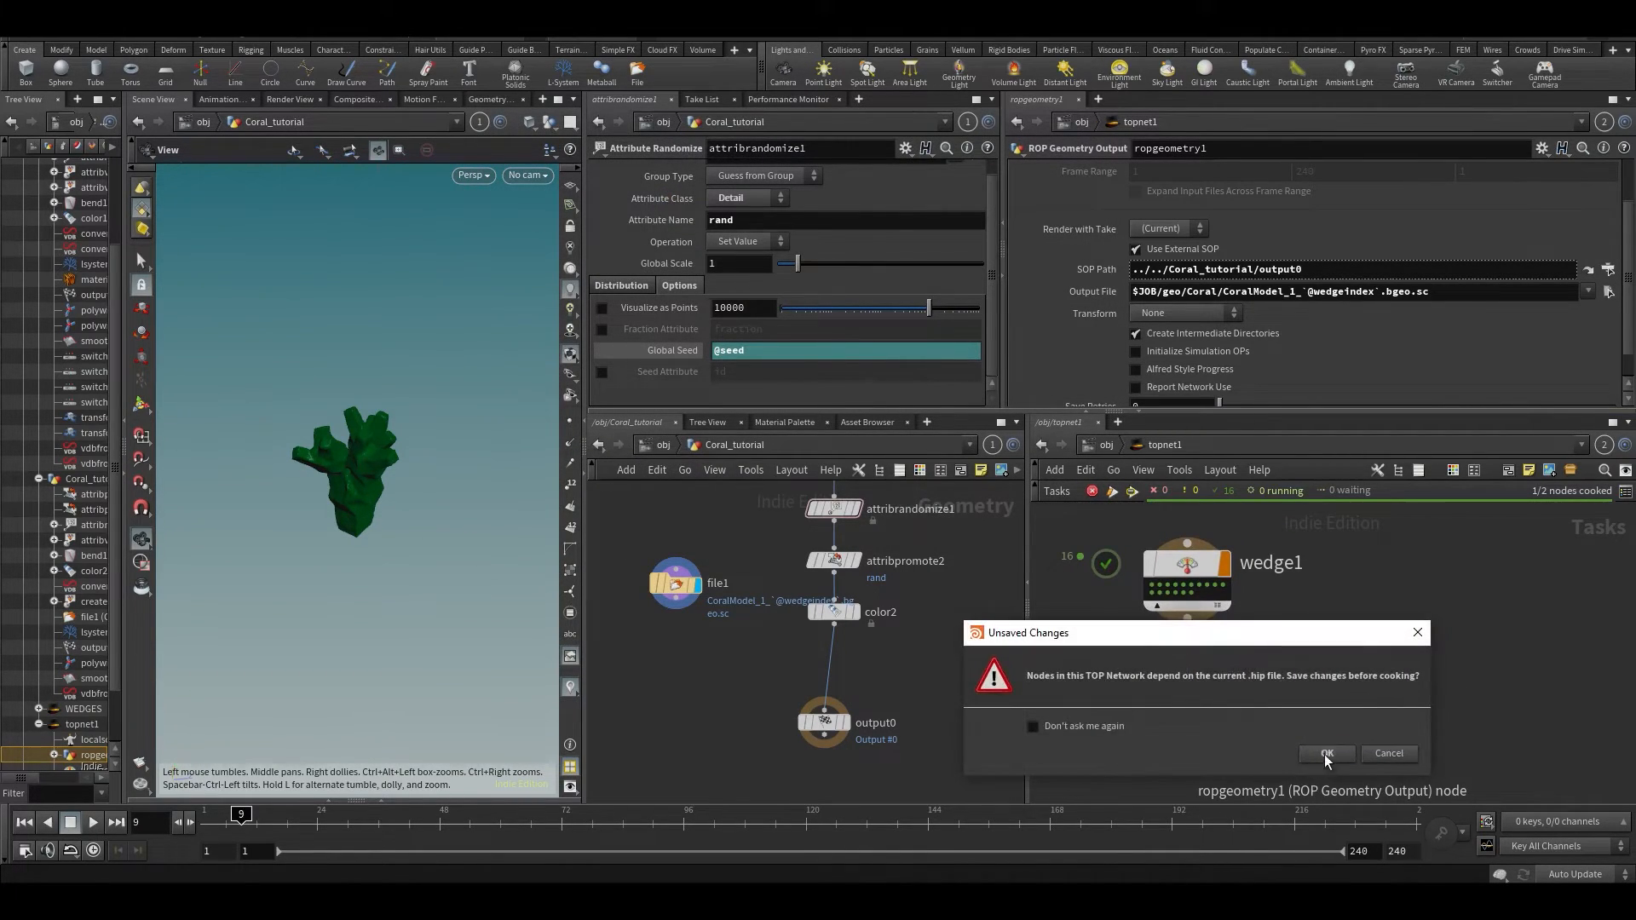
{"action": "left_click", "coordinate": [1326, 754]}
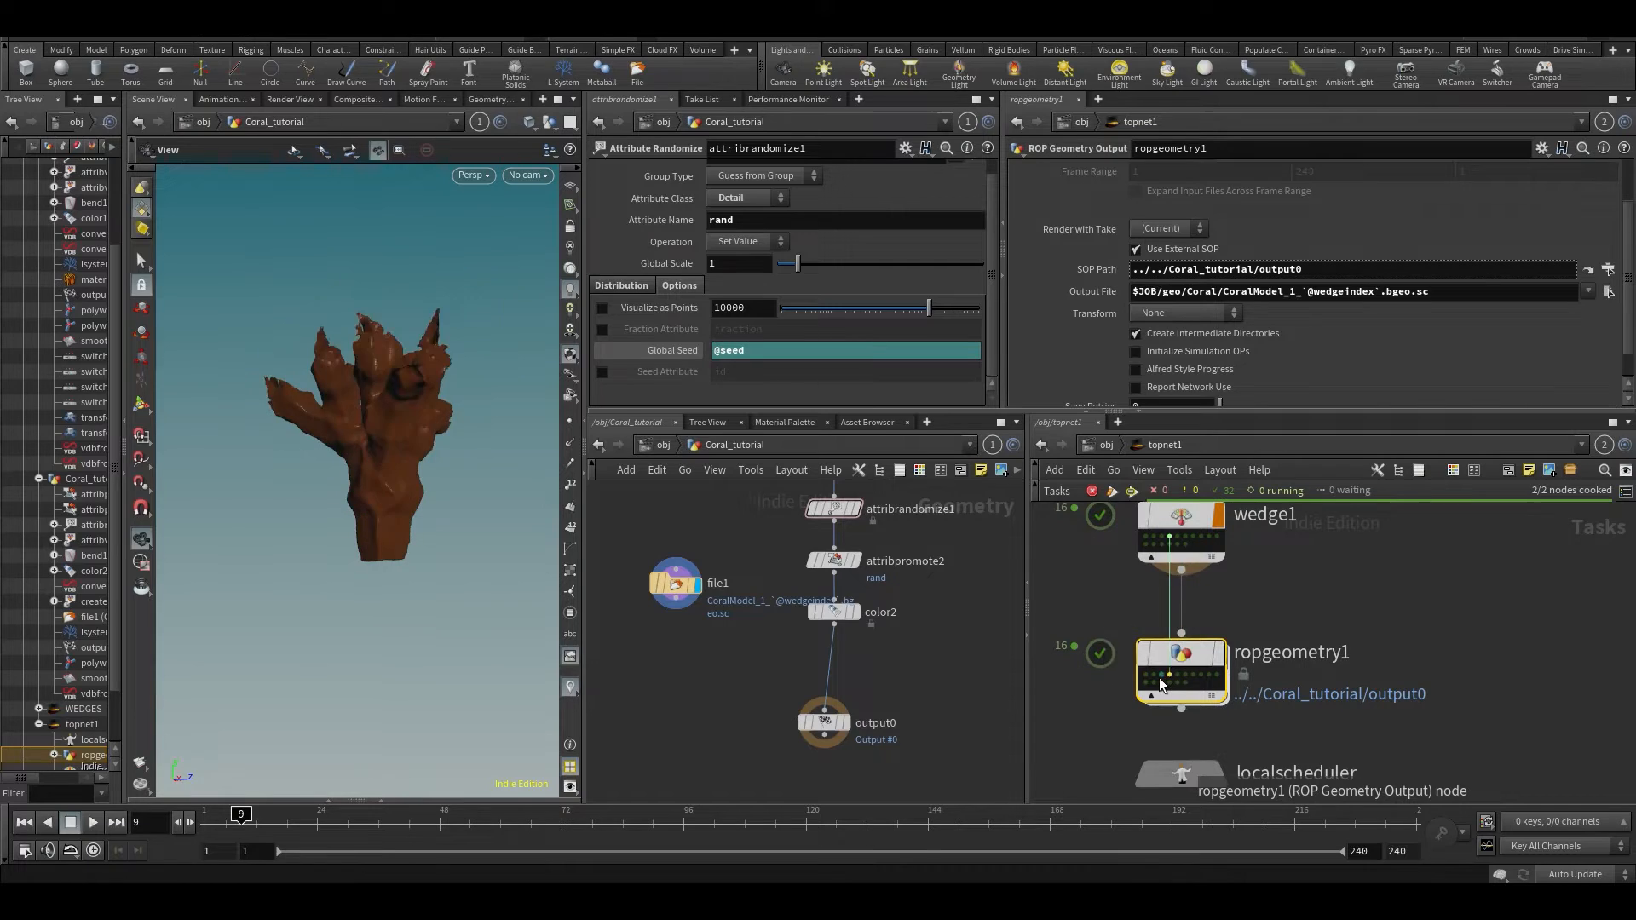
Load two different cooked coral work items into the viewport and select file1.
{"action": "left_click", "coordinate": [1179, 678]}
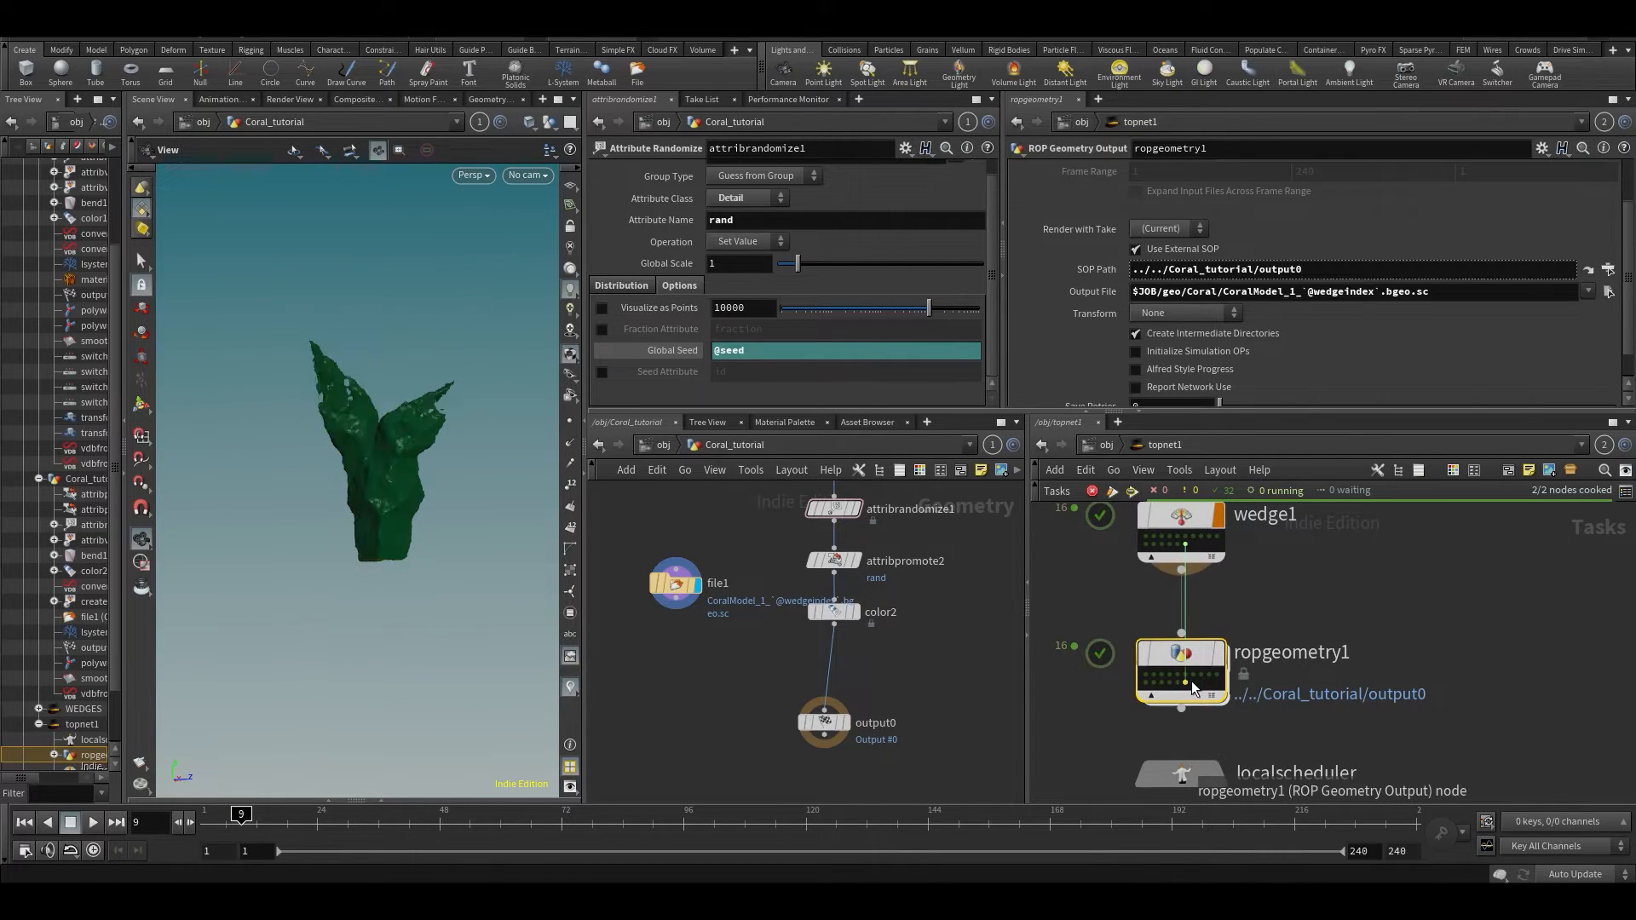
{"action": "left_click", "coordinate": [1180, 677]}
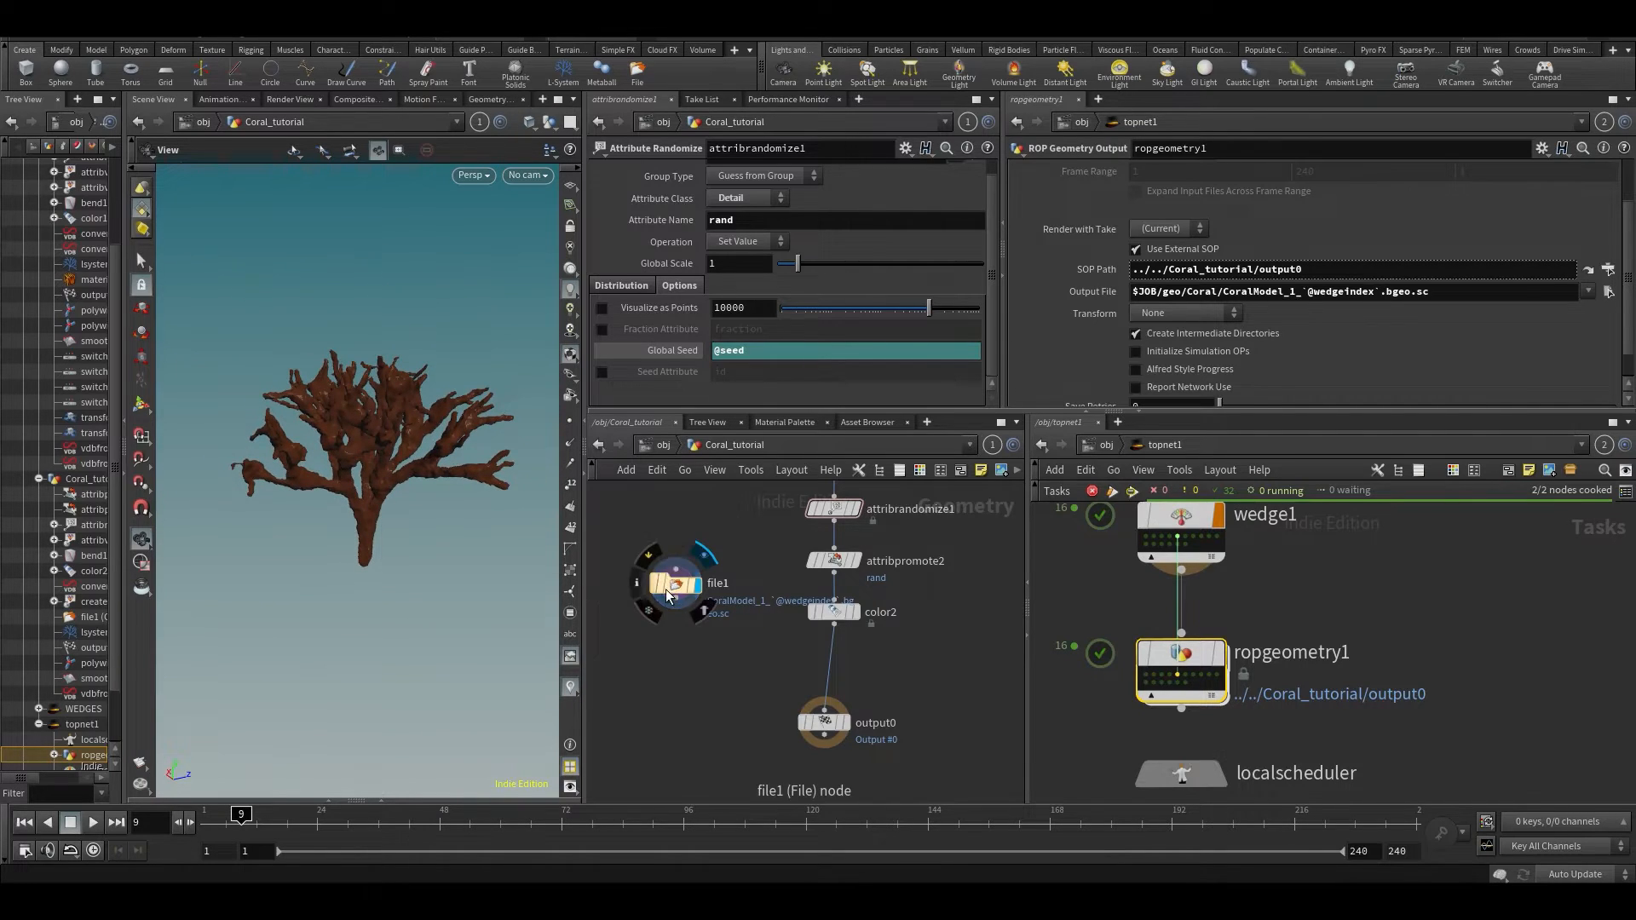
{"action": "left_click", "coordinate": [674, 584]}
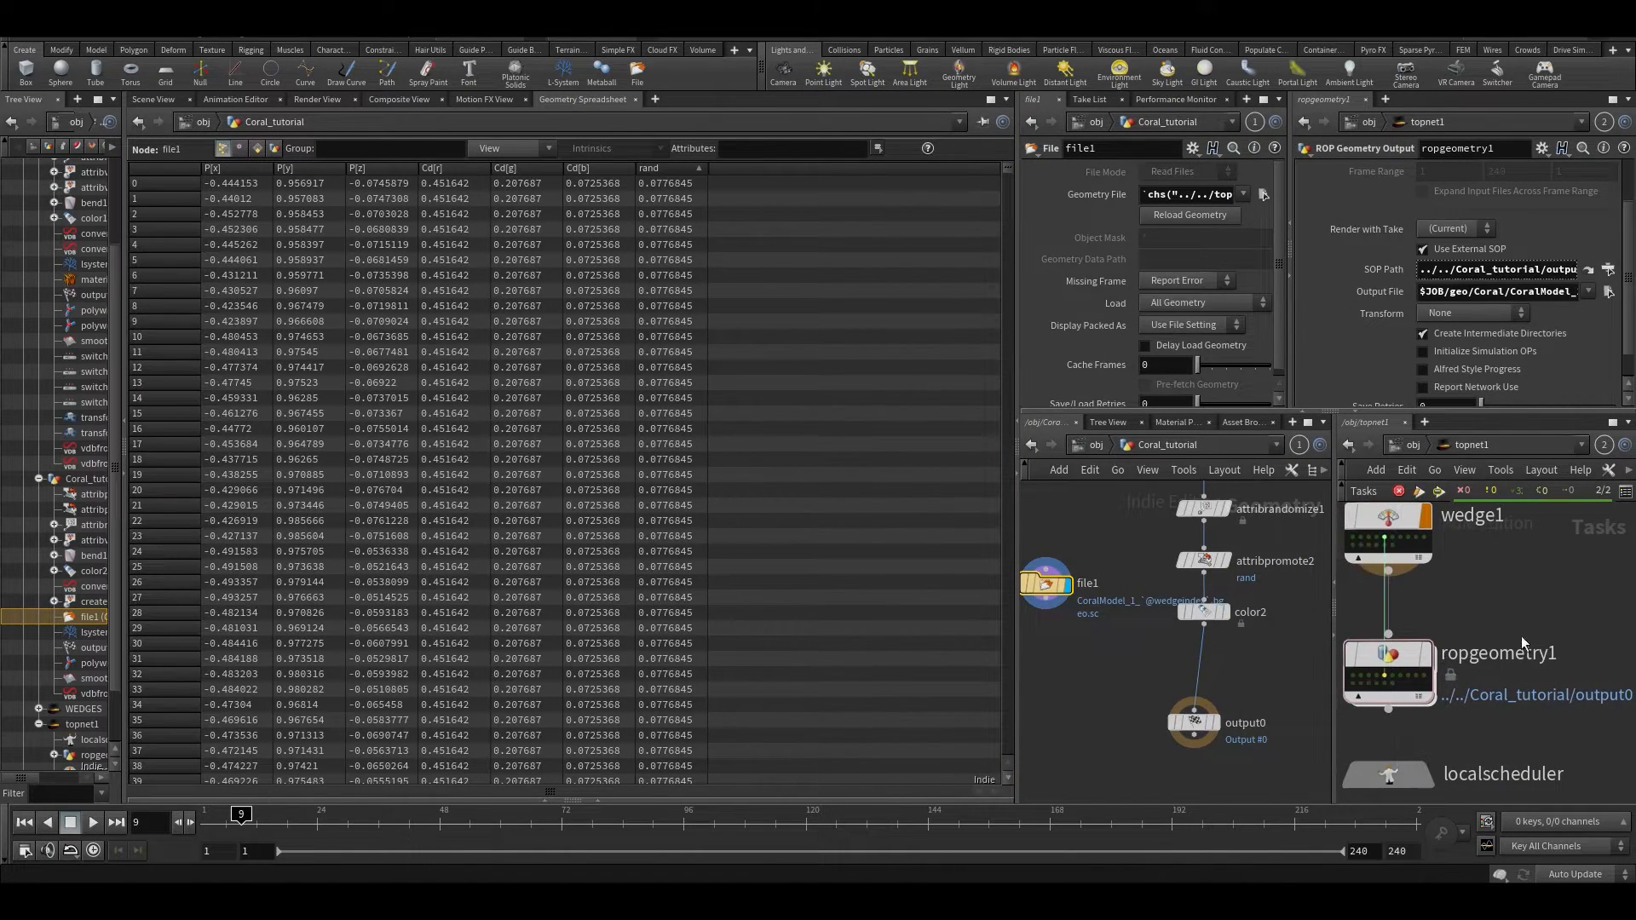
Load another work item to compare its rand value, then return to the Scene View.
{"action": "left_click", "coordinate": [1387, 673]}
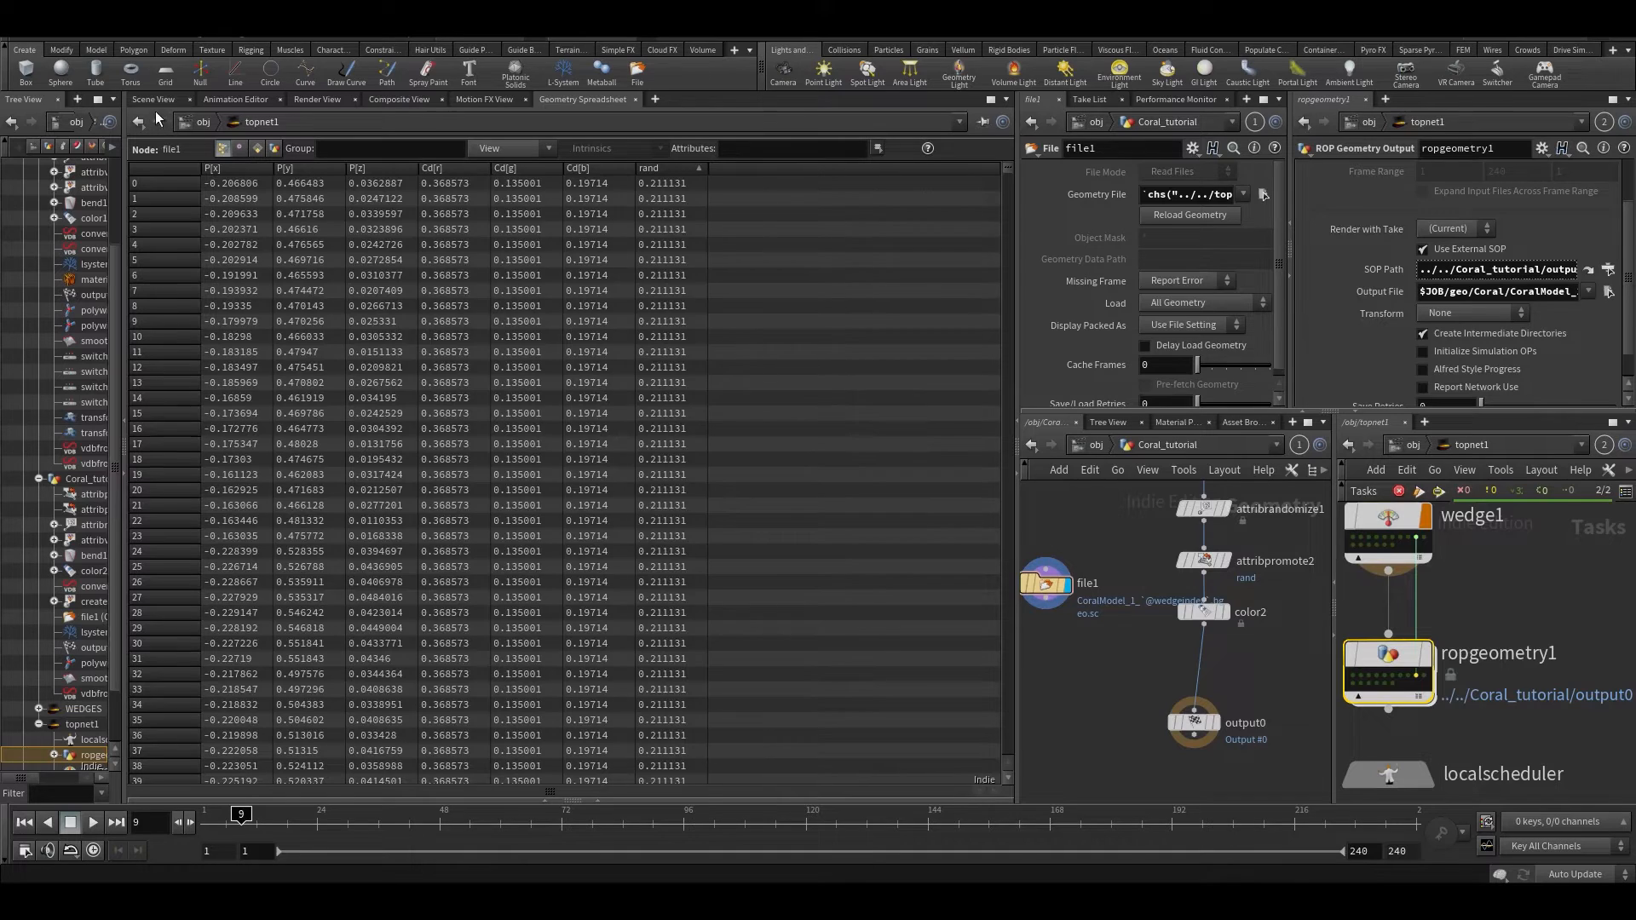
{"action": "left_click", "coordinate": [153, 99]}
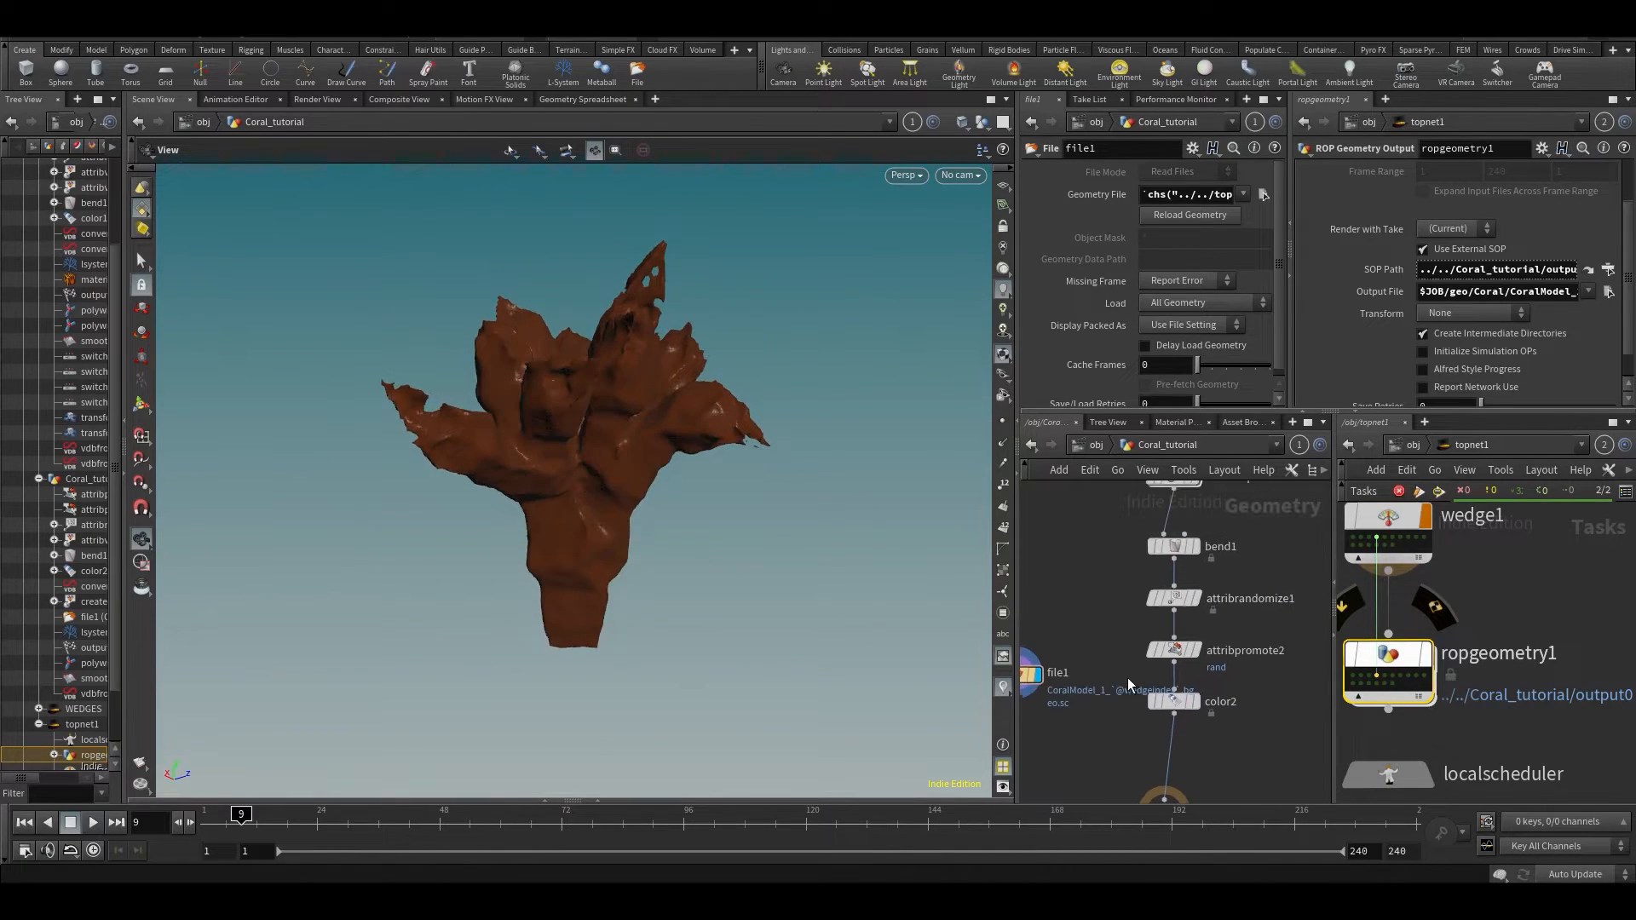
Display the polywire and VDB from Polygons stages and inspect the VDB settings.
{"action": "left_click", "coordinate": [1171, 701]}
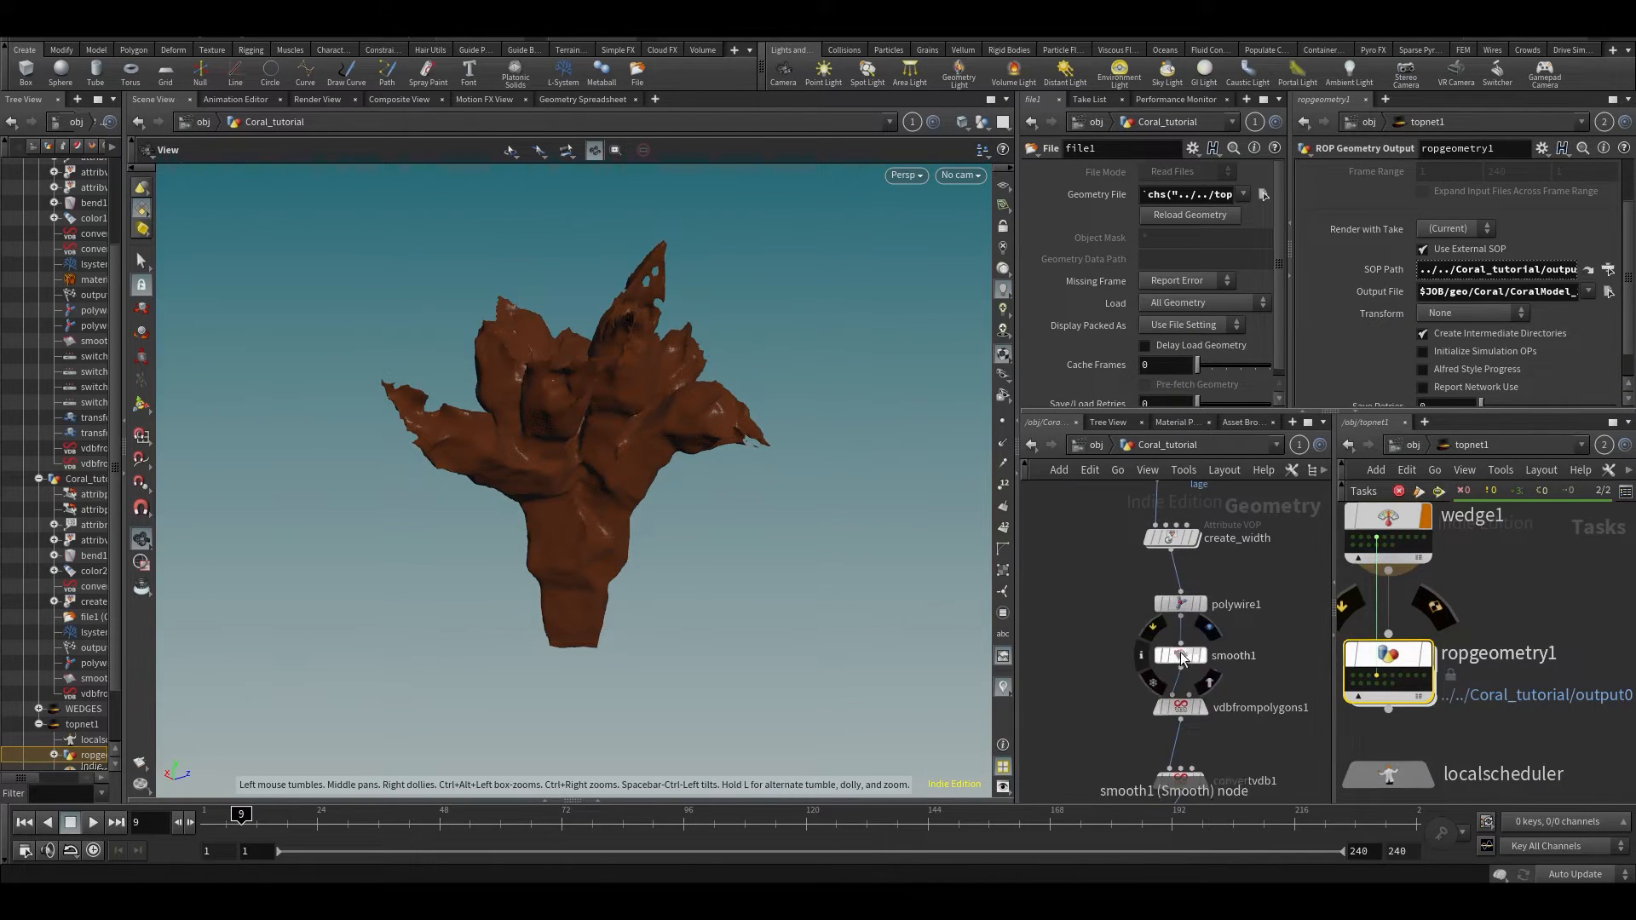
{"action": "left_click", "coordinate": [1160, 603]}
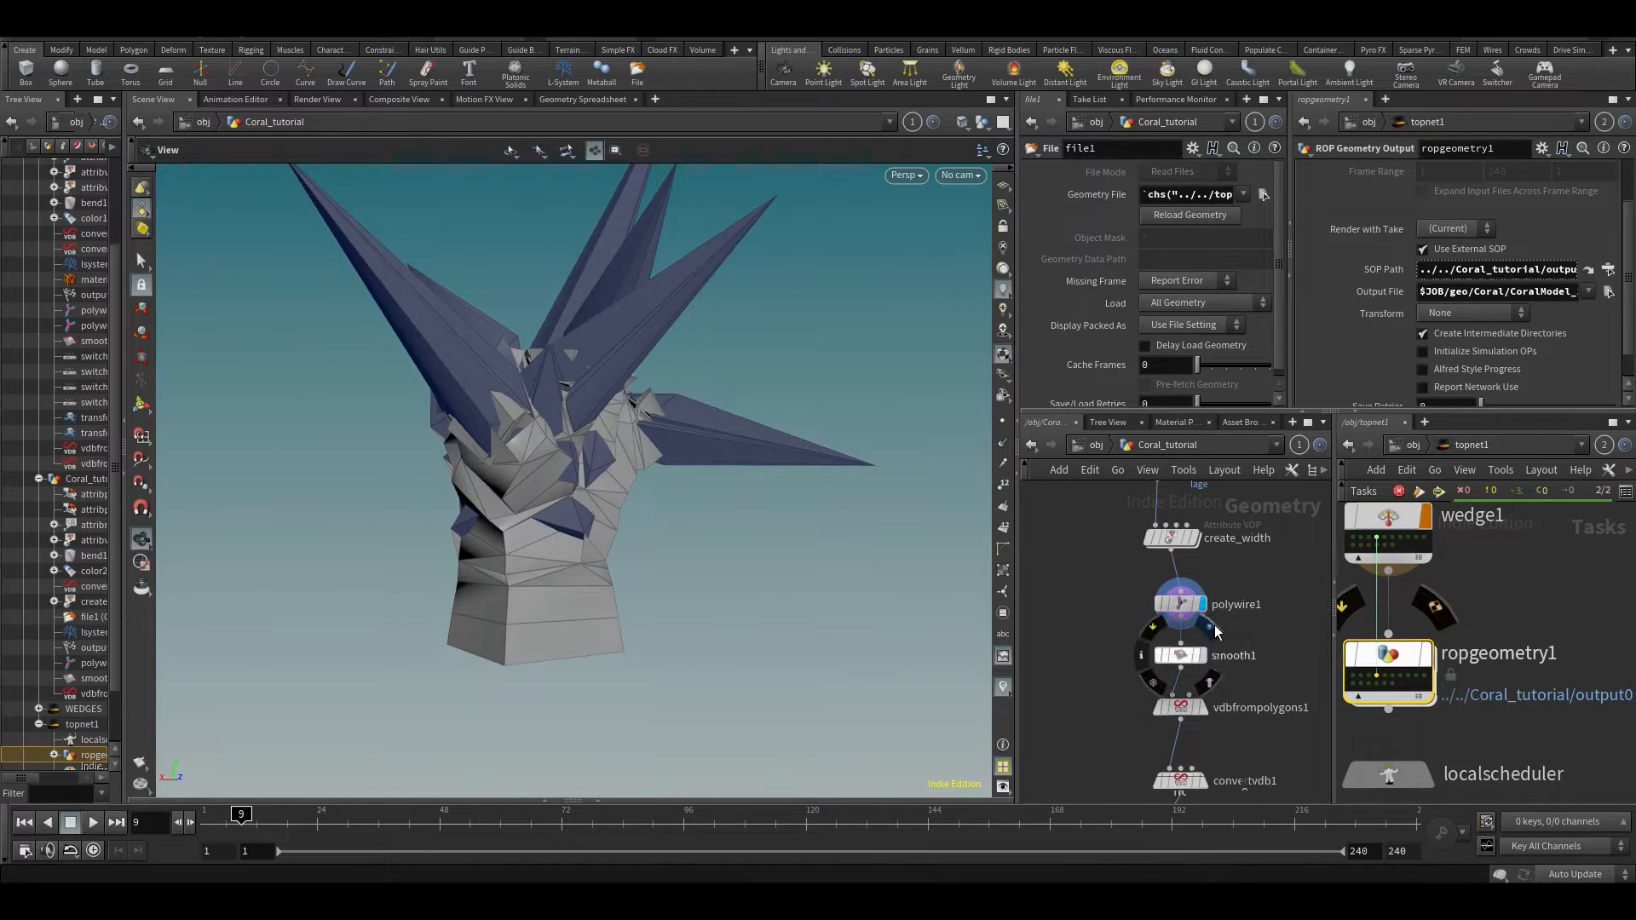
{"action": "left_click", "coordinate": [1180, 706]}
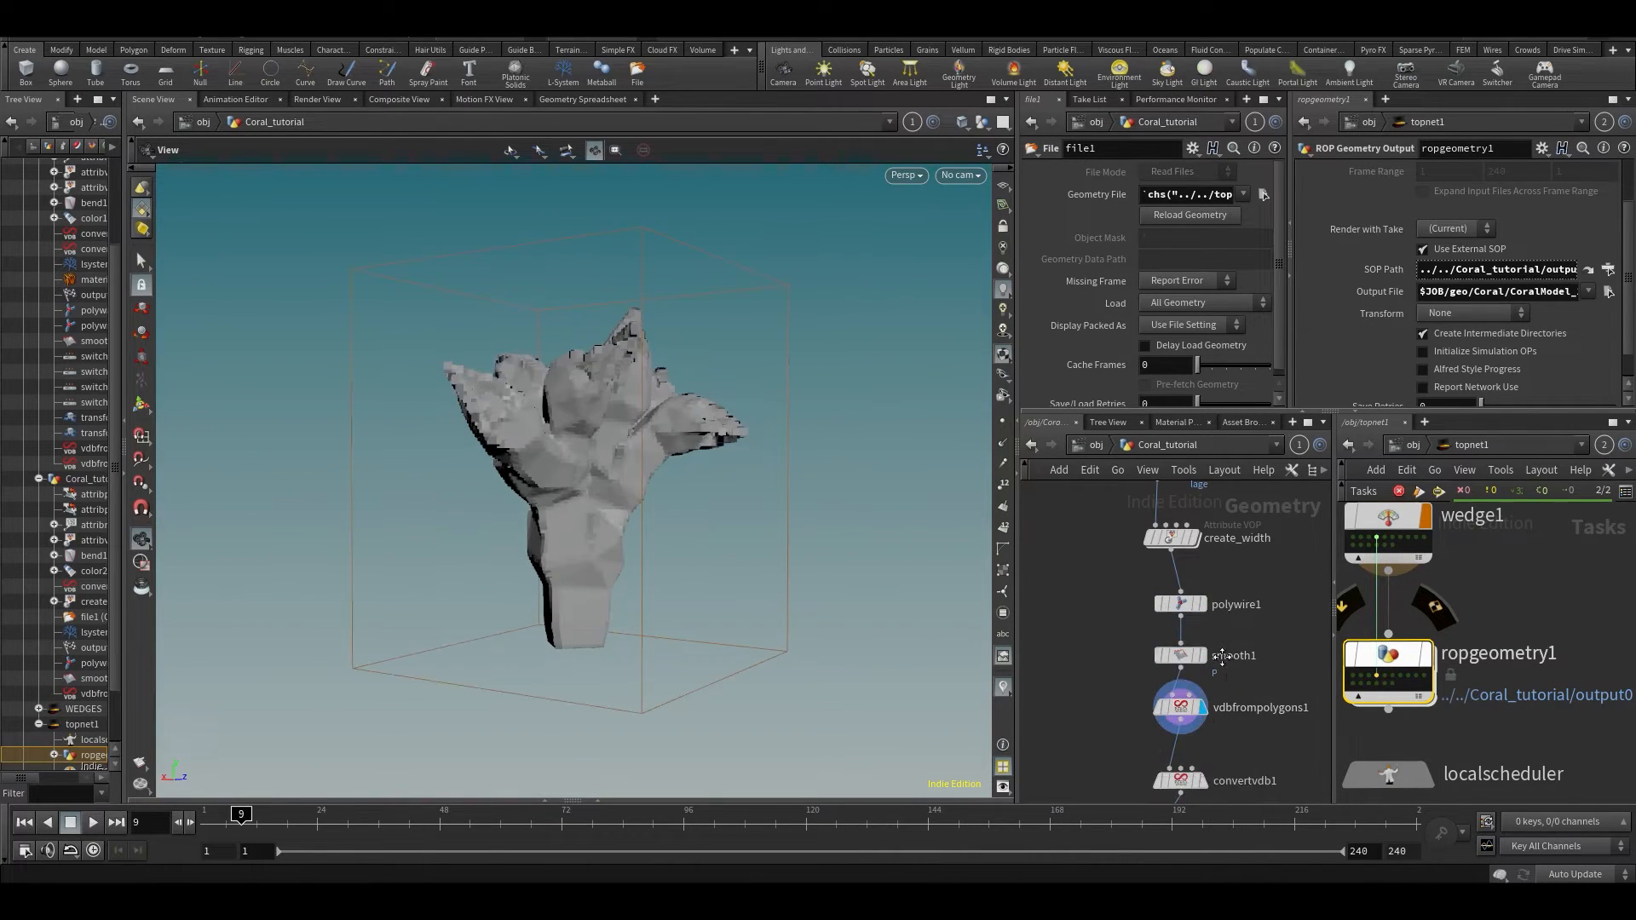
{"action": "left_click", "coordinate": [1180, 707]}
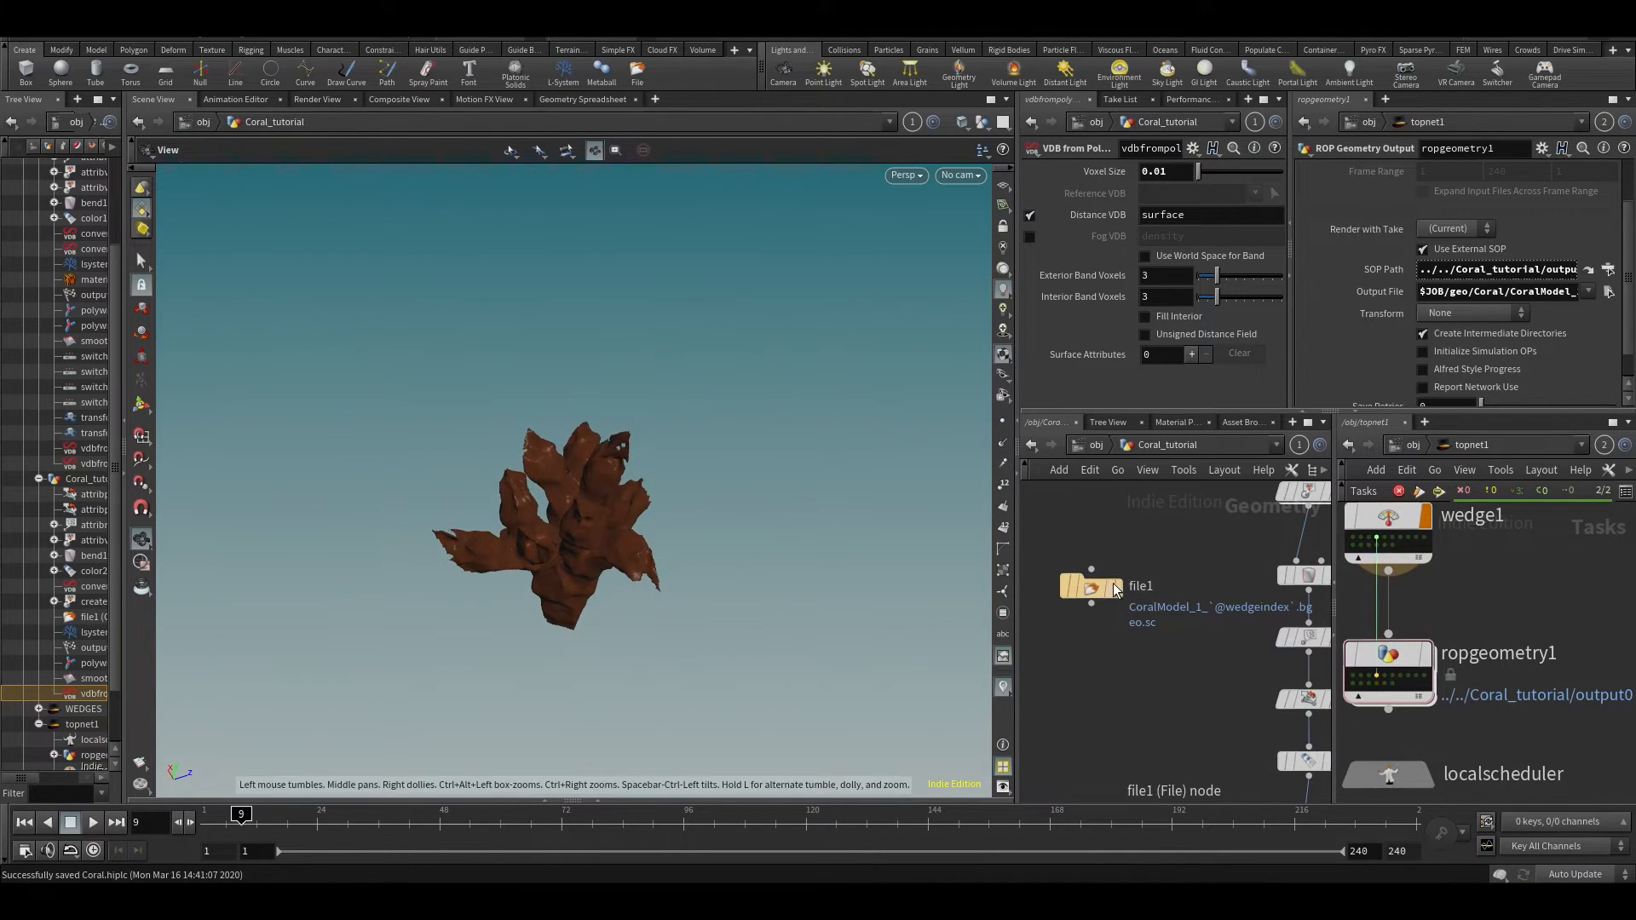
Redisplay file1 and load another generated coral variation from ropgeometry1.
{"action": "left_click", "coordinate": [1089, 585]}
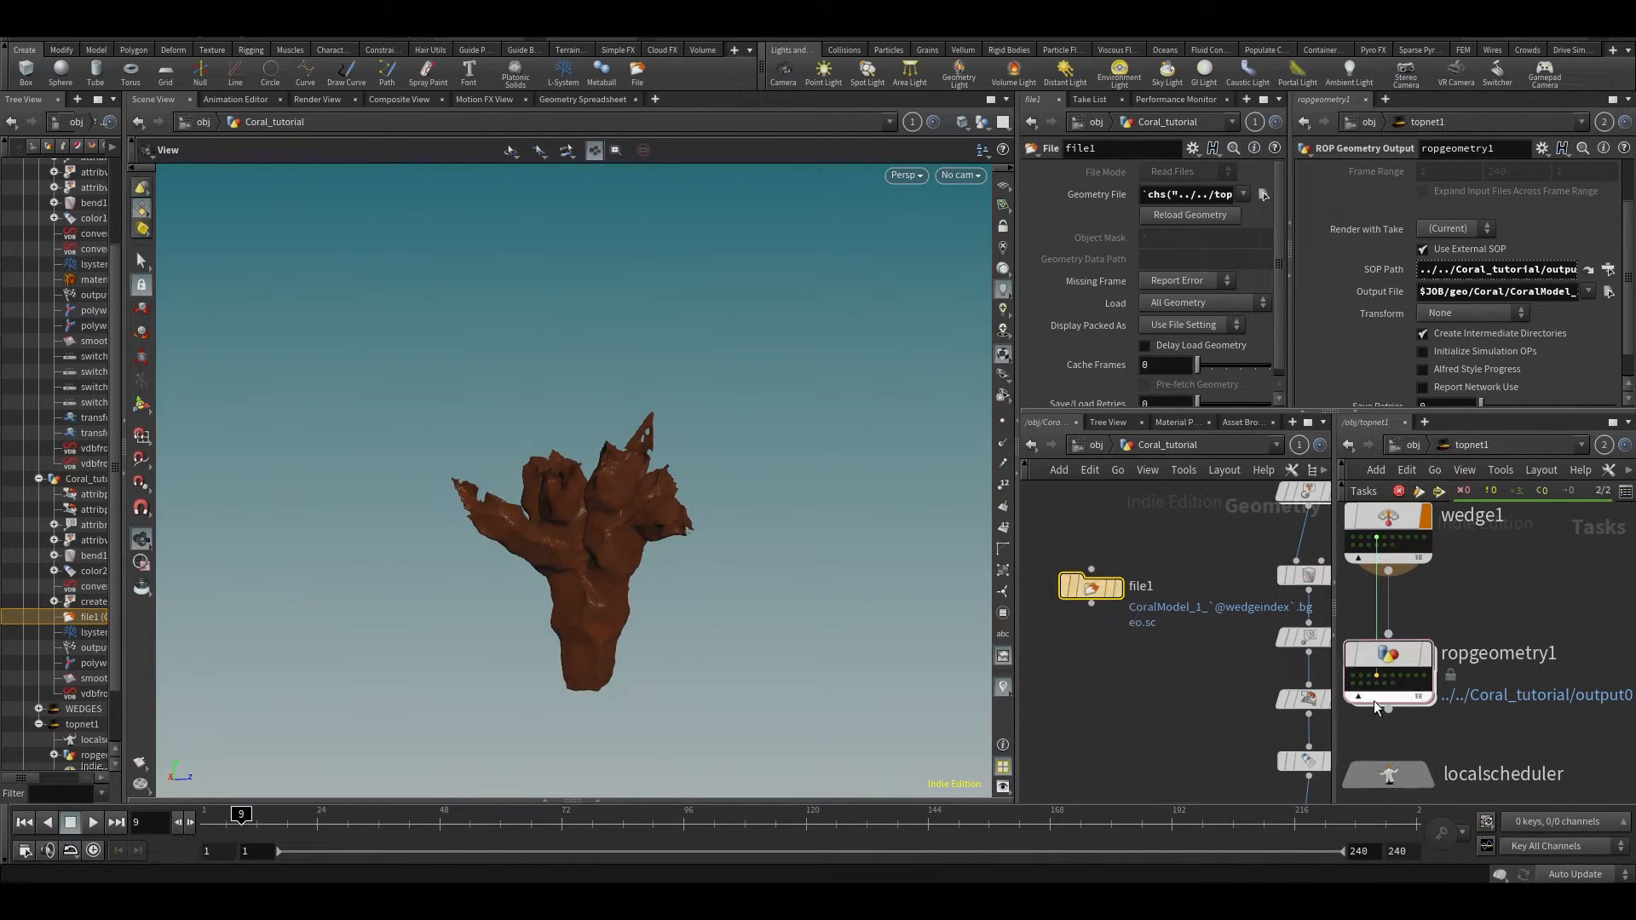
{"action": "left_click", "coordinate": [1387, 673]}
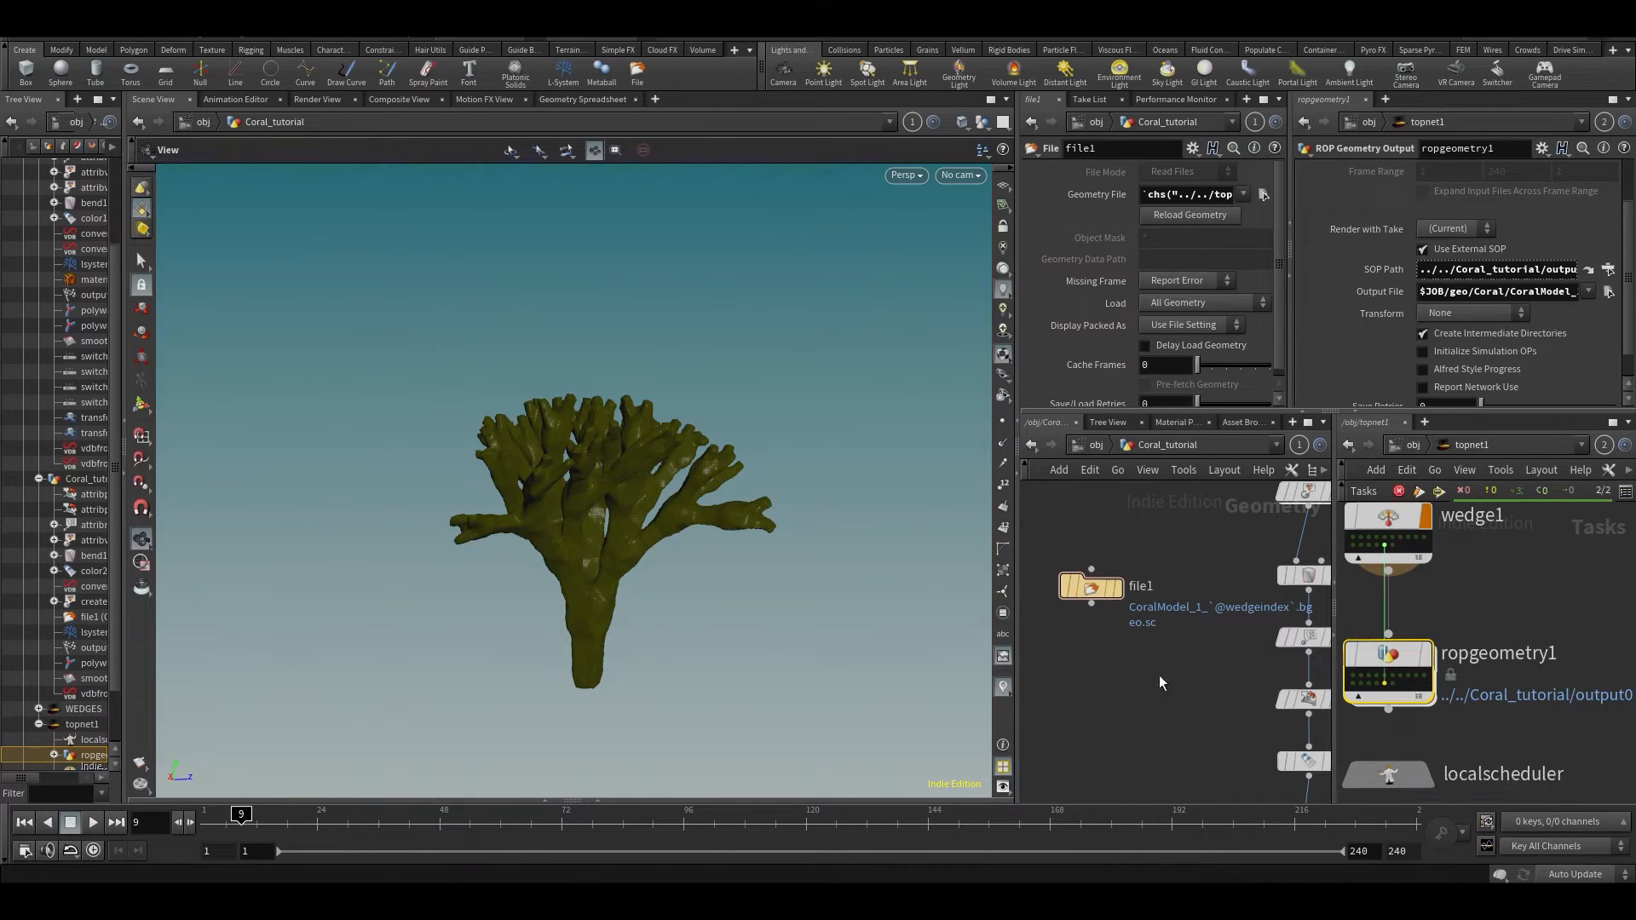